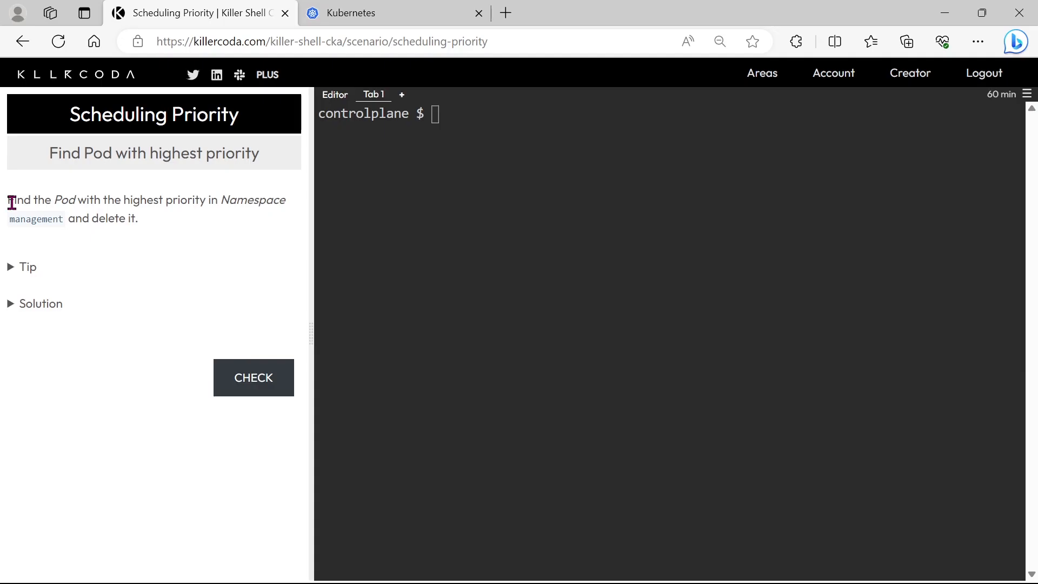
- Run 'k get po -n management' to show the running pods runner and sprinter
left_click_drag(8, 200, 103, 200)
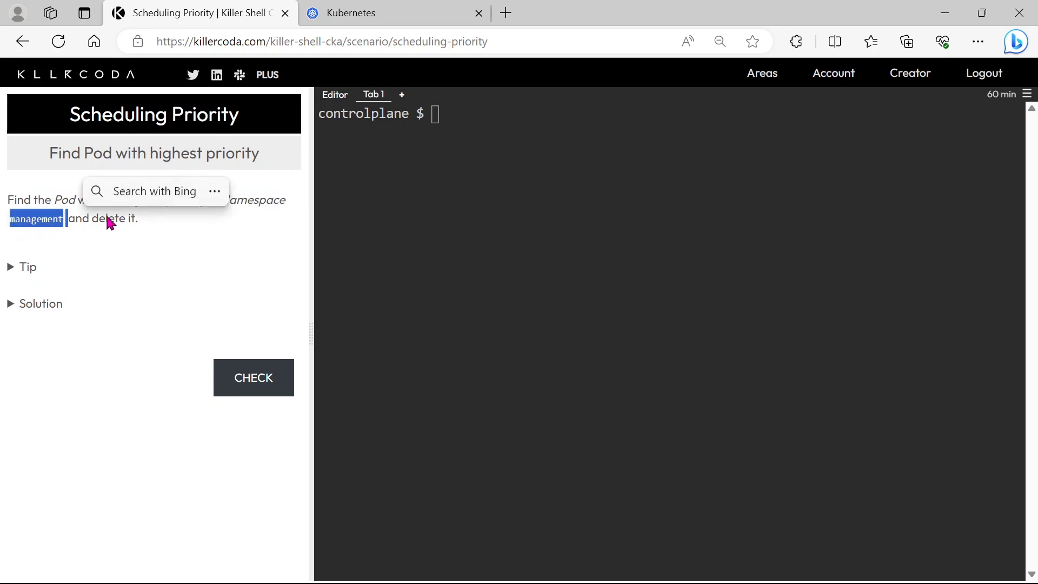
left_click(159, 230)
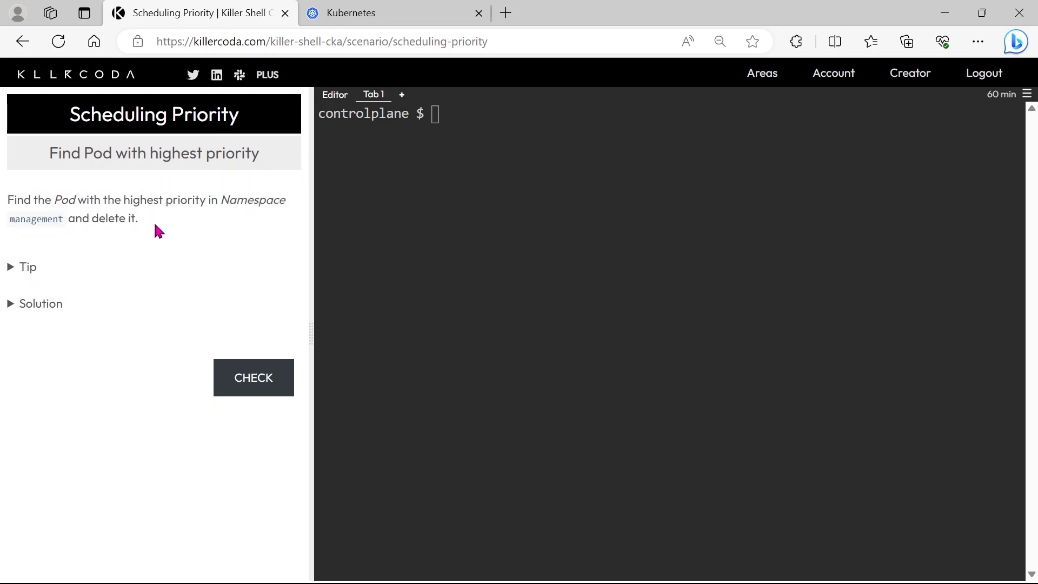
type("k get")
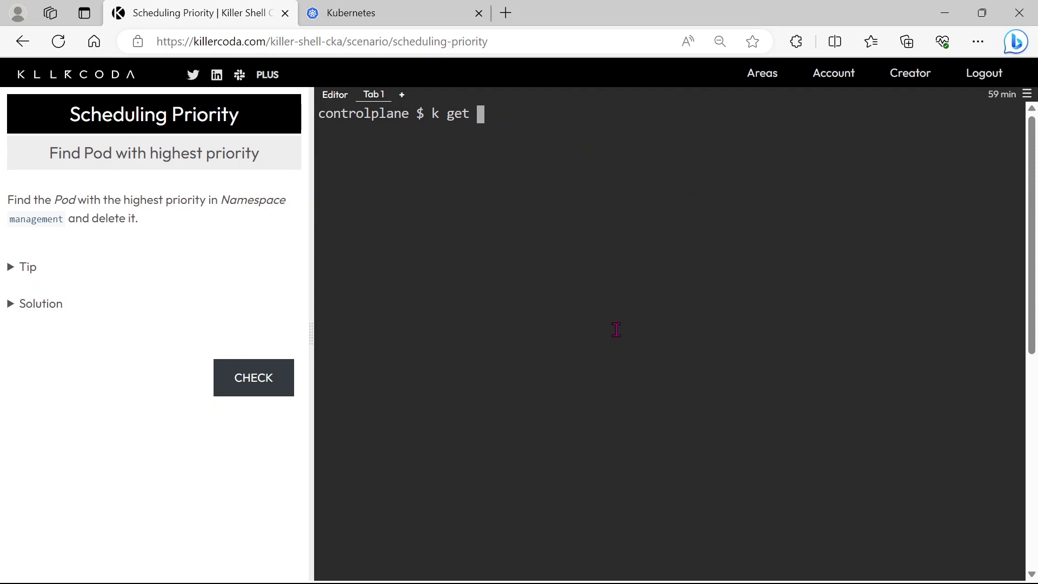
type("po -n man")
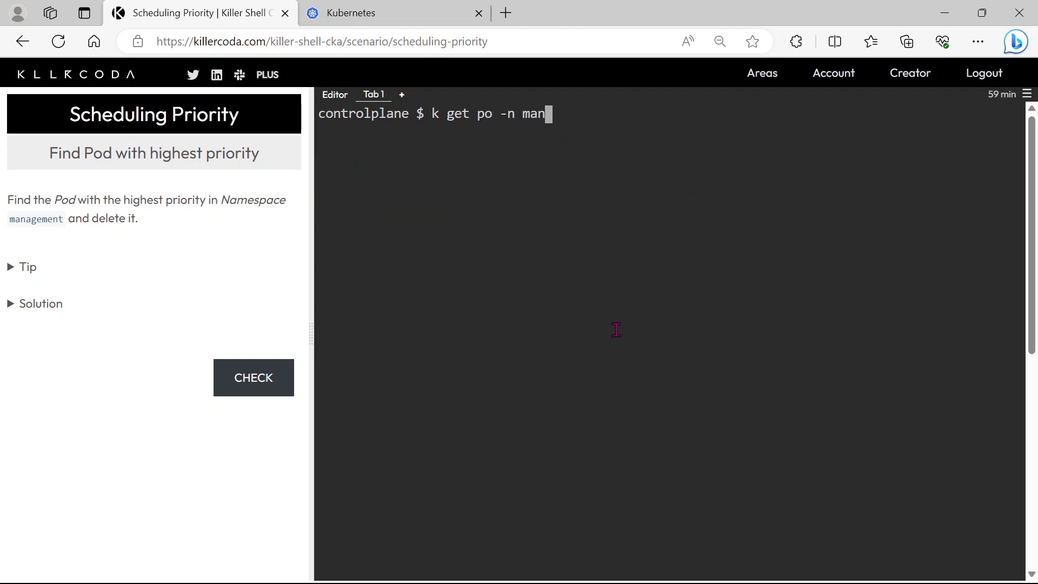
key("Return")
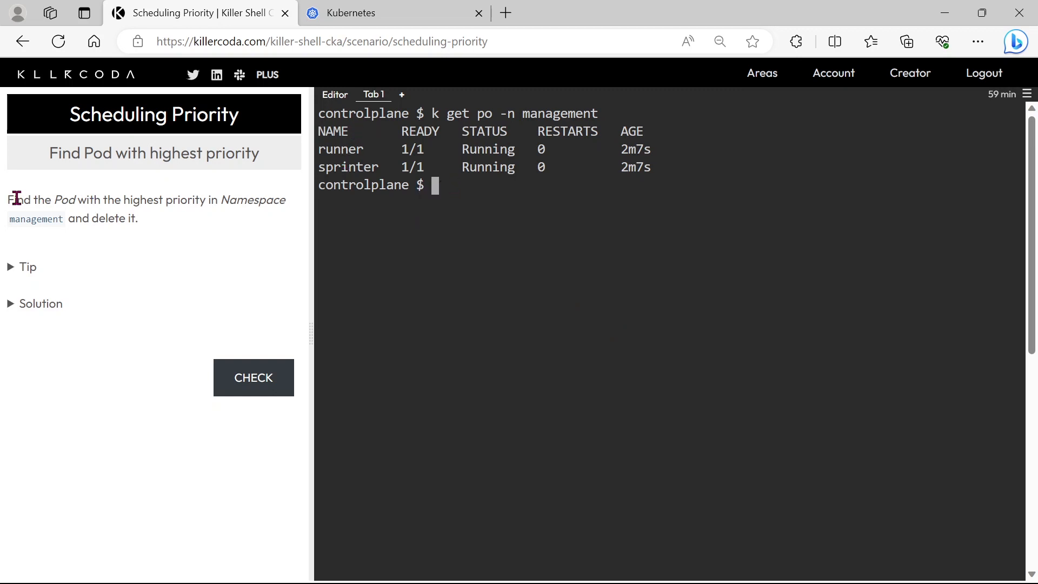
left_click_drag(8, 199, 285, 200)
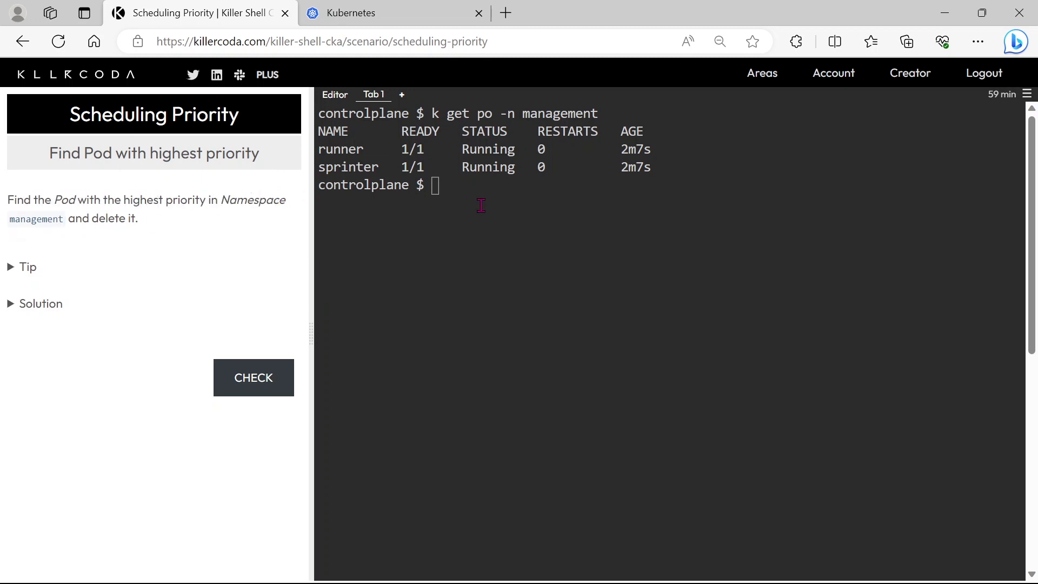
- Open the runner pod's manifest with 'k edit po -n management runner'
type("k ed")
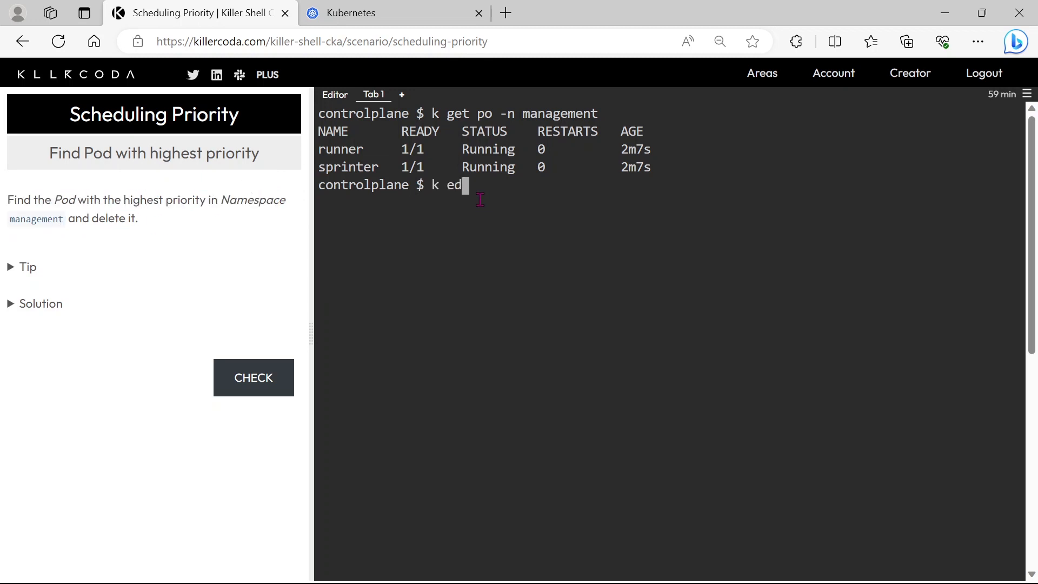
type("it")
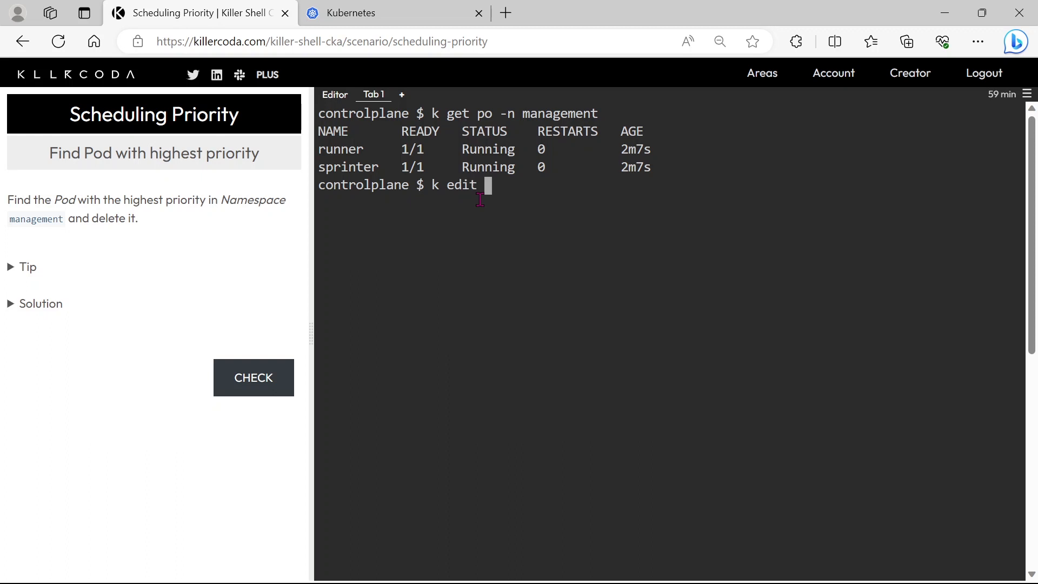
type("po -n")
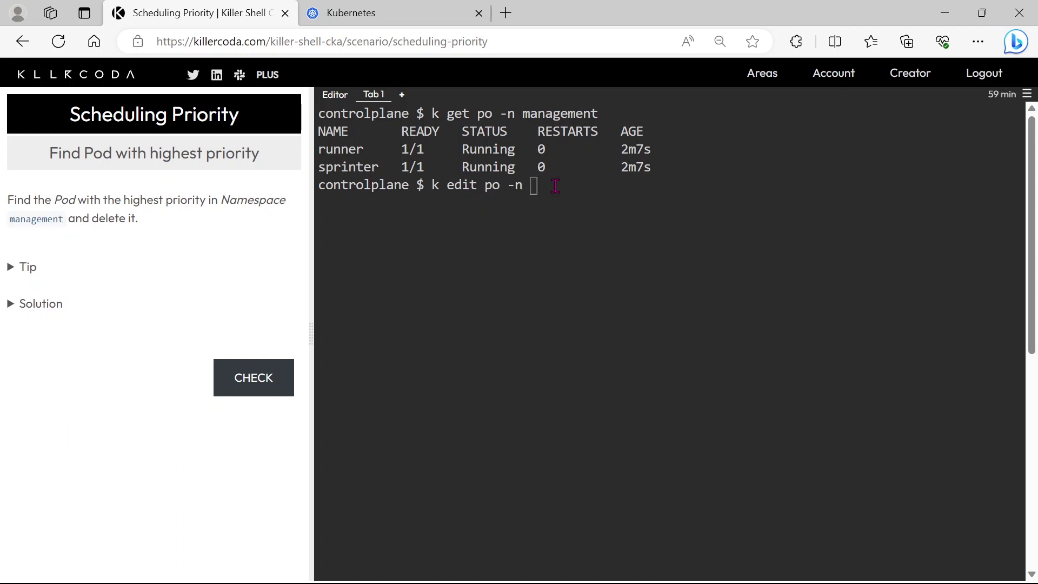
type("management")
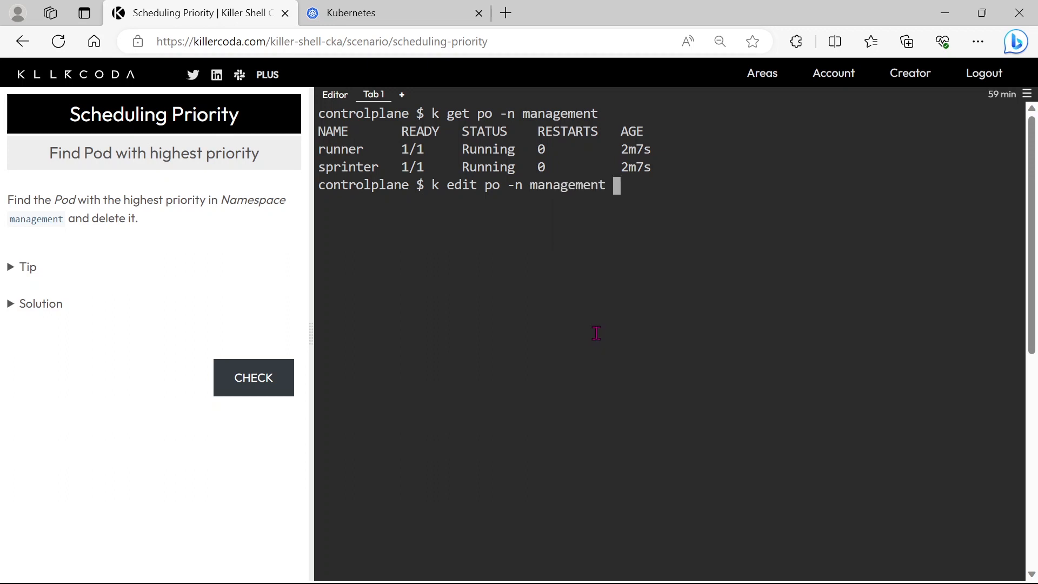
type("runner")
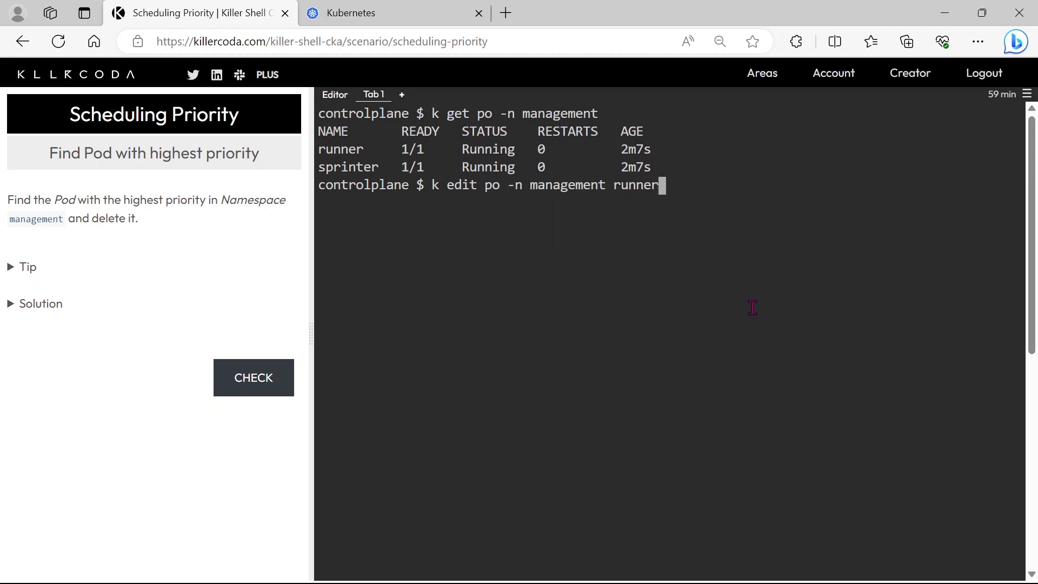
key("Return")
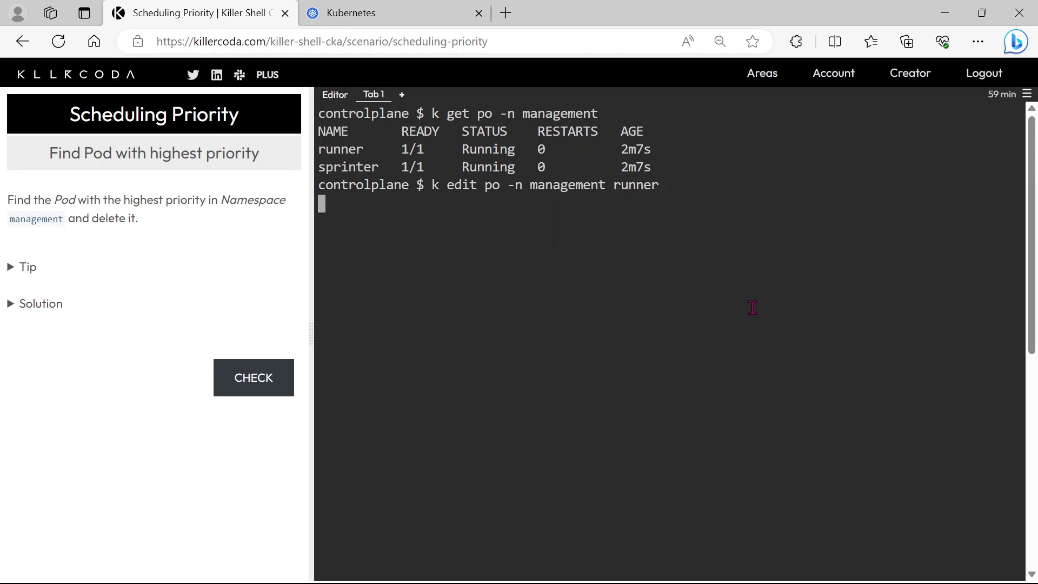
- Find runner's priority 200000000 (class level2) and quit vim with :q! unchanged
key("Return")
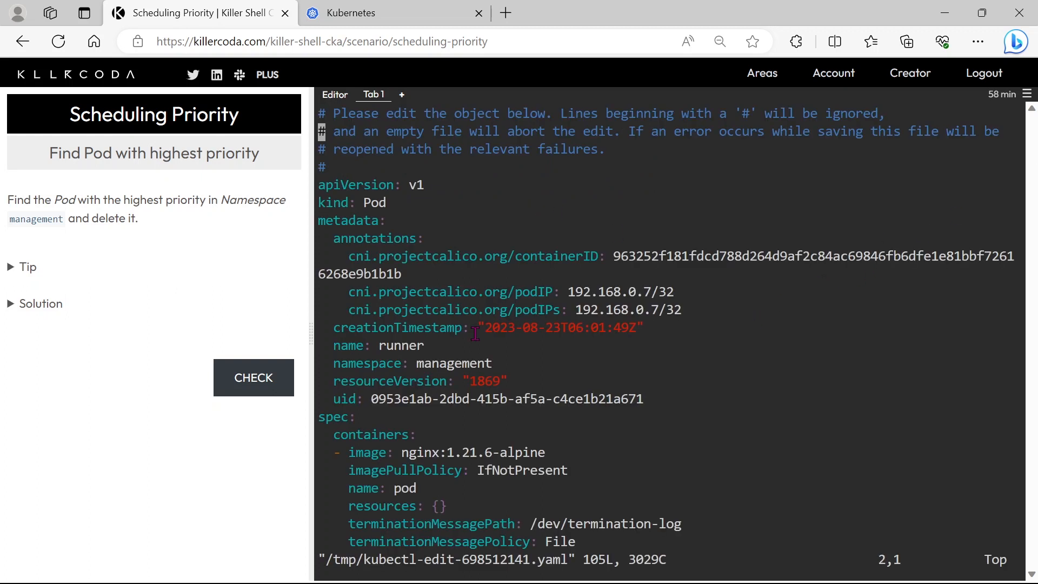
scroll("down", 3)
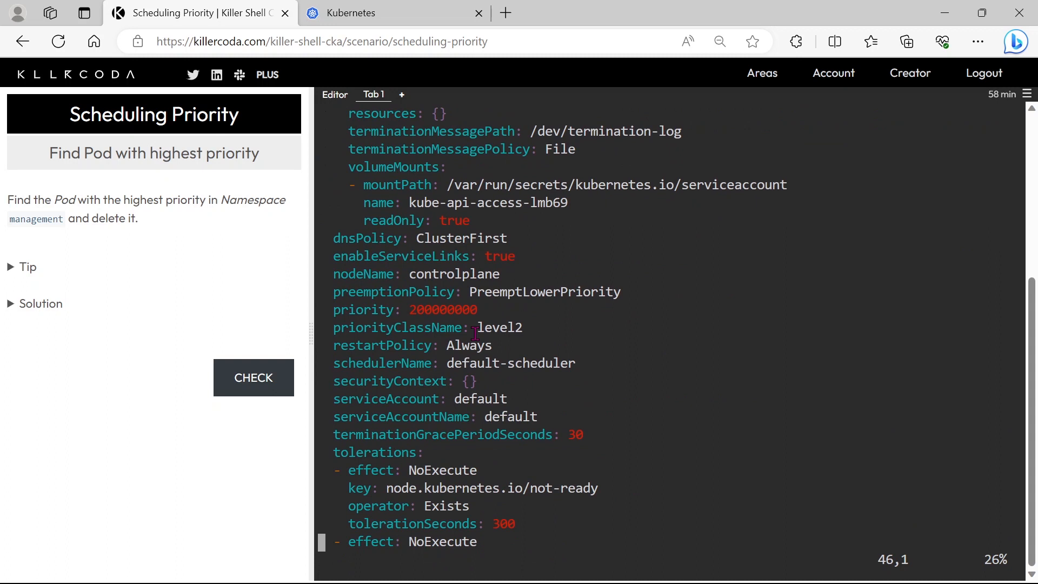
mouse_move(477, 384)
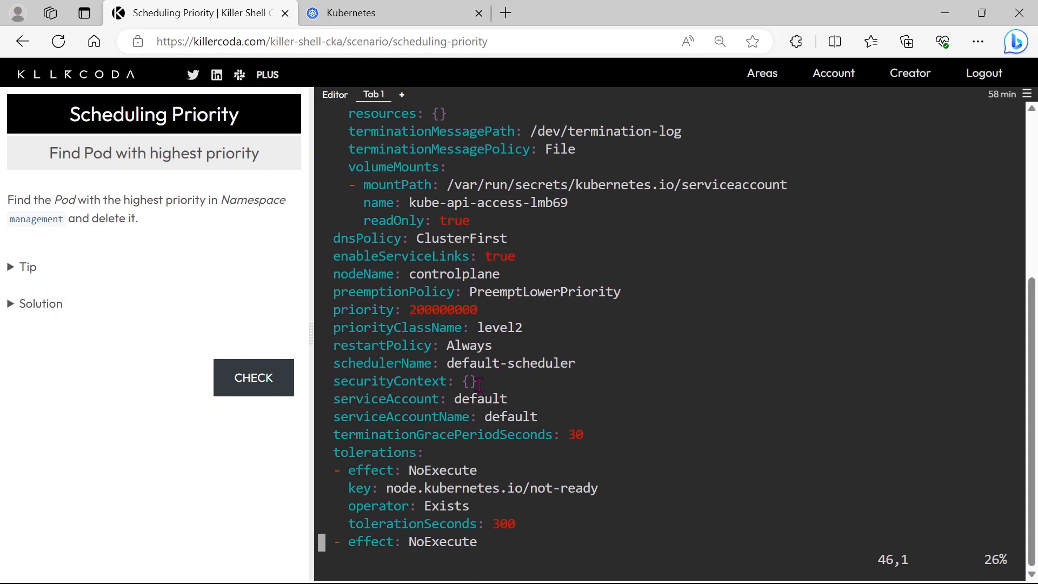
double_click(500, 328)
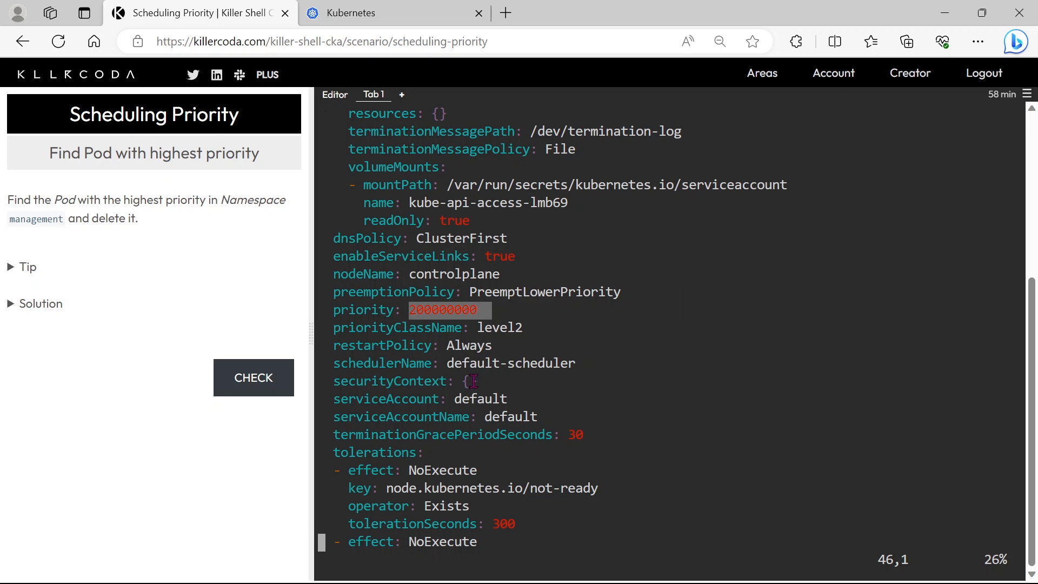
type(":wq")
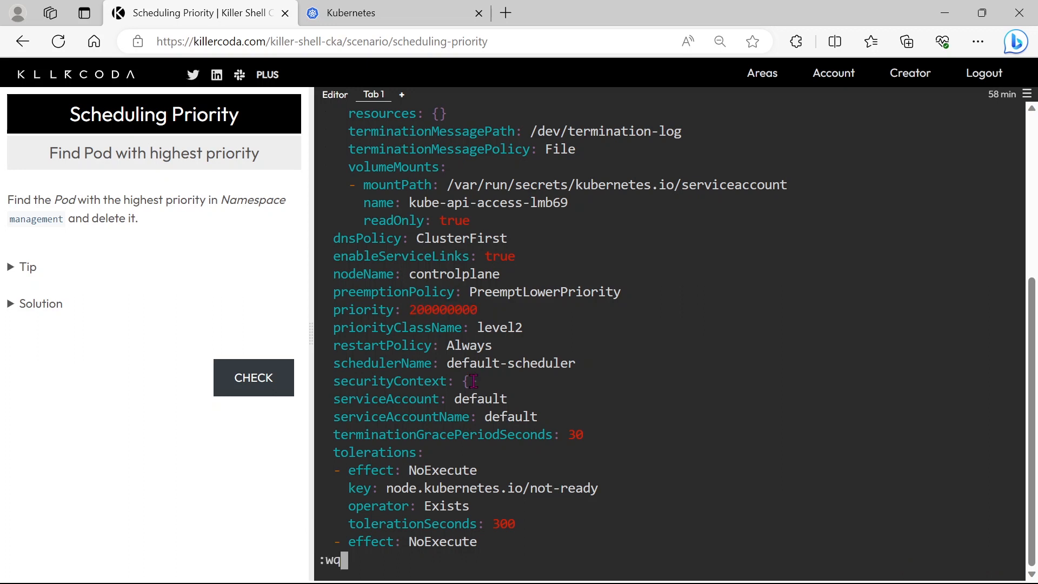
type(":q!")
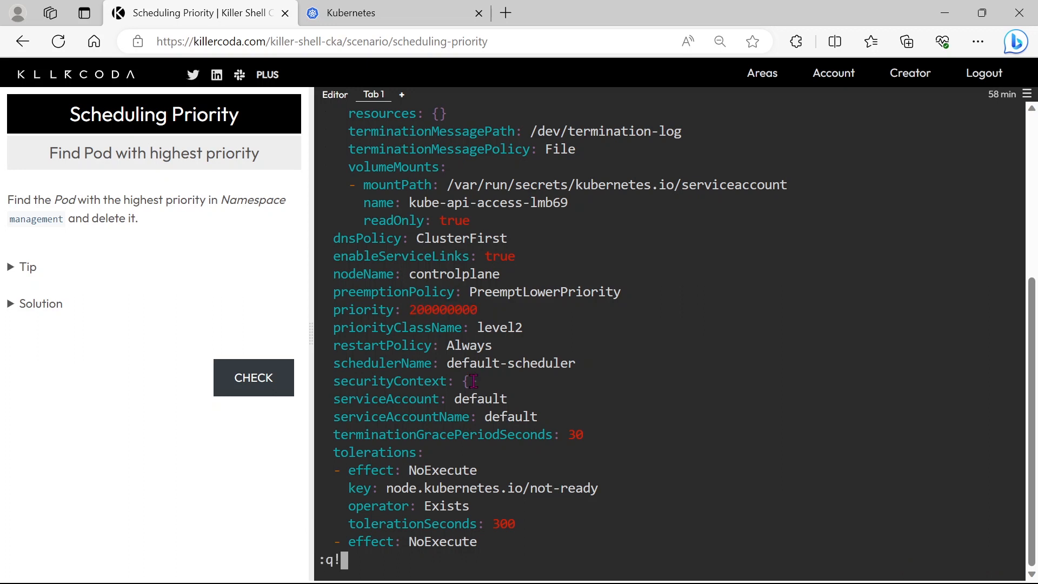
key("Return")
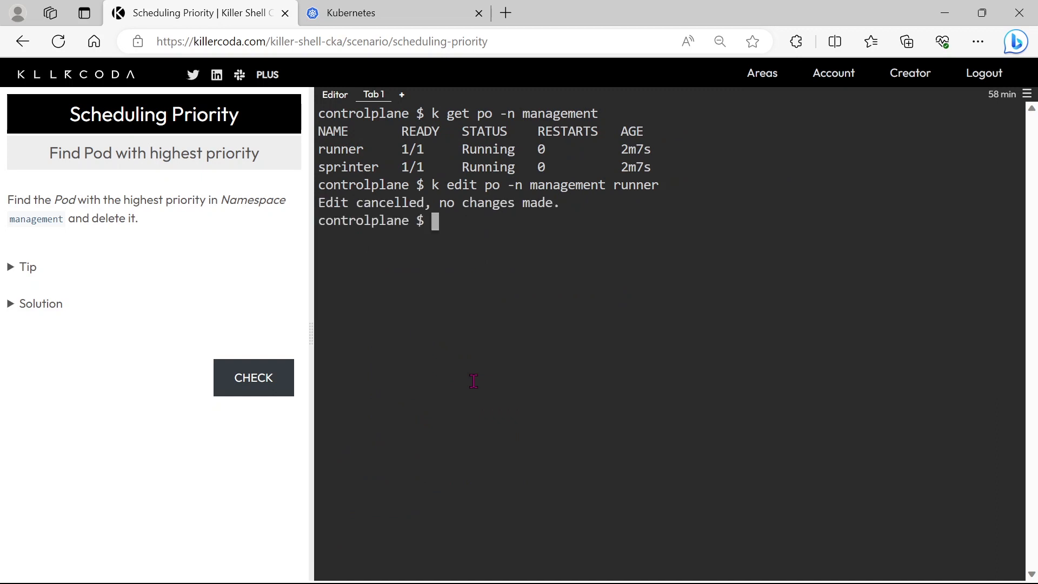
- Open the sprinter pod's manifest with 'k edit po -n management sprinter'
type("k edit po -n management r")
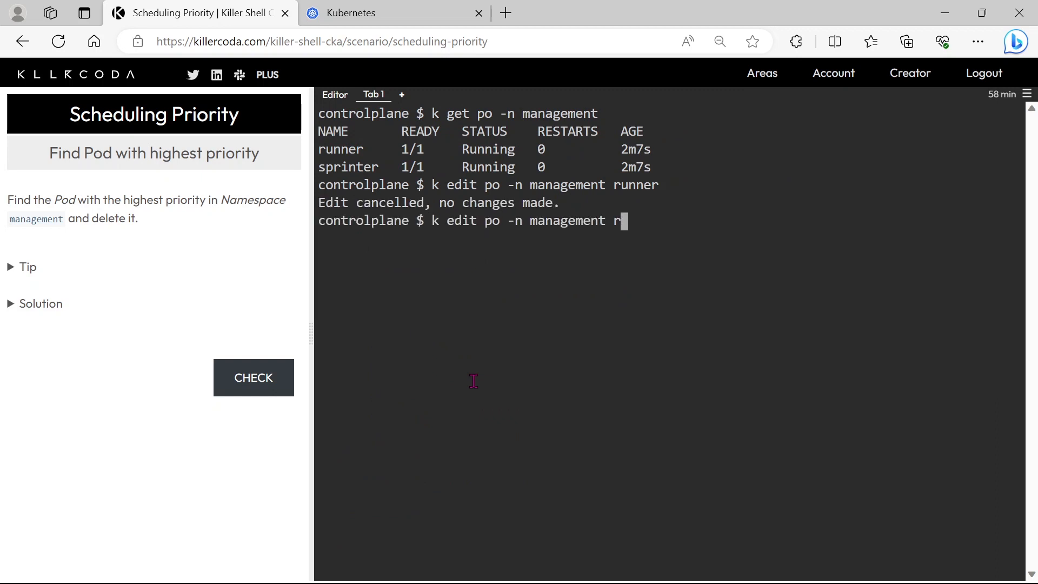
key("Backspace")
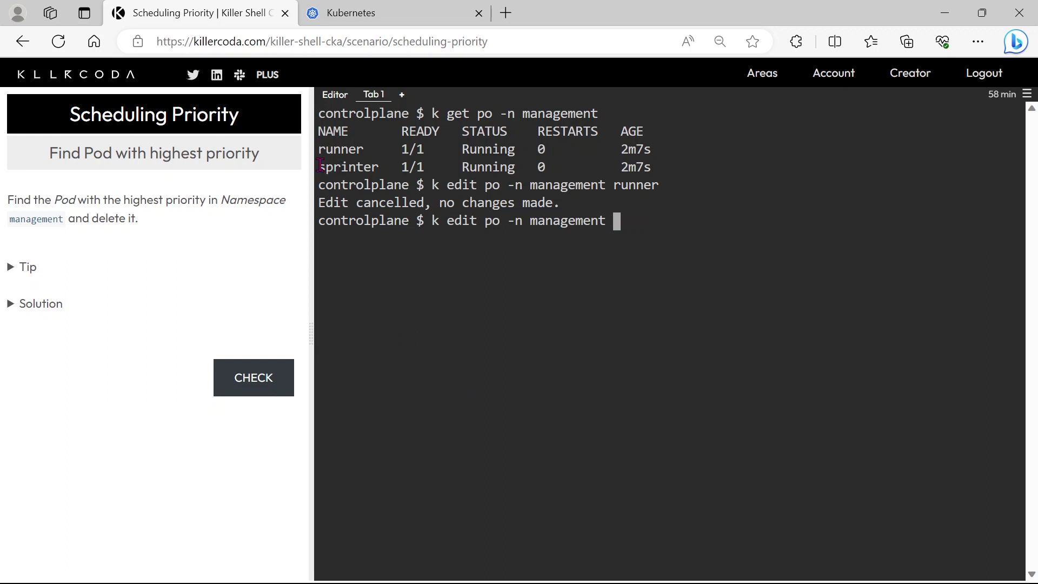
right_click(348, 167)
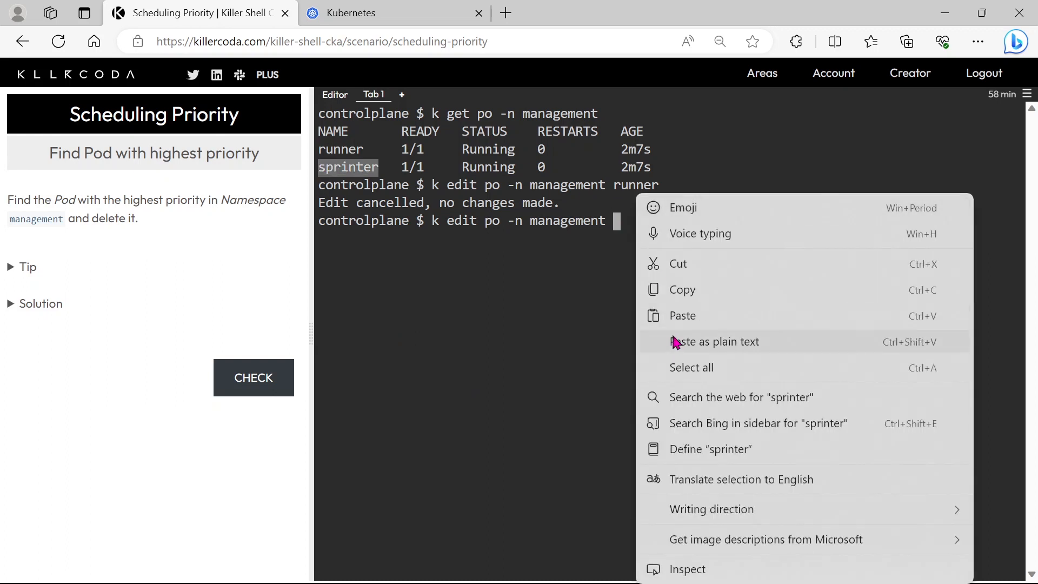
left_click(681, 315)
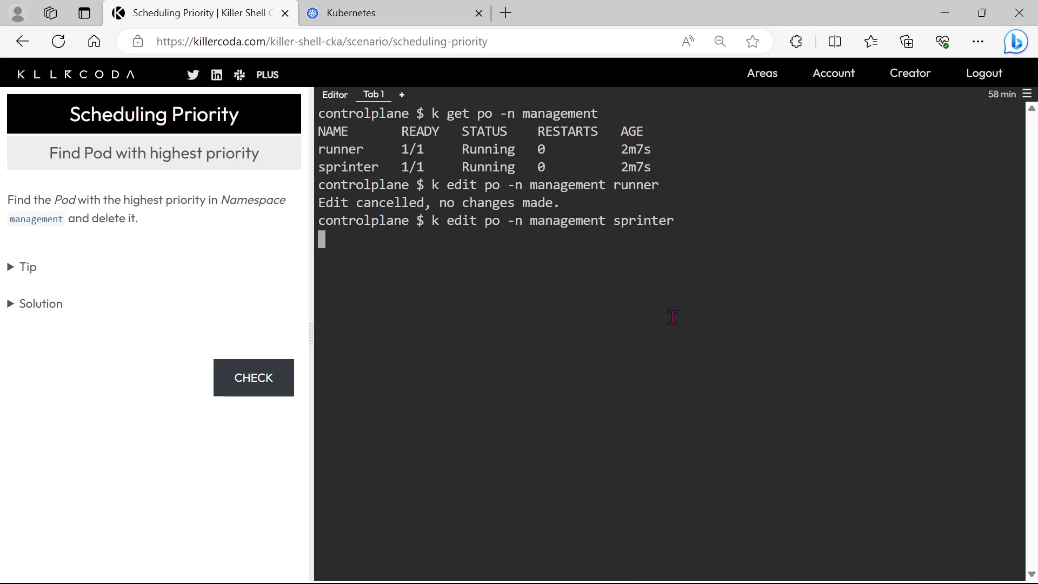
key("Return")
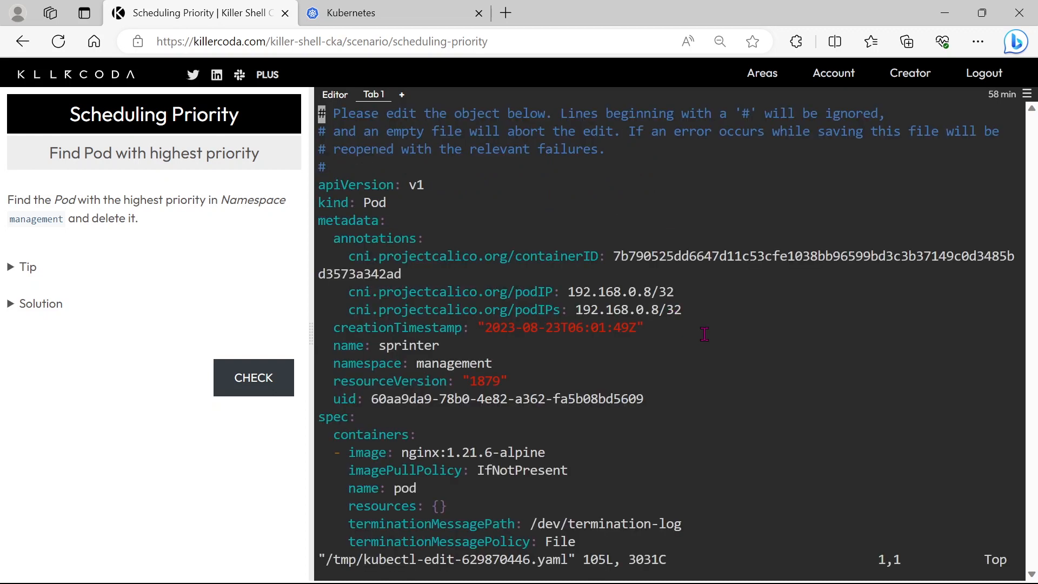
- Find sprinter's priority 300000000 under class level3 and leave it unchanged
scroll("down", 3)
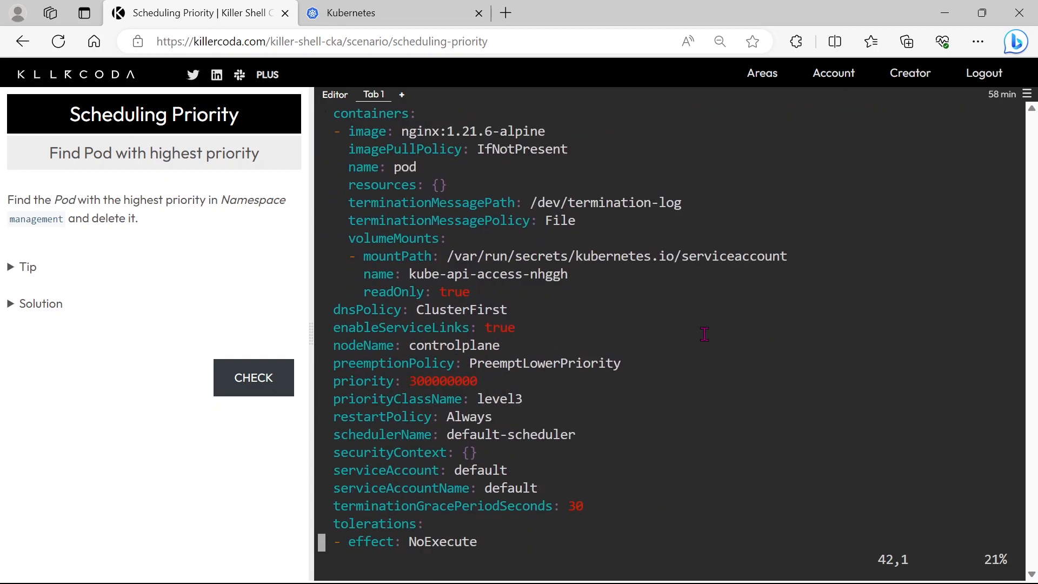
scroll("down", 3)
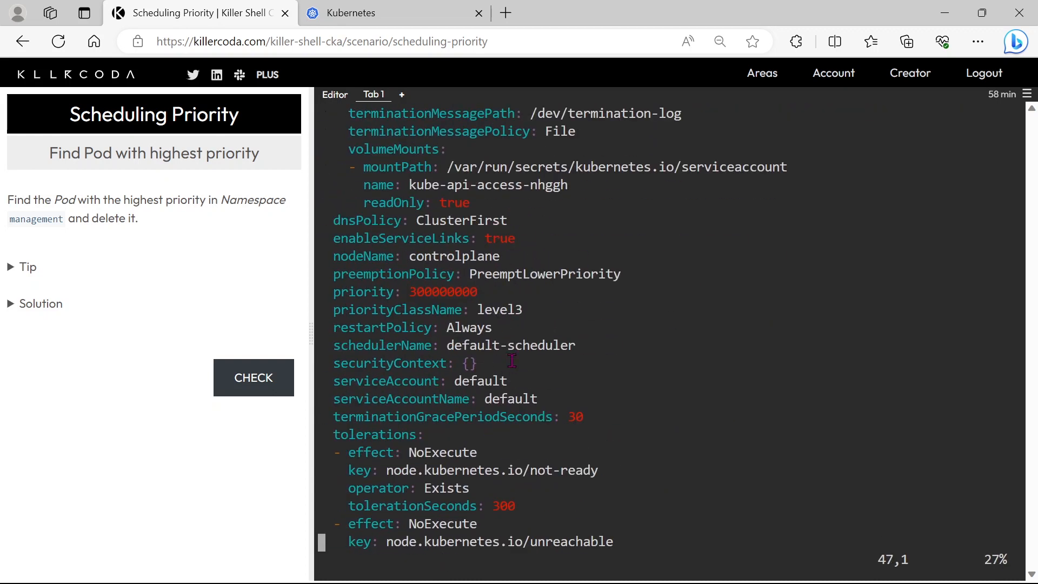
double_click(498, 310)
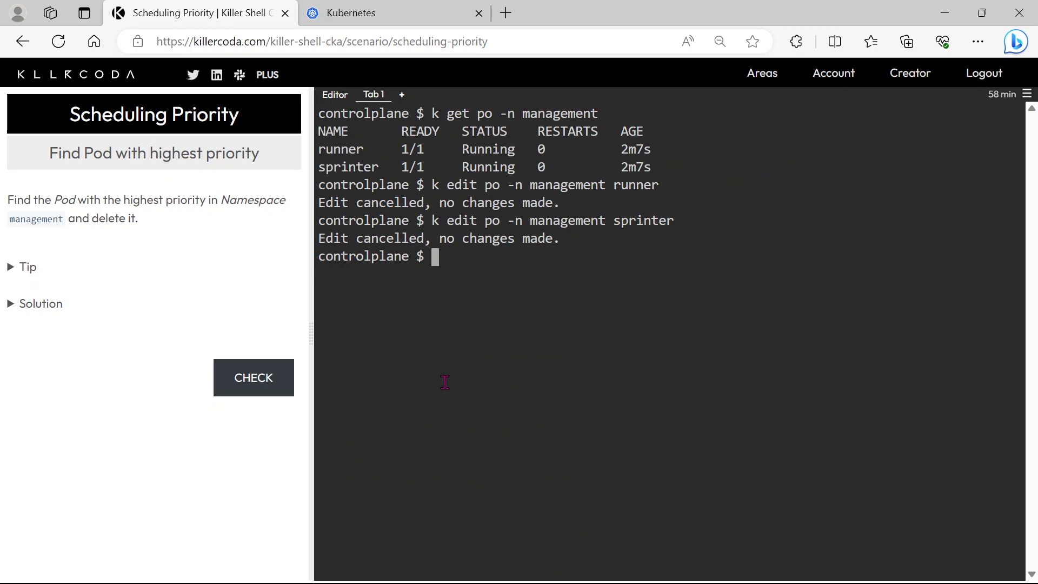
mouse_move(509, 144)
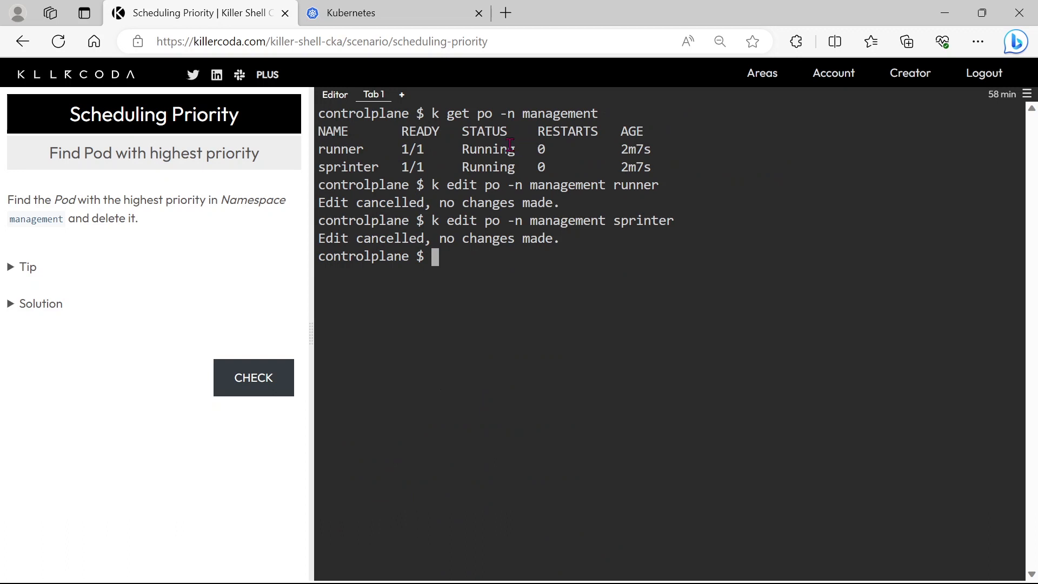
double_click(348, 167)
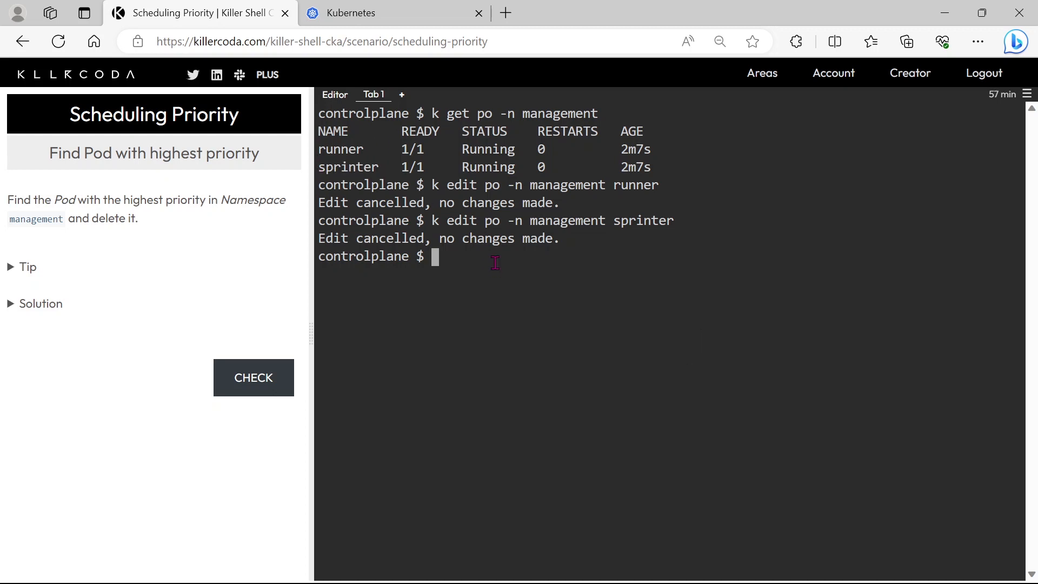
- Run 'k get priorityclass', showing level2 at 200000000 and level3 at 300000000
type("k get")
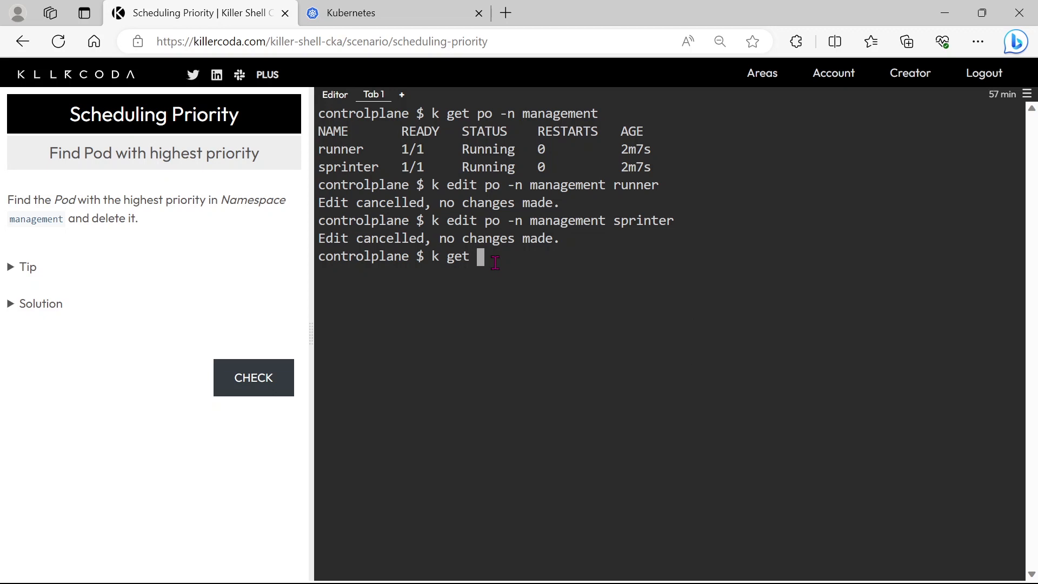
type("priorityc")
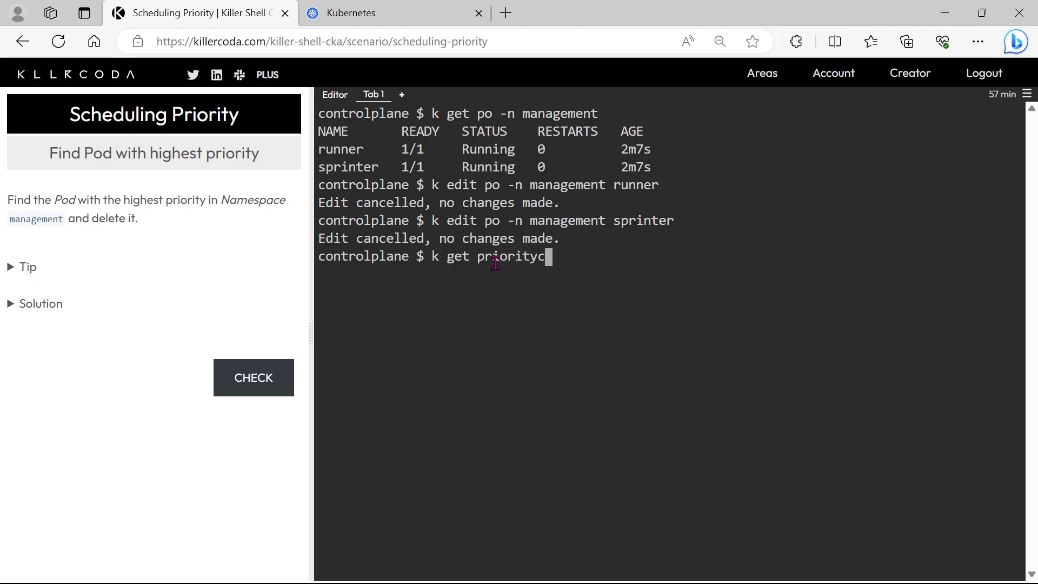
key("Return")
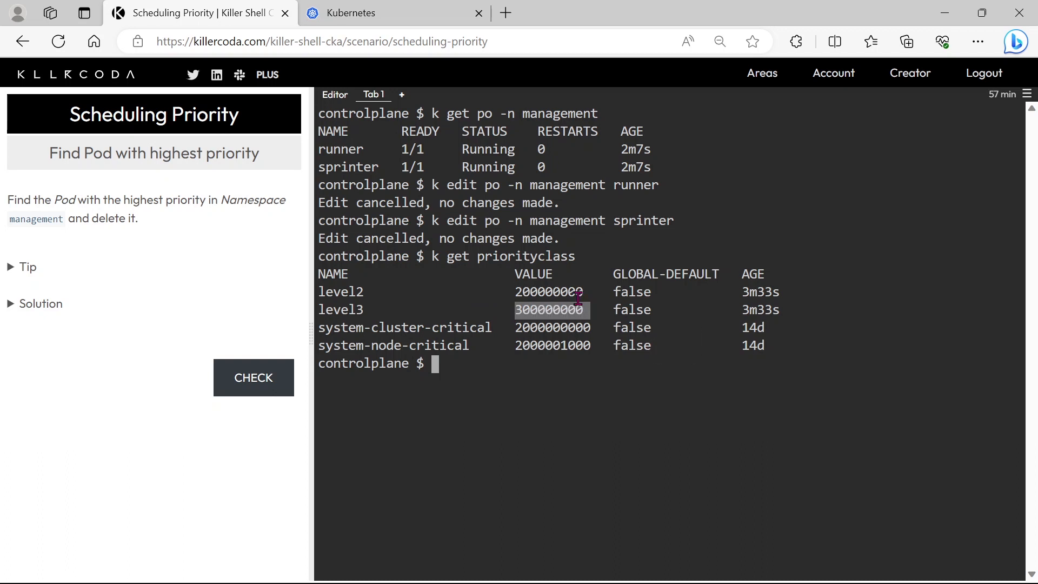
mouse_move(293, 307)
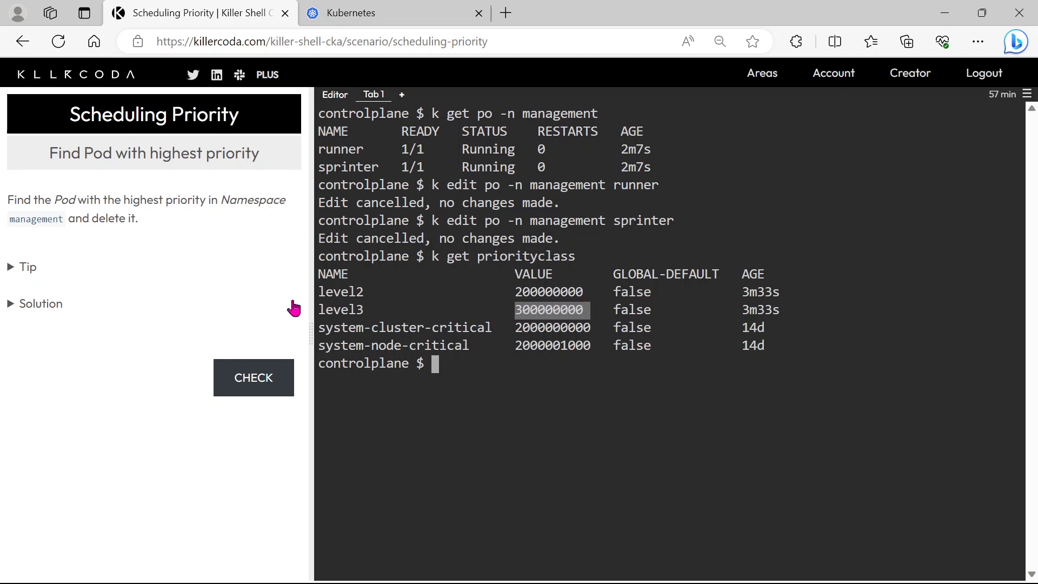
mouse_move(320, 172)
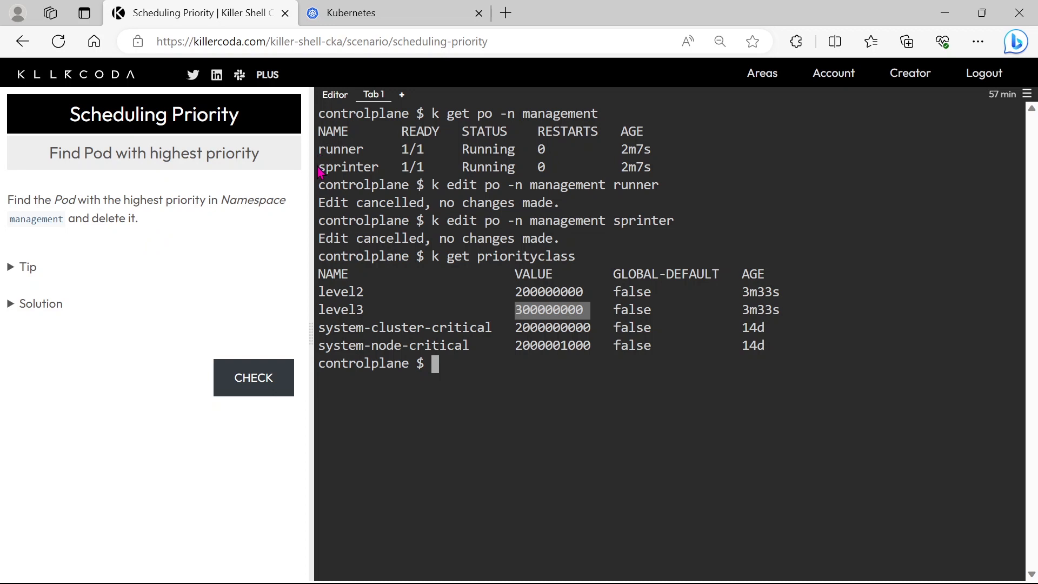
mouse_move(83, 351)
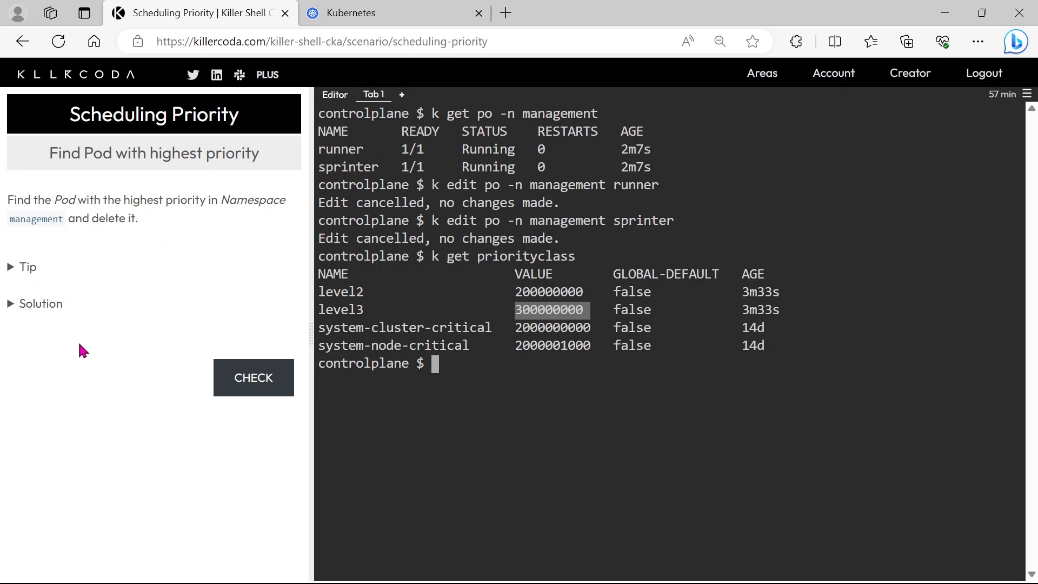
- Reveal the Solution and run 'k -n management get pod -o yaml | grep -i priority -B 20'
left_click(35, 304)
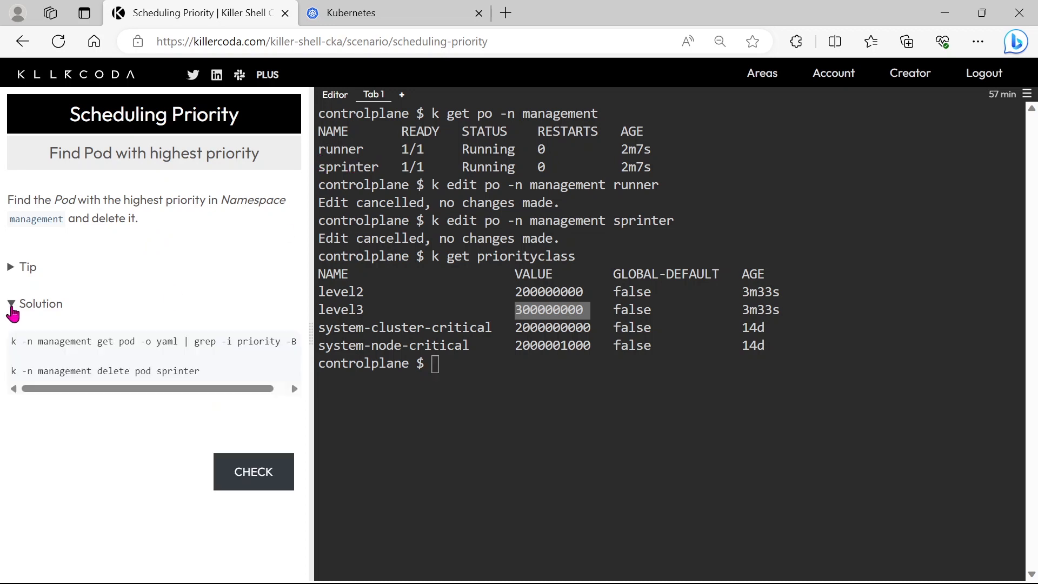
mouse_move(36, 369)
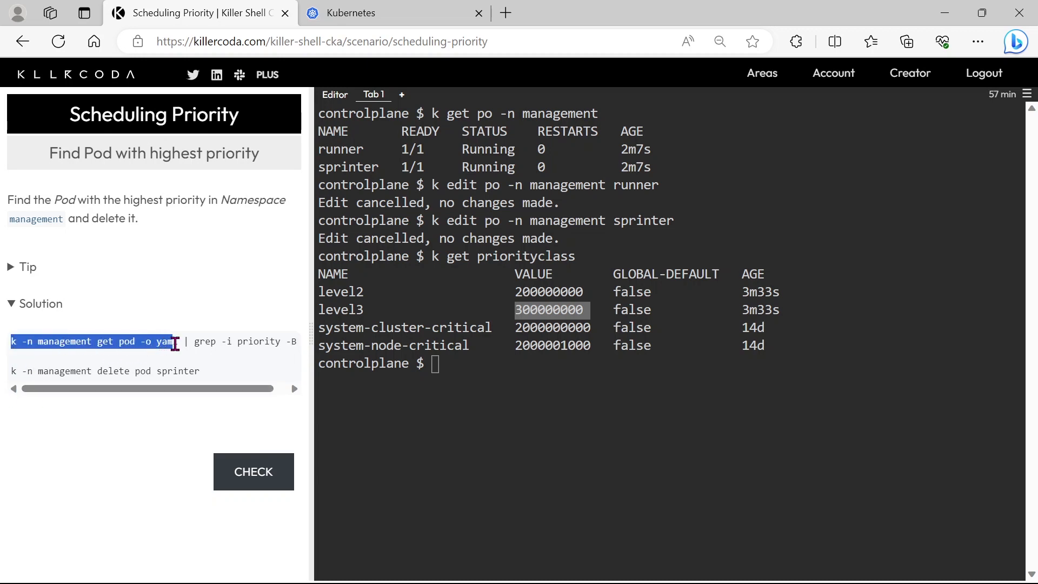
scroll("right", 3)
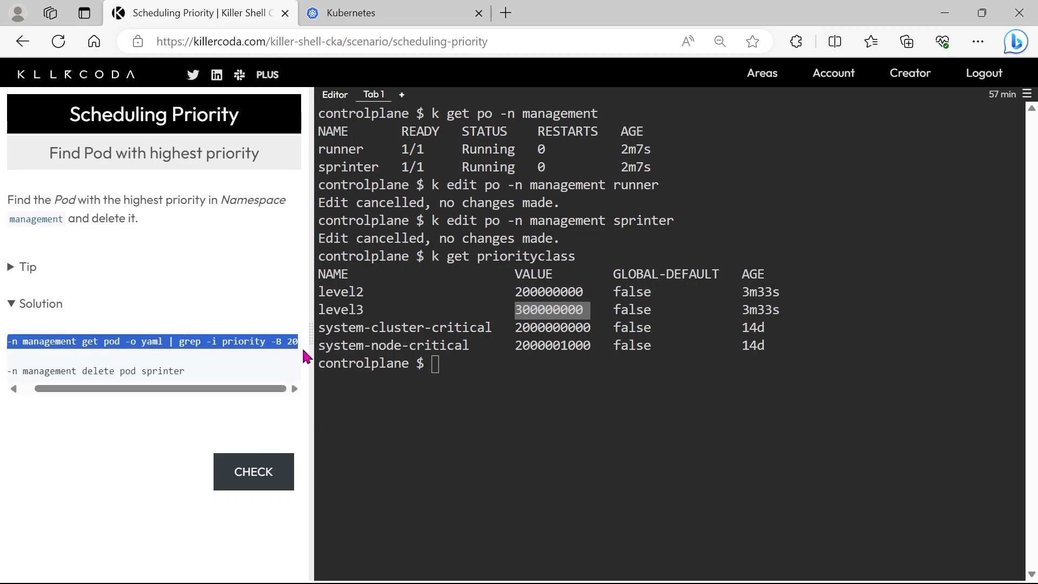
mouse_move(289, 346)
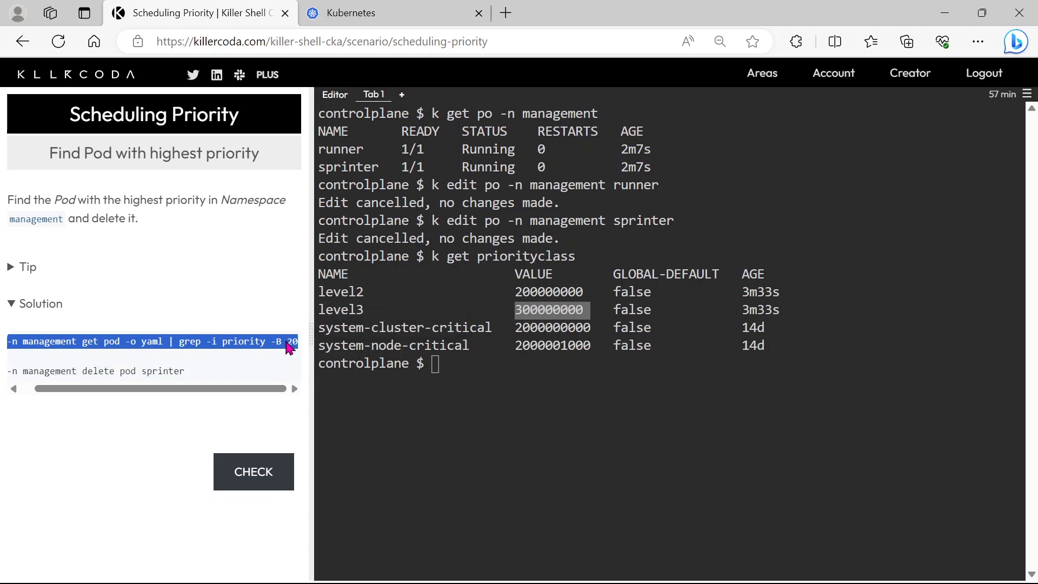
mouse_move(530, 364)
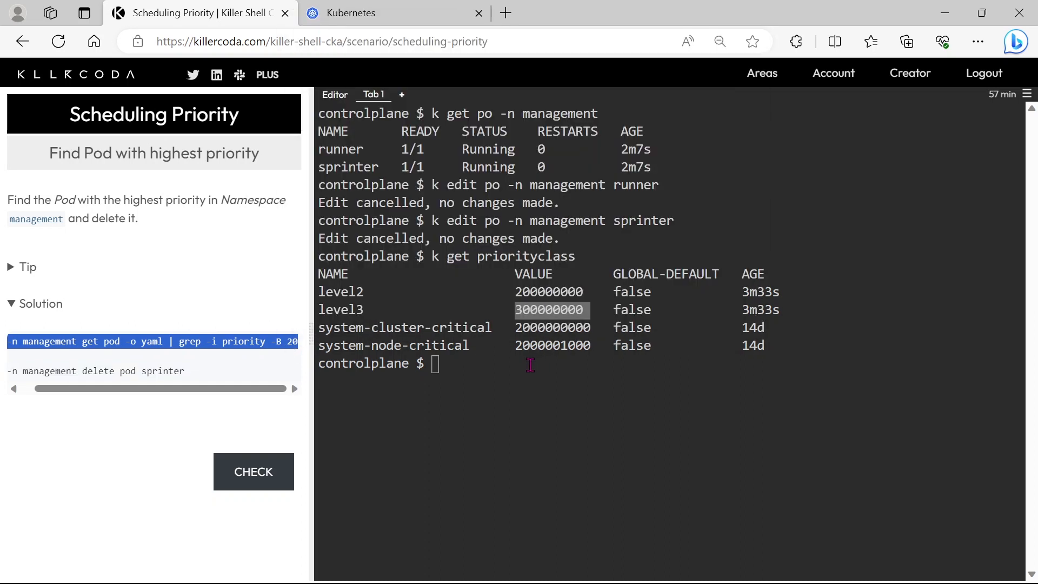
type("k -n management get pod -o yaml | grep -i priority -B 20")
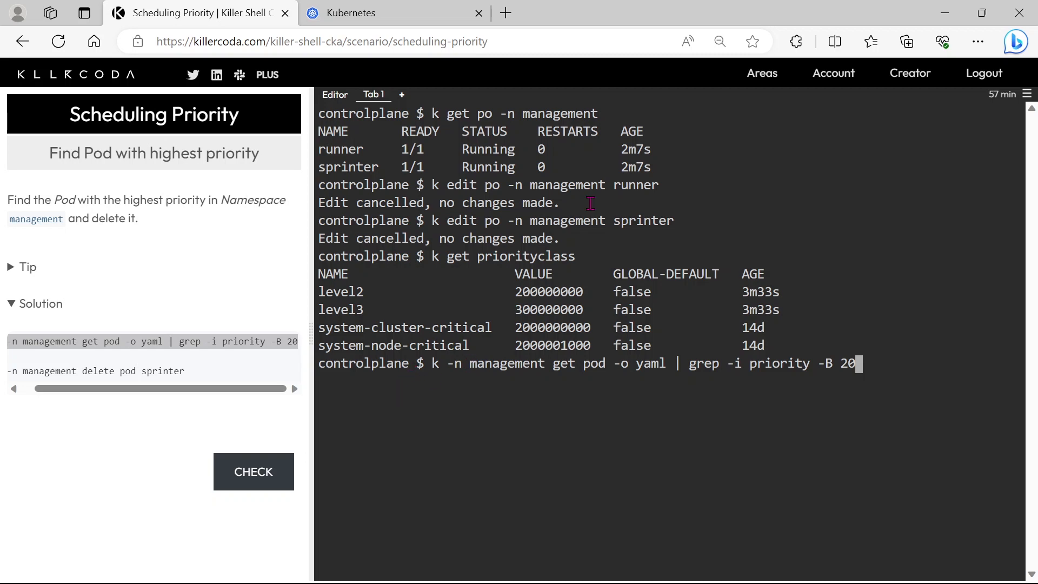
mouse_move(468, 362)
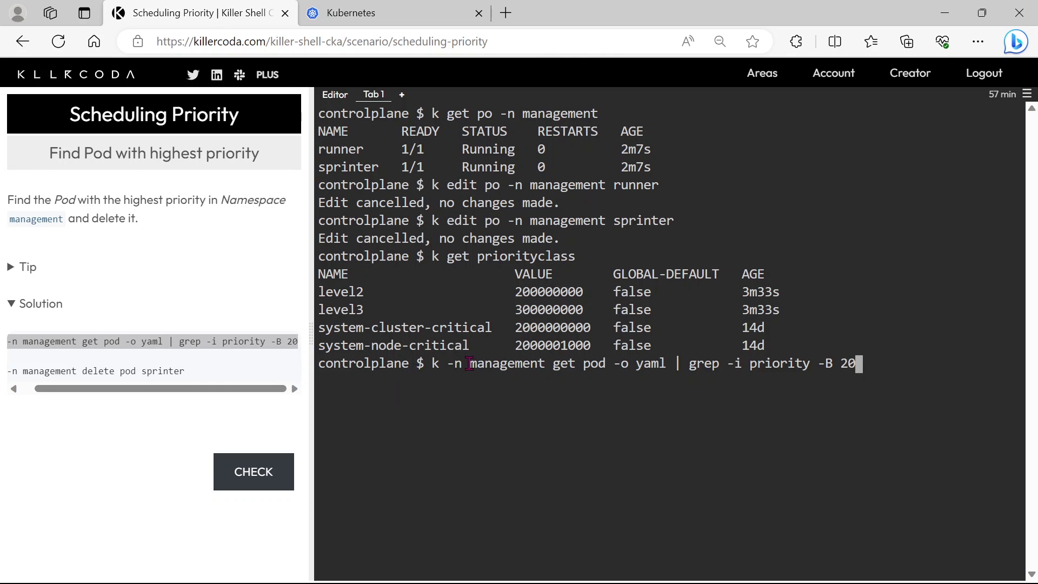
key("Return")
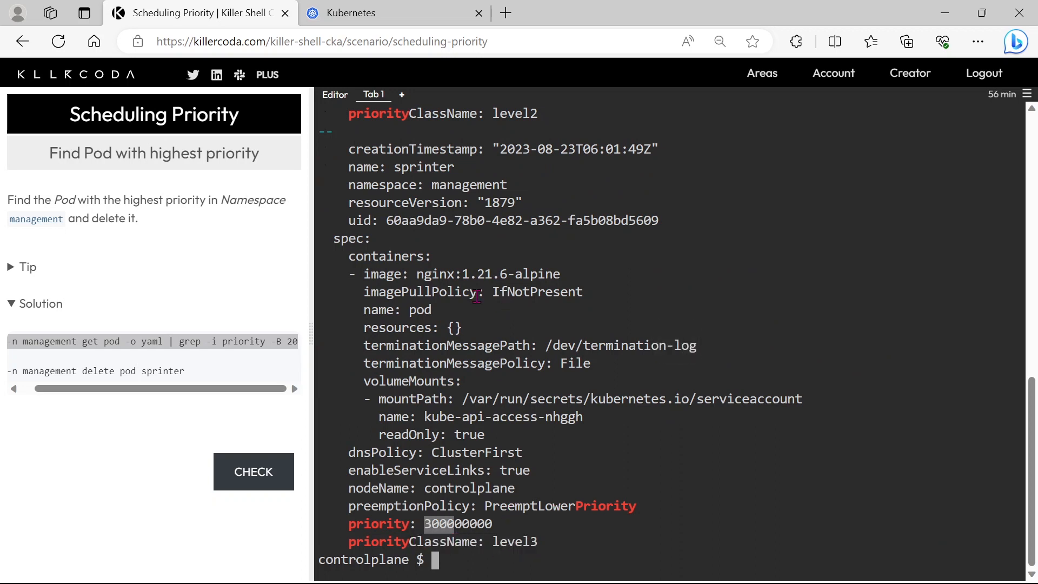
mouse_move(442, 202)
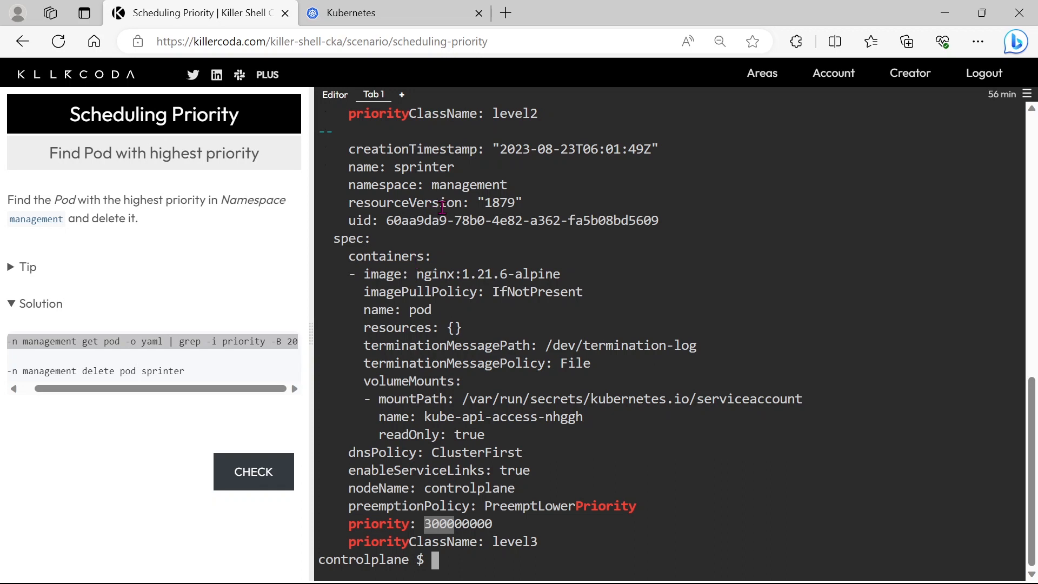
- Review the output: runner at 200000000 (level2), sprinter at 300000000 (level3)
double_click(424, 167)
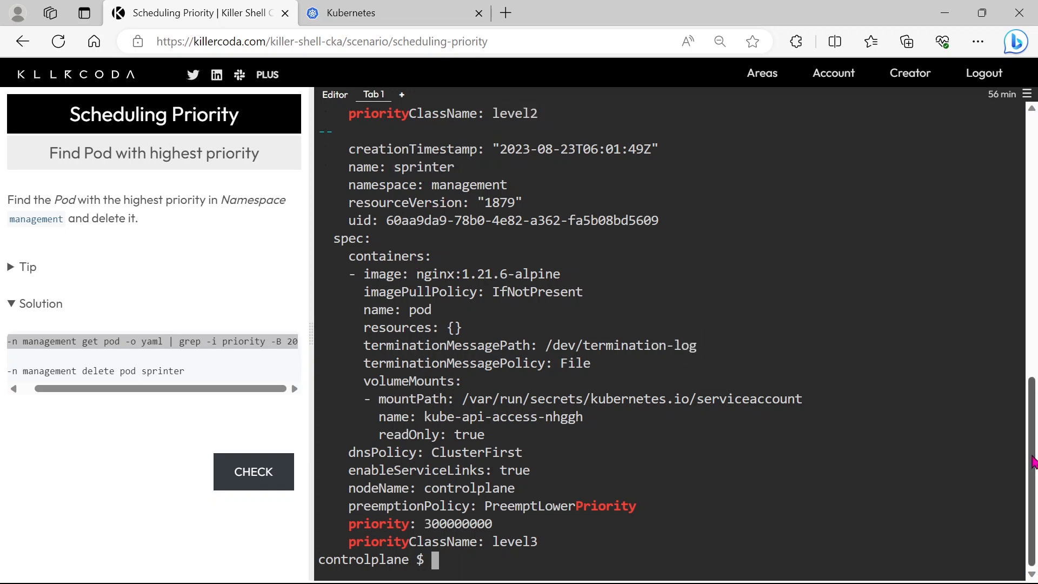
scroll("up", 3)
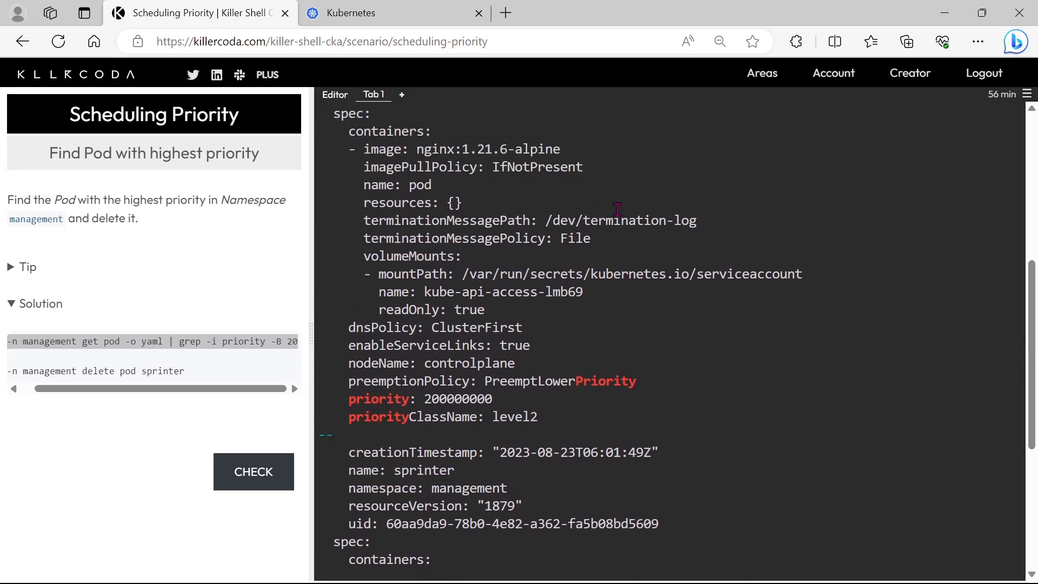
mouse_move(1029, 350)
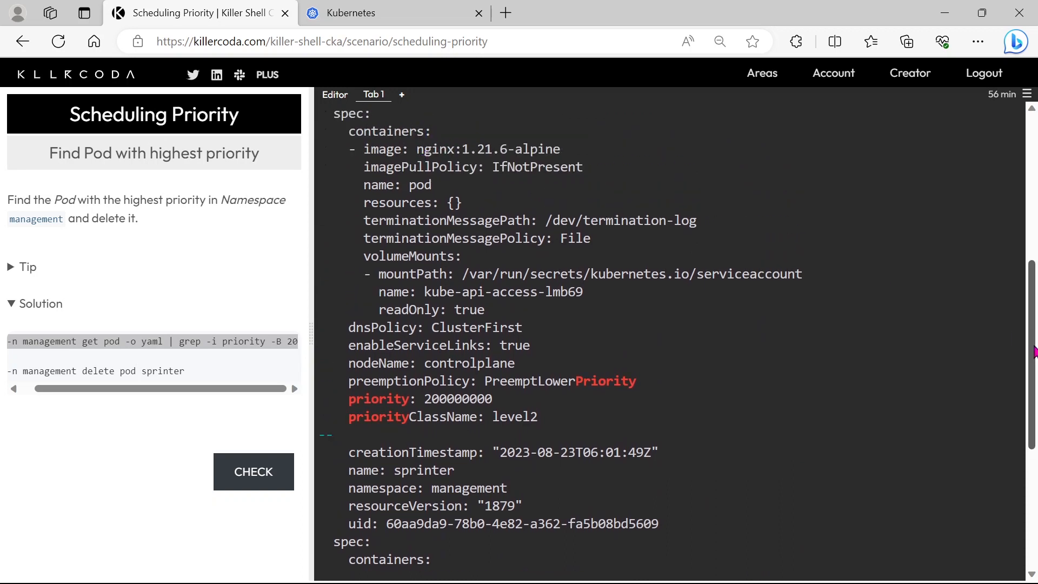
scroll("up", 3)
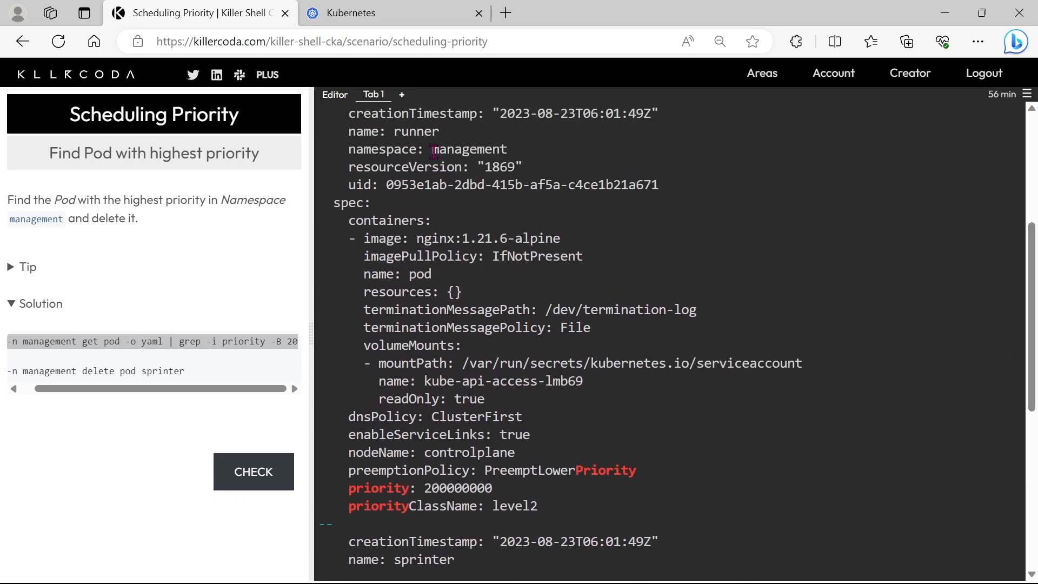
double_click(416, 130)
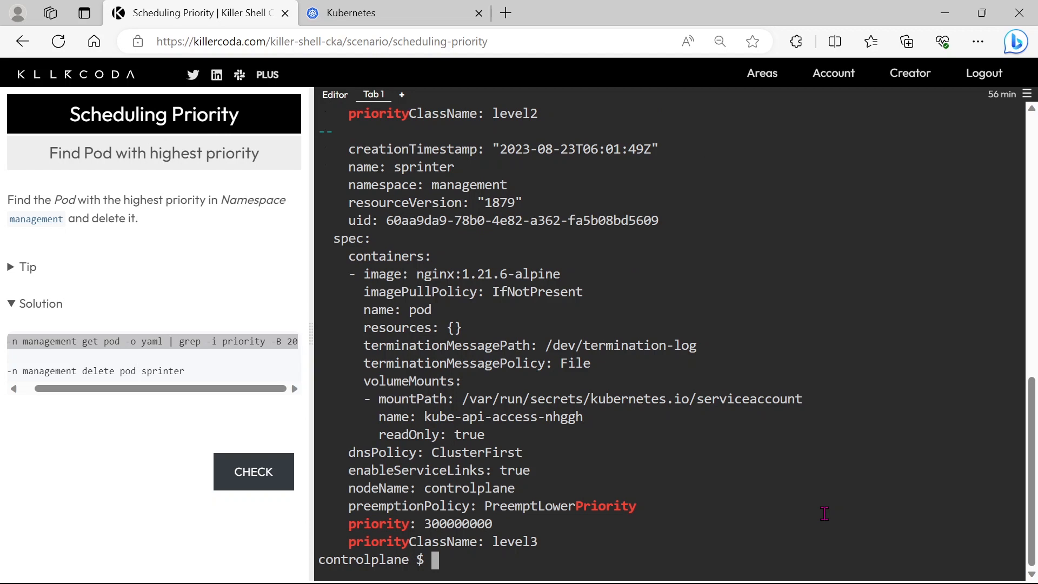
- List the pods in the management namespace again
type("k get po -n management")
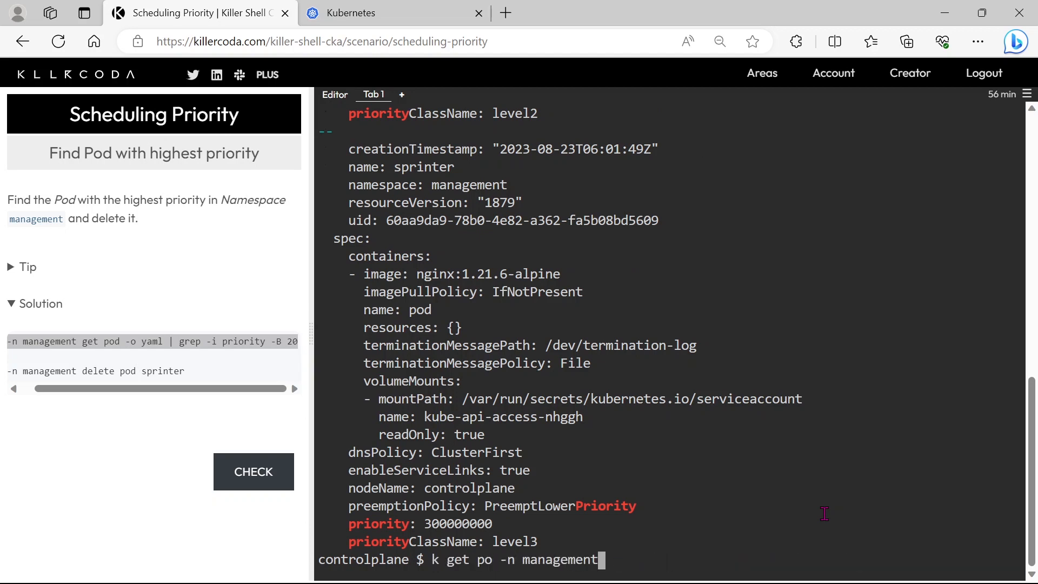
key("Return")
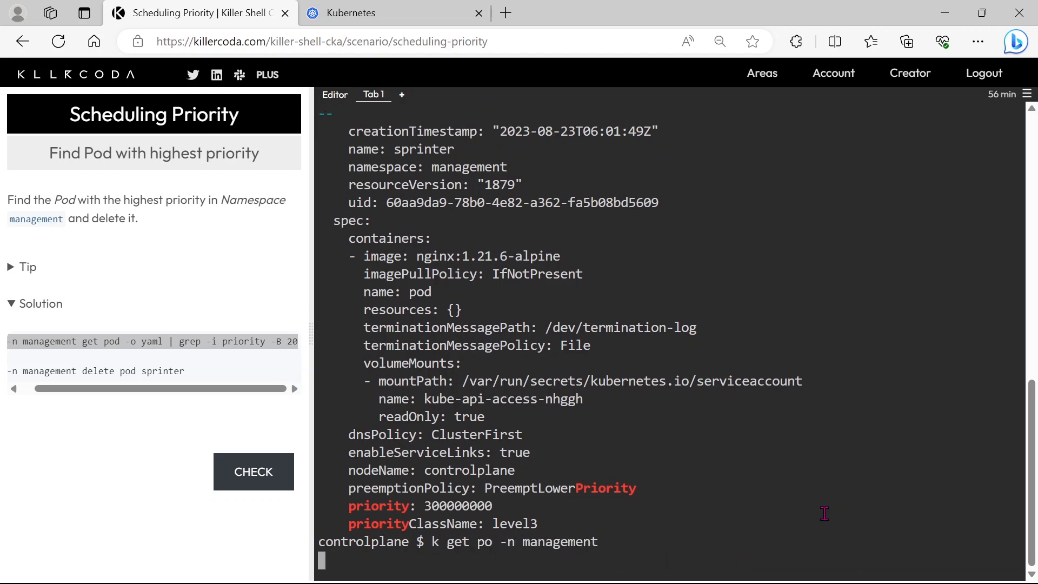
key("Return")
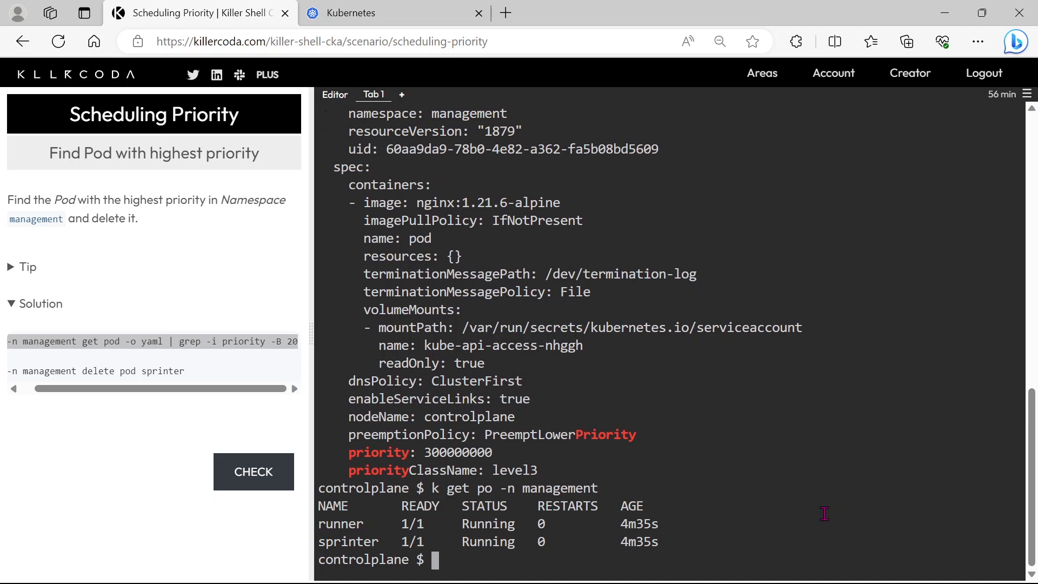
- Delete the sprinter pod with 'k delete po sprinter -n management'
type("k delete")
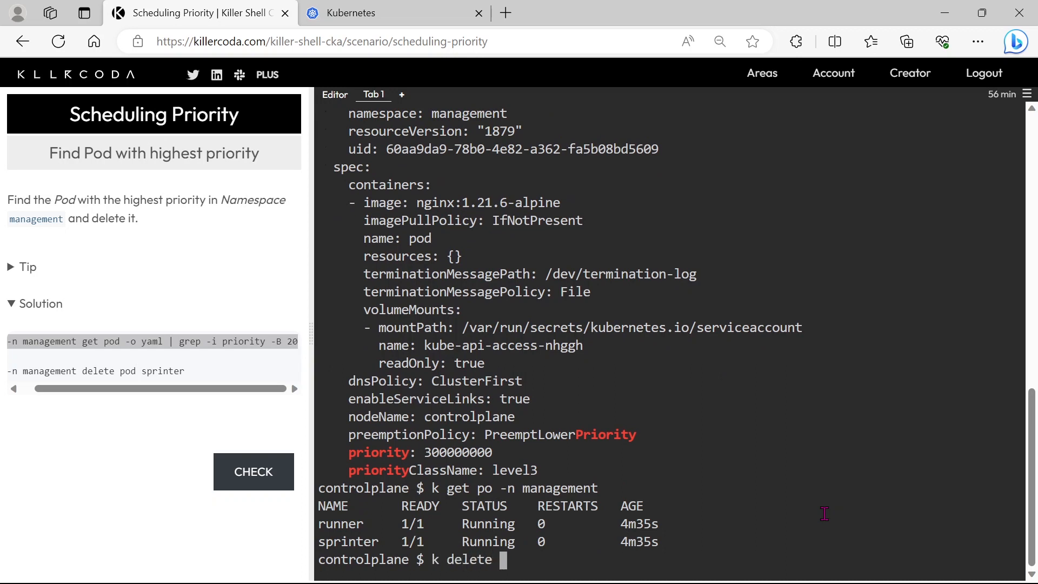
type("po")
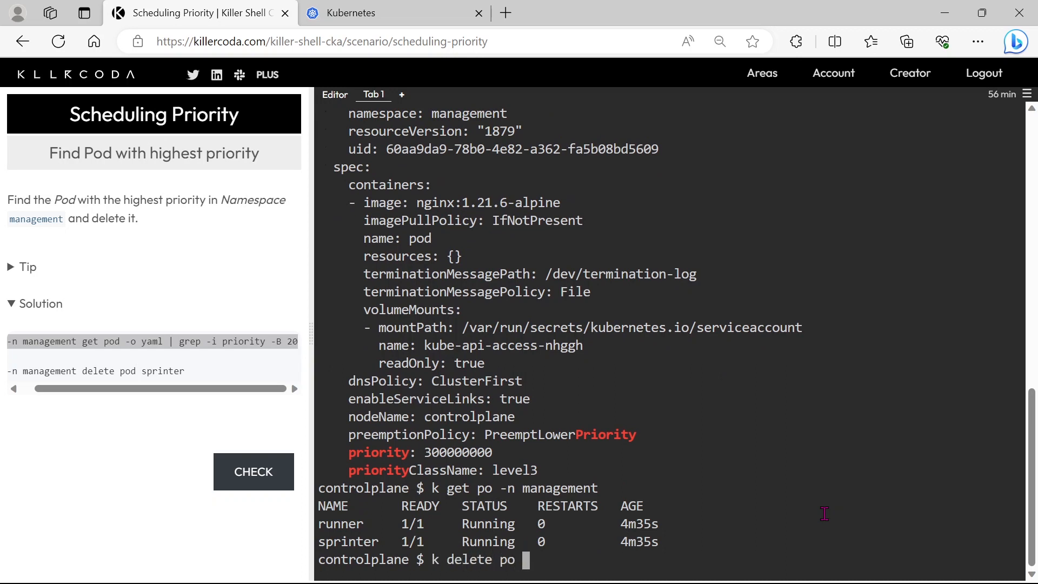
mouse_move(319, 547)
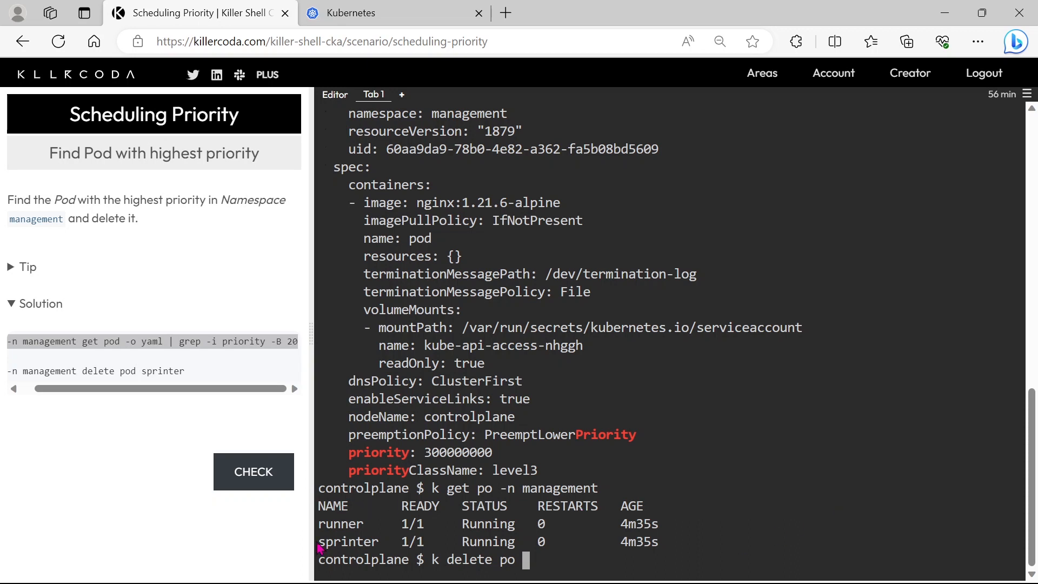
right_click(348, 541)
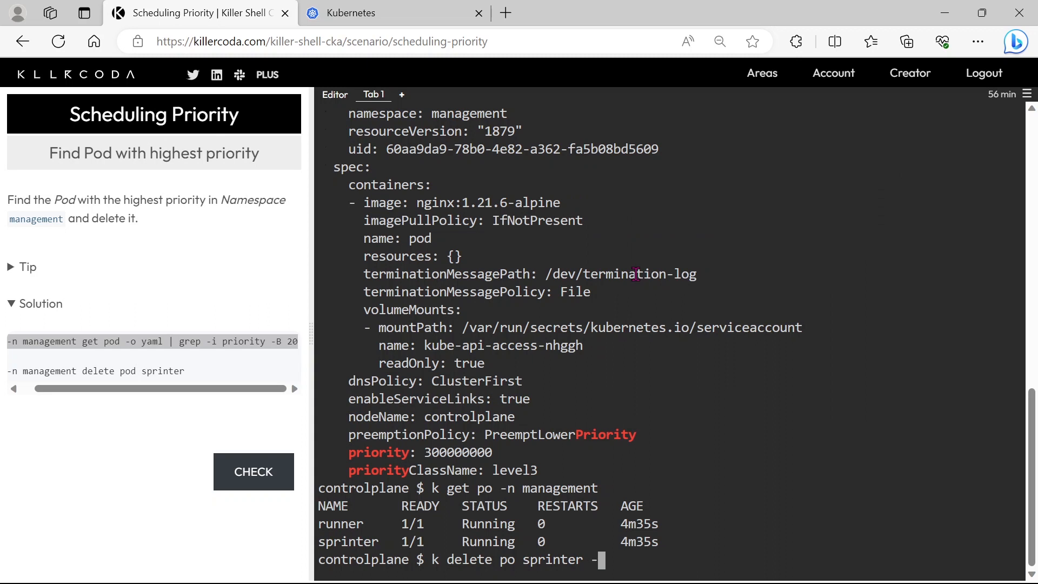
type("-n management")
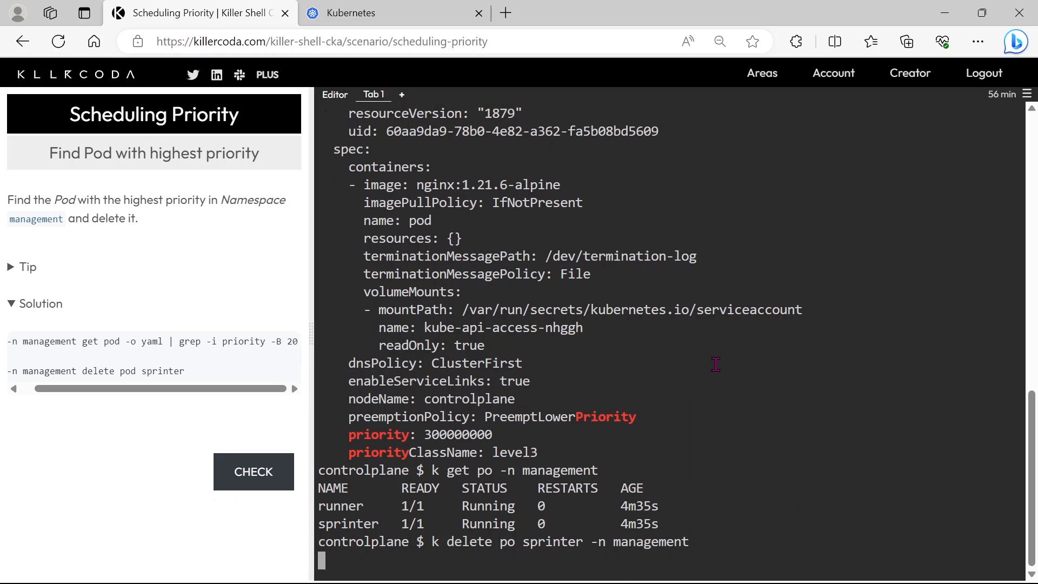
key("Return")
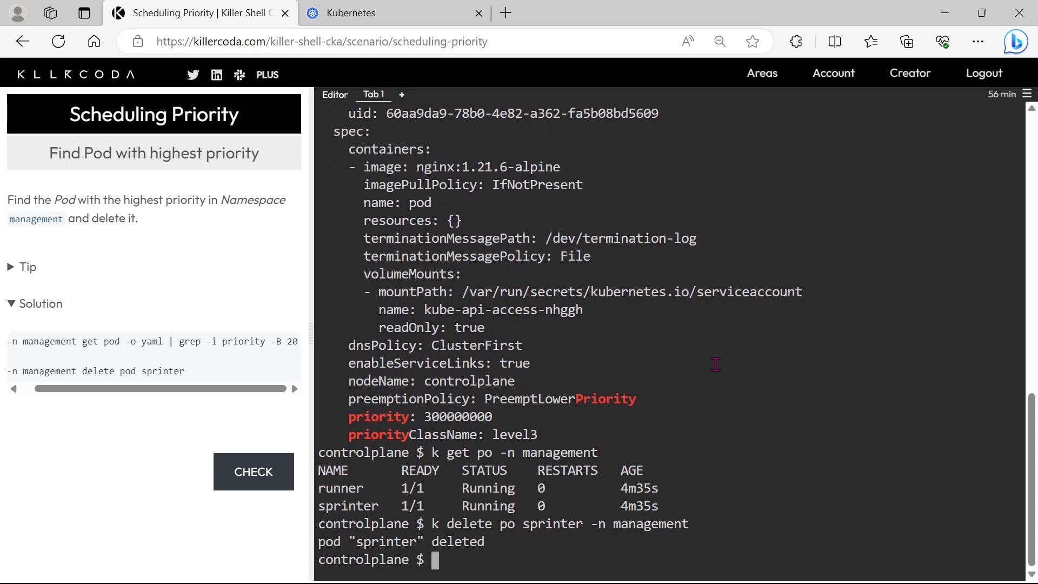
- Check the task as solved, then run clear to empty the terminal
left_click(254, 471)
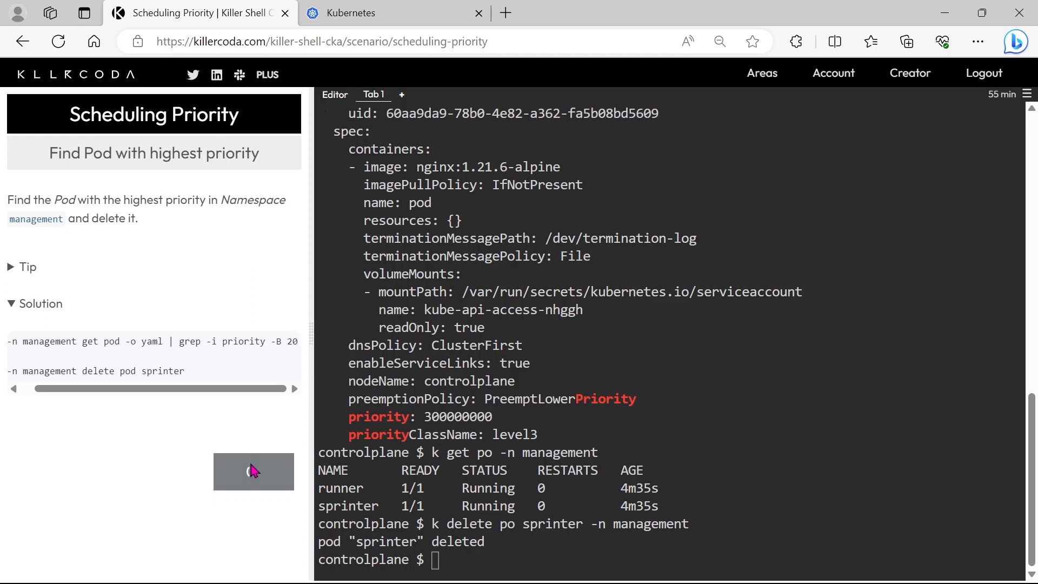
left_click(254, 471)
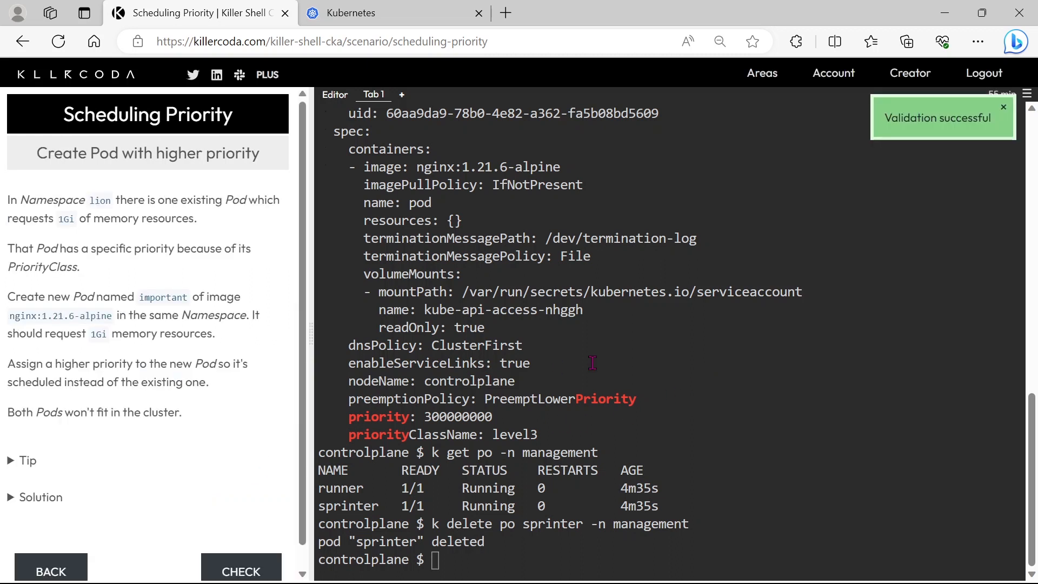
type("cle")
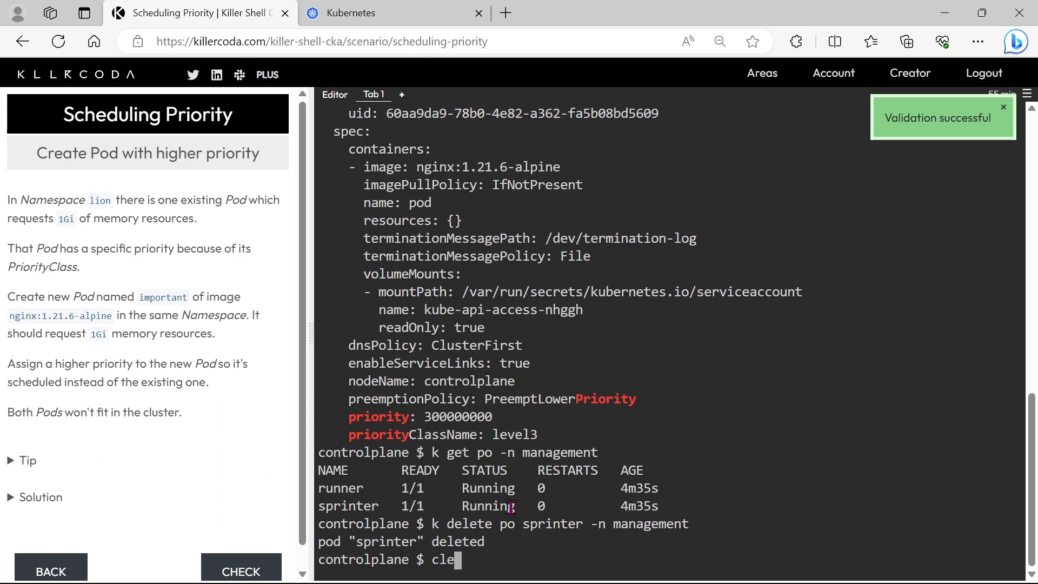
key("Return")
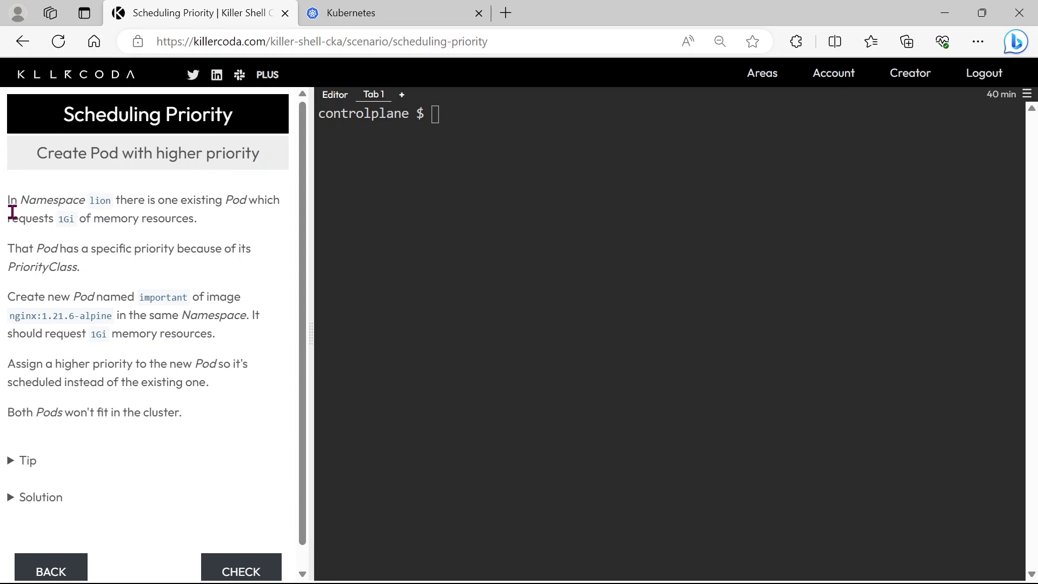
mouse_move(100, 200)
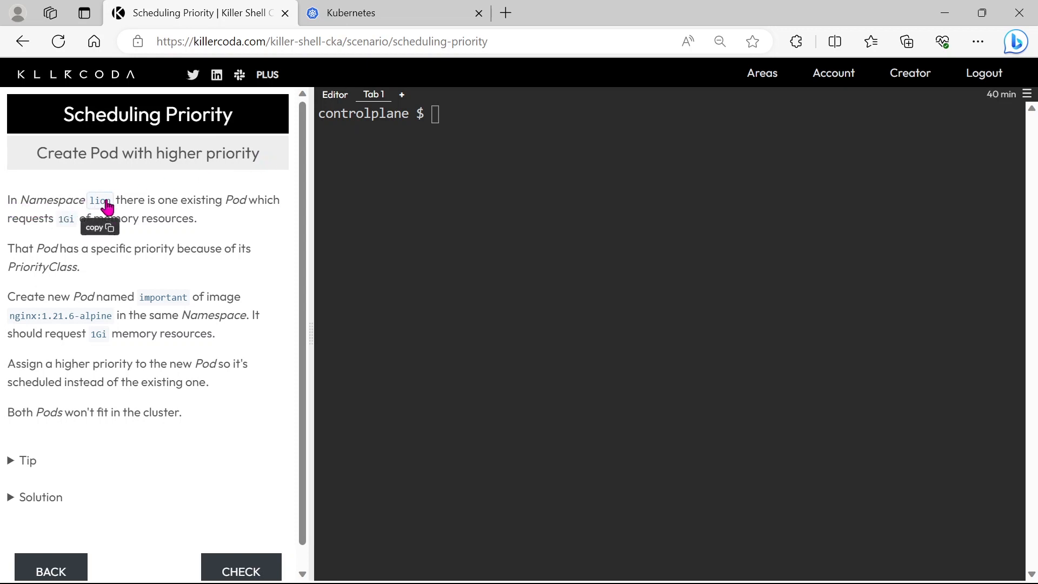
mouse_move(58, 237)
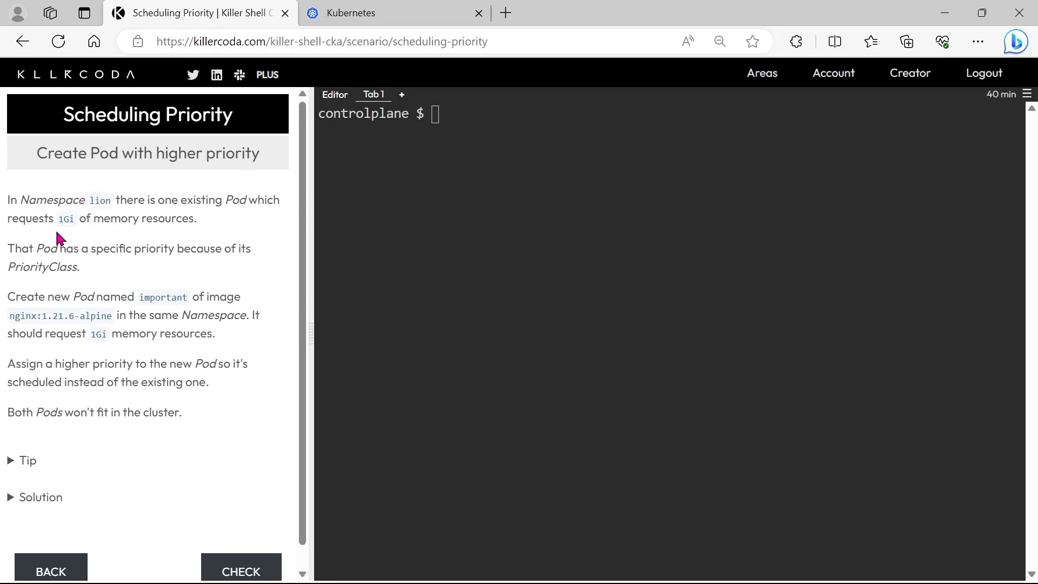
mouse_move(203, 223)
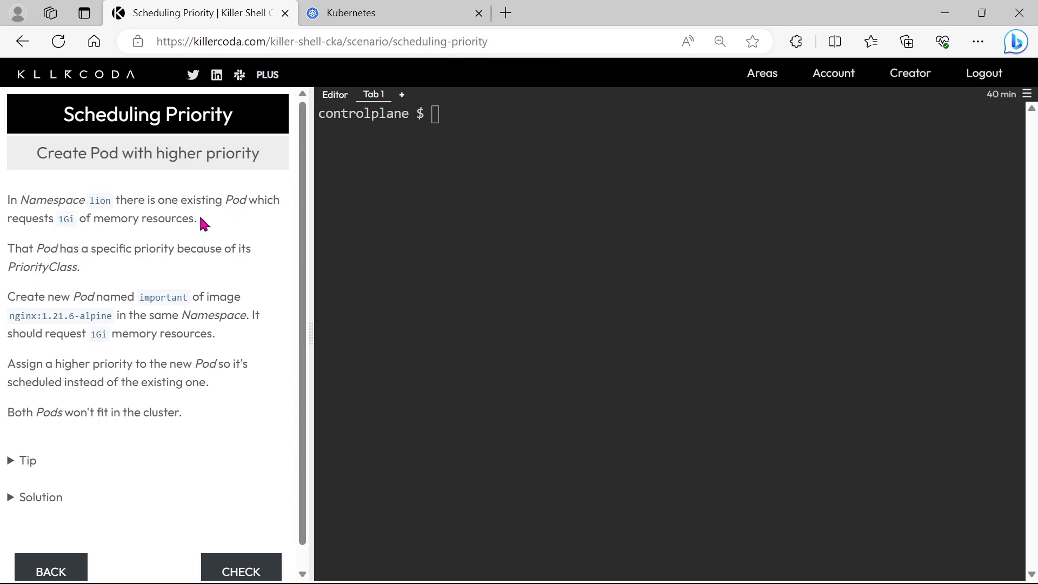
mouse_move(111, 248)
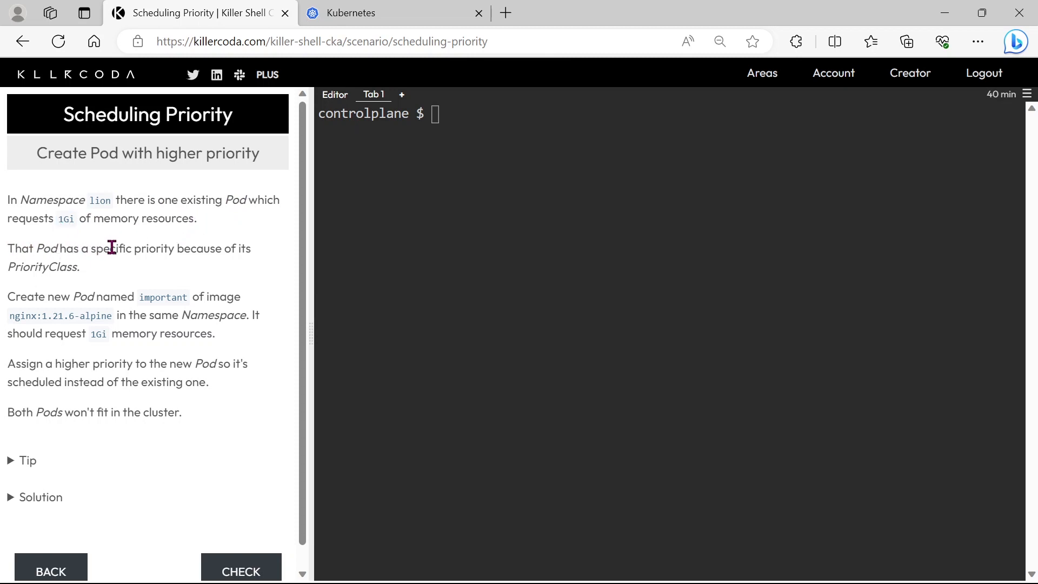
mouse_move(8, 274)
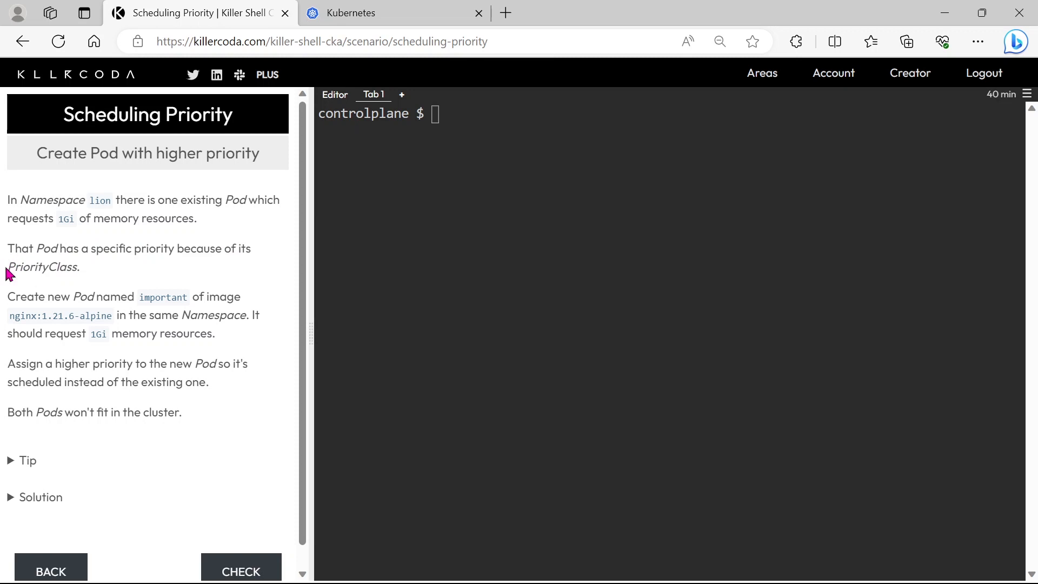
mouse_move(118, 285)
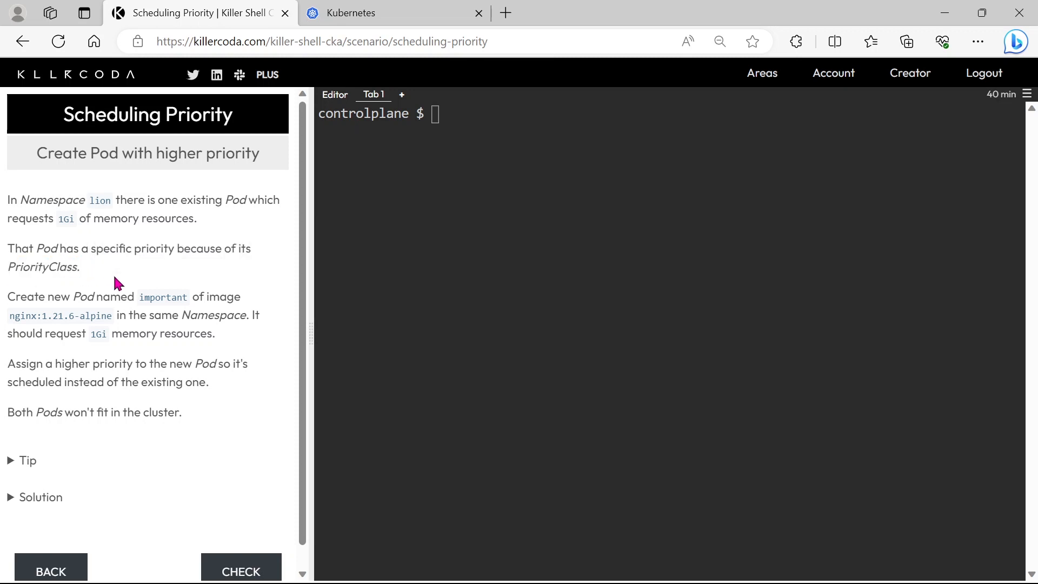
mouse_move(162, 296)
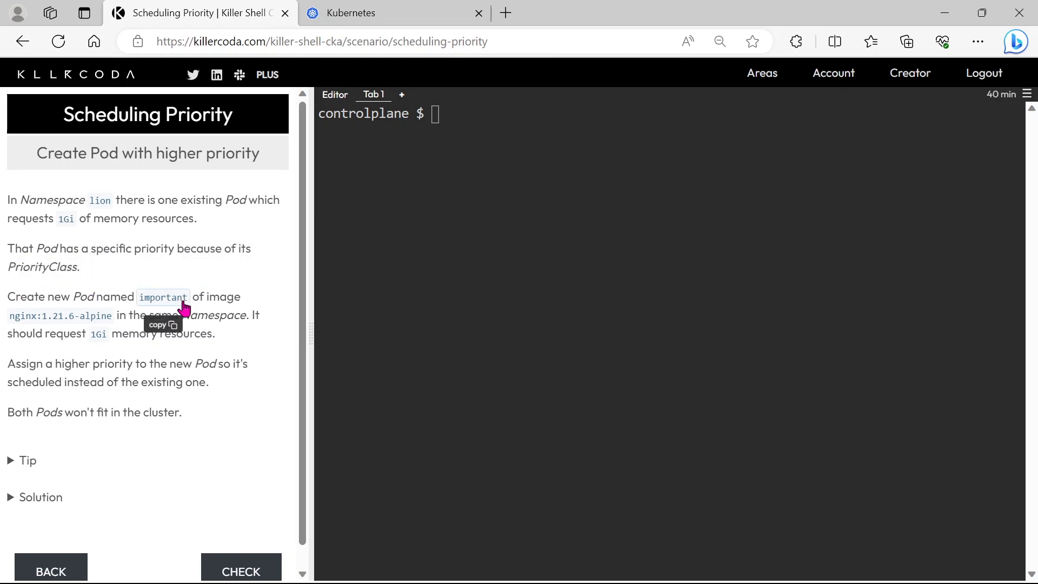
mouse_move(206, 316)
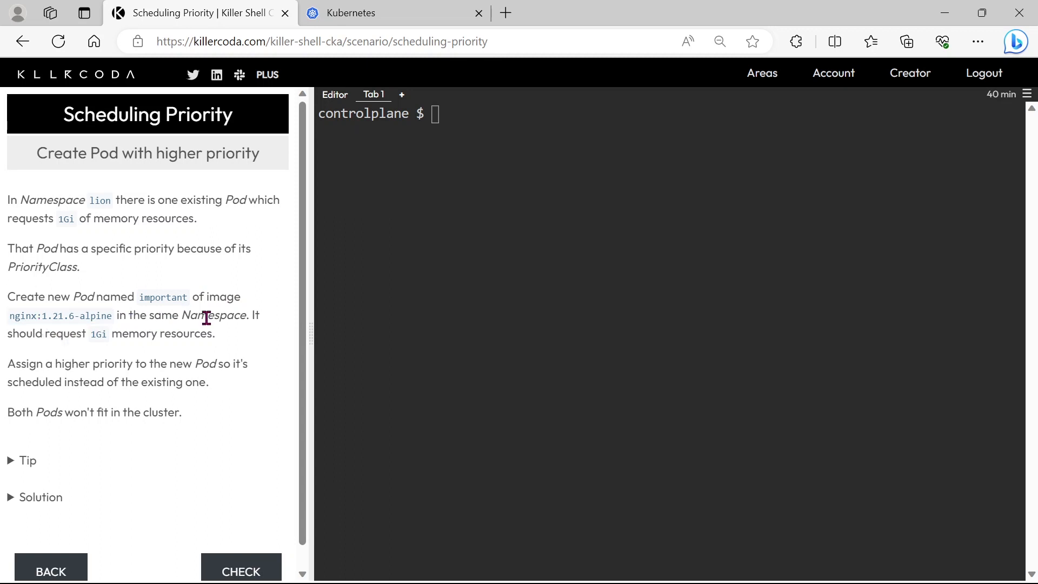
double_click(211, 316)
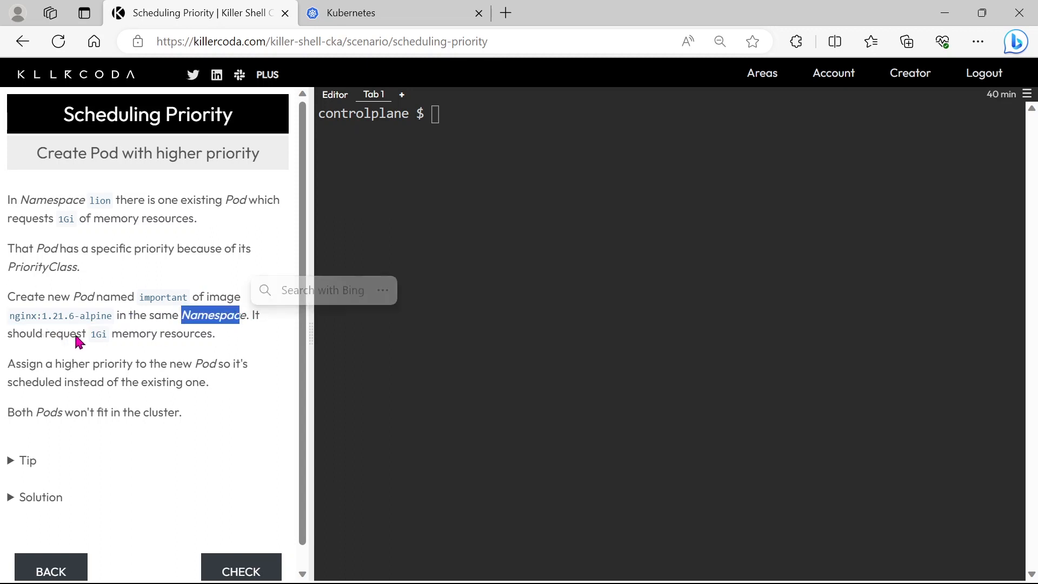
double_click(98, 333)
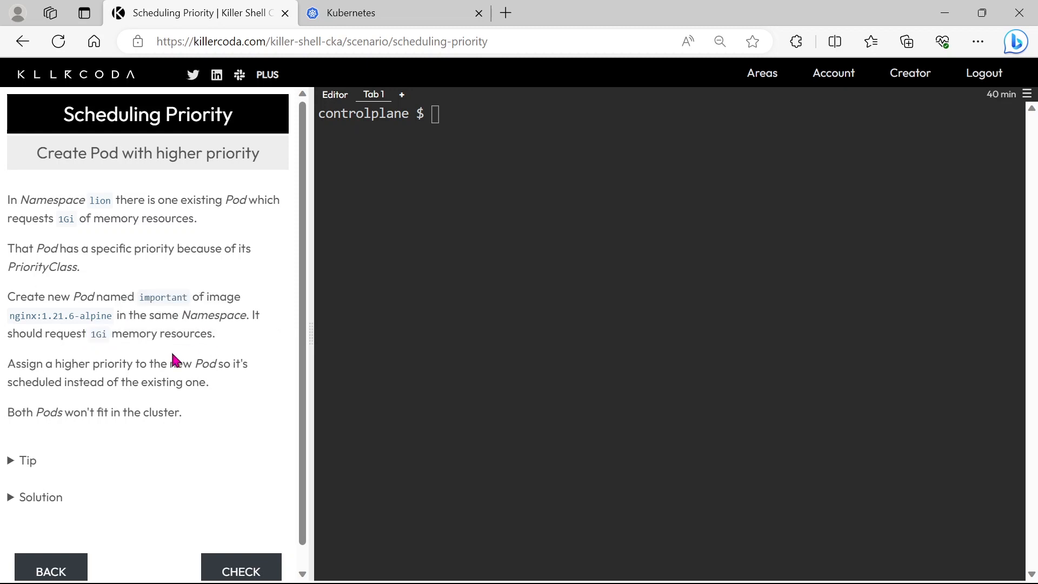
mouse_move(195, 369)
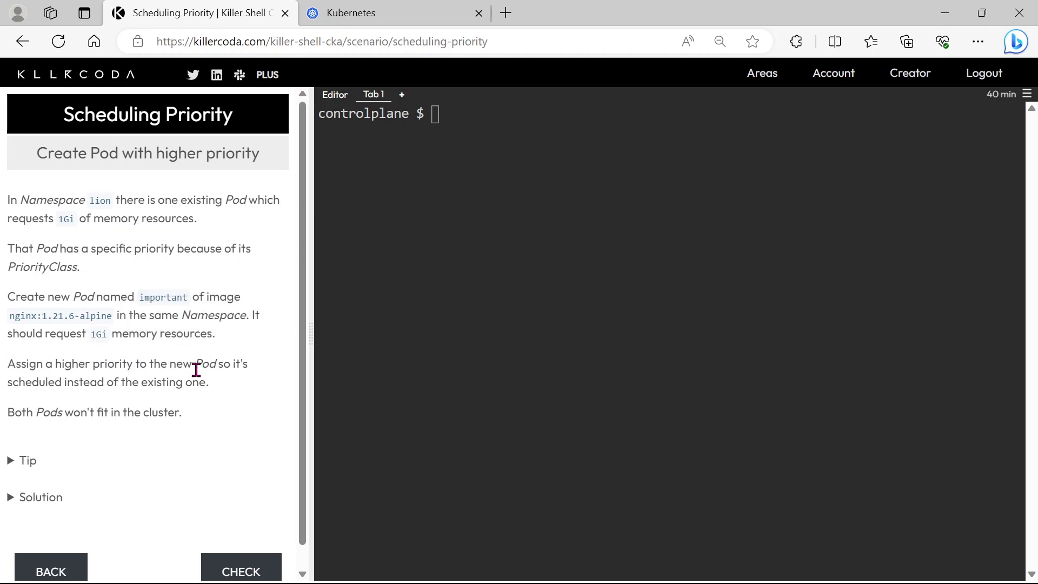
mouse_move(149, 399)
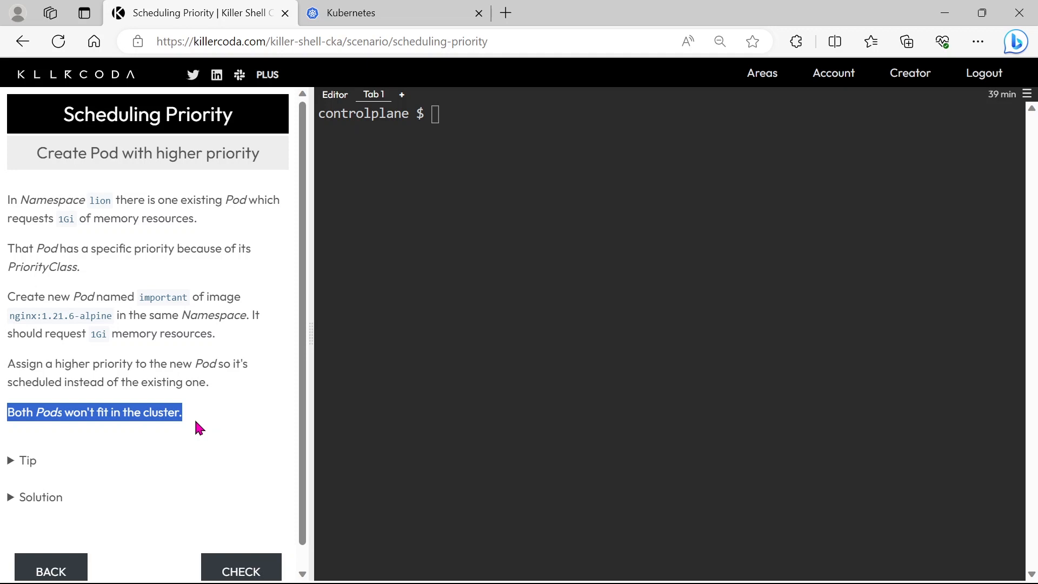
mouse_move(277, 369)
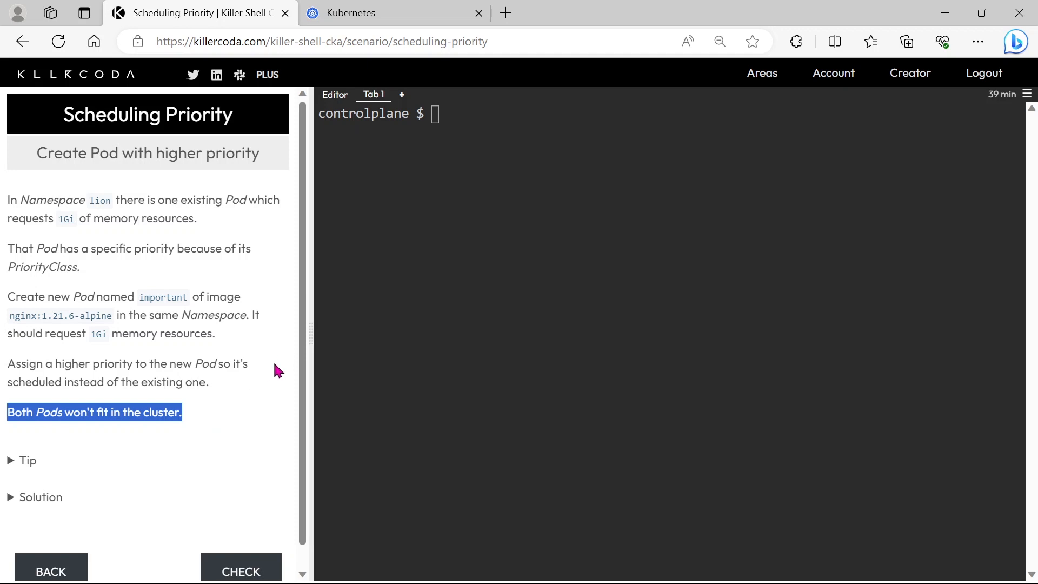
left_click(470, 113)
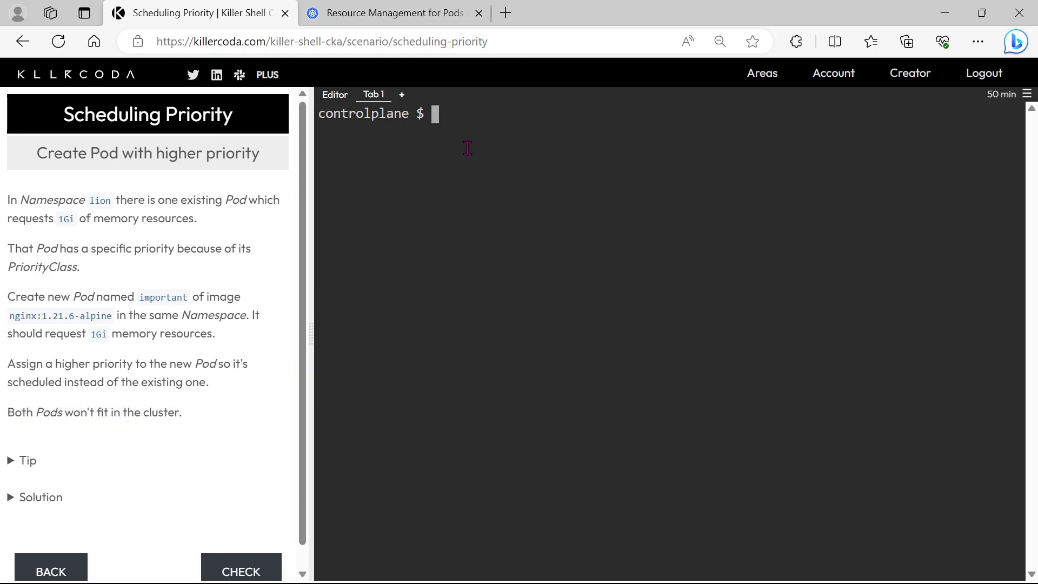
- List lion pods to find 4d37006c and type 'k edit po 4d37006c -n lion'
type("k get po -n lion")
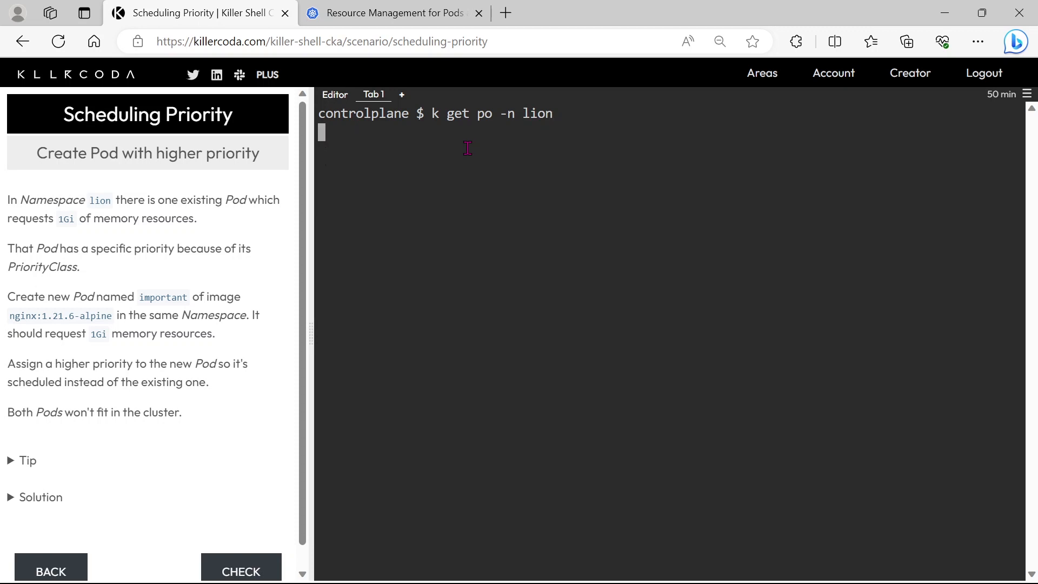
key("Return")
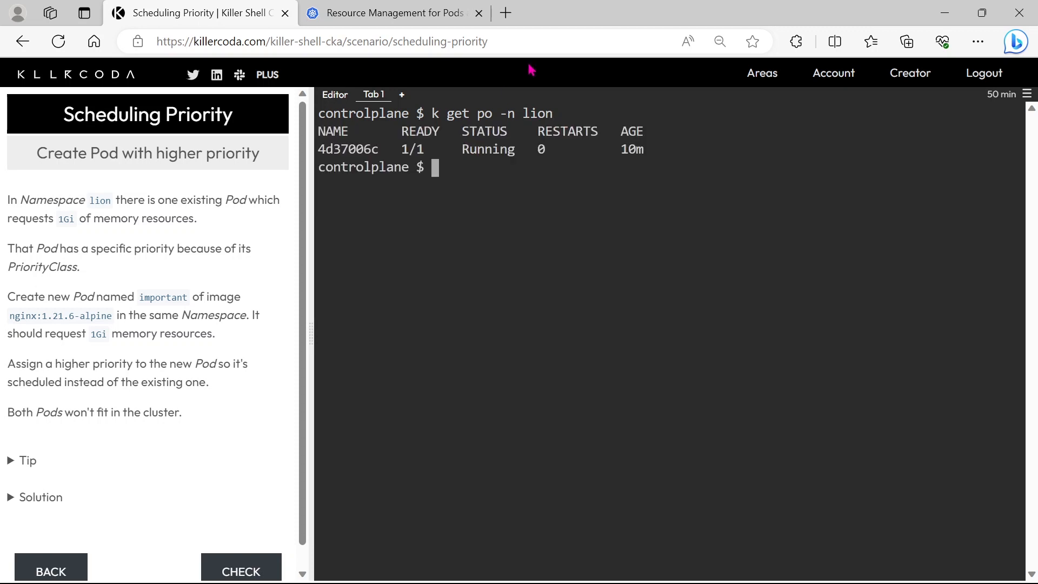
type("k edit po")
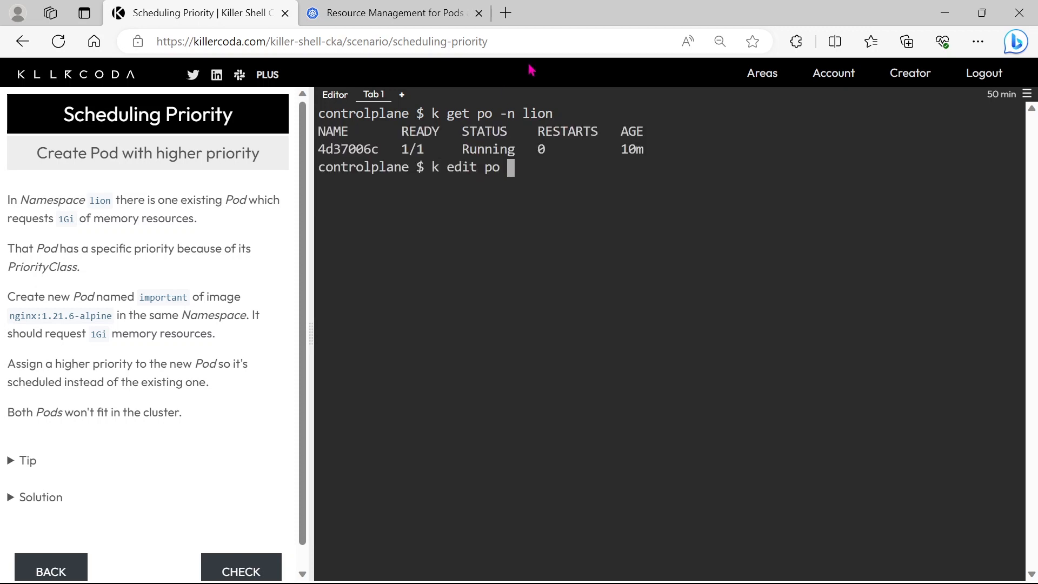
double_click(347, 149)
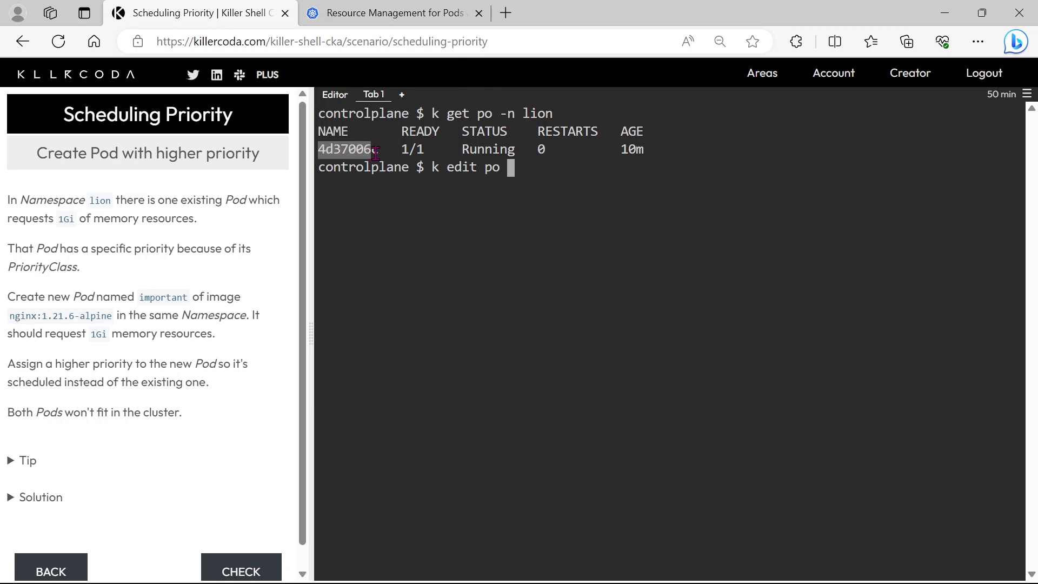
type("4d37006c")
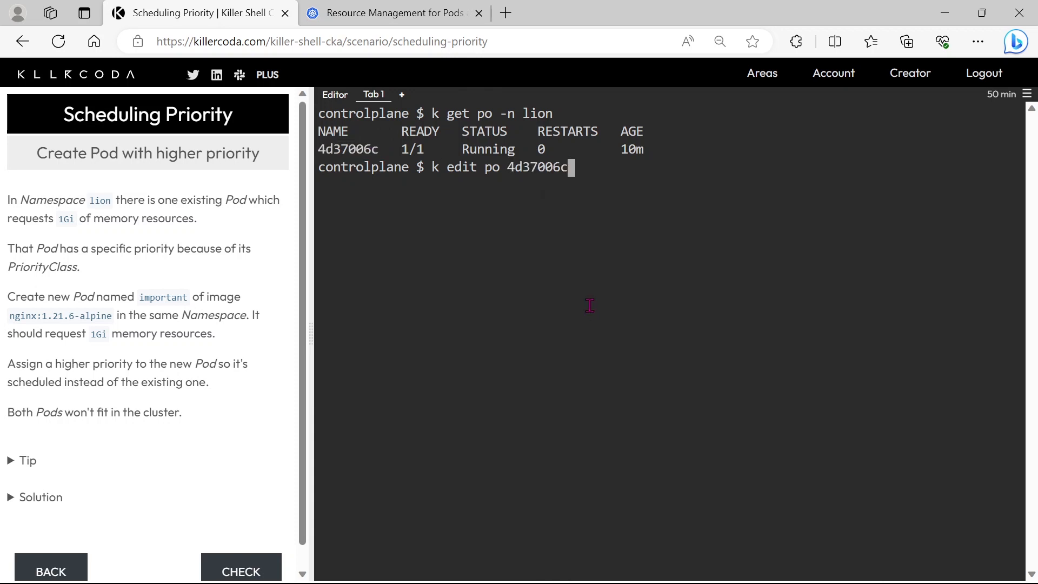
type("-n li")
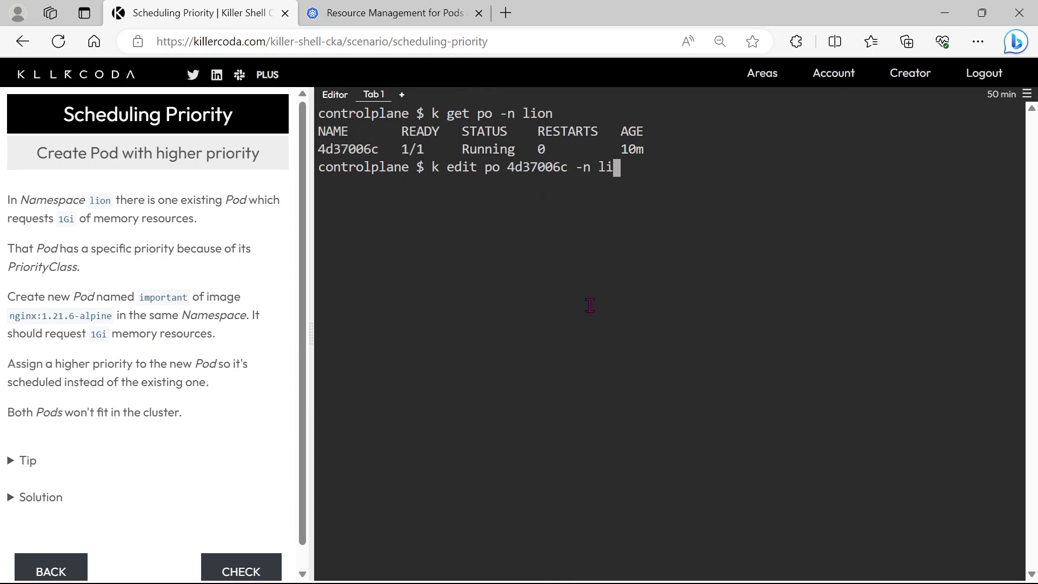
type("o")
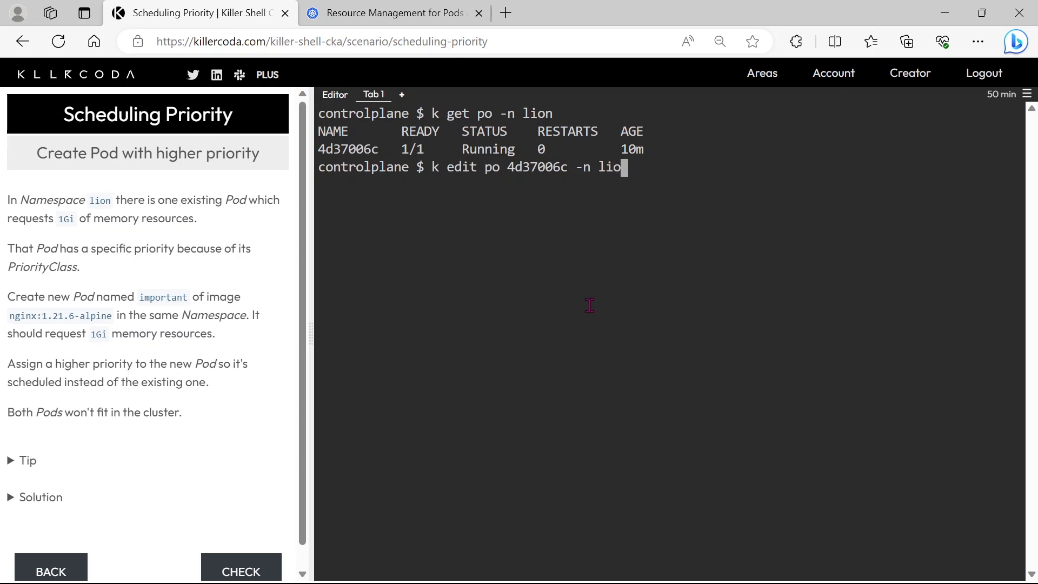
key("Return")
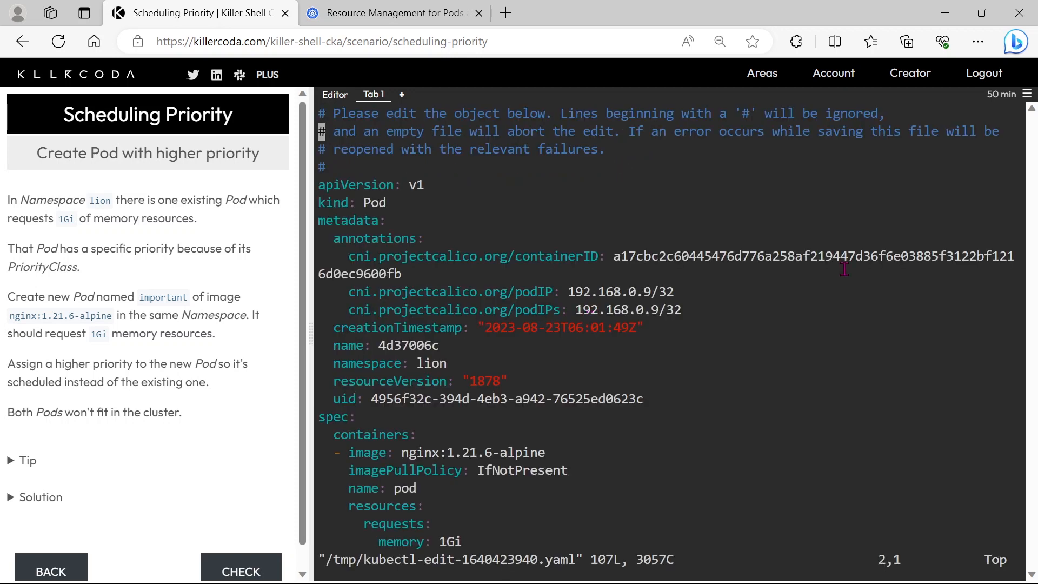
scroll("down", 3)
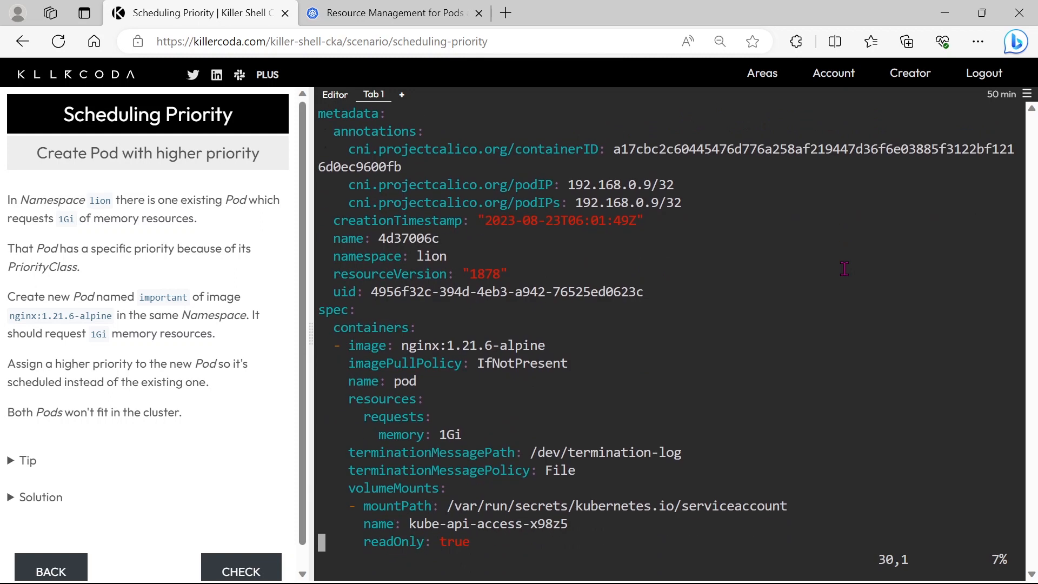
scroll("down", 3)
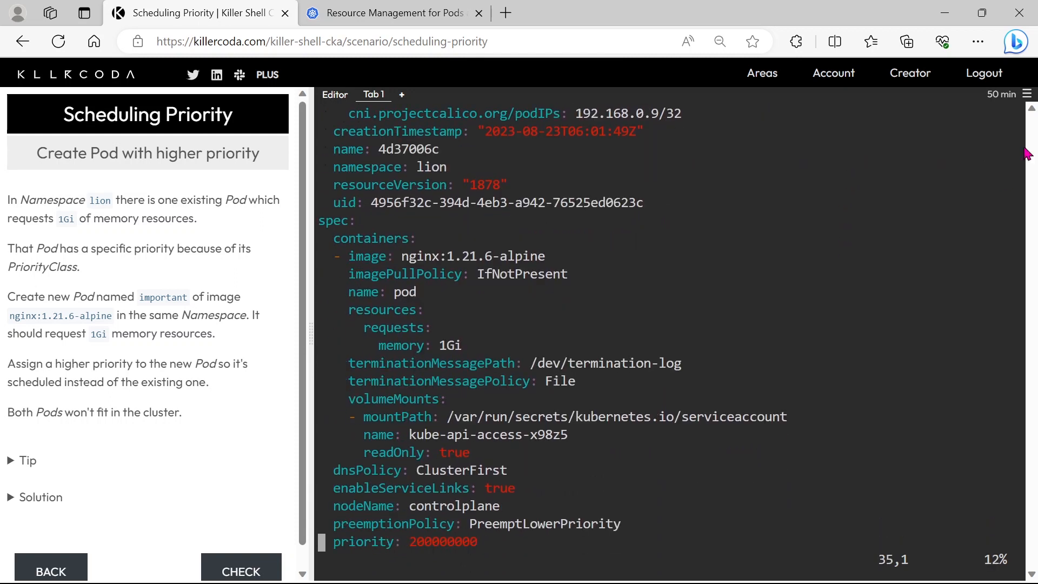
double_click(451, 344)
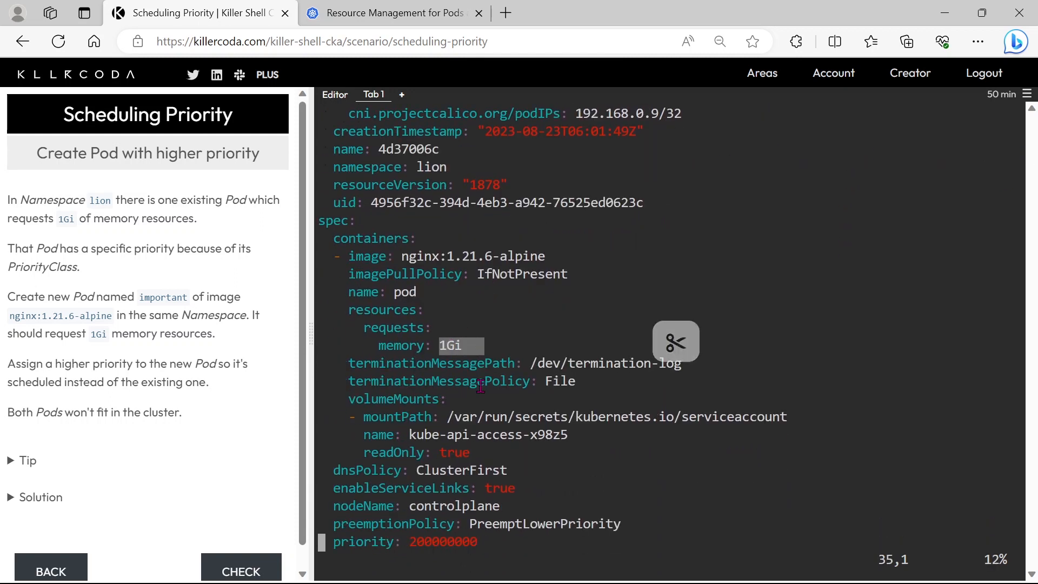
scroll("down", 3)
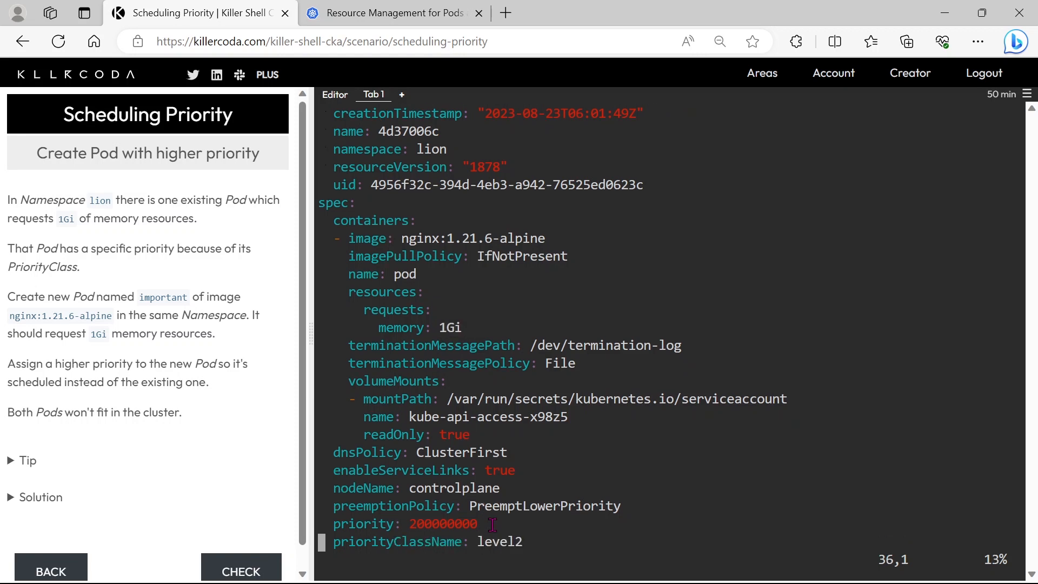
scroll("down", 3)
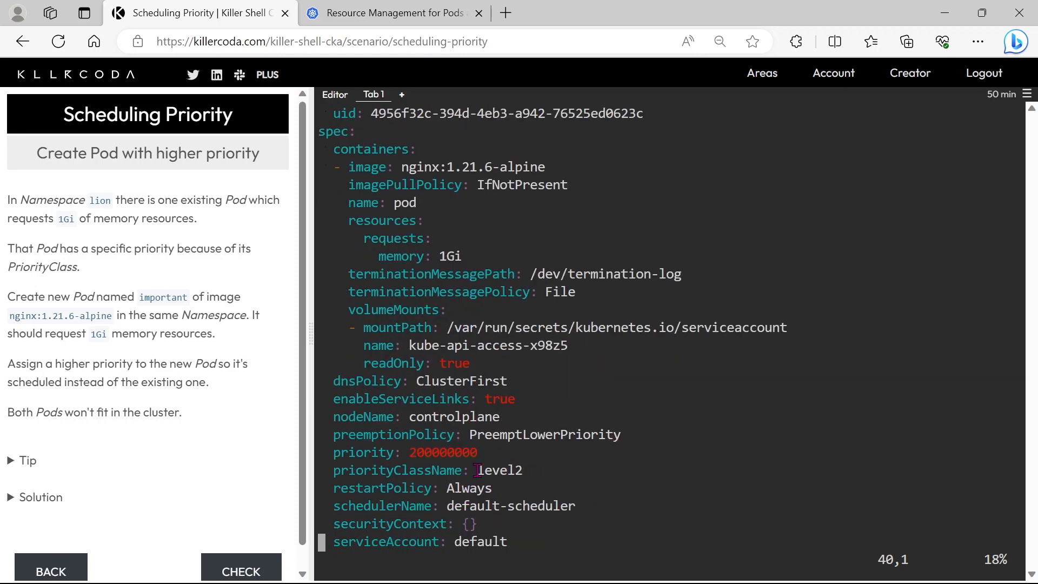
double_click(442, 452)
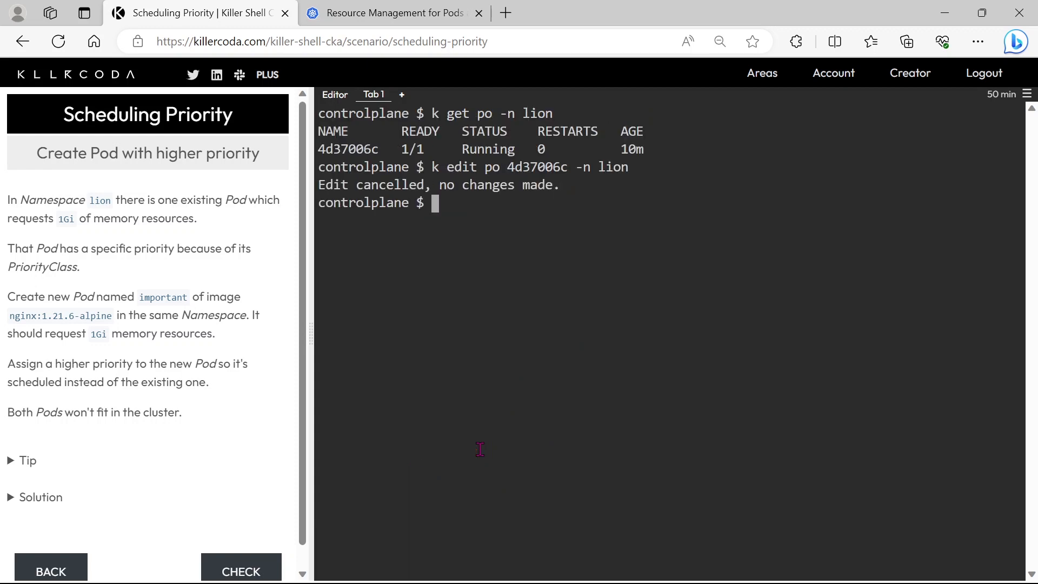
mouse_move(15, 295)
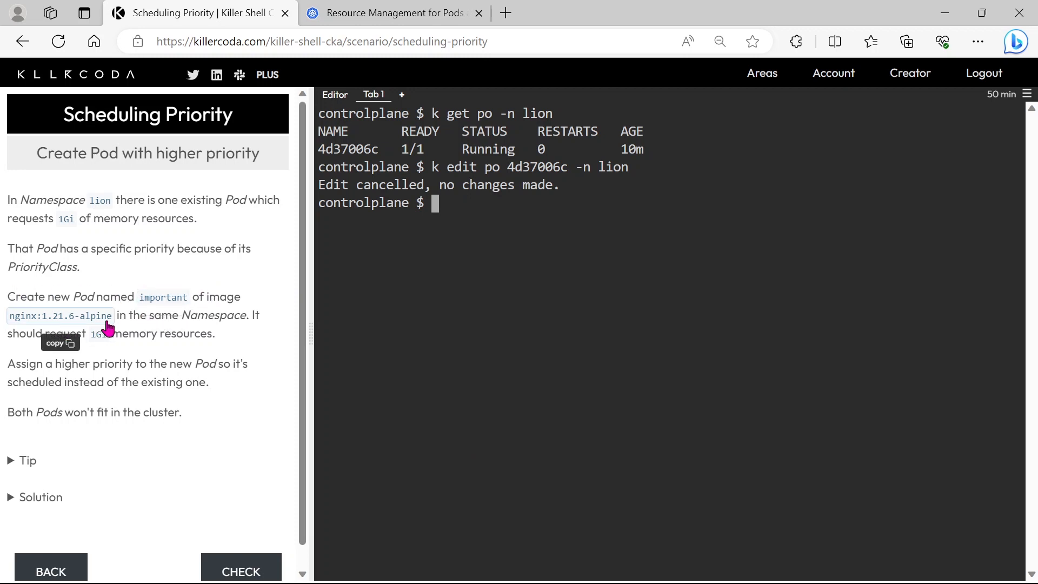
mouse_move(88, 336)
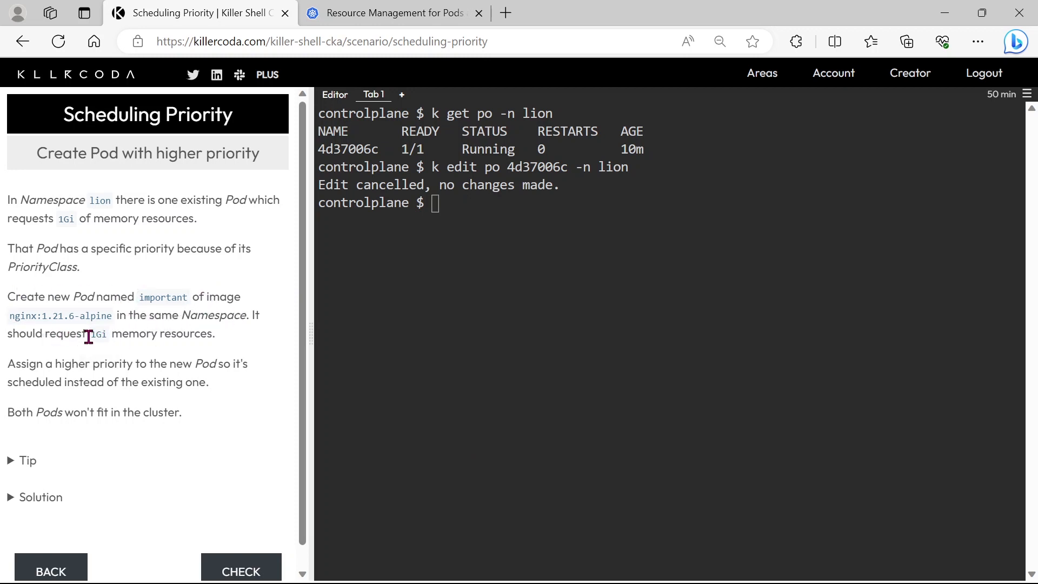
double_click(97, 334)
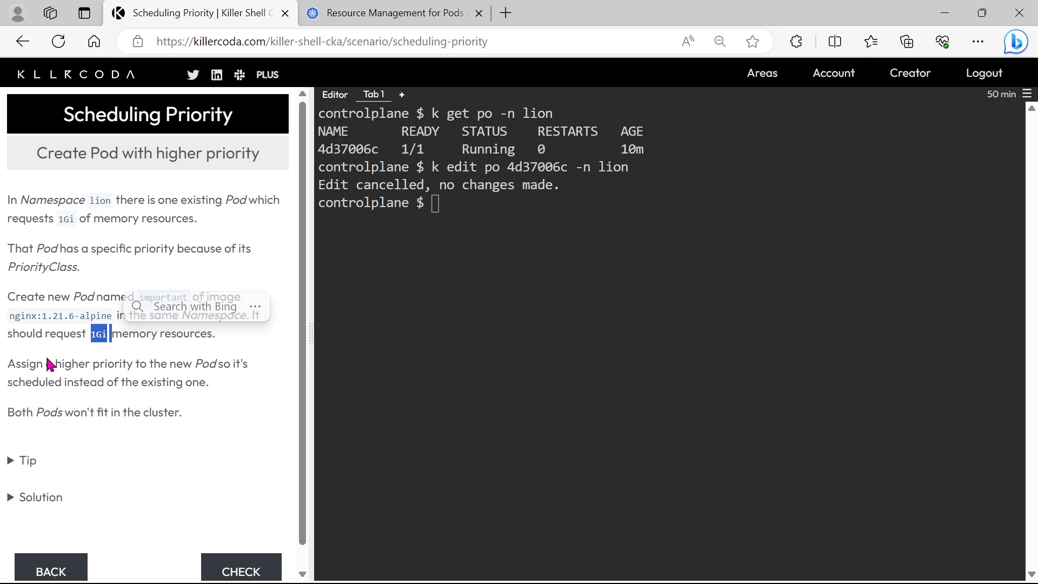
mouse_move(64, 391)
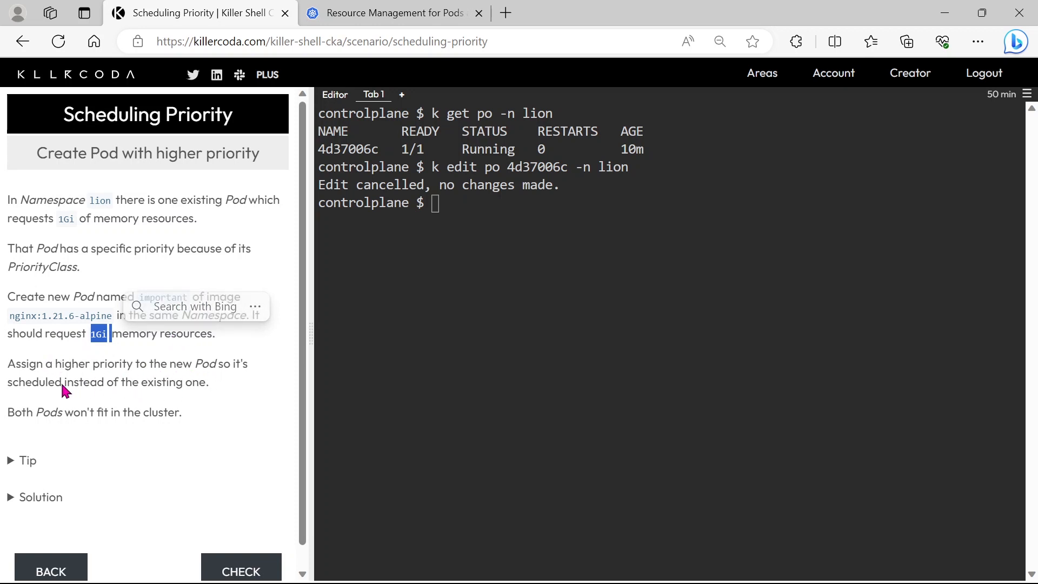
left_click(29, 413)
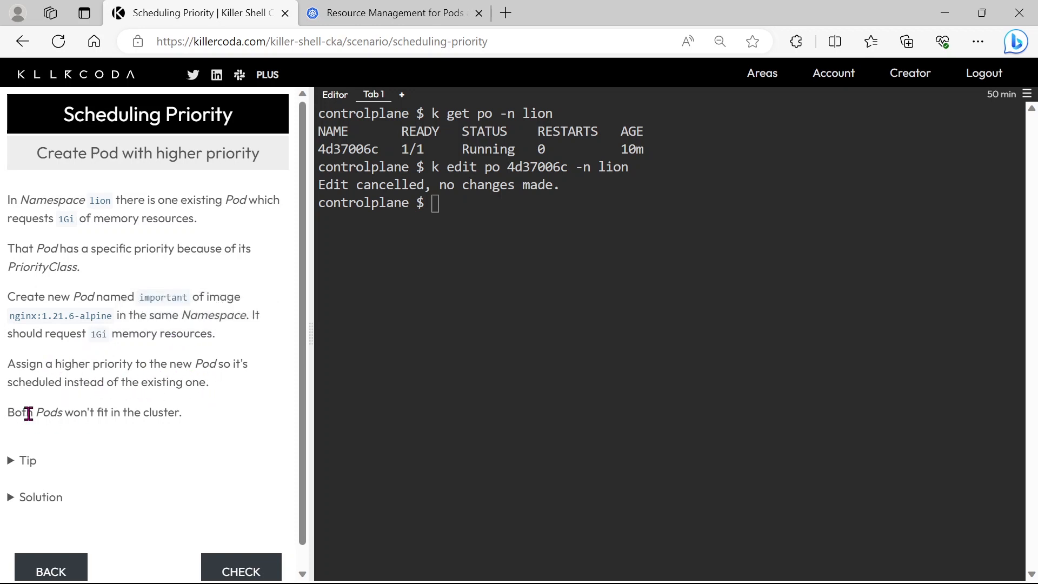
mouse_move(73, 330)
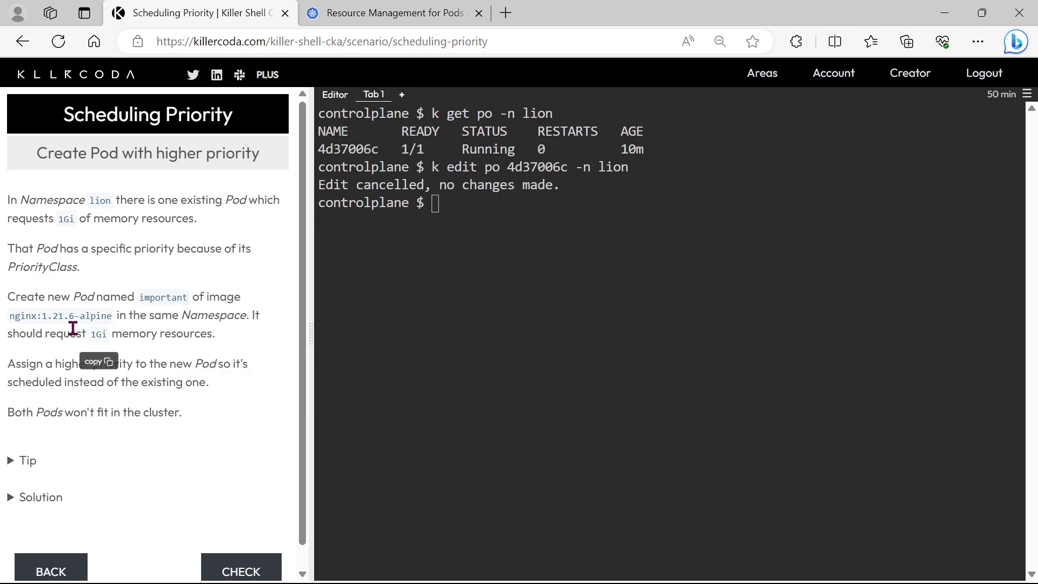
mouse_move(460, 220)
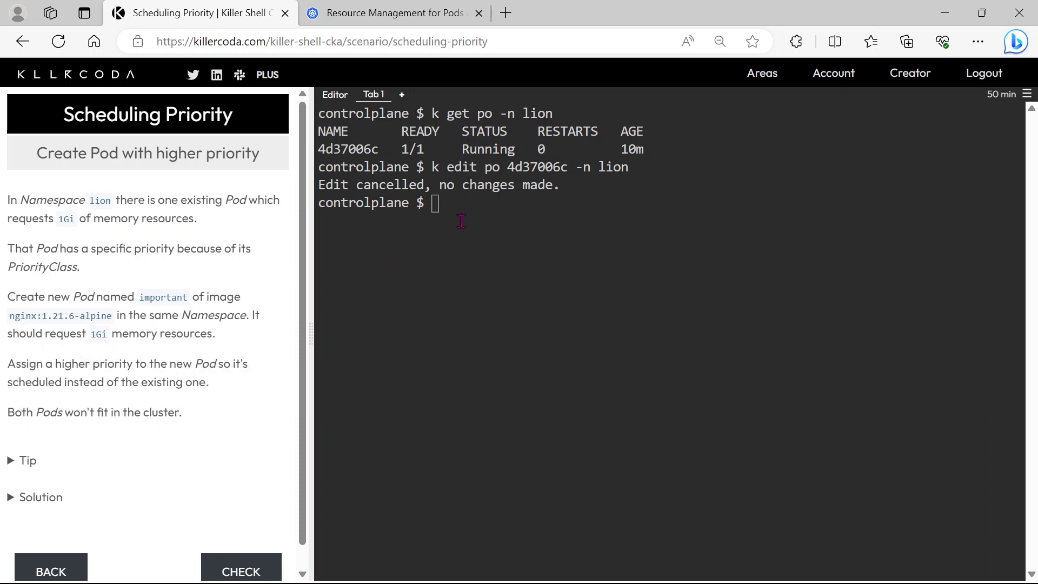
- Run 'k run important -n lion --image=nginx:1.21.6-alpine --dry-run=client -o yaml > 23.yaml'
type("k")
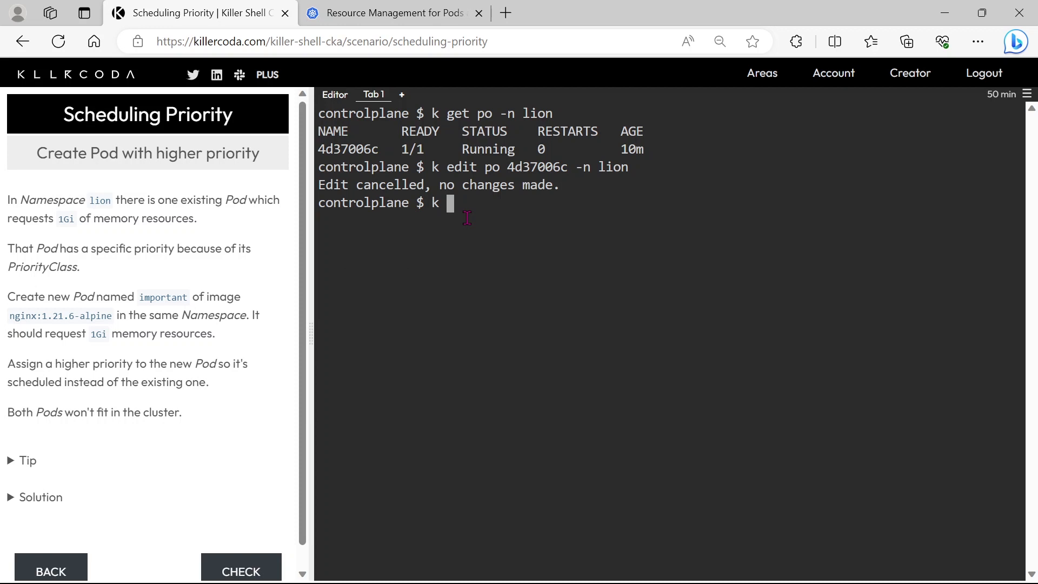
type("run")
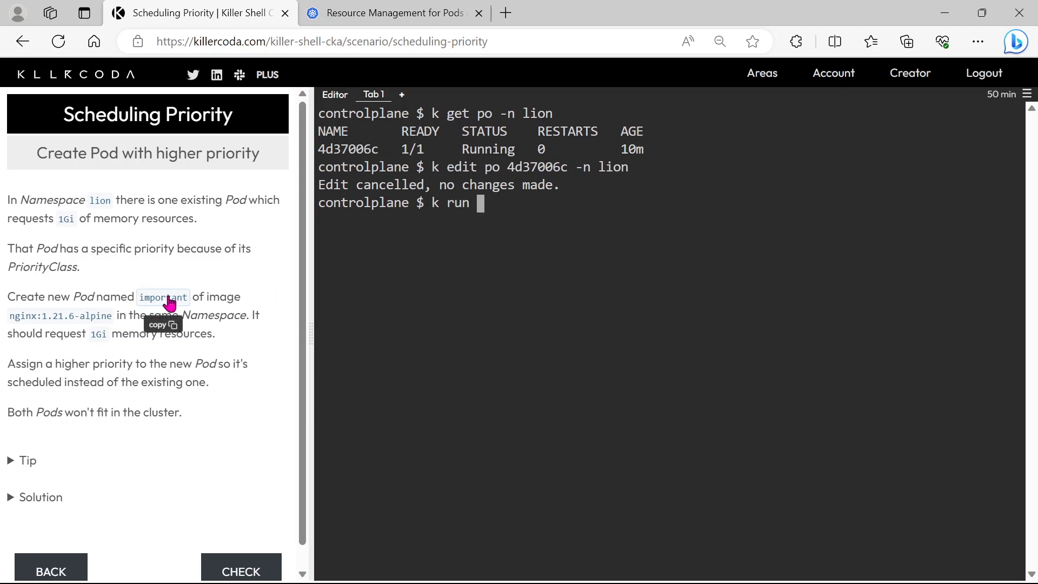
type("important")
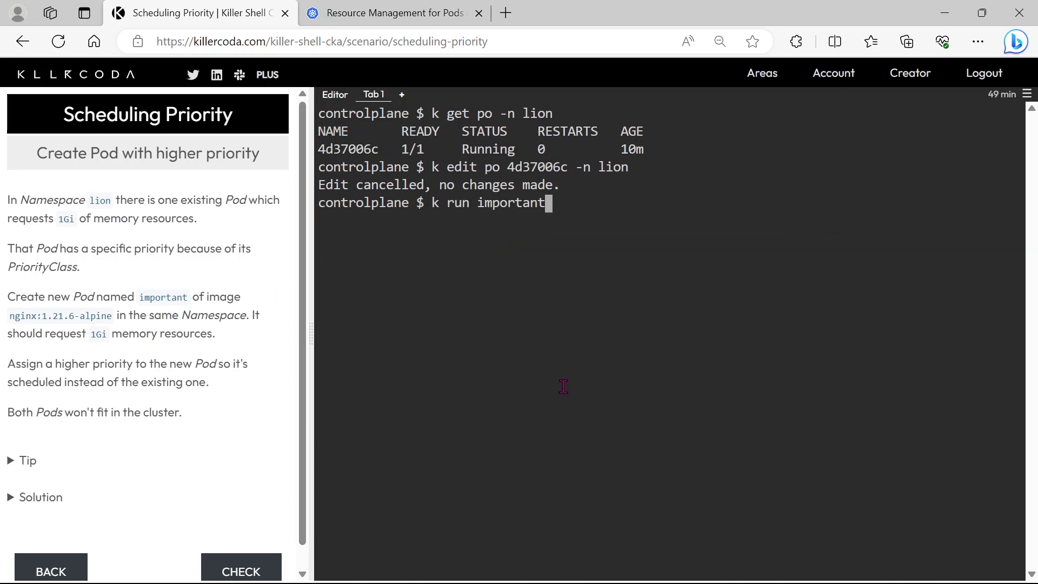
type("-n")
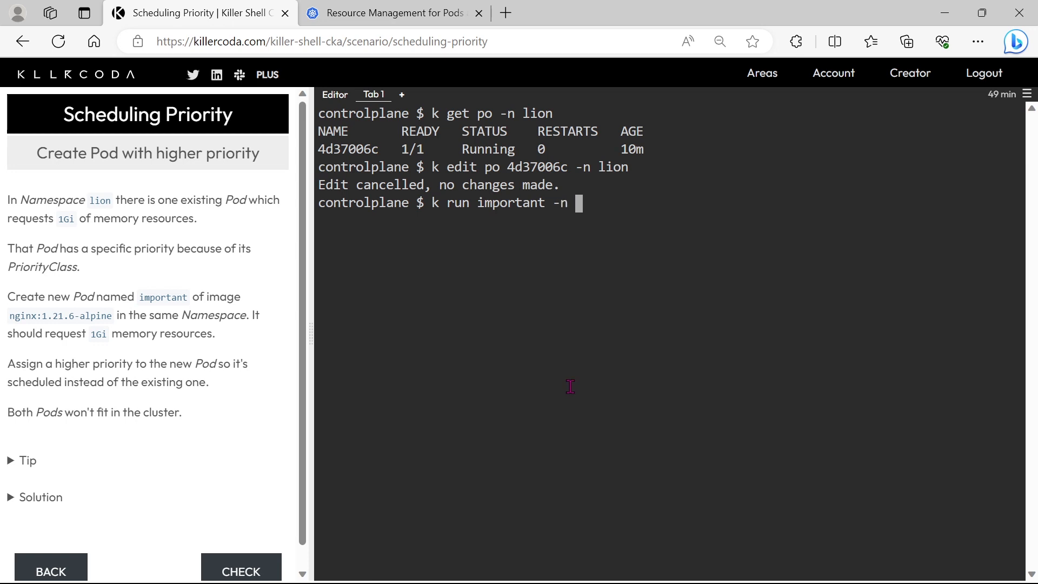
type("lion -")
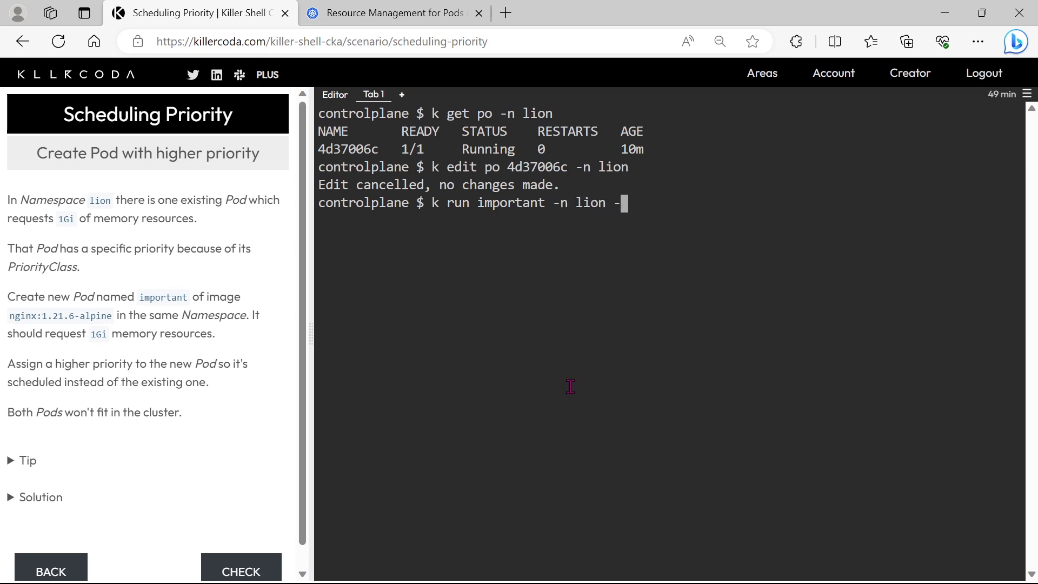
type("-image=")
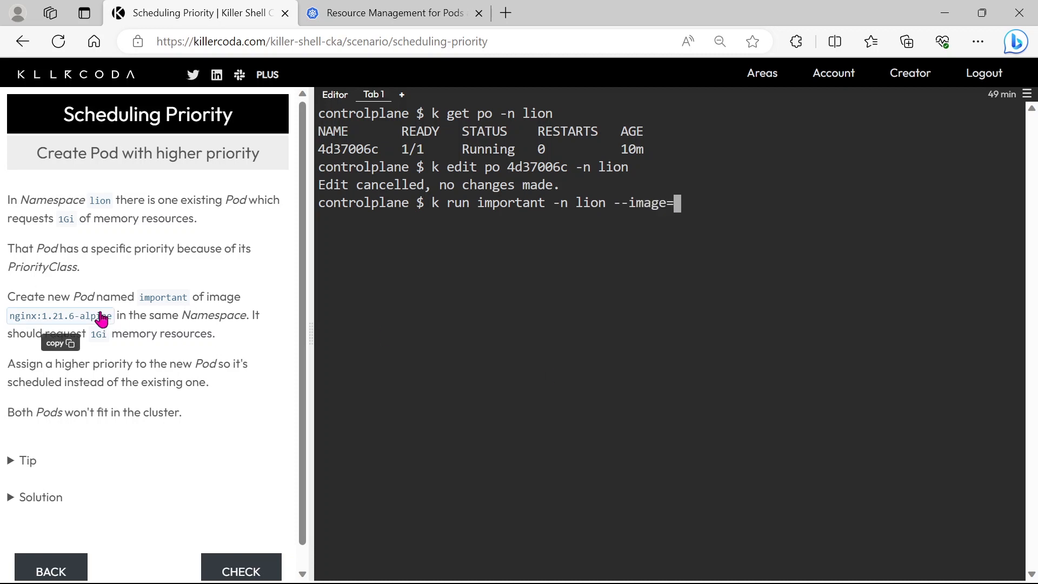
type("nginx:1.21.6-alpine")
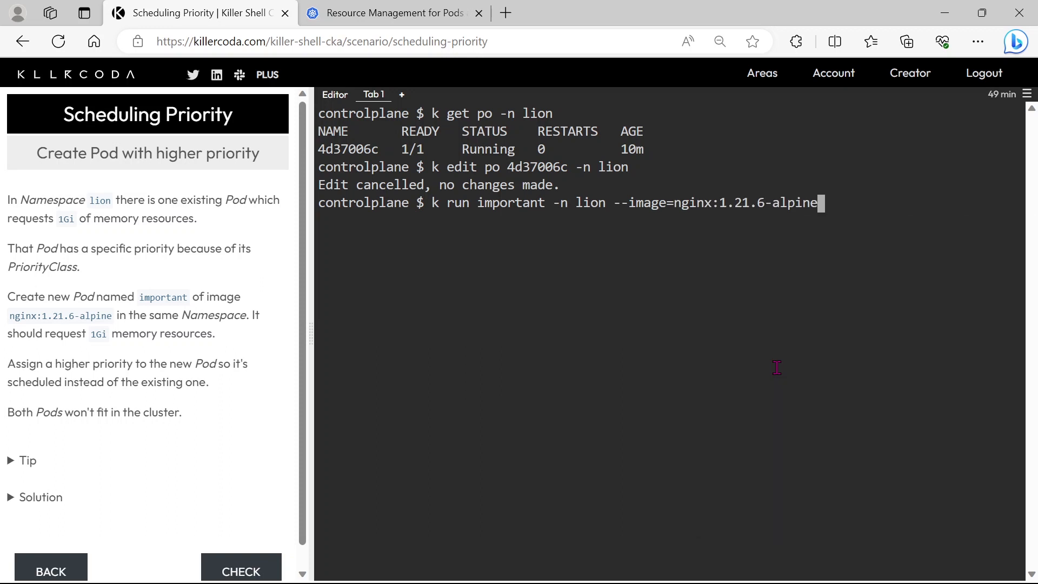
type("-")
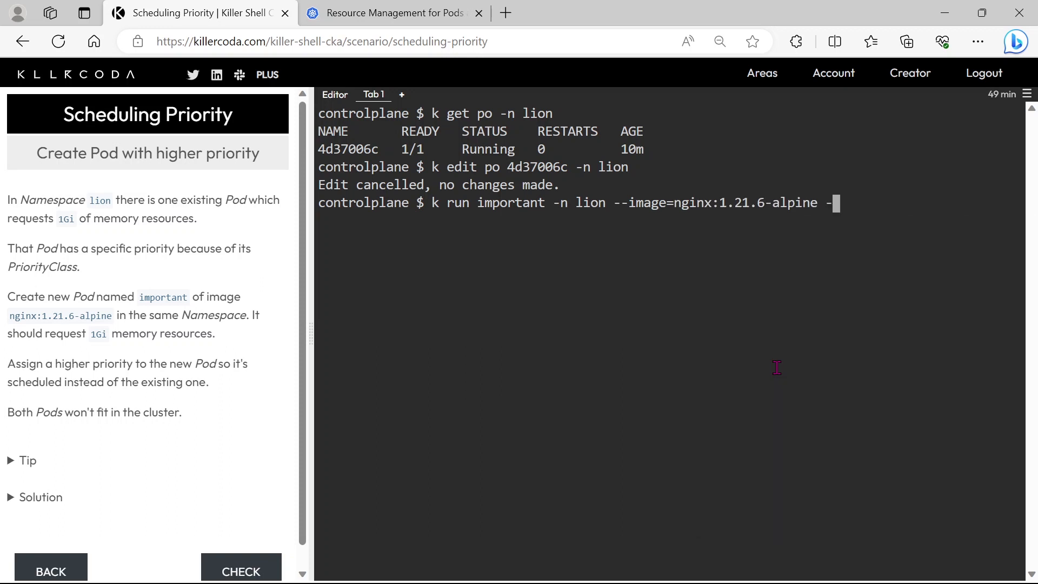
type("-dry-r")
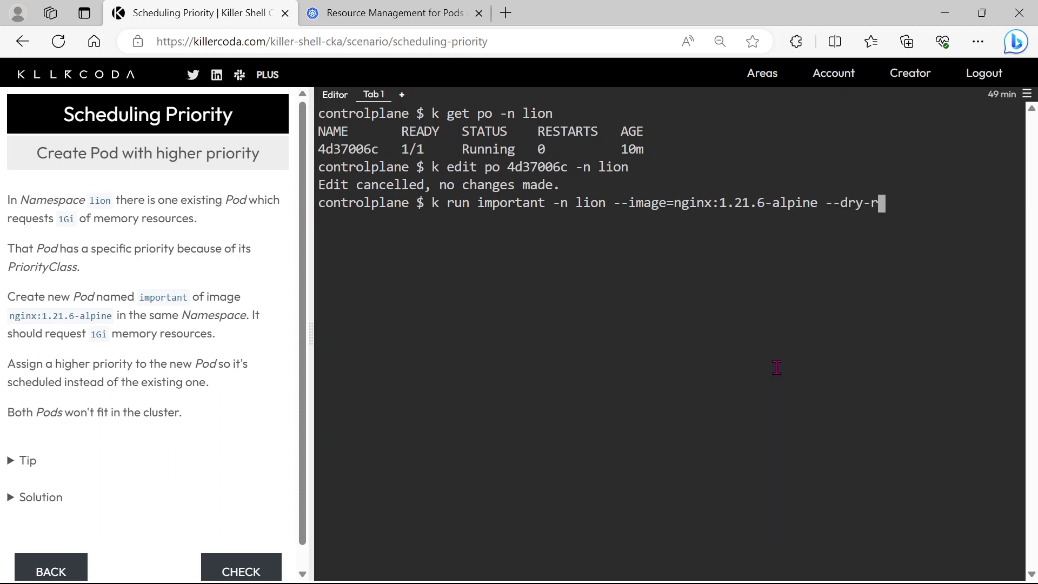
type("un=client")
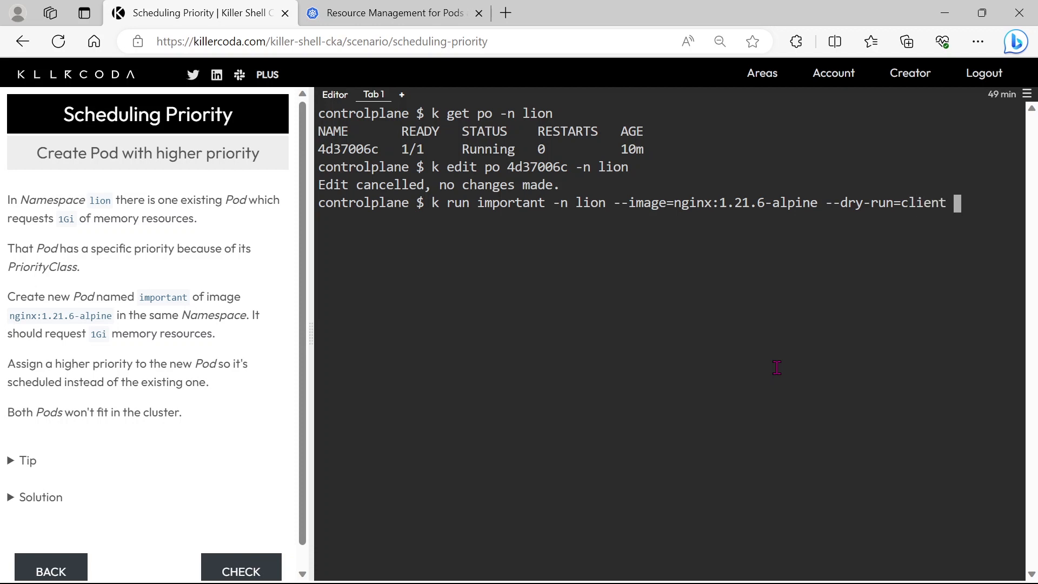
type("-o ya")
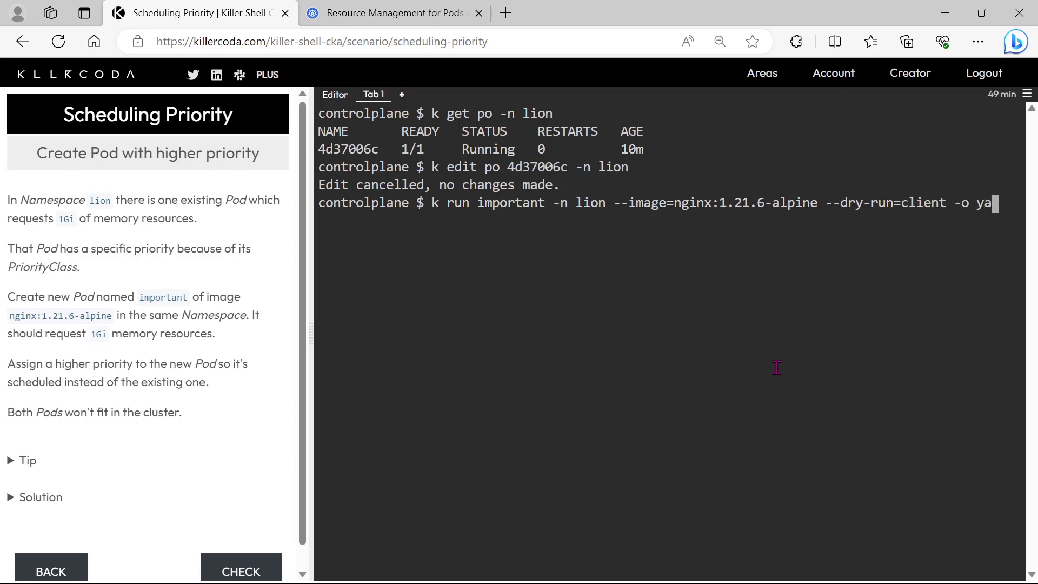
key("Return")
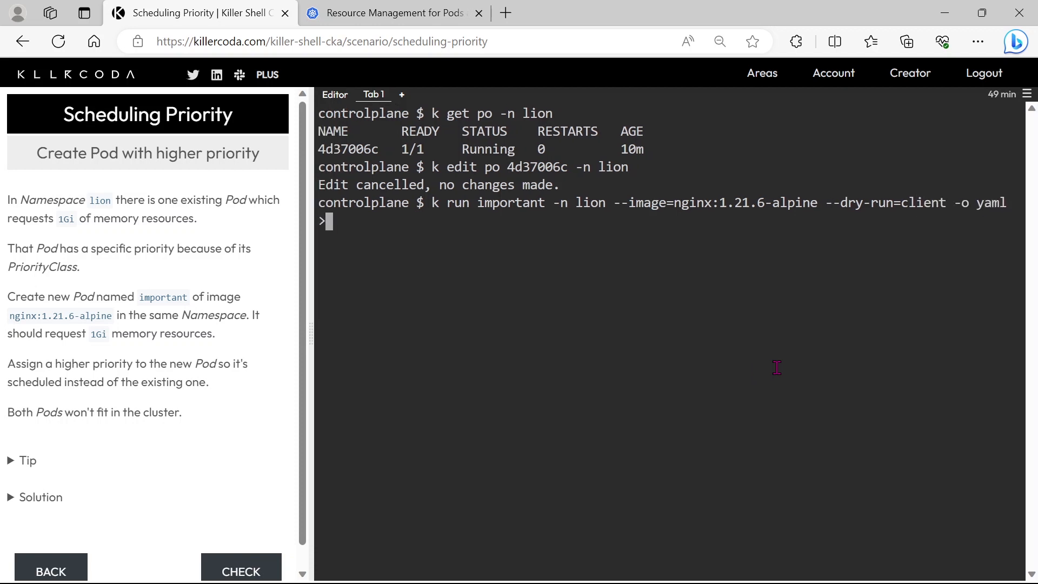
type("23.yam")
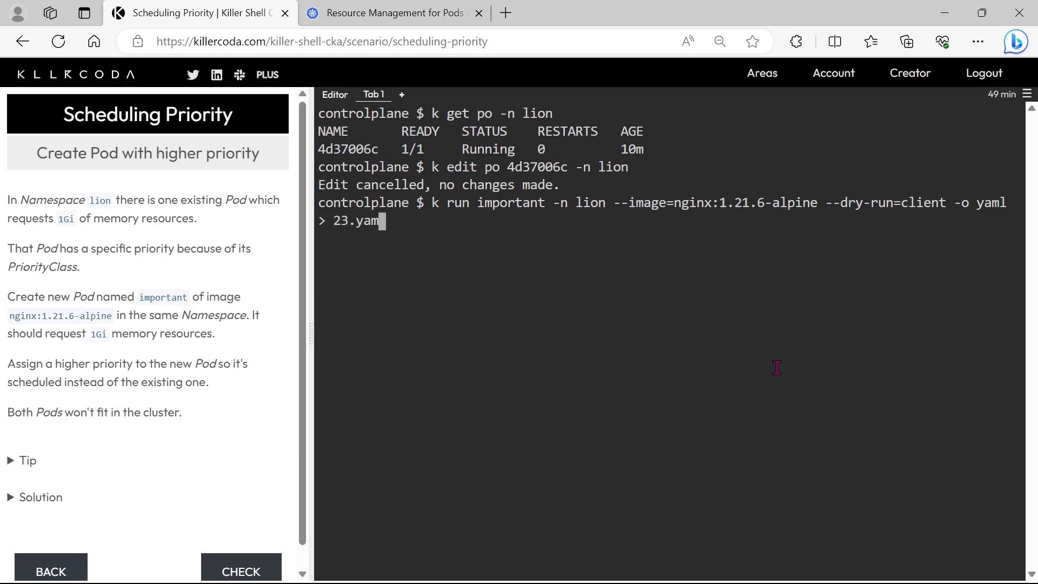
key("Return")
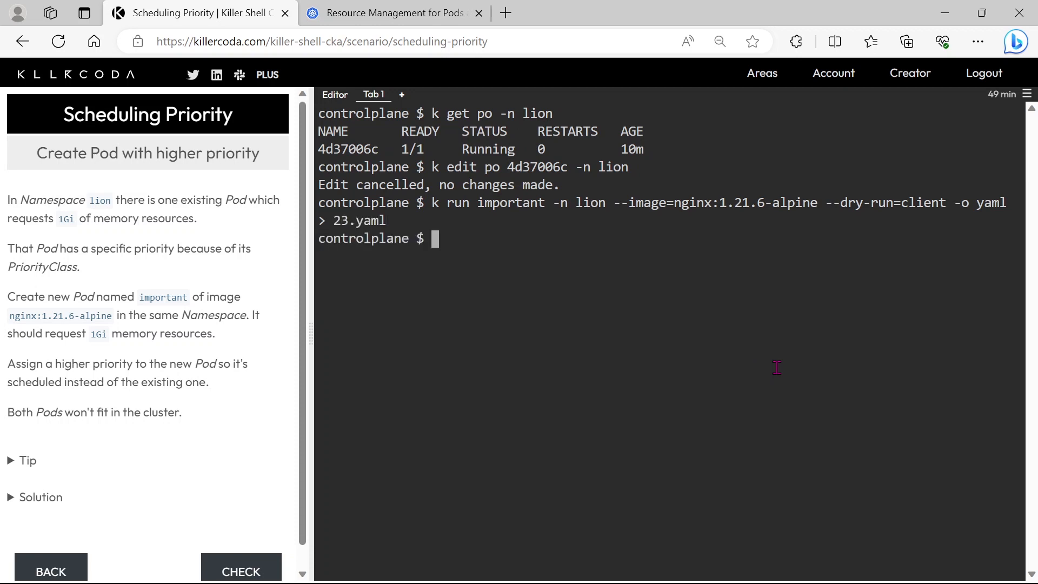
type("k")
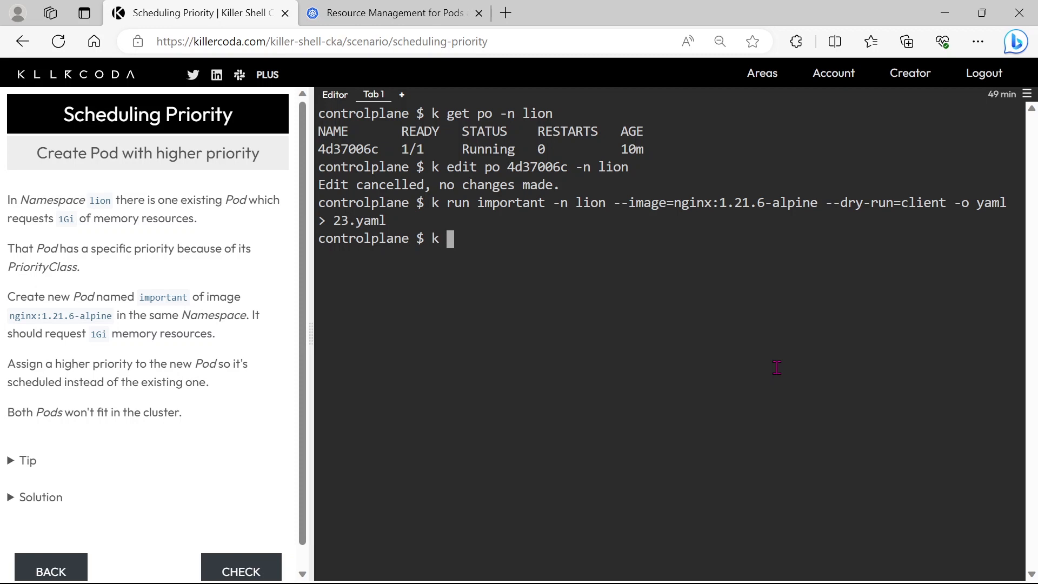
type("get")
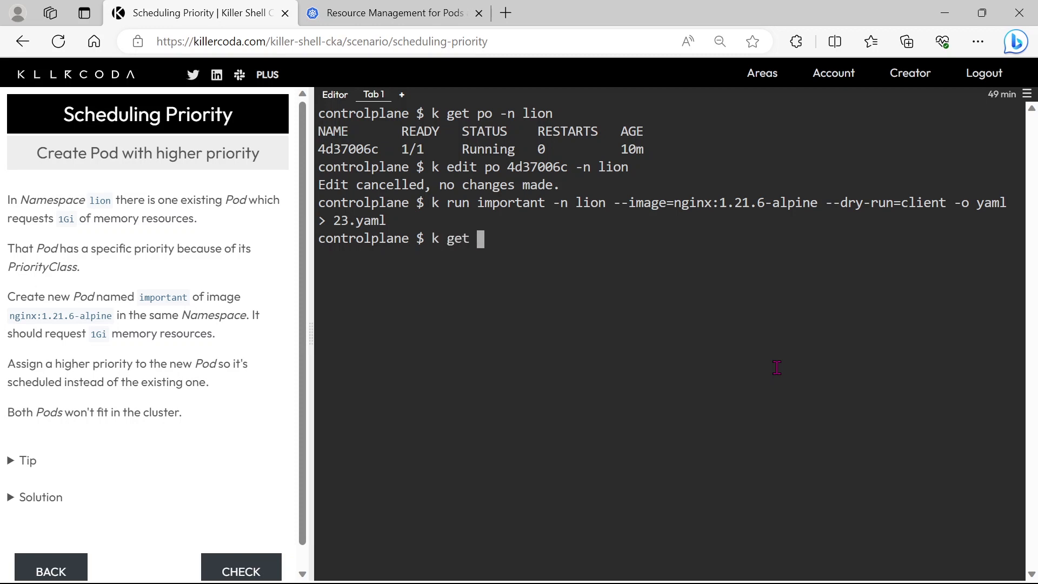
type("prio")
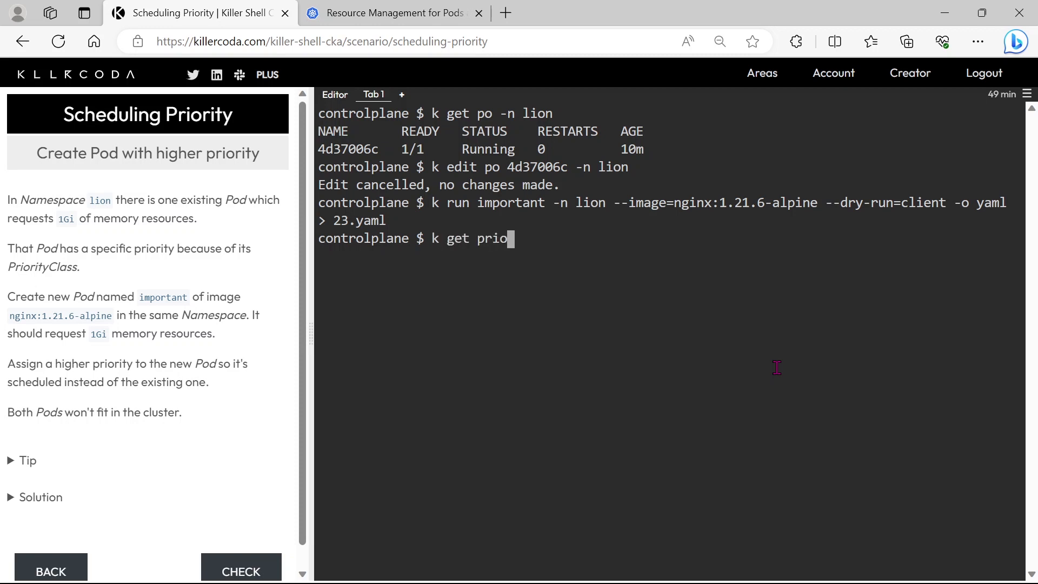
type("rityclasses")
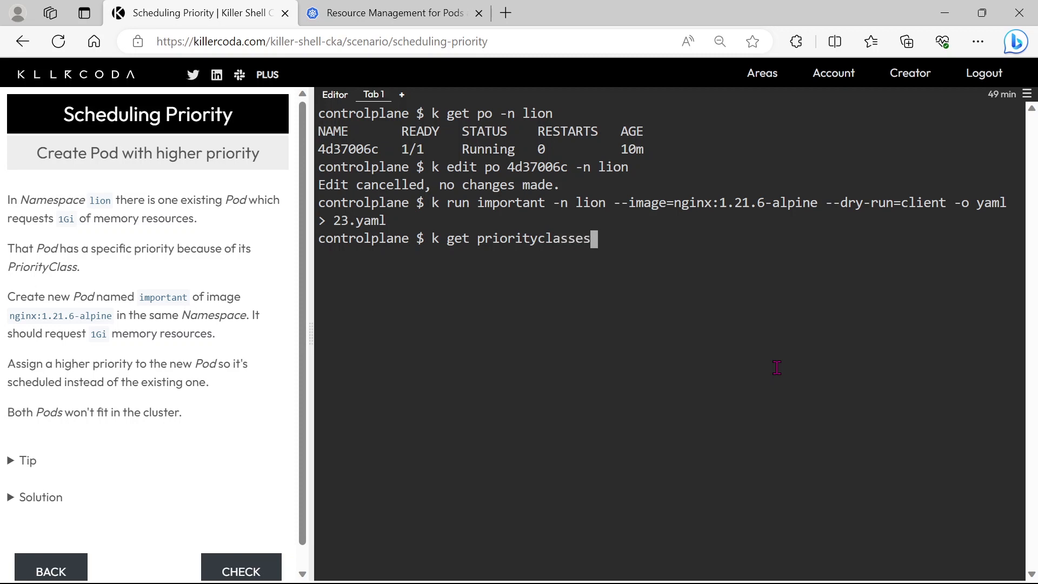
key("Return")
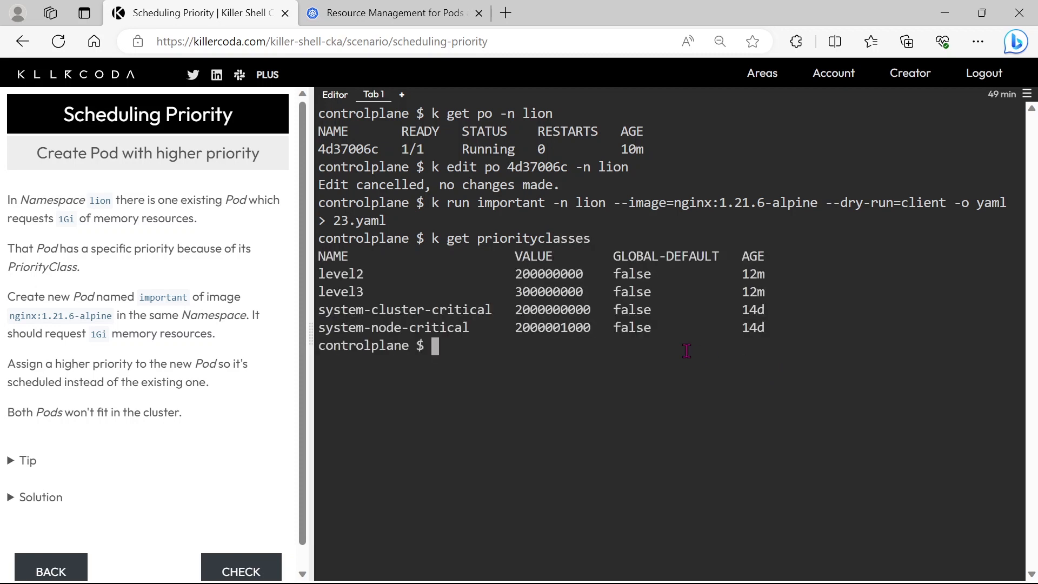
double_click(340, 274)
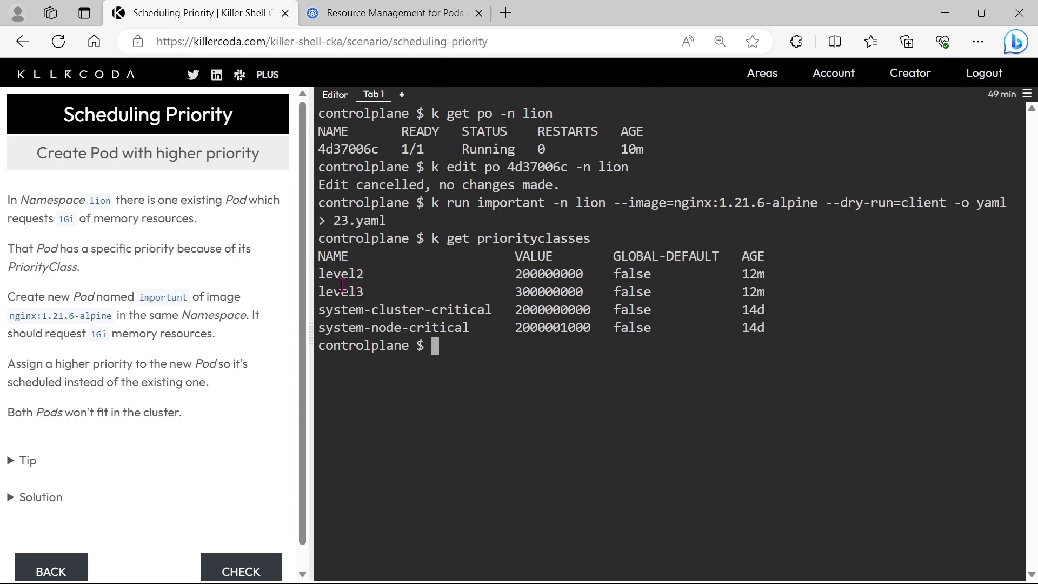
double_click(340, 291)
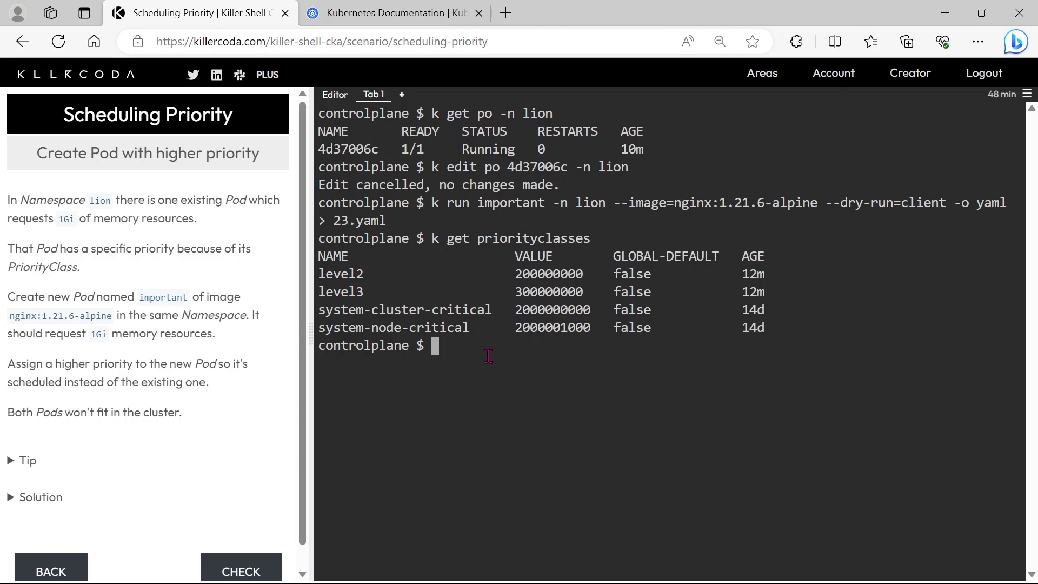
- Open 23.yaml in vi and start typing a priorityclassname: level3 line under spec
type("vi 23.yaml")
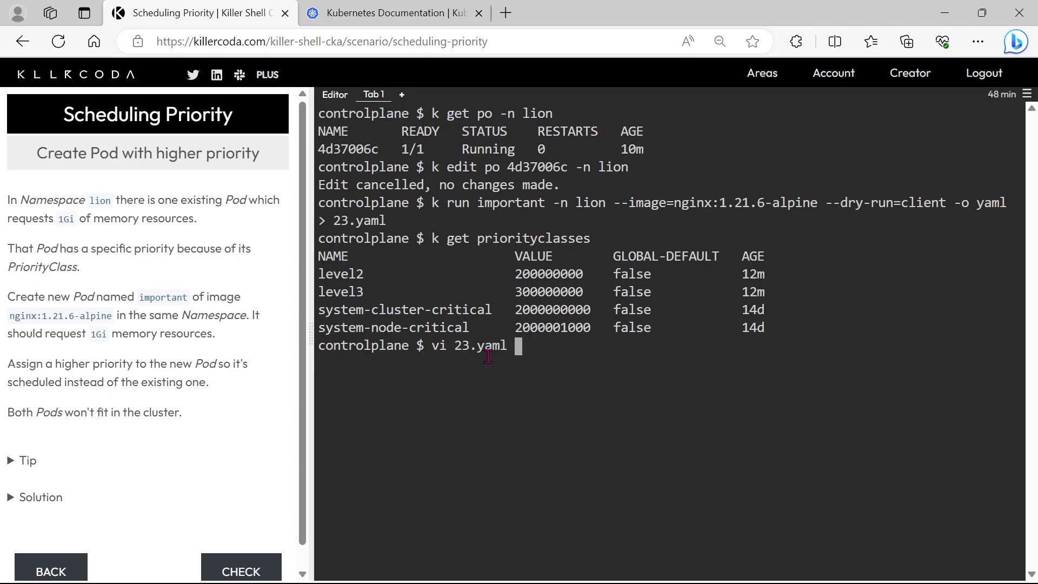
key("Return")
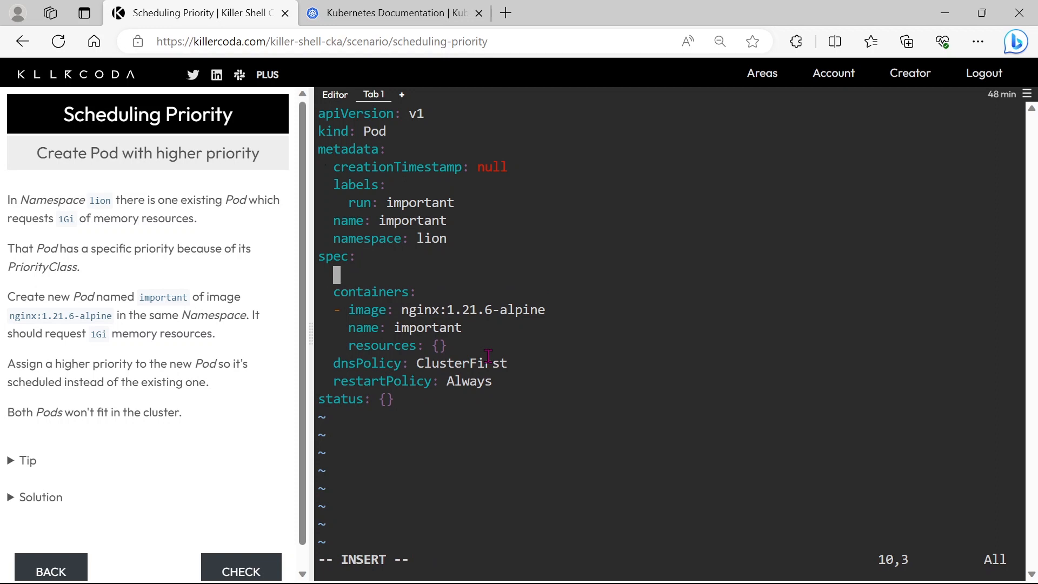
mouse_move(412, 290)
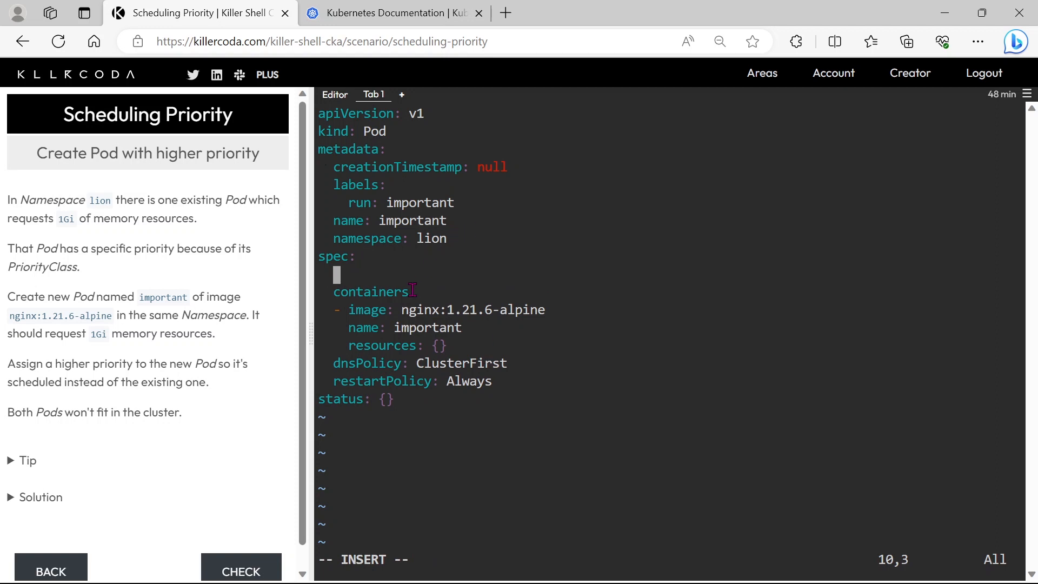
mouse_move(461, 418)
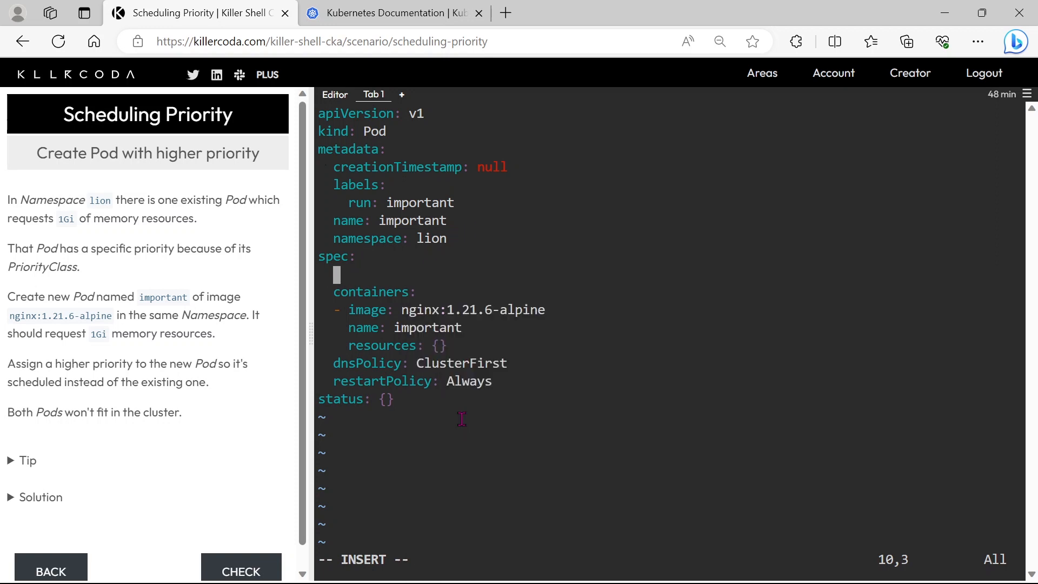
type("level3")
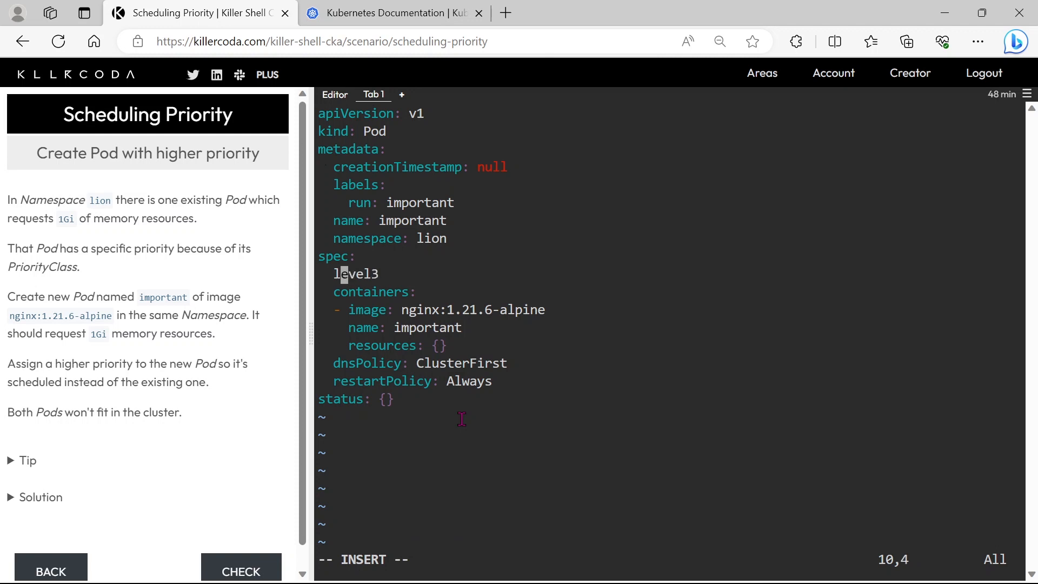
key("Left")
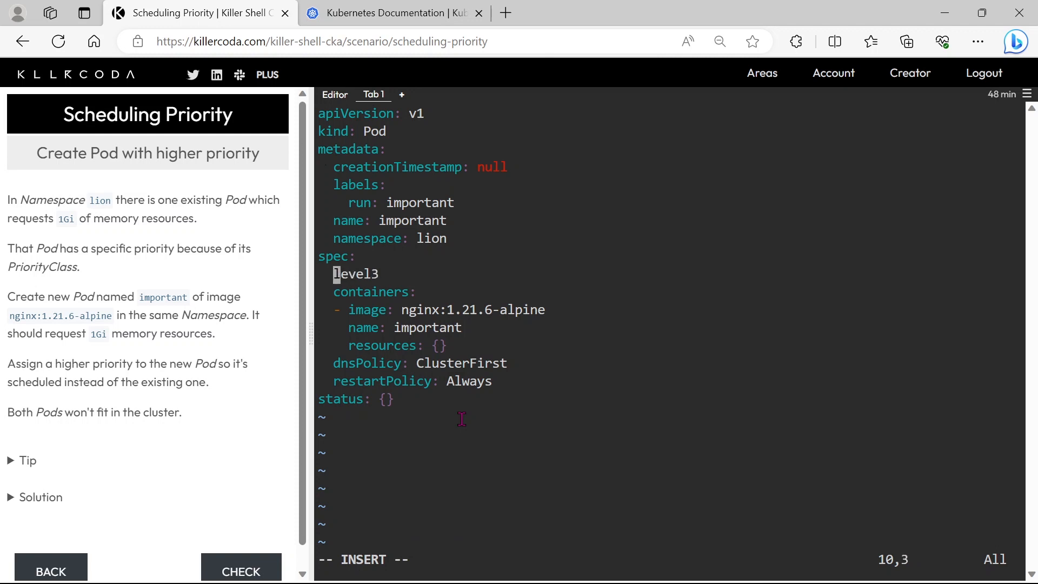
type(":")
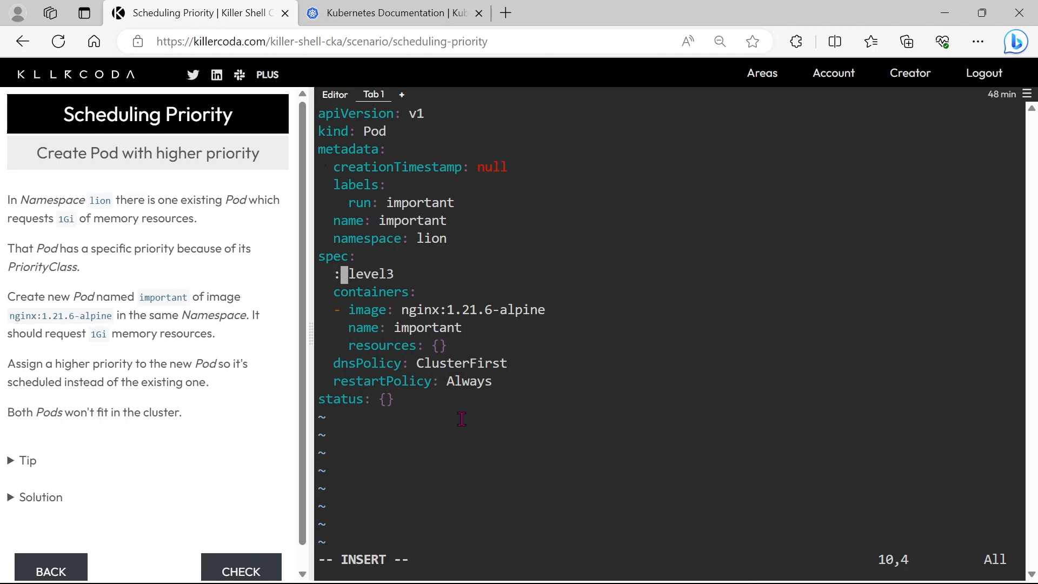
type("p")
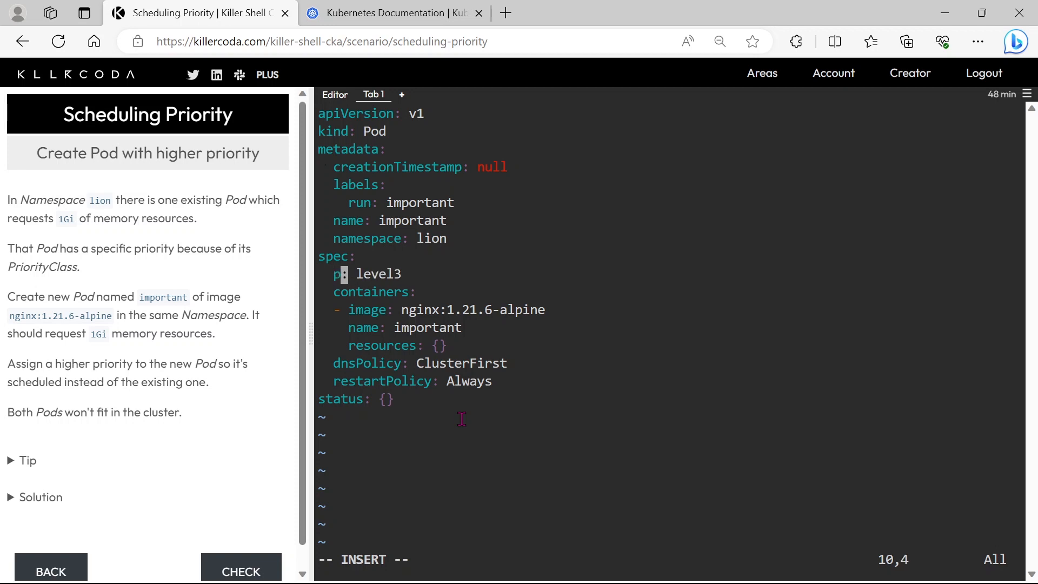
type("rior")
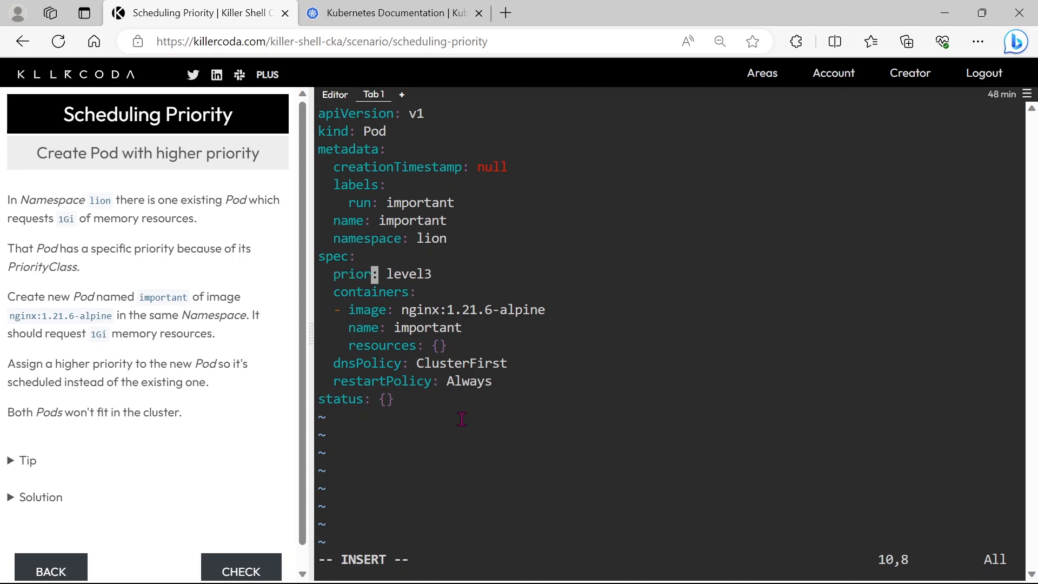
type("it")
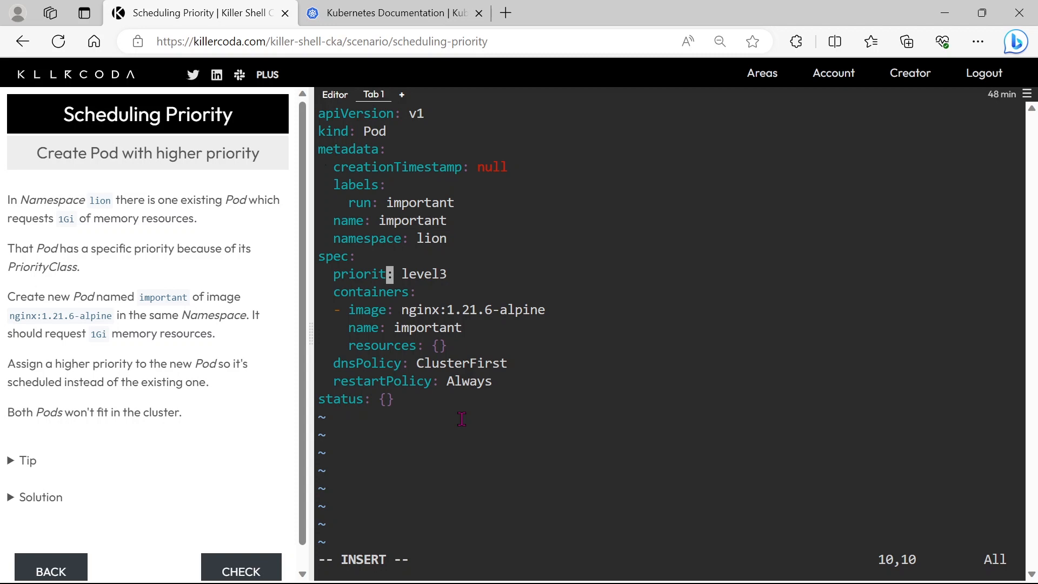
type("yclassname")
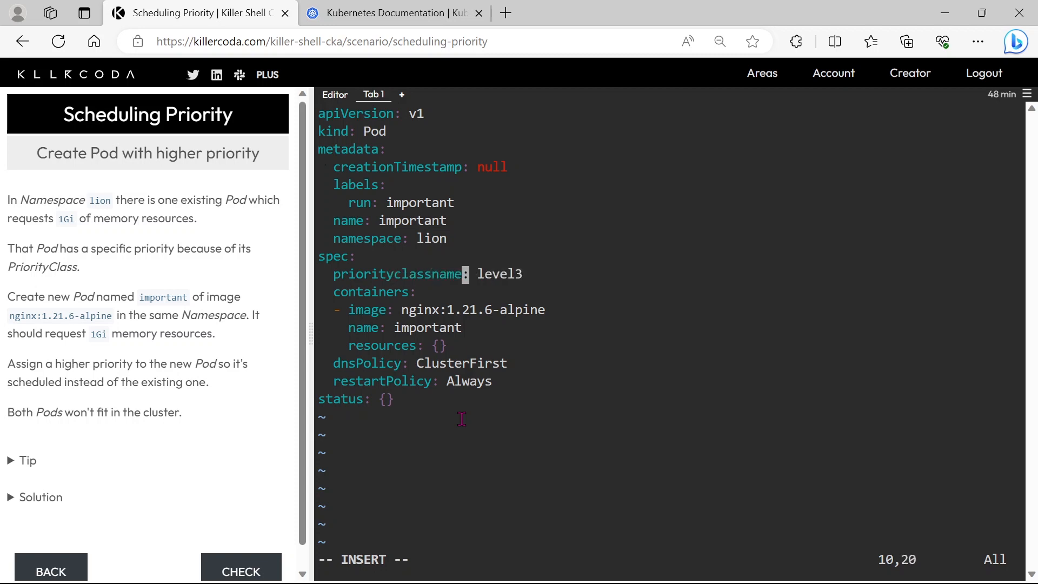
mouse_move(404, 8)
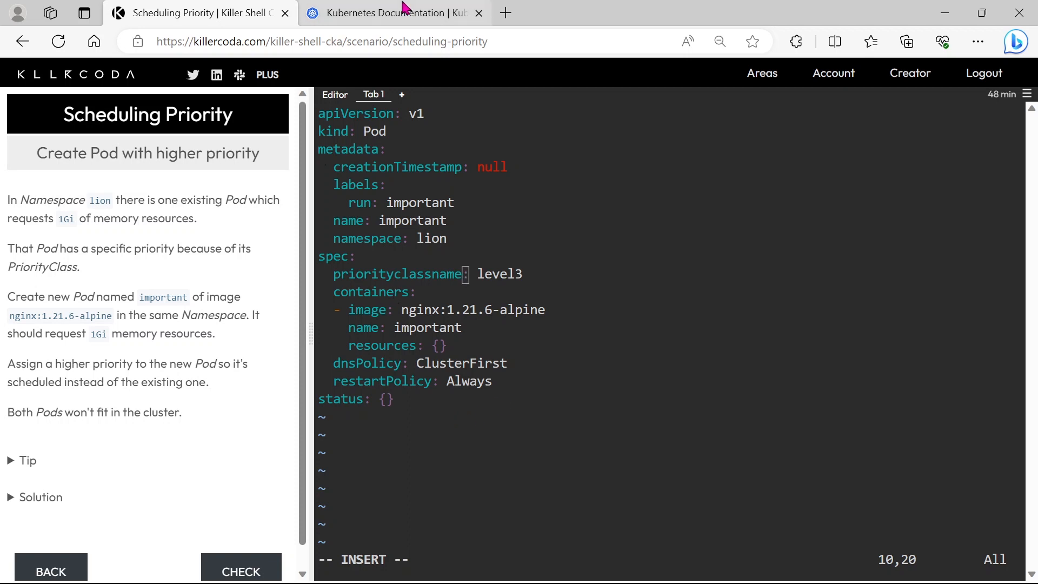
- Copy priorityClassName from the Pod Priority docs so the spec line reads priorityClassName: level3
left_click(390, 12)
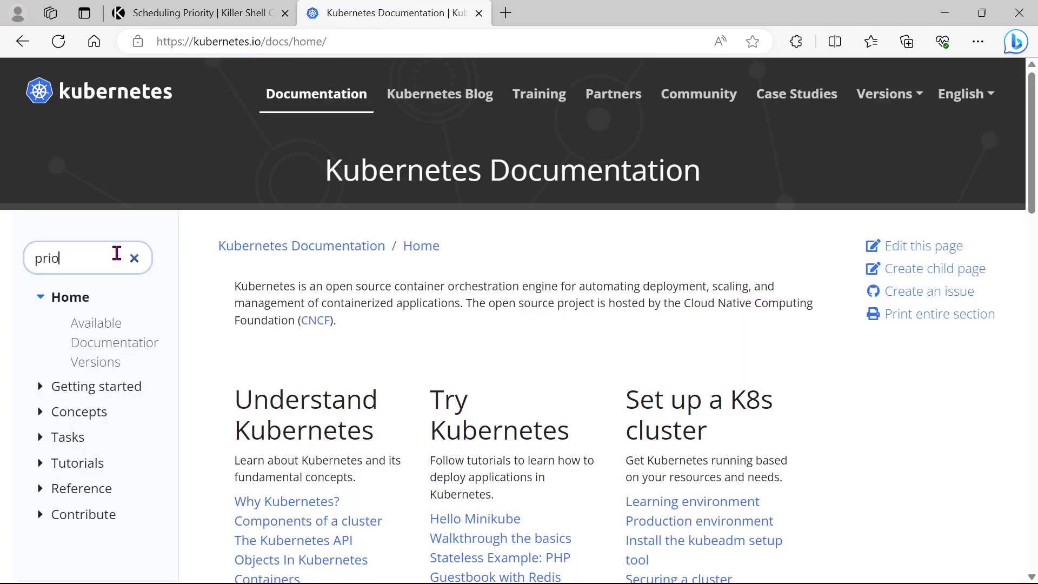
type("rity")
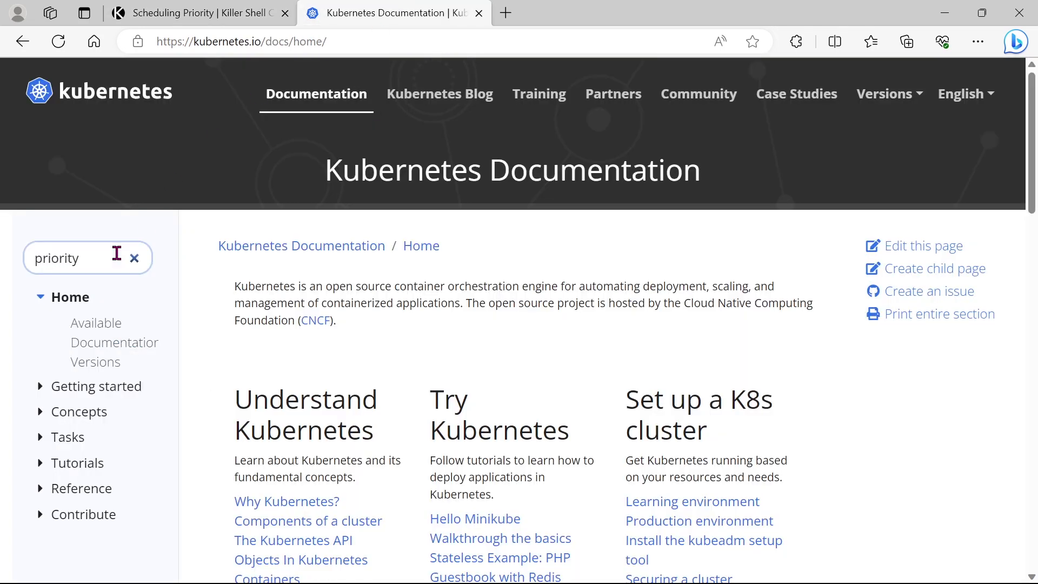
key("Return")
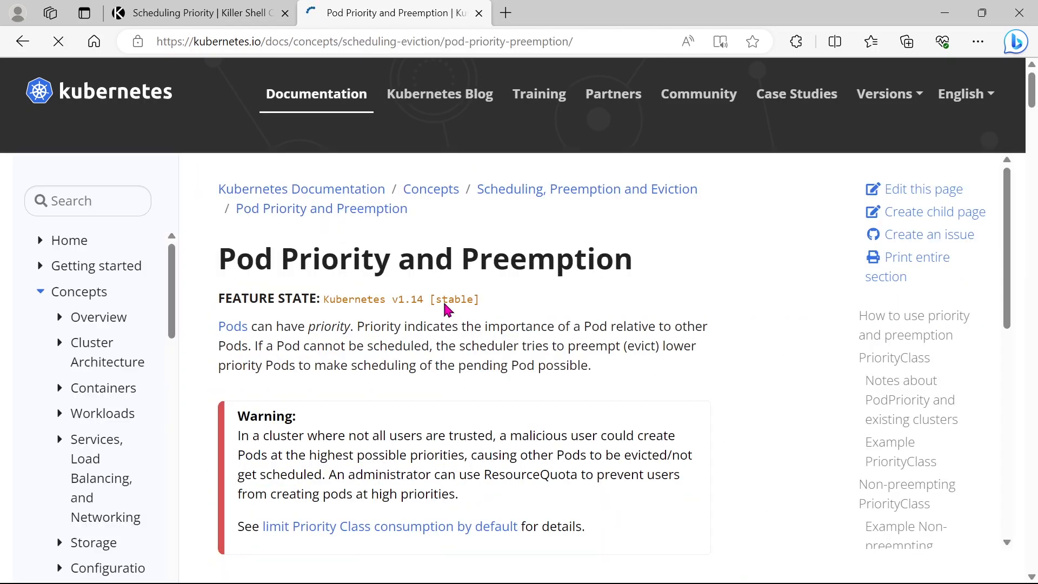
scroll("down", 3)
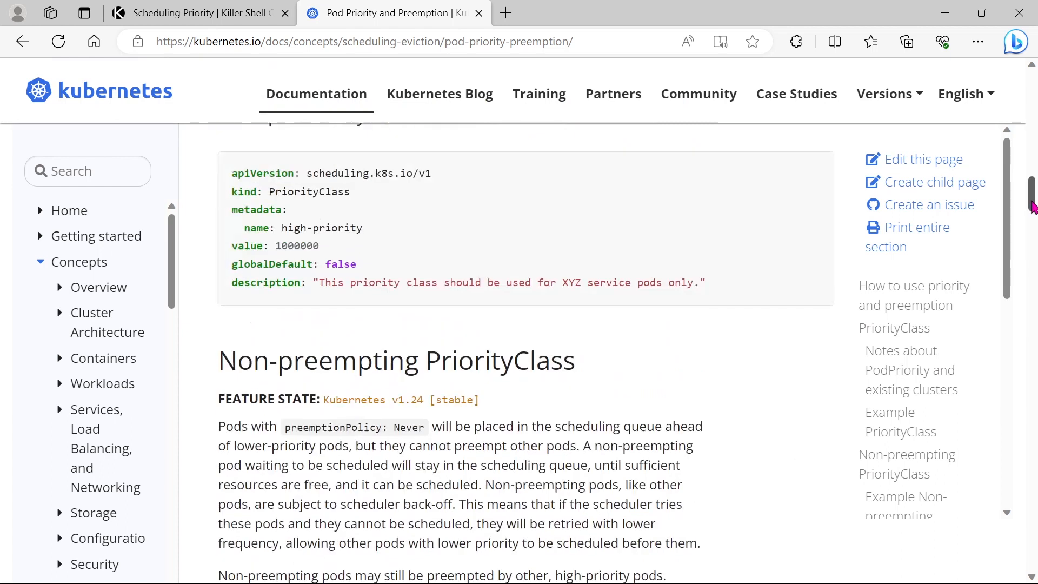
scroll("down", 3)
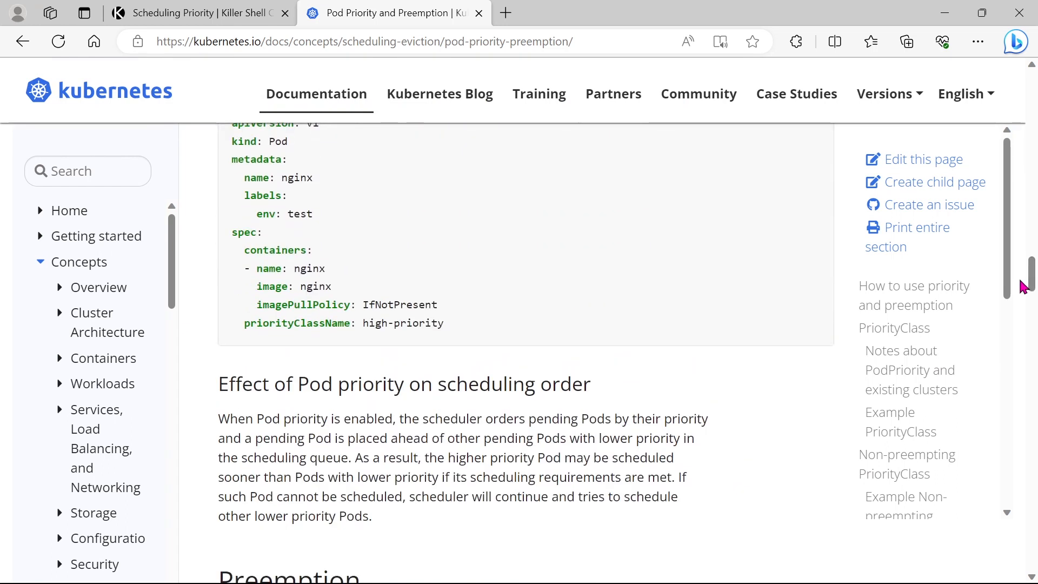
double_click(297, 323)
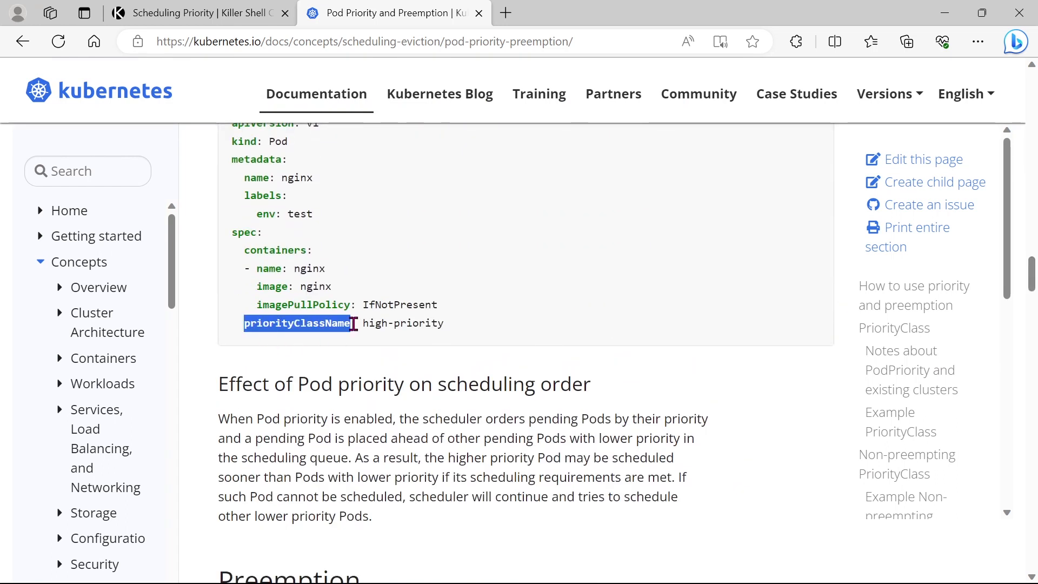
left_click(191, 12)
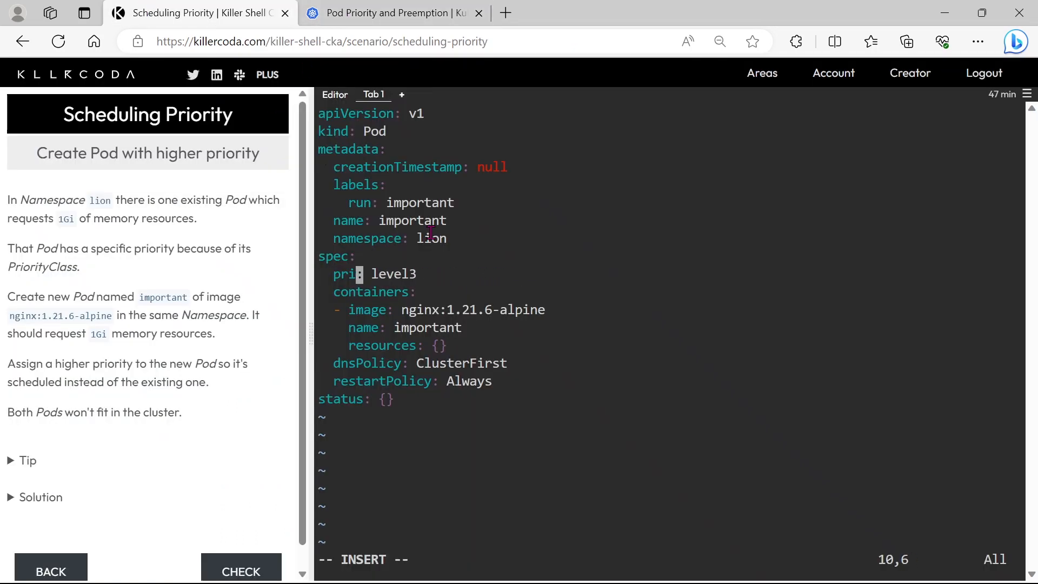
right_click(371, 273)
type("orityClassName")
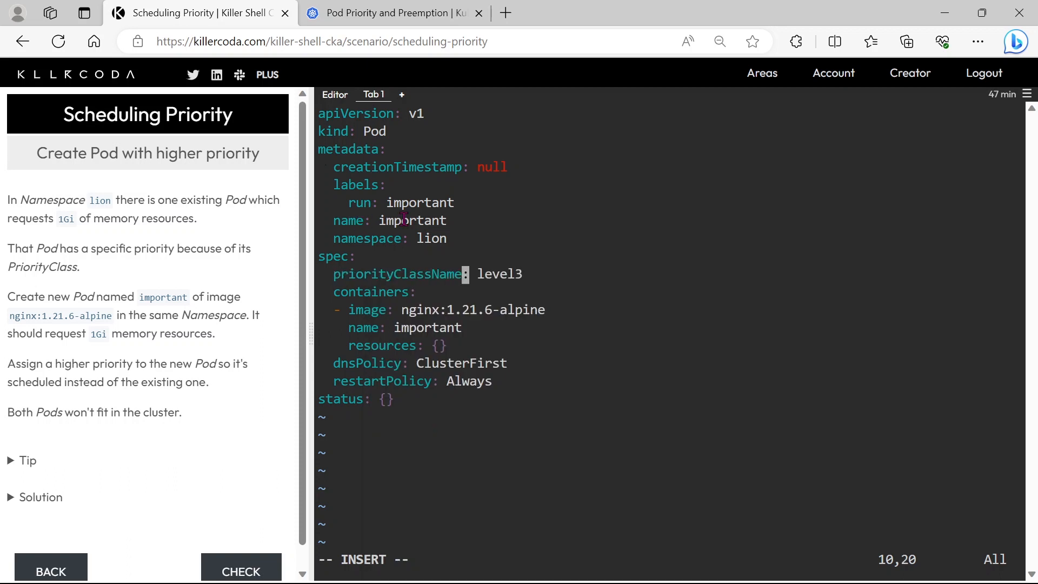
mouse_move(430, 203)
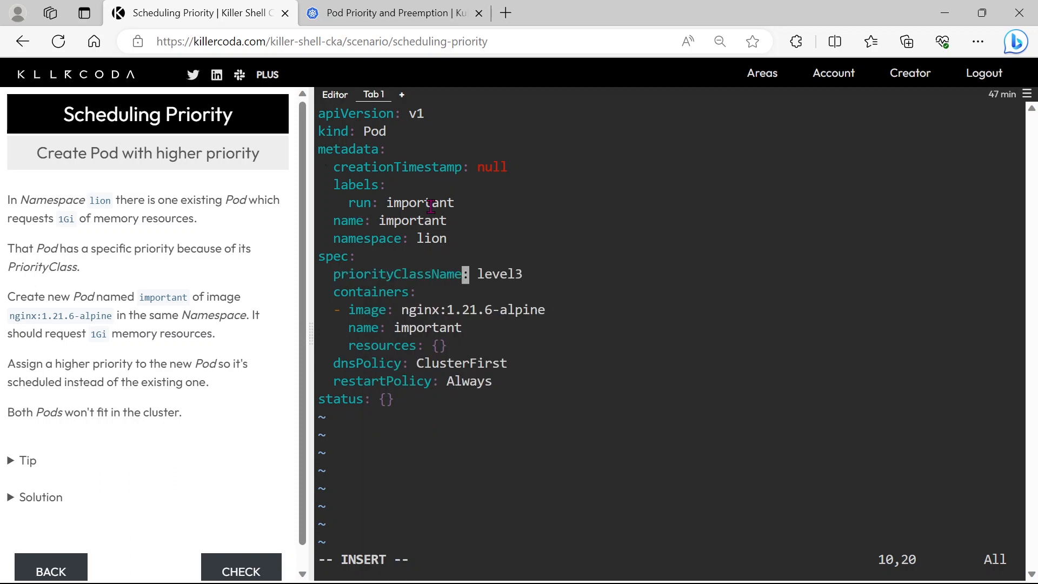
mouse_move(53, 333)
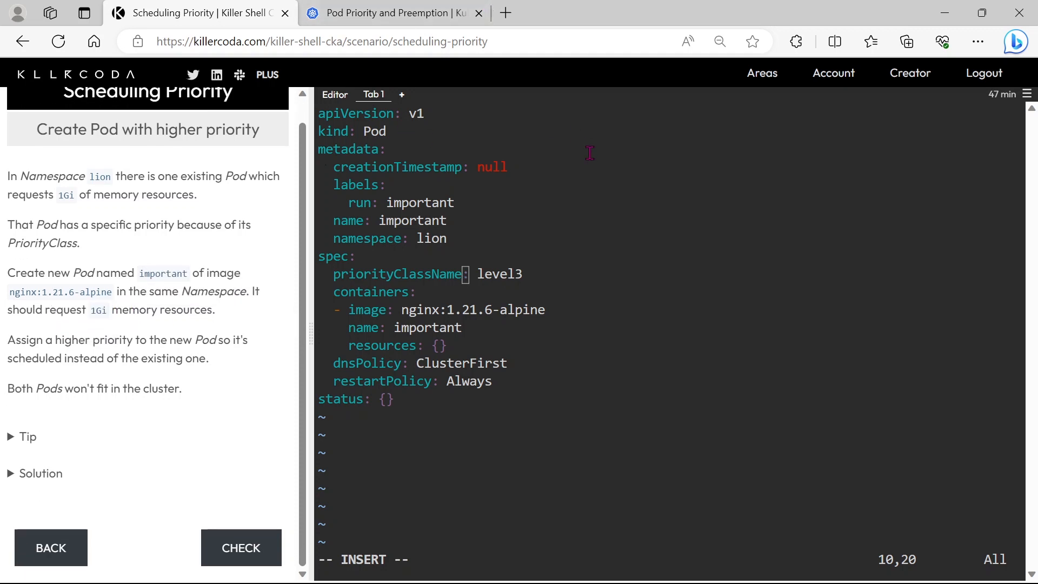
- Add a line after name: important and paste the docs' requests block (memory 64Mi, cpu 250m)
left_click(465, 327)
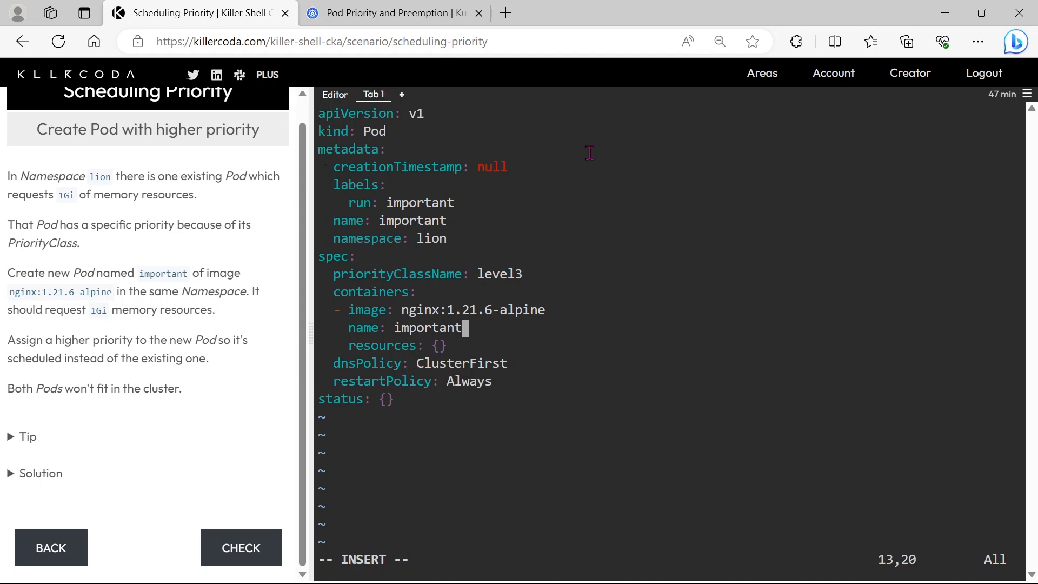
key("Return")
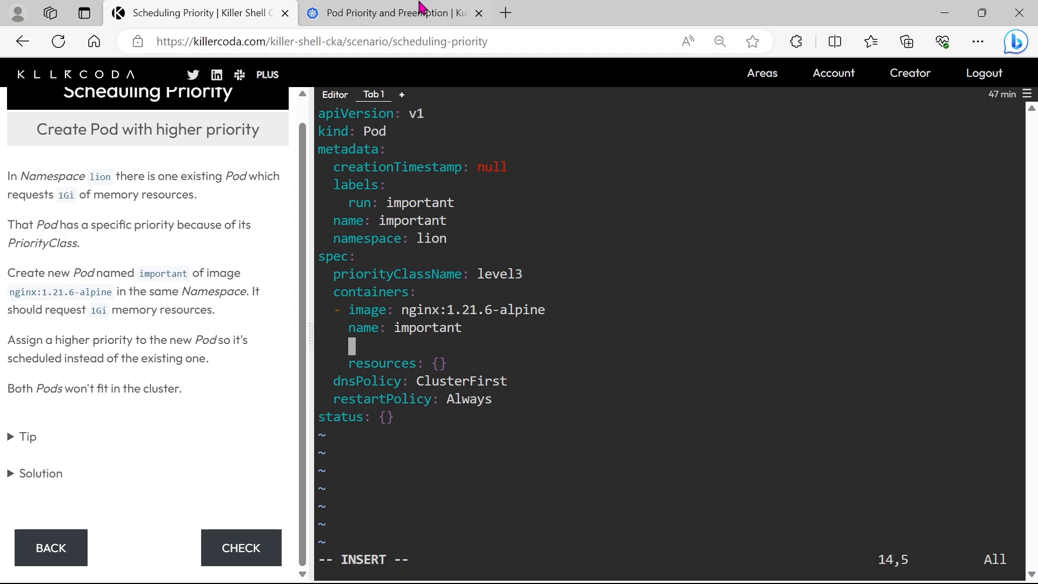
left_click(390, 12)
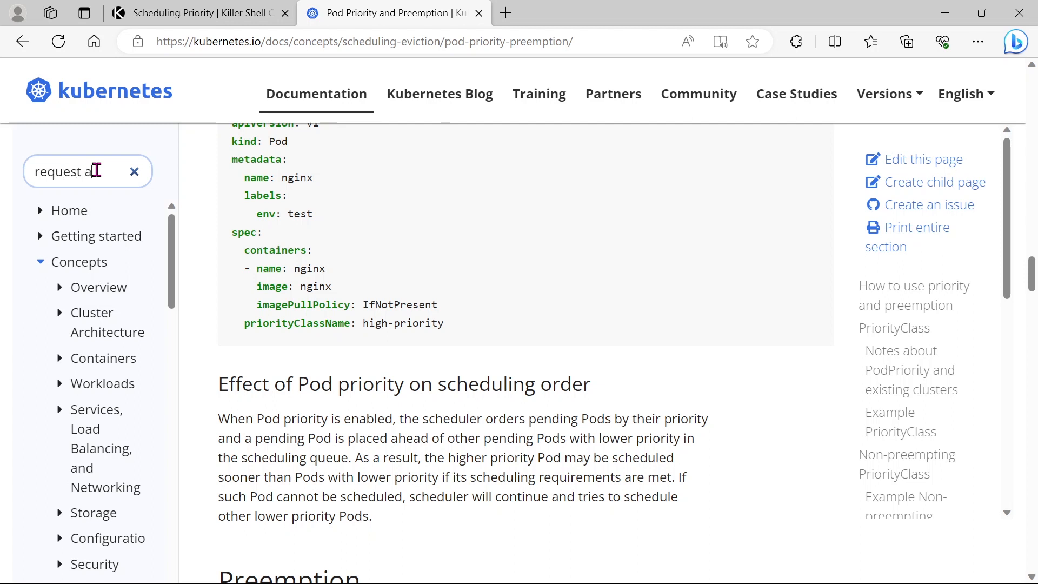
type("nd limit")
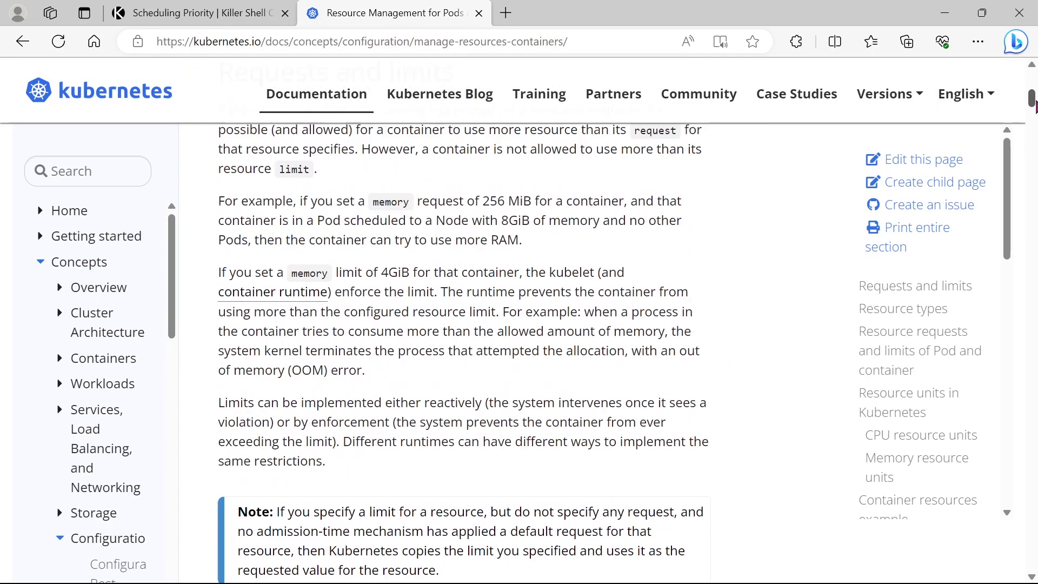
scroll("down", 3)
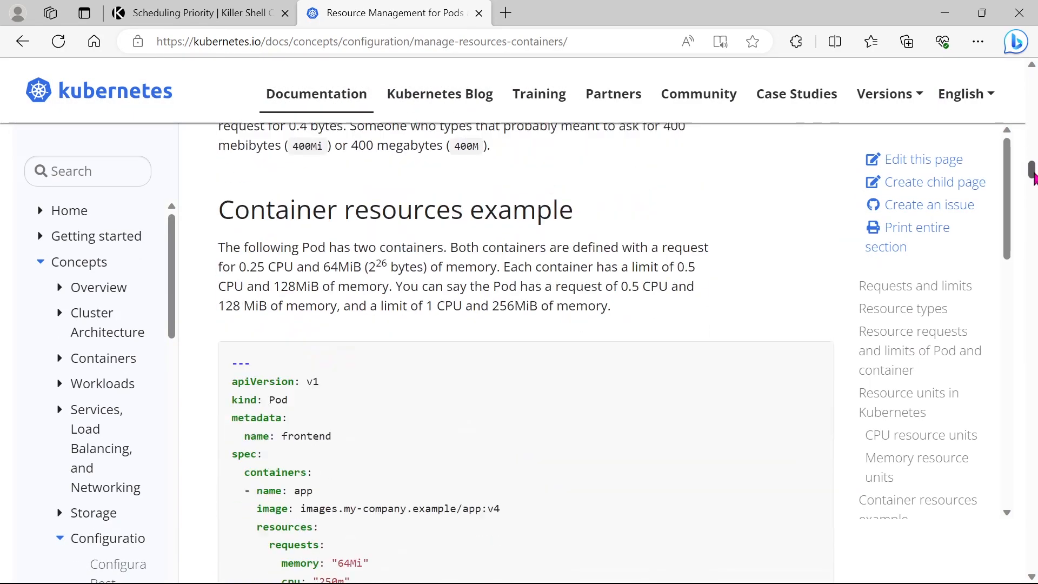
scroll("down", 3)
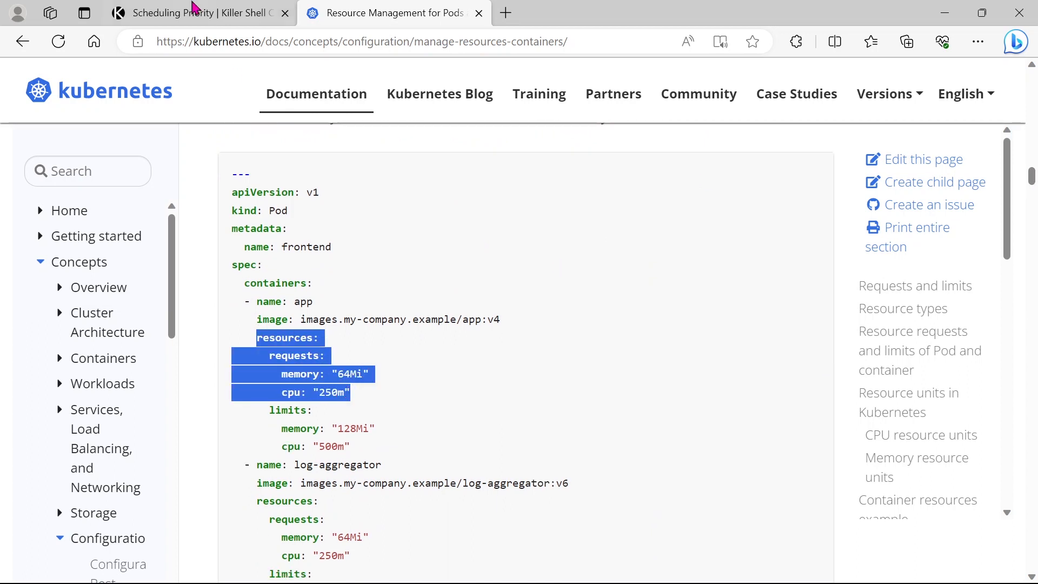
left_click(192, 12)
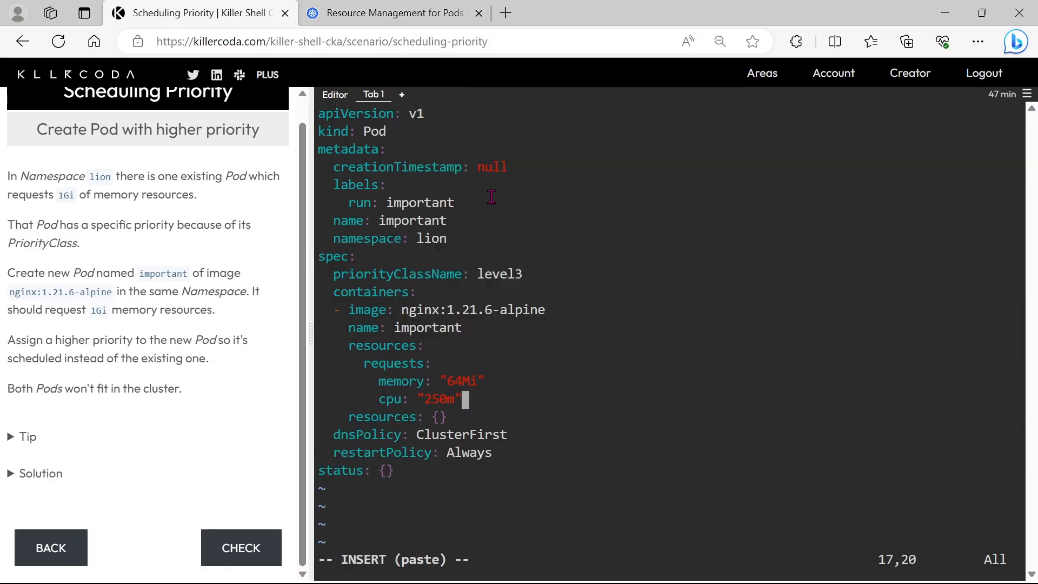
- Drop the cpu request, set the memory request to 1Gi, and save 23.yaml with :wq
key("Backspace")
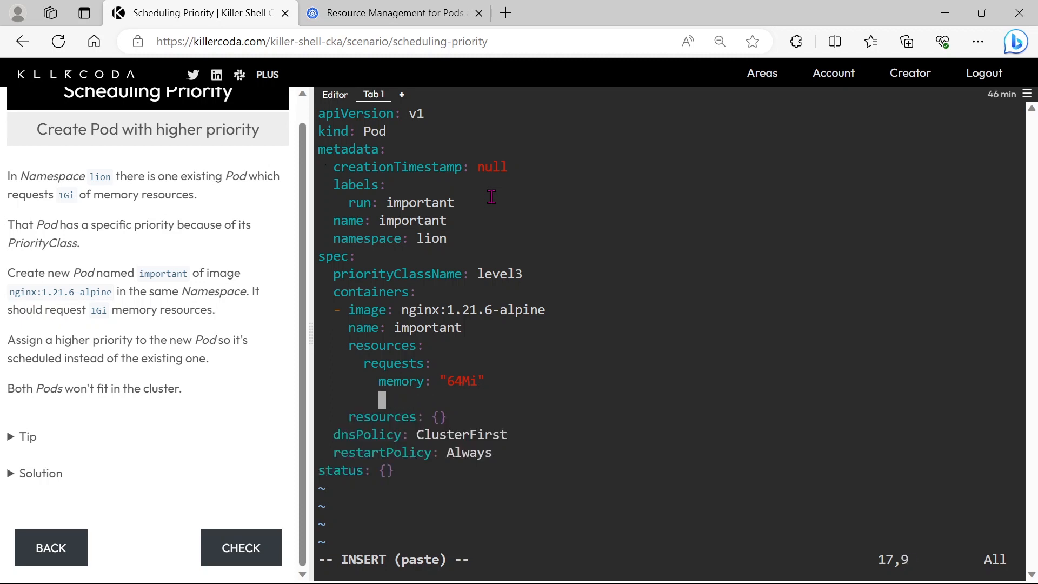
key("Up")
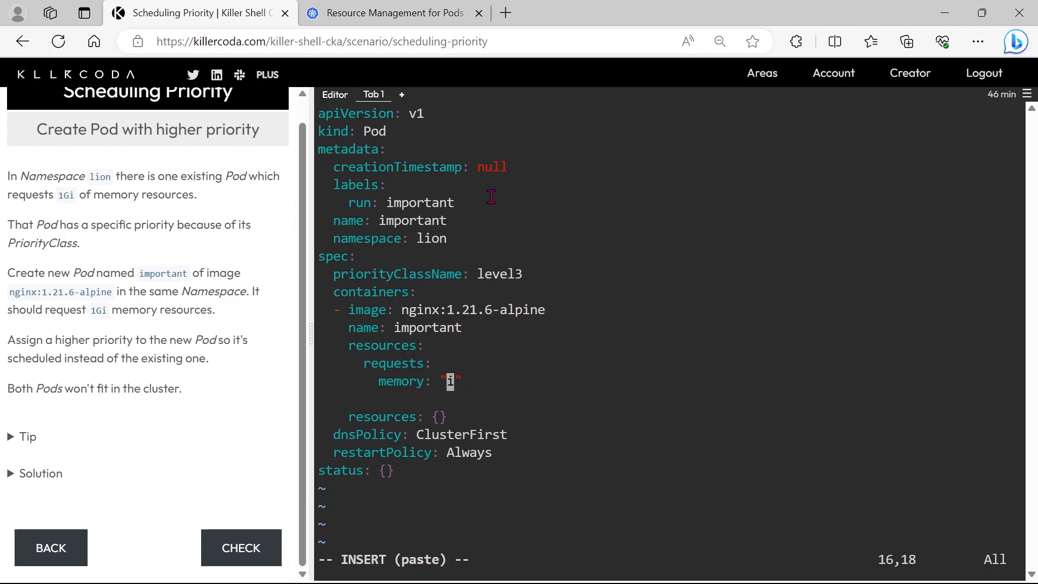
type("1G")
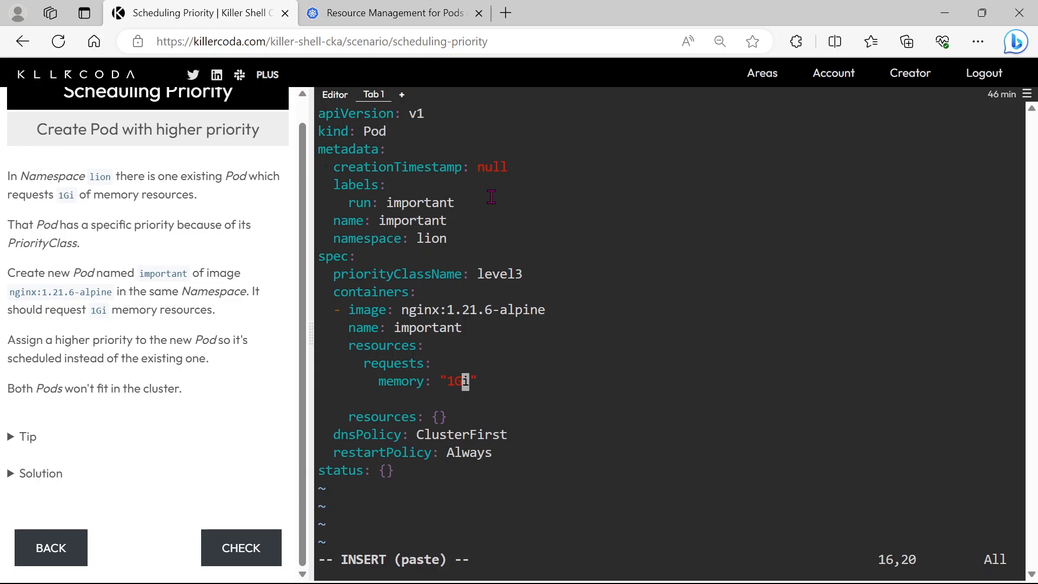
mouse_move(482, 322)
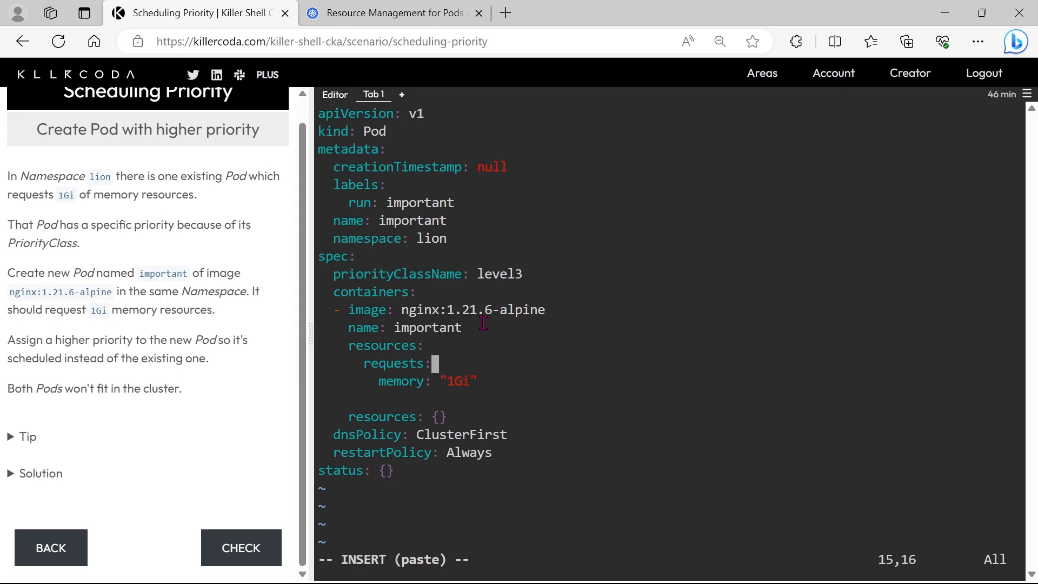
mouse_move(392, 189)
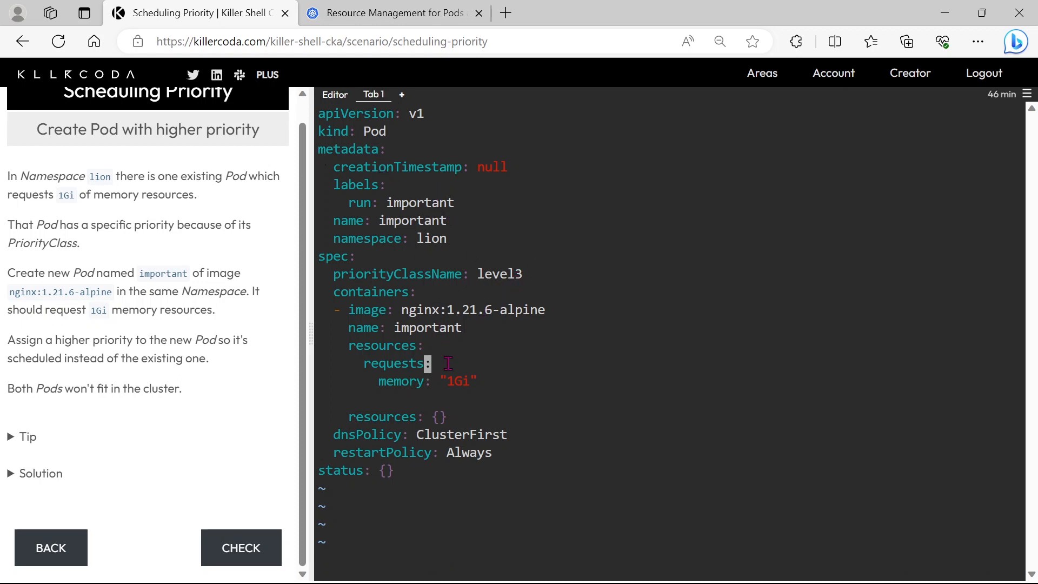
type(":wq")
type("k apply -f 23.yaml")
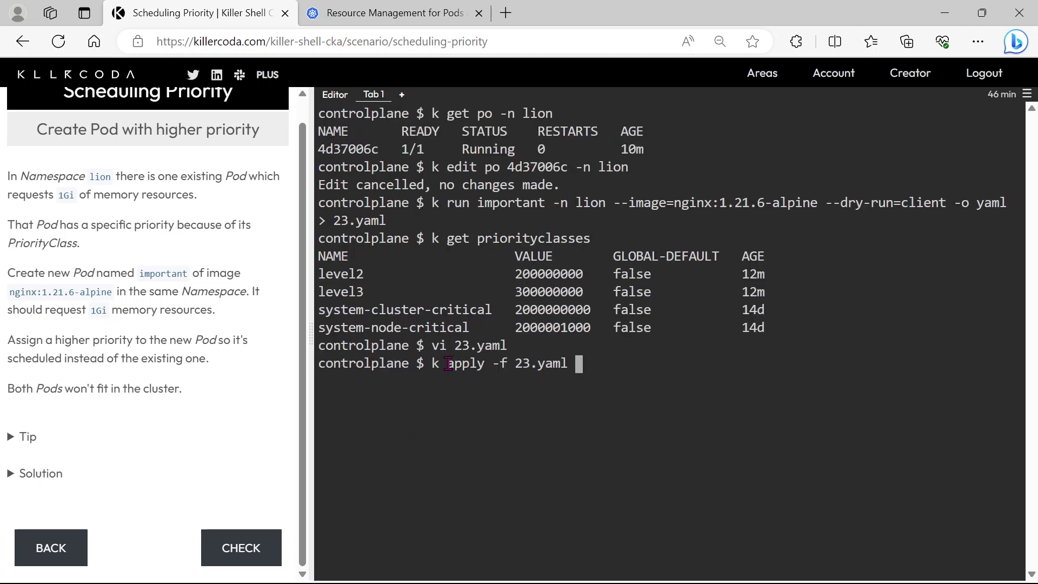
- Apply 23.yaml to create pod important, run CHECK, and dismiss the validation-failed notice
key("Return")
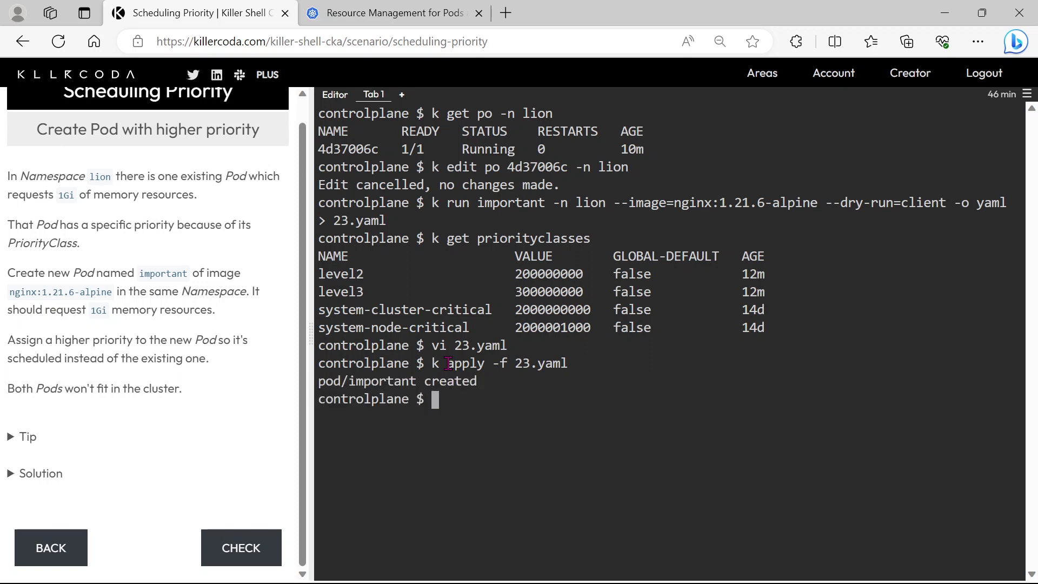
mouse_move(552, 360)
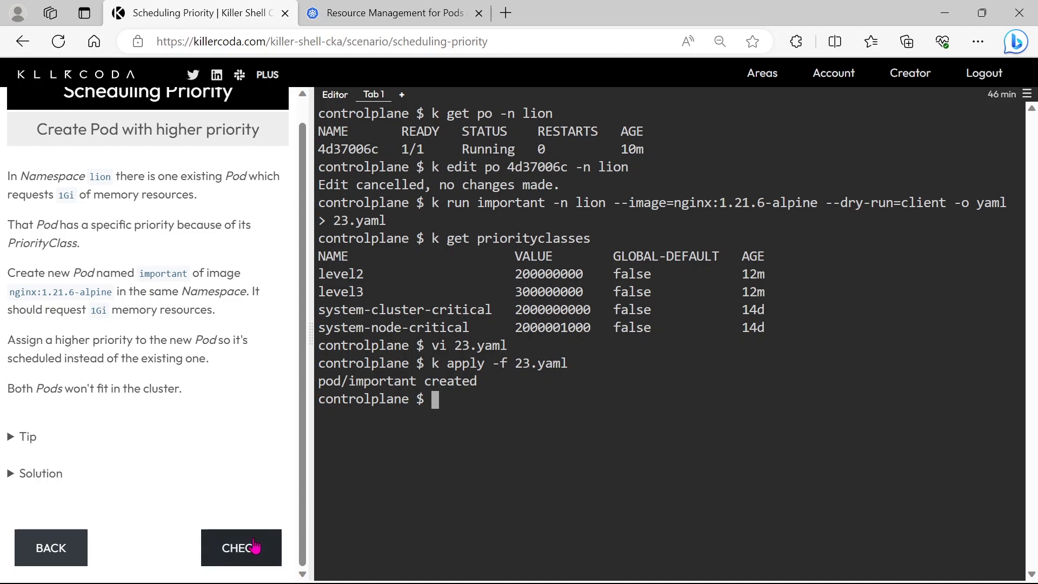
left_click(241, 548)
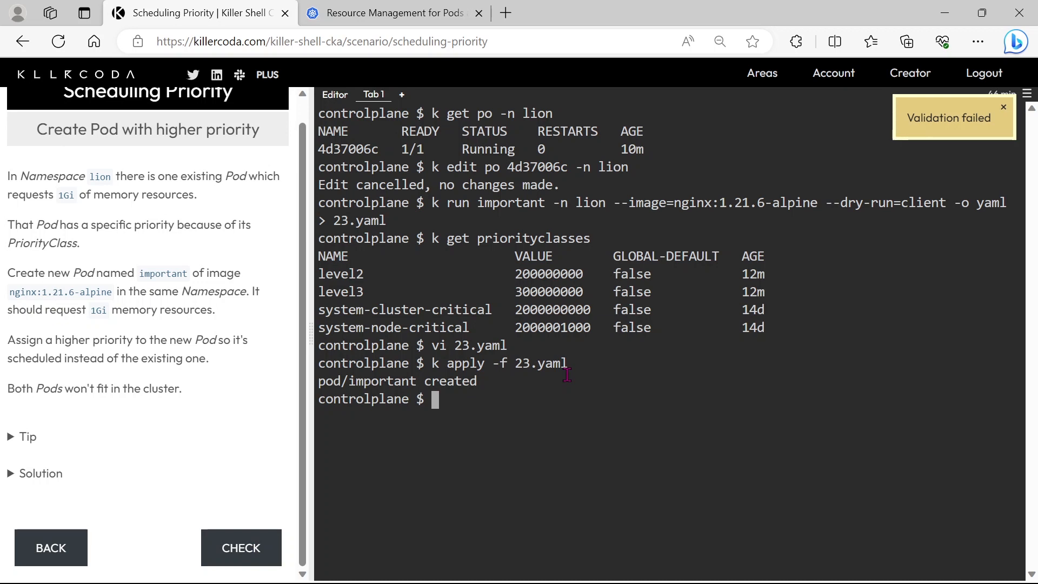
left_click(1003, 106)
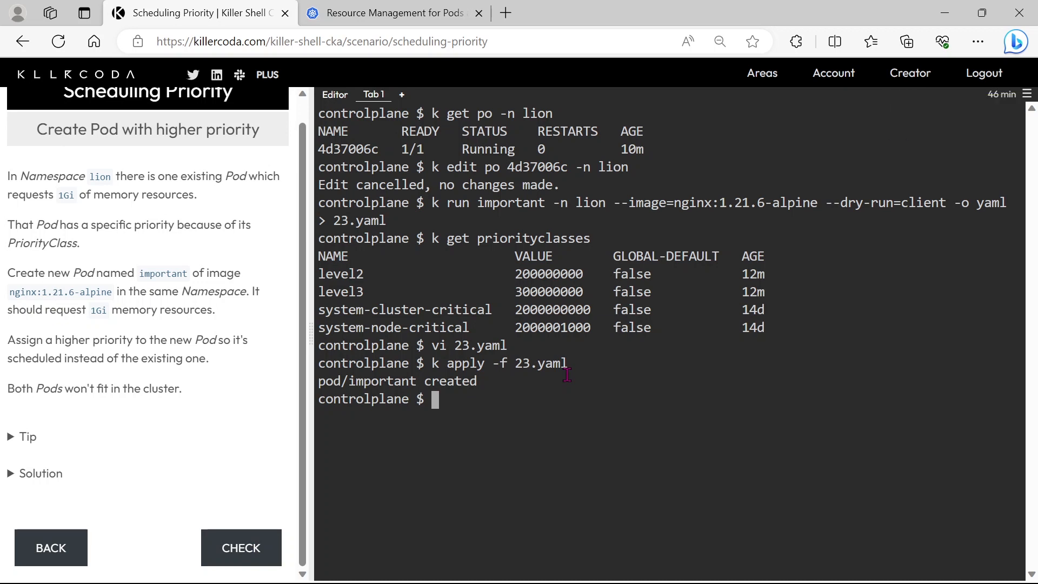
- List pods in the lion namespace, highlighting 4d37006c and important
type("k")
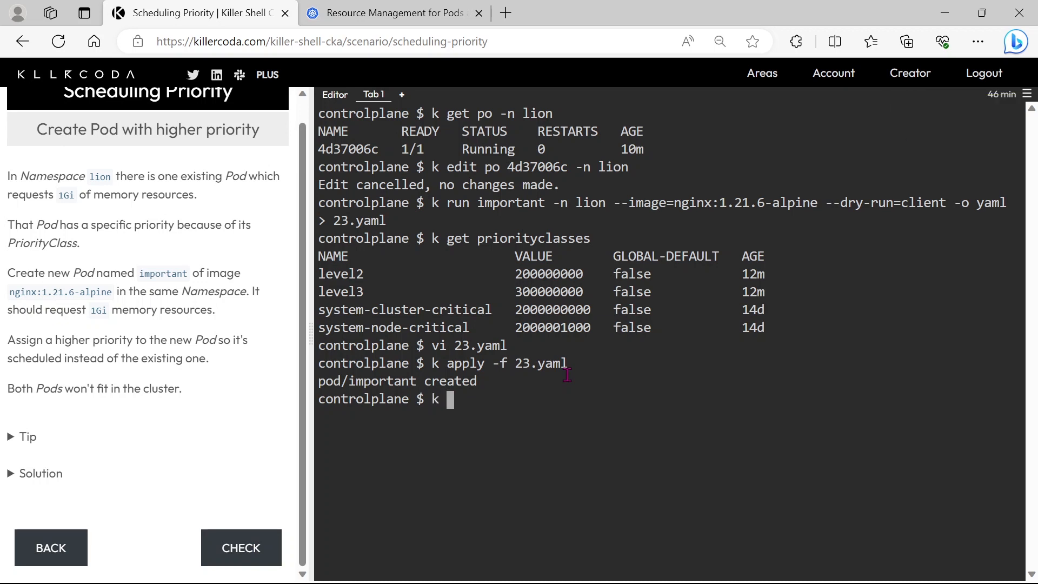
type("get po -")
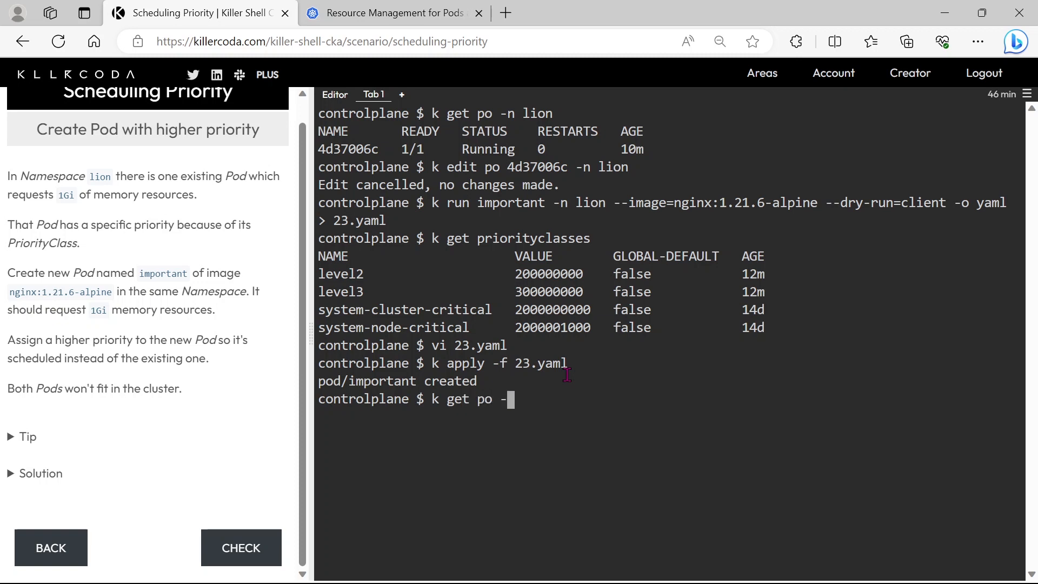
type("n")
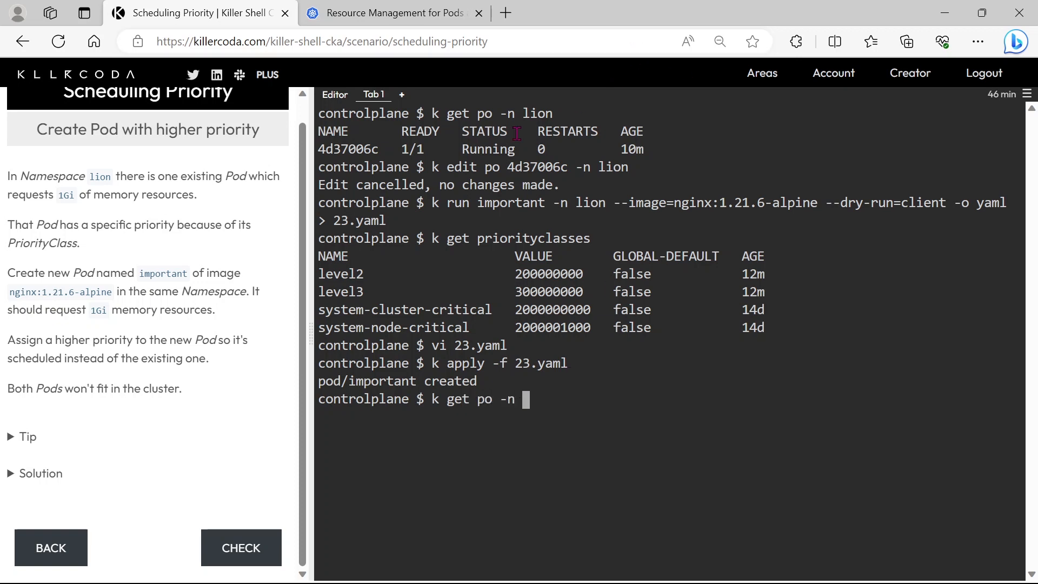
type("li")
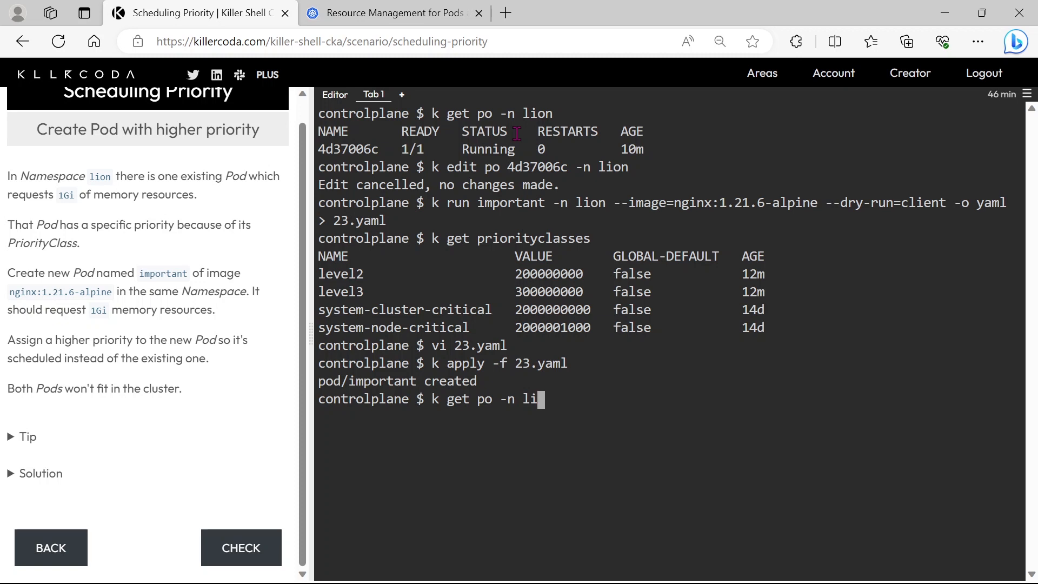
key("Return")
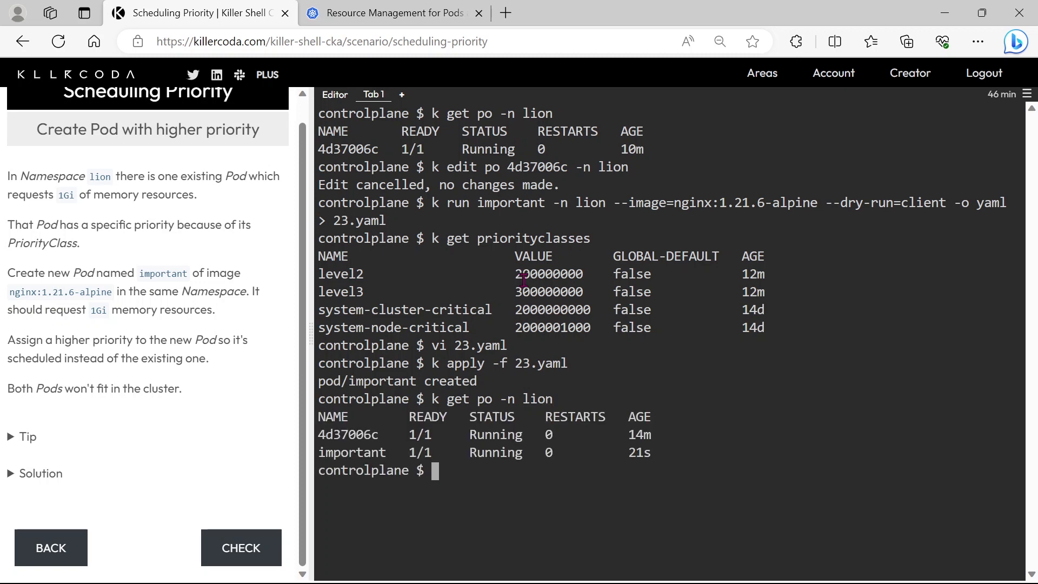
double_click(338, 434)
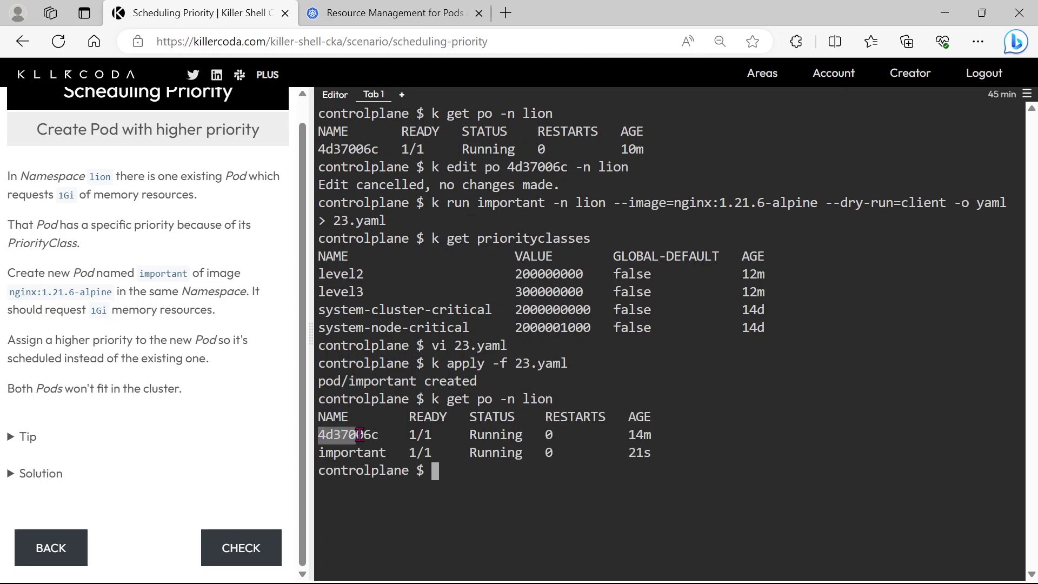
double_click(352, 452)
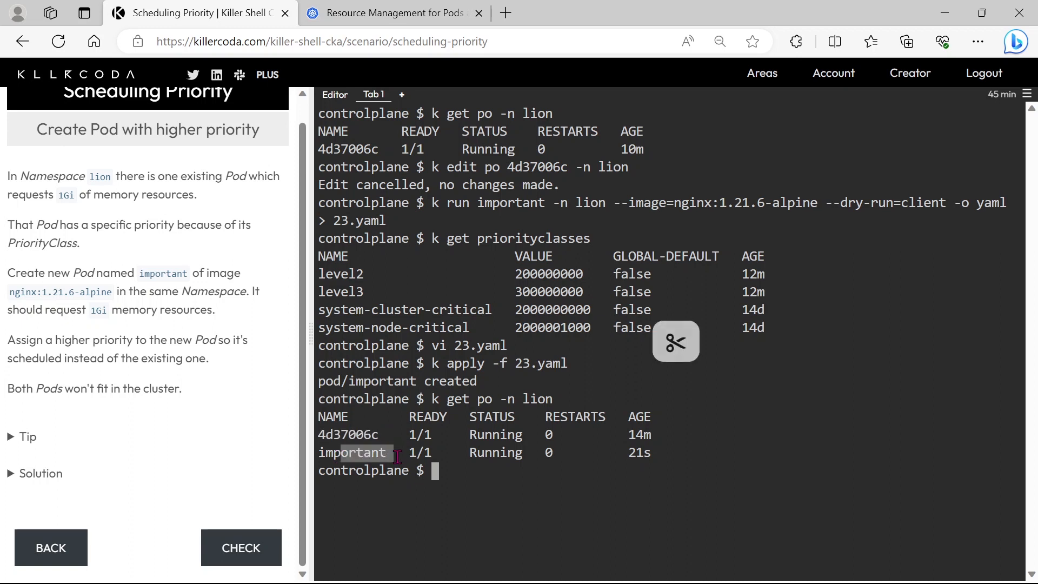
- Inspect important's live spec via k edit po important -n lion, showing priority 300000000
type("k edit")
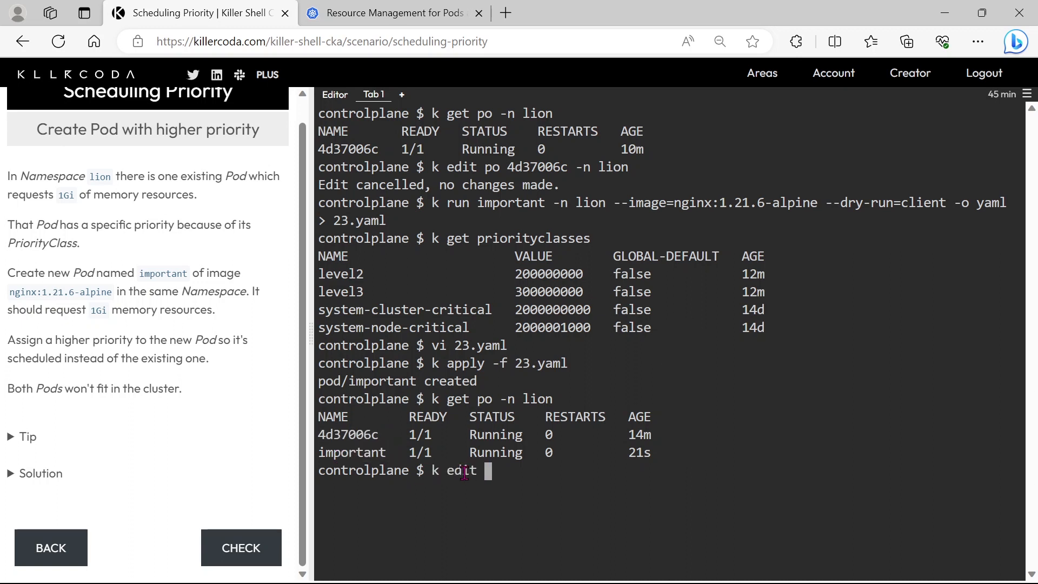
type("po")
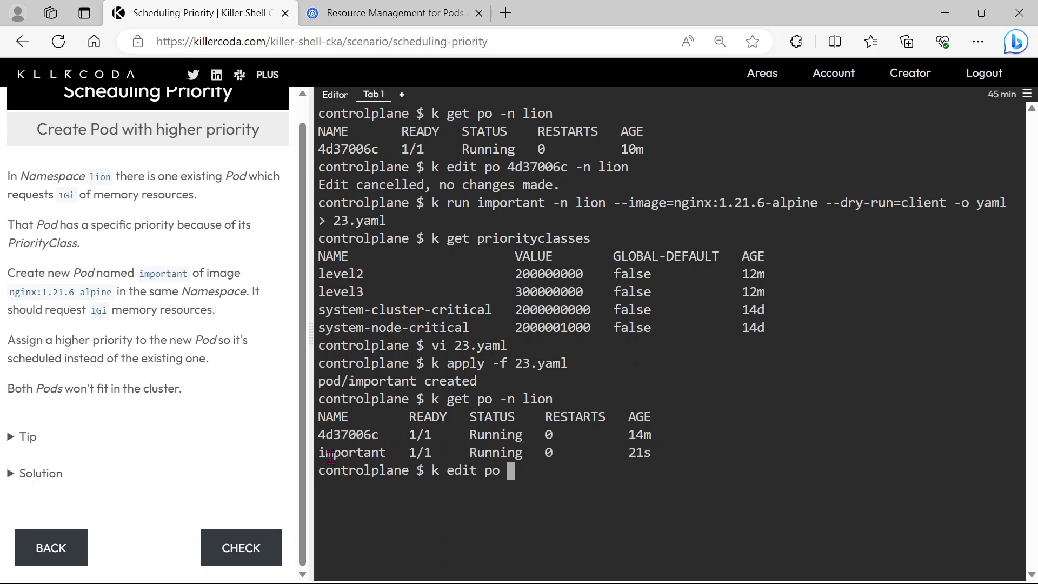
double_click(352, 452)
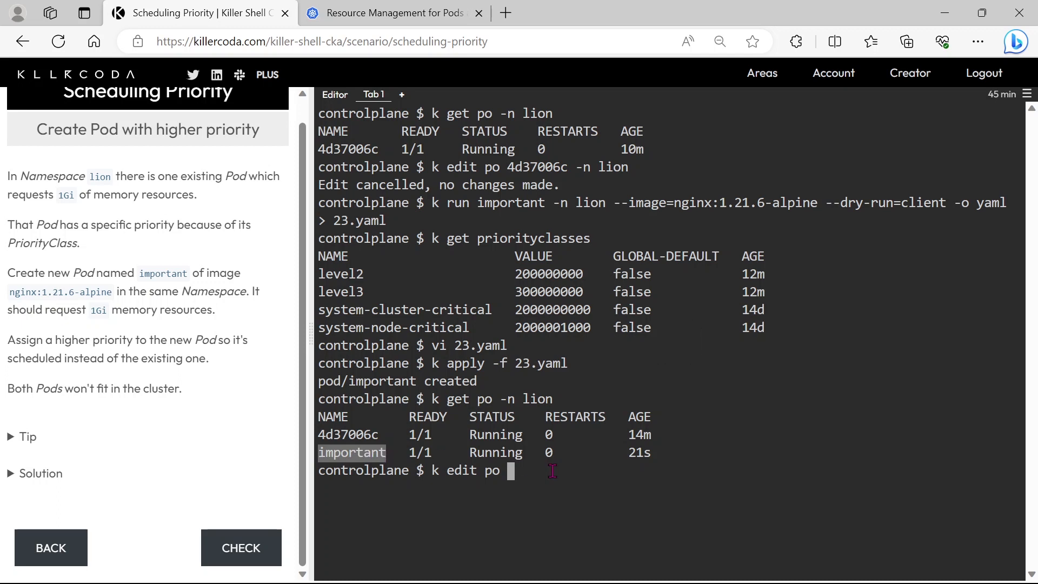
type("important -")
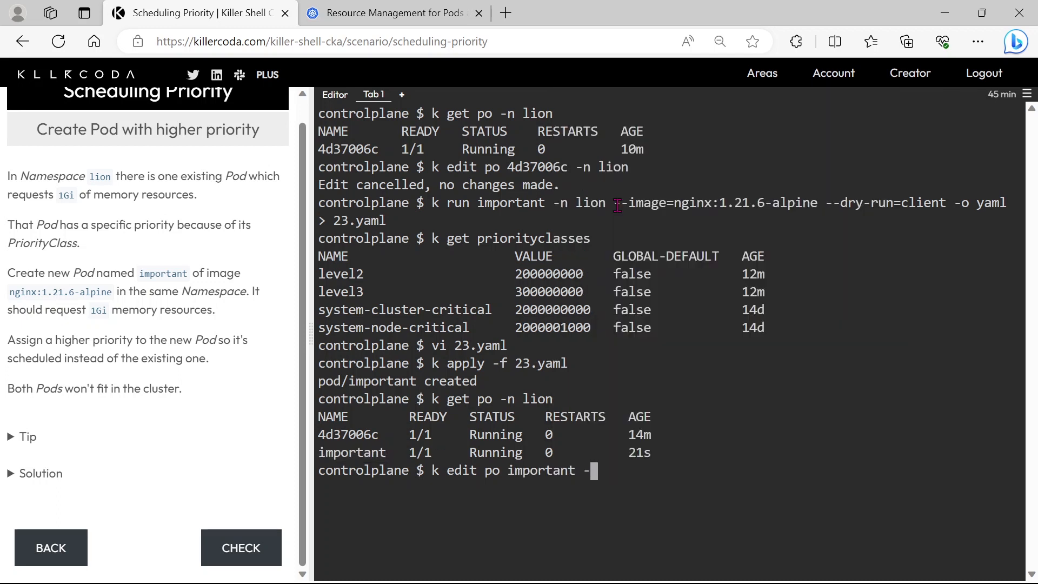
type("n lion")
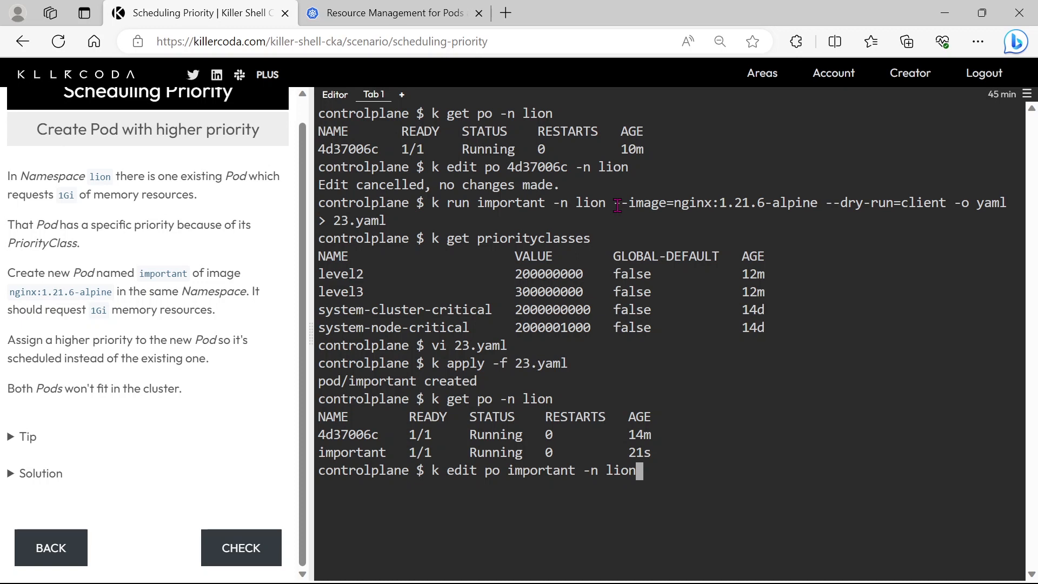
key("Return")
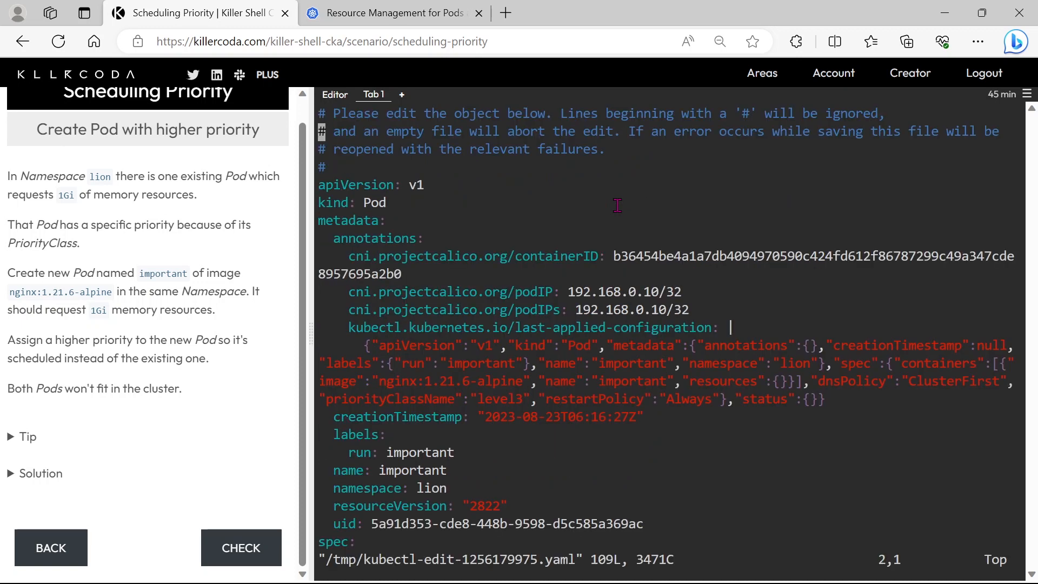
scroll("down", 3)
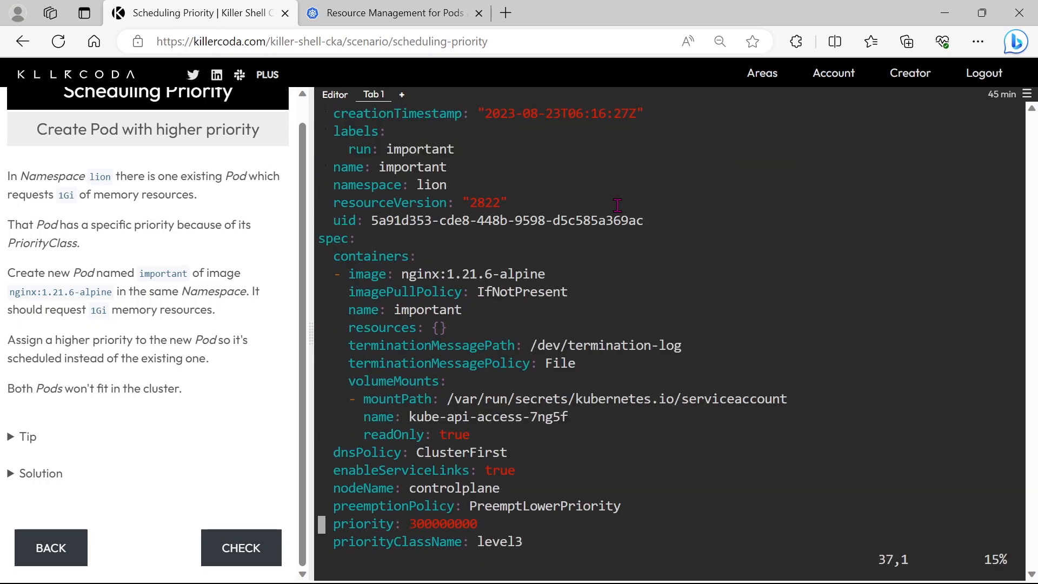
scroll("down", 3)
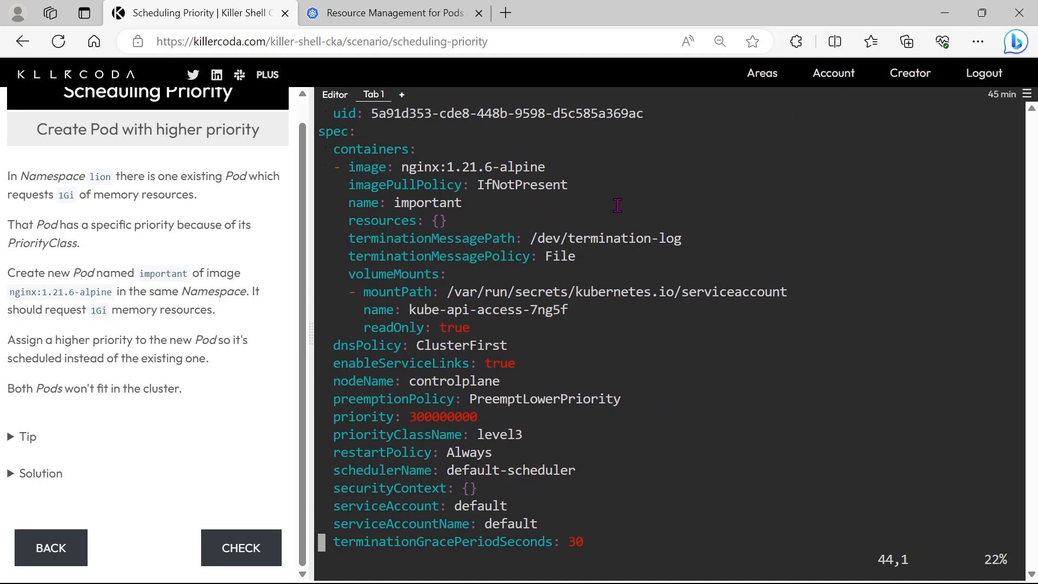
scroll("down", 3)
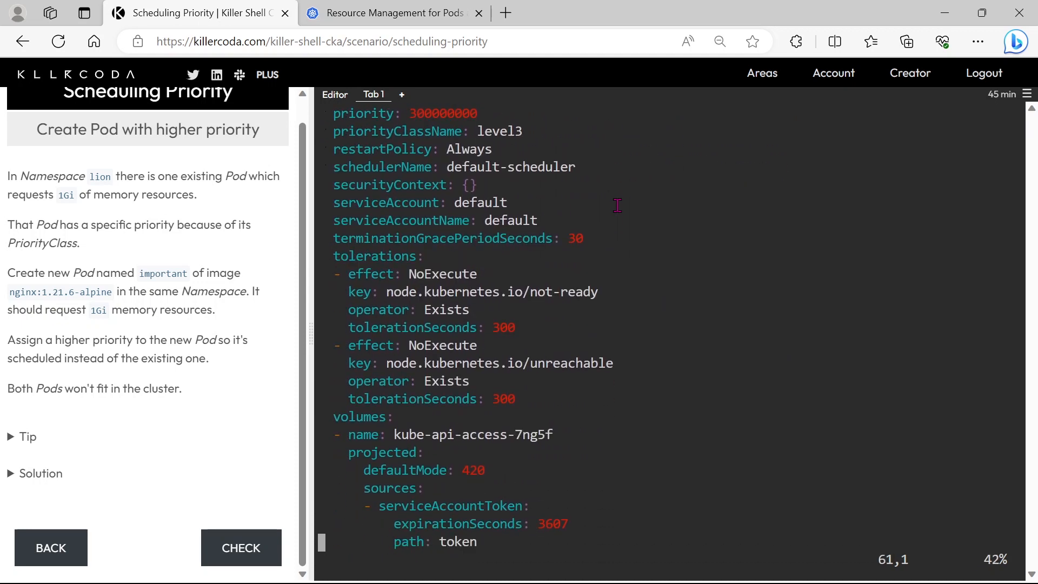
scroll("down", 3)
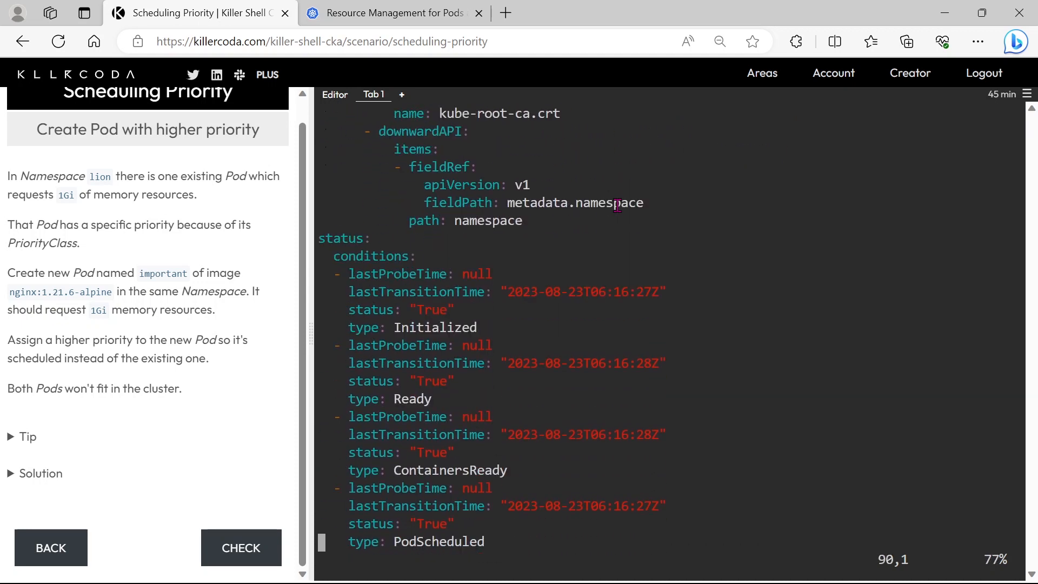
scroll("up", 3)
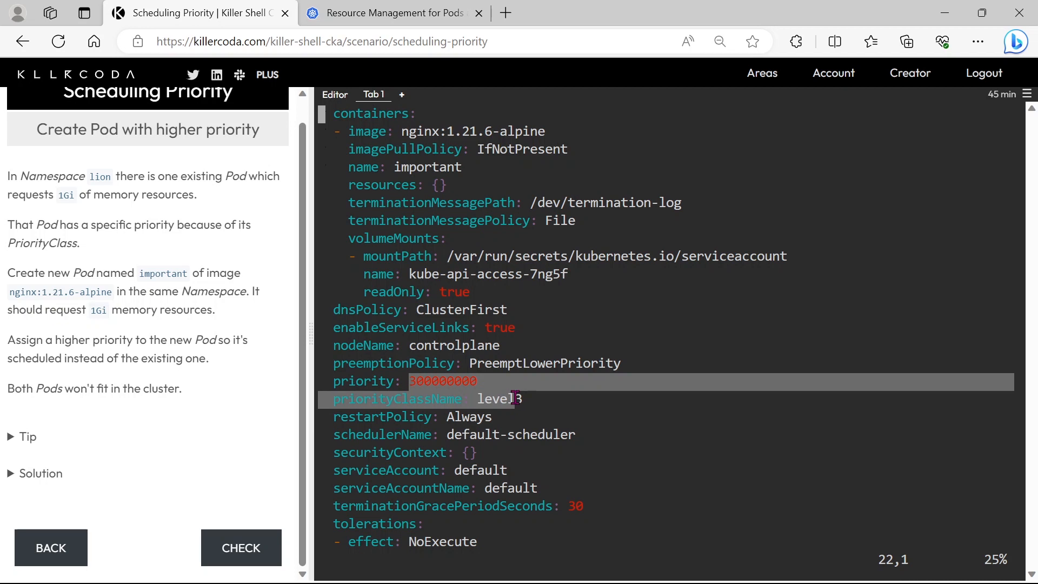
left_click(520, 456)
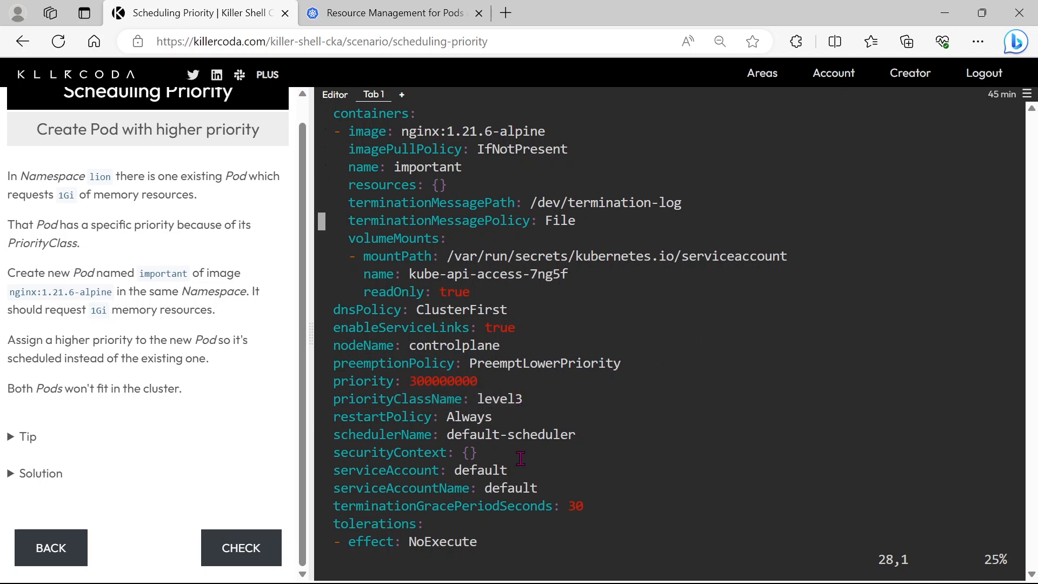
scroll("down", 3)
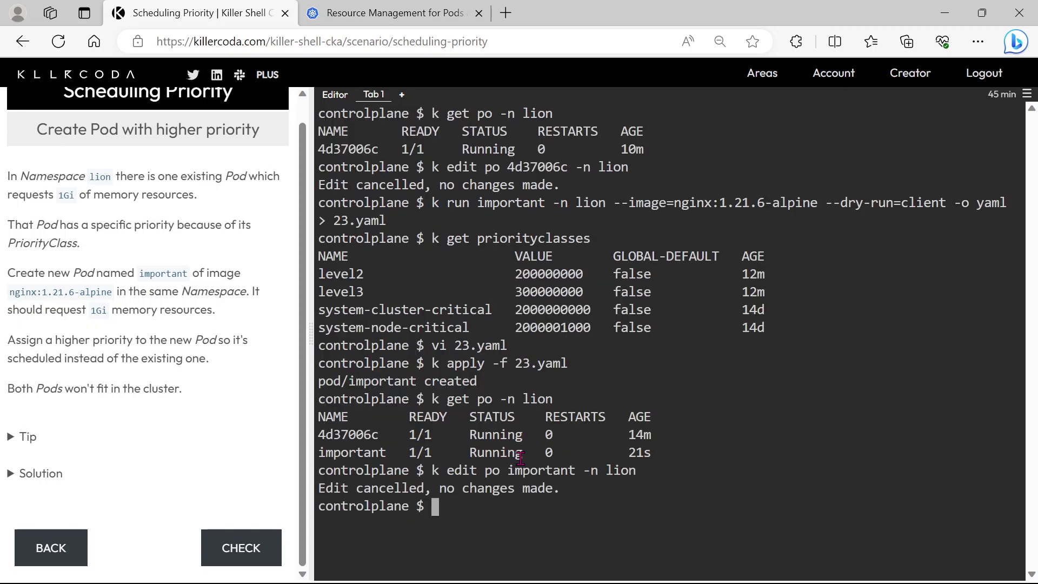
- Delete pod important with k delete -f 23.yaml and reopen the manifest in vi
type("k dele")
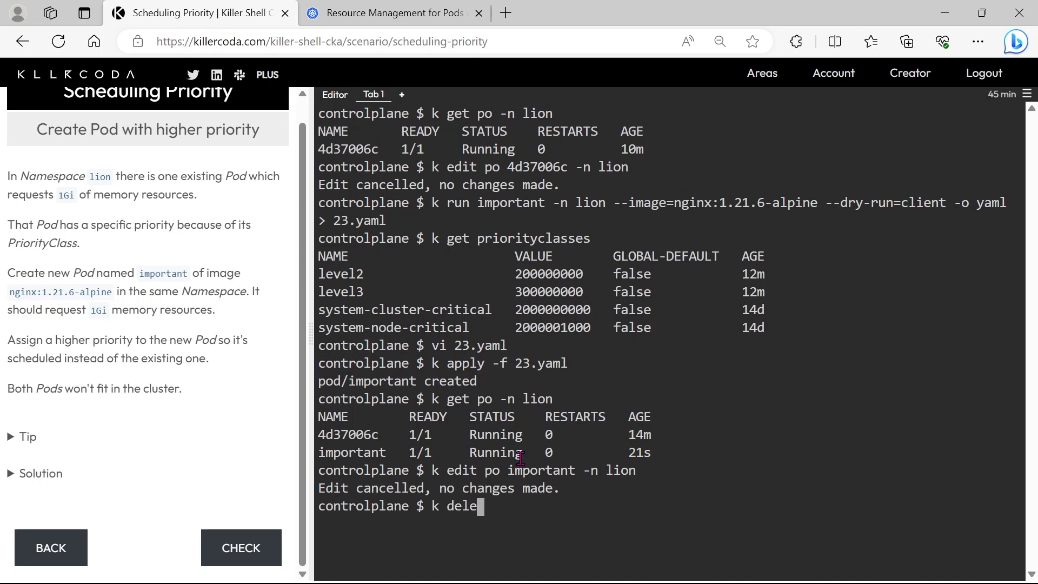
type("te -f 23.yaml")
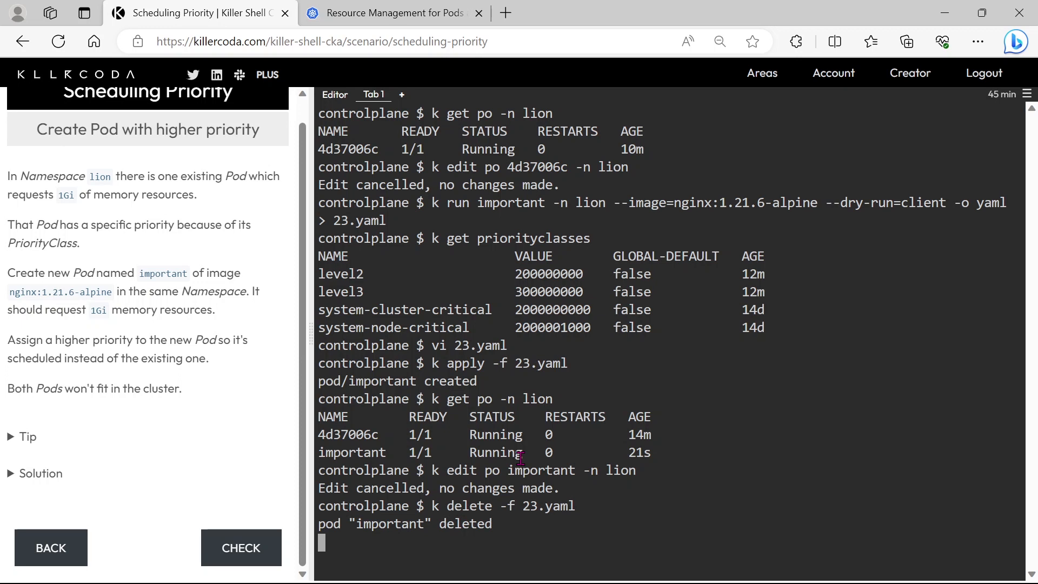
type("vi")
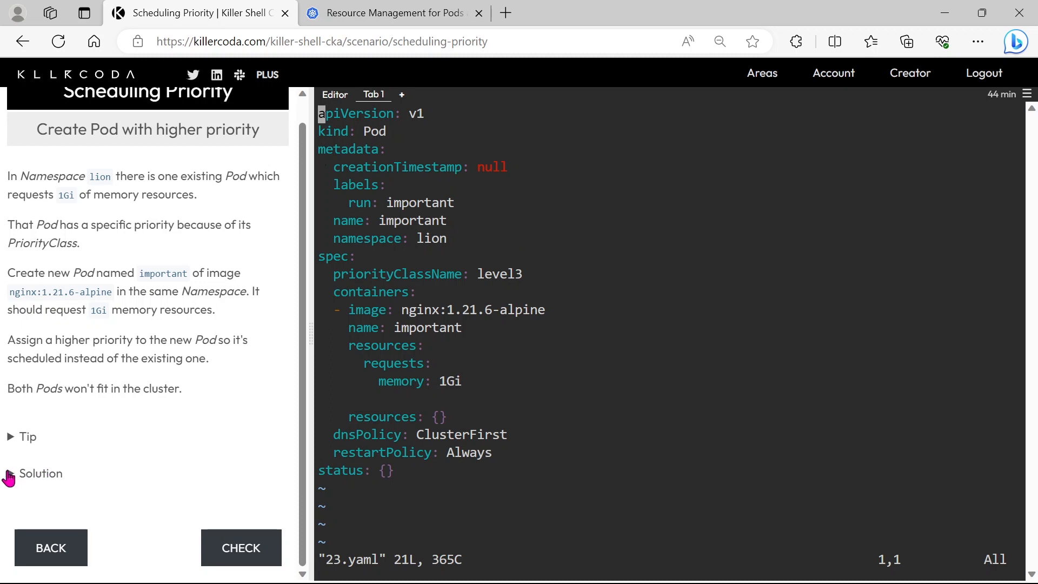
- Expand the task's Tip about checking priority classes and scroll through it
left_click(23, 436)
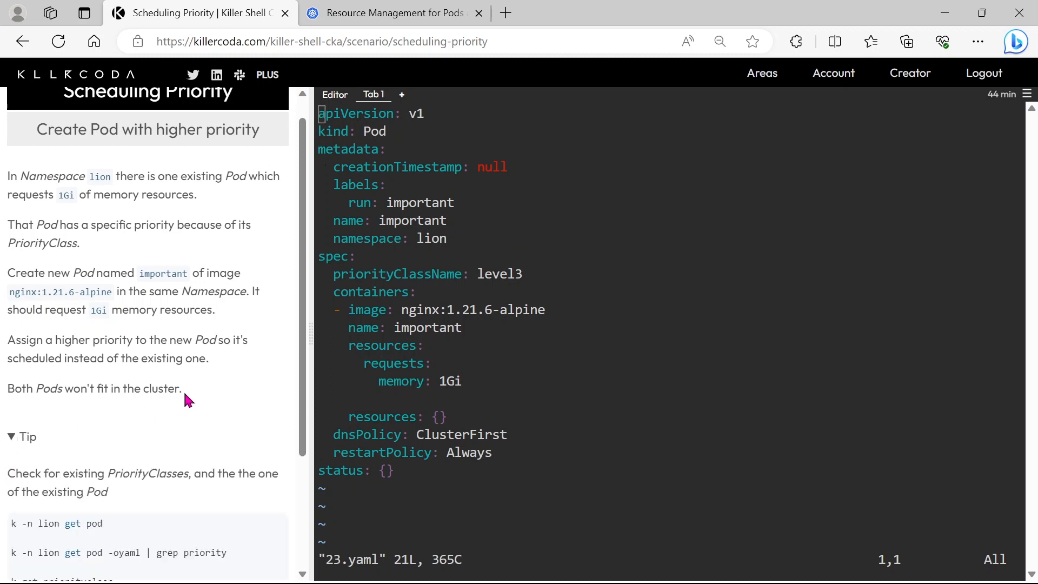
scroll("down", 3)
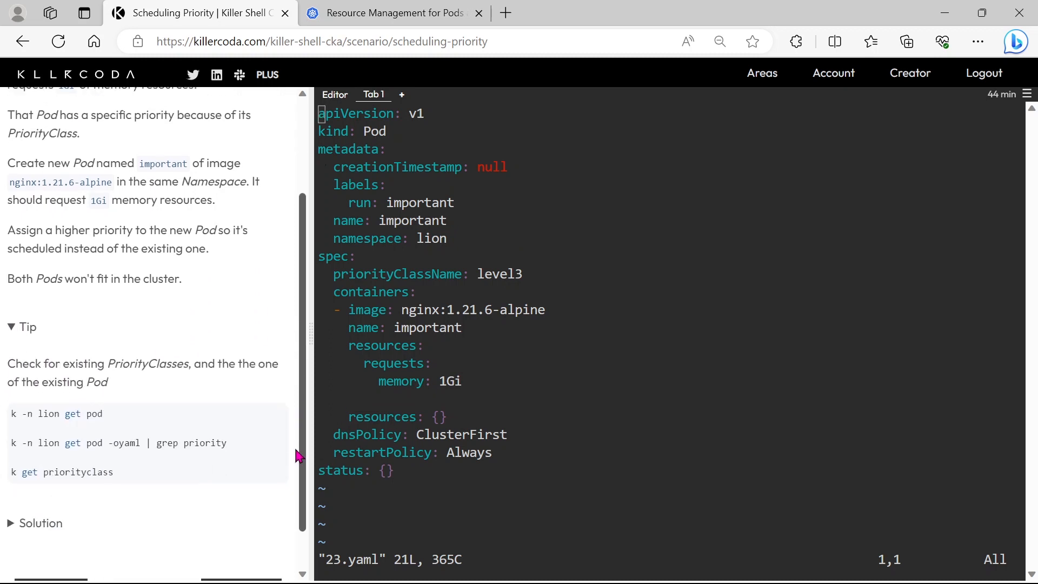
scroll("down", 3)
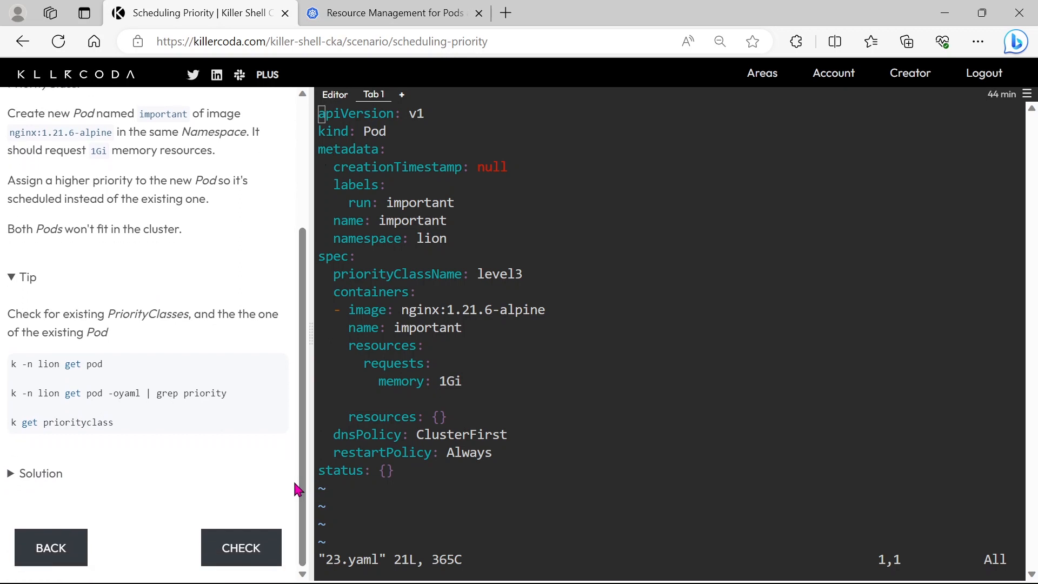
scroll("up", 3)
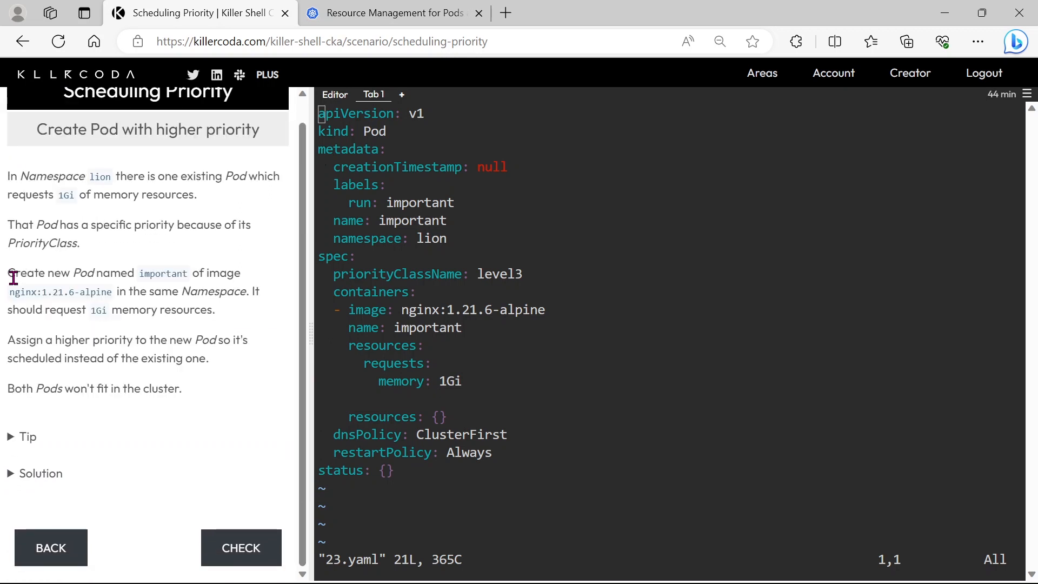
- Review the worked Solution steps, then quit 23.yaml without saving
left_click(41, 472)
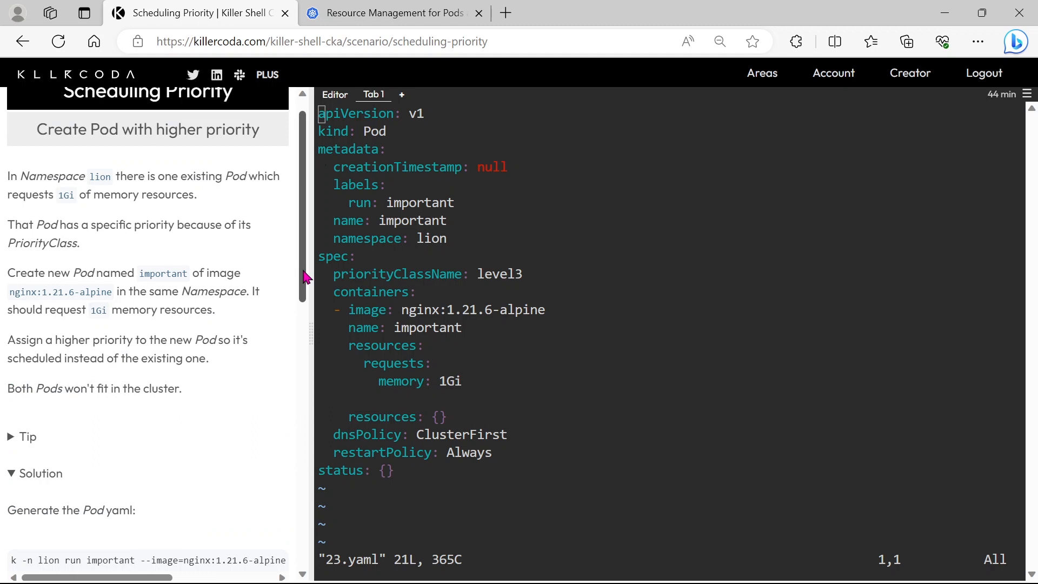
scroll("down", 3)
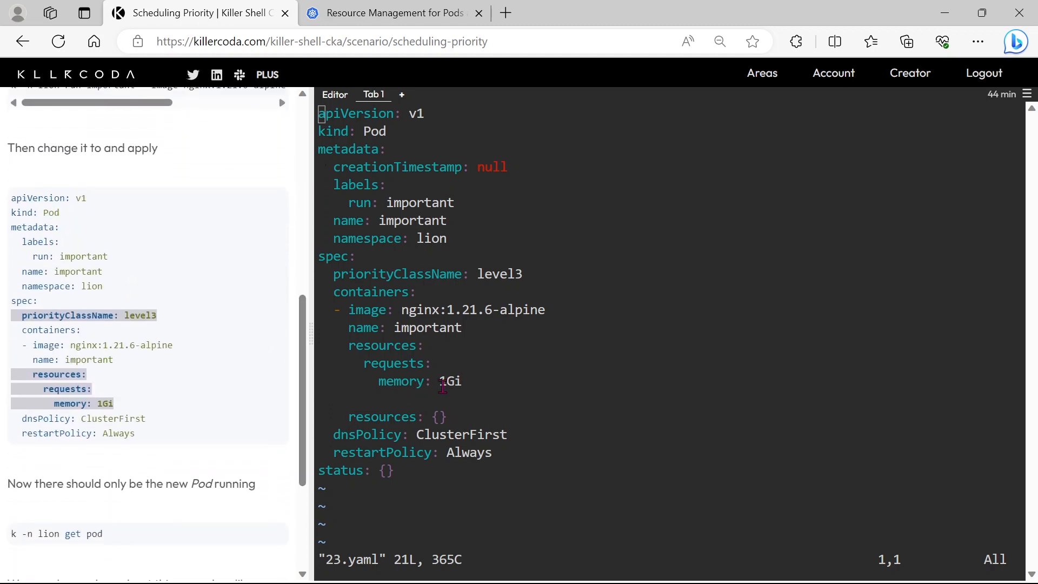
mouse_move(301, 384)
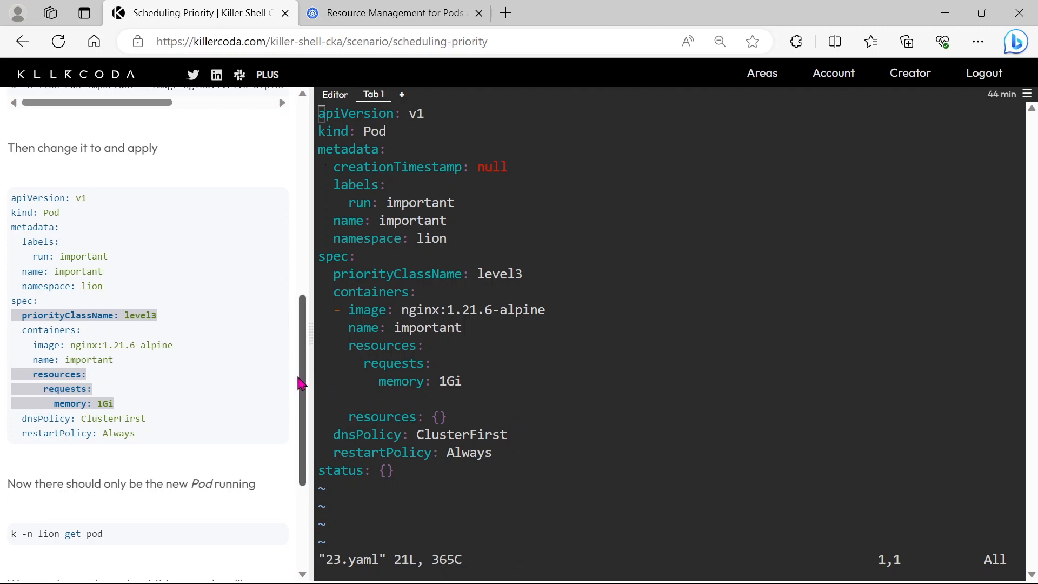
scroll("down", 3)
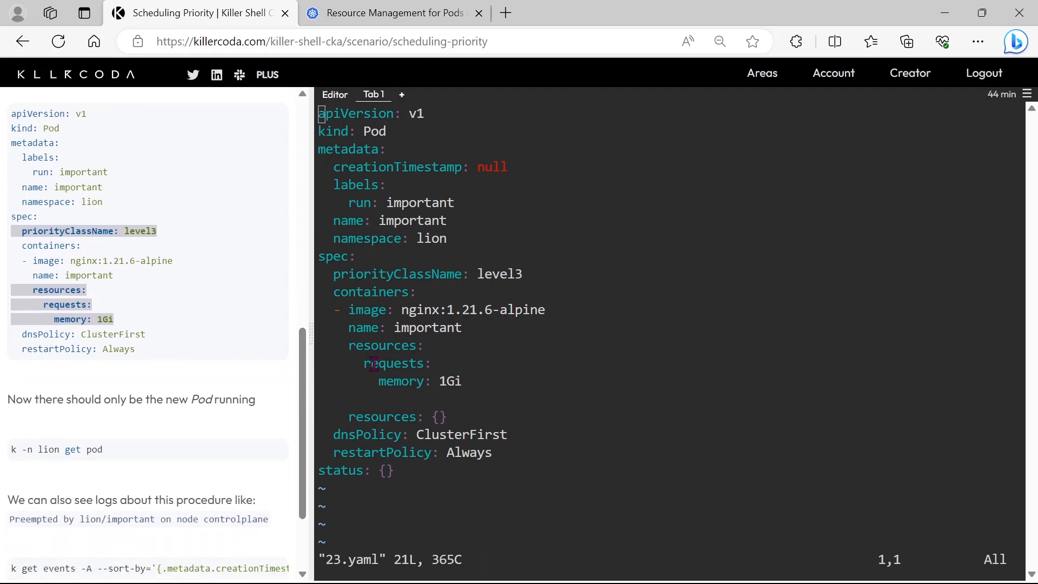
mouse_move(382, 390)
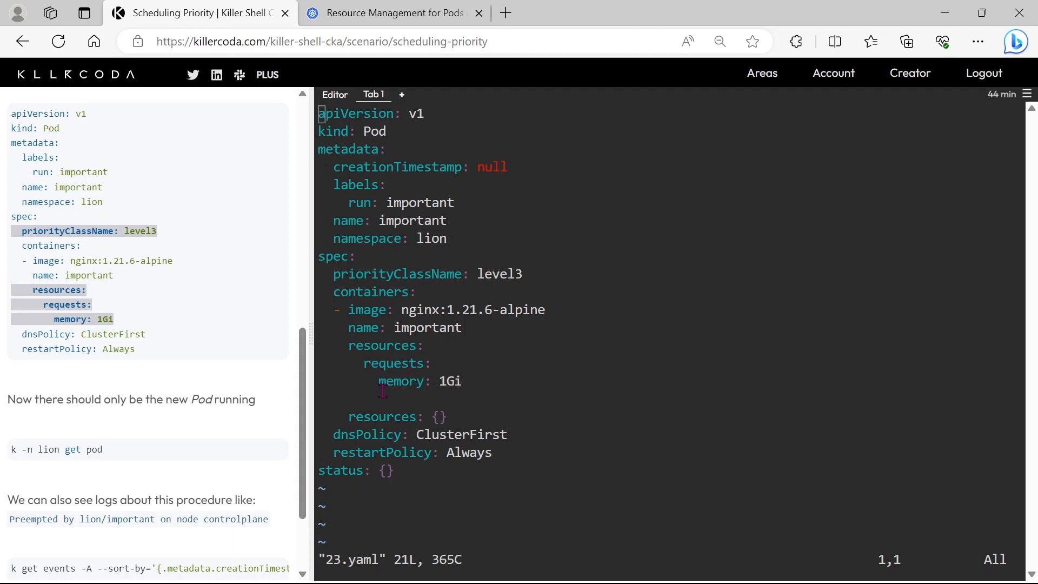
mouse_move(455, 390)
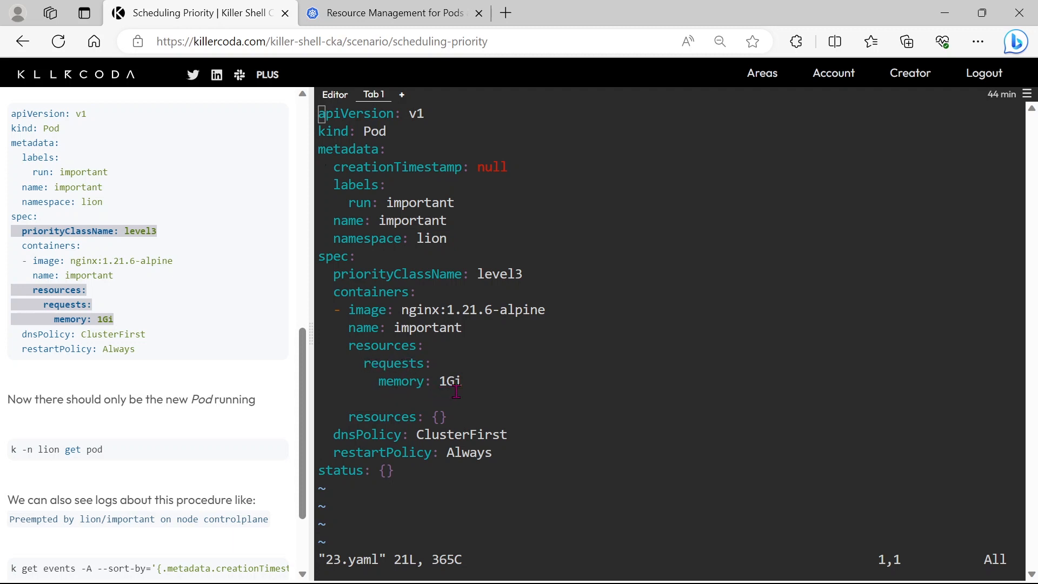
mouse_move(456, 405)
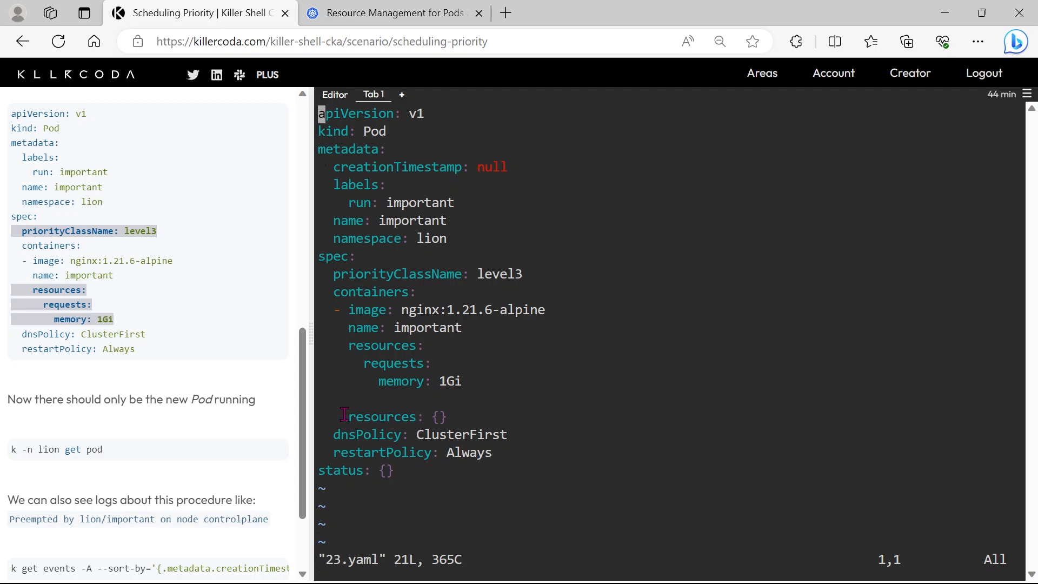
double_click(381, 416)
type(":q!")
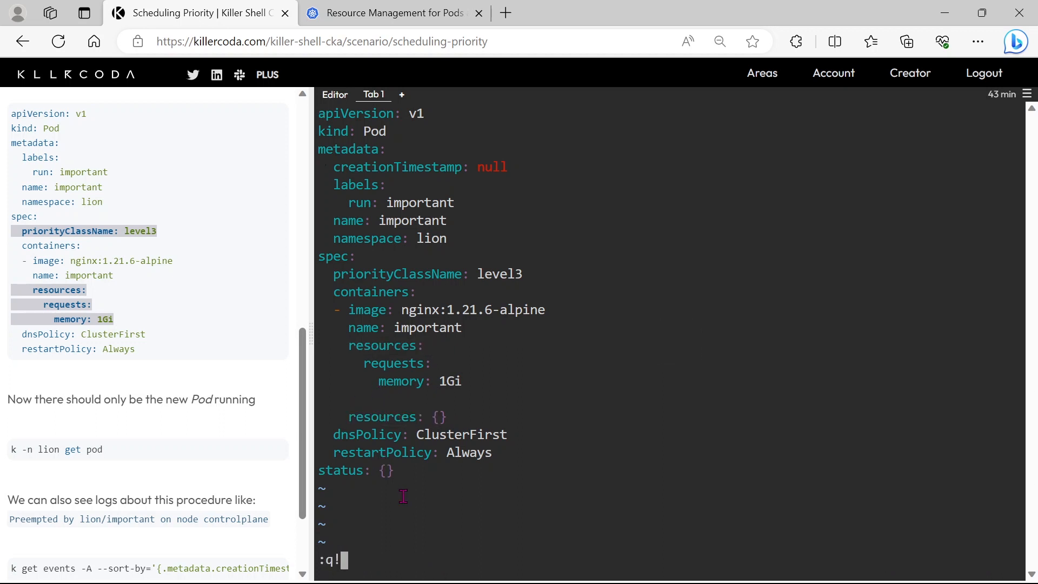
key("Return")
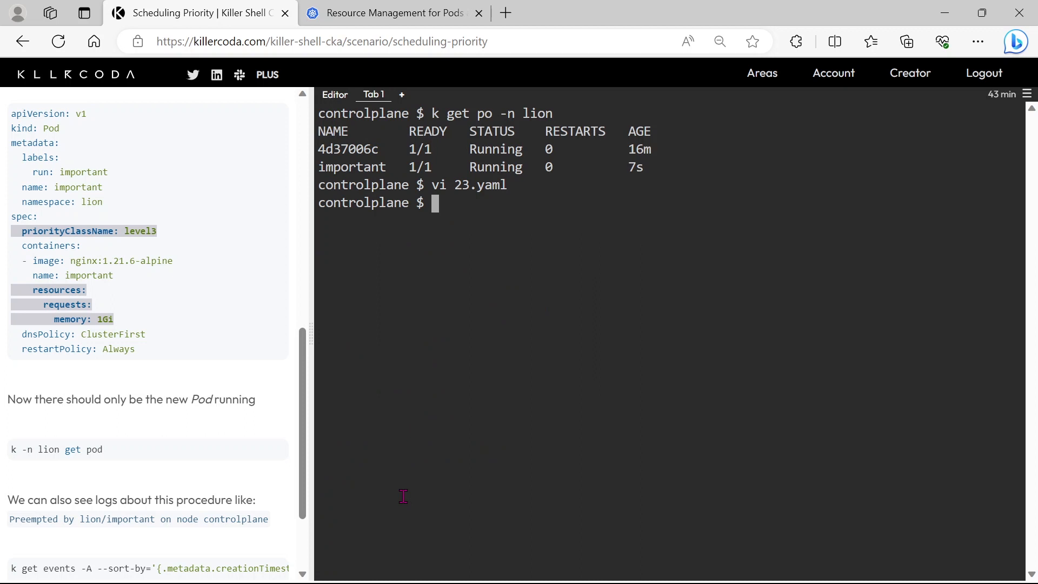
- Delete pod important via 23.yaml, reopen the manifest, and recreate the pod with k apply -f 23.yaml
type("k apply -f 23.yaml")
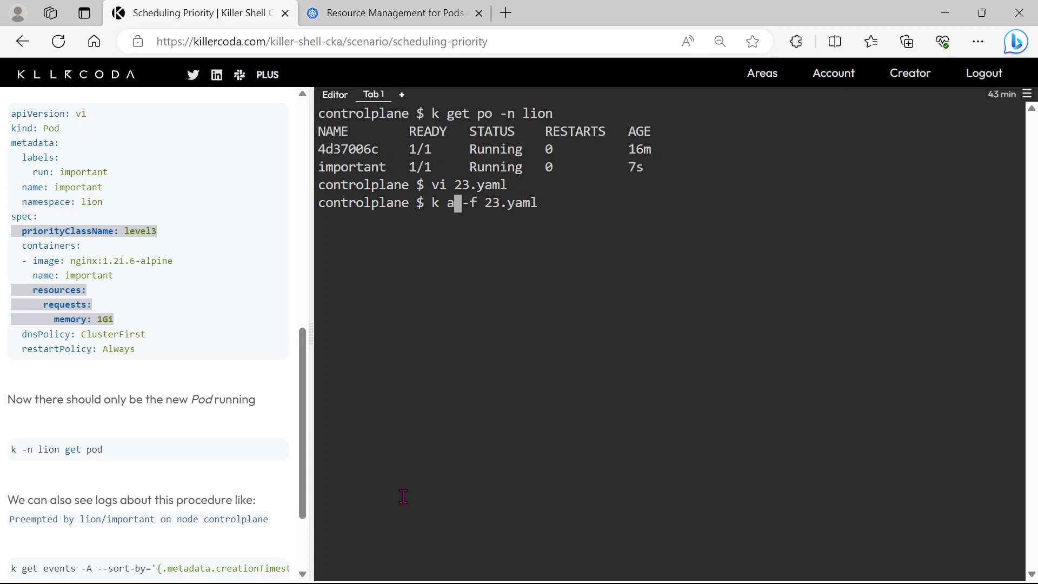
type("delete")
key("Return")
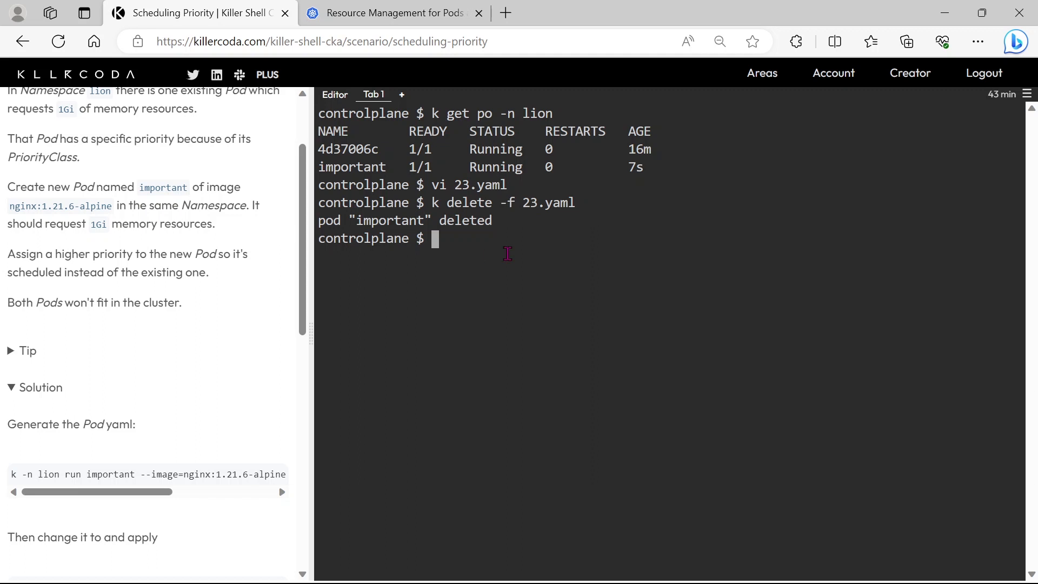
type("vi 23")
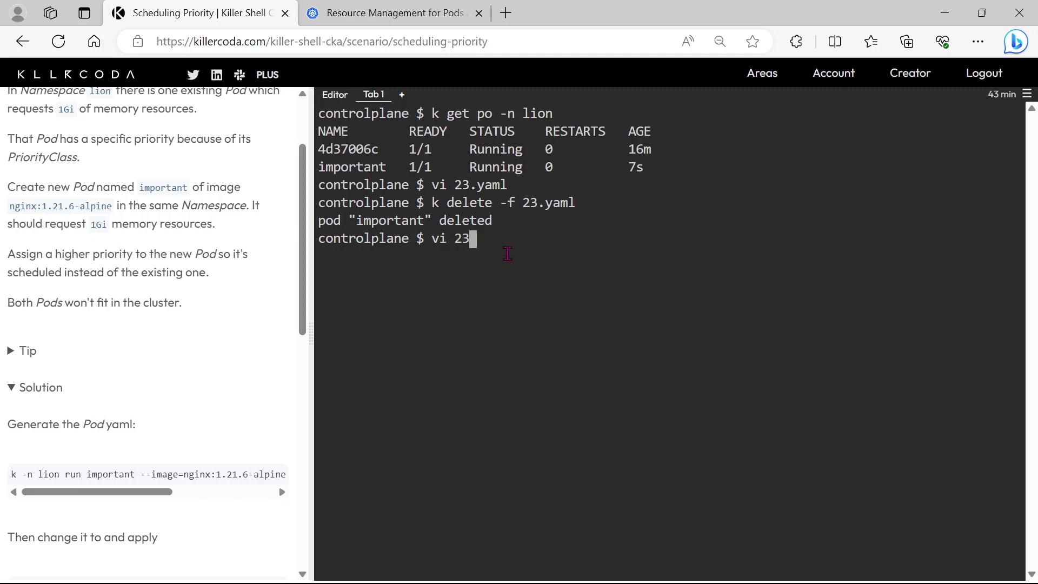
key("Return")
type("k app")
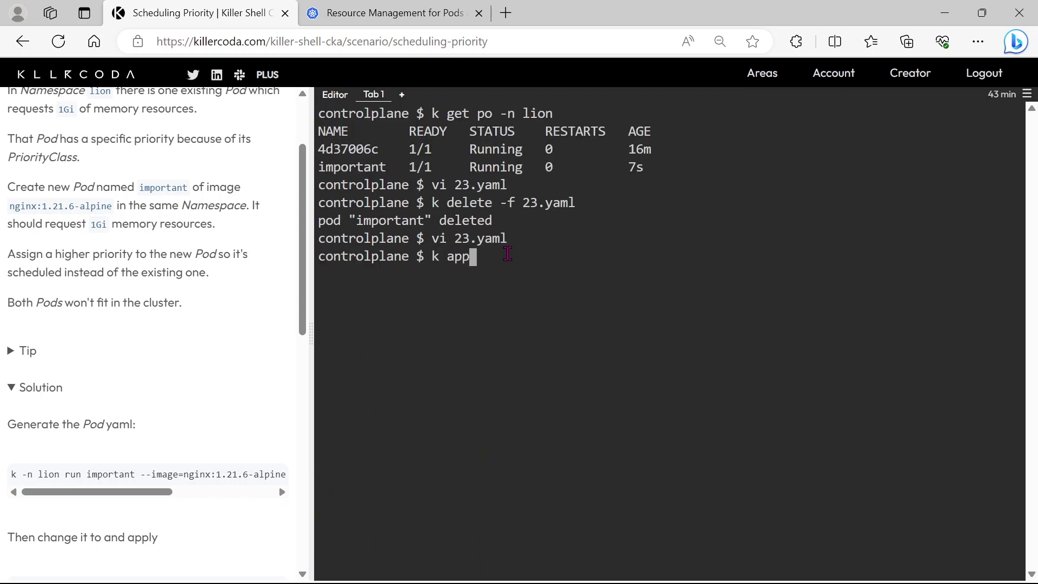
type("ly -f 23")
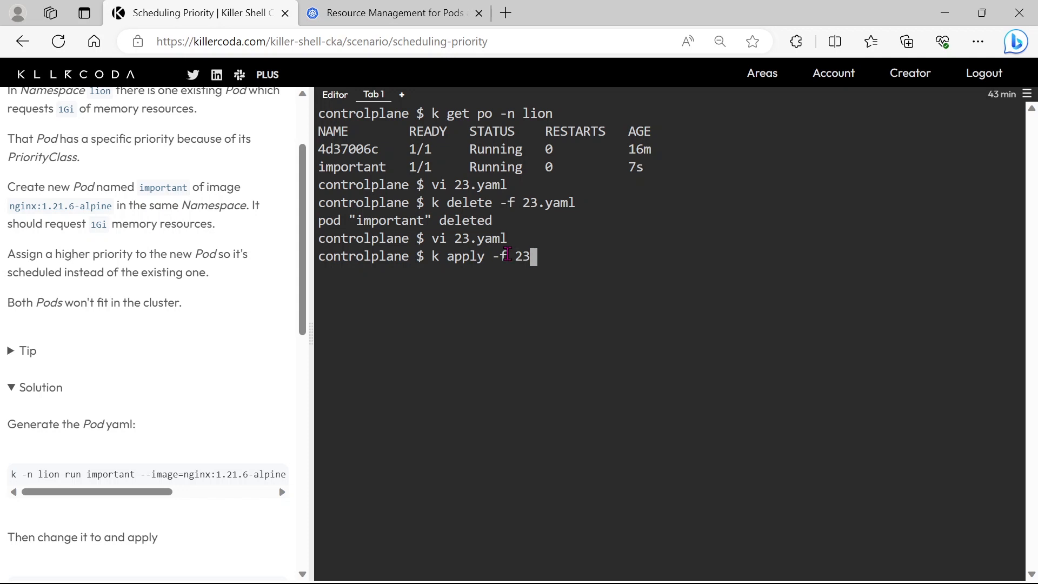
key("Return")
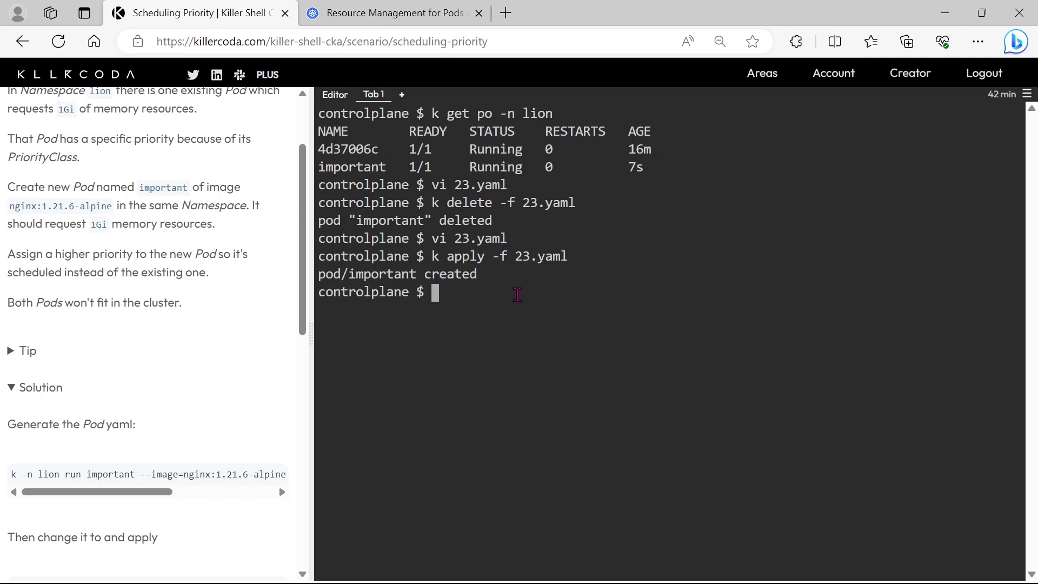
mouse_move(301, 320)
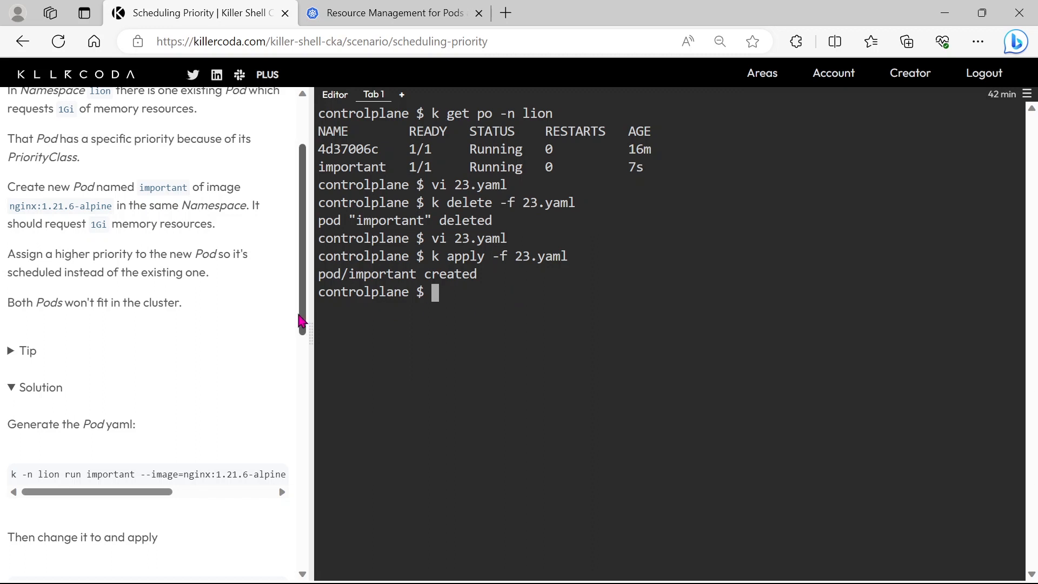
- Run k get po -n lion and scroll through the listing of lion pods
type("k get")
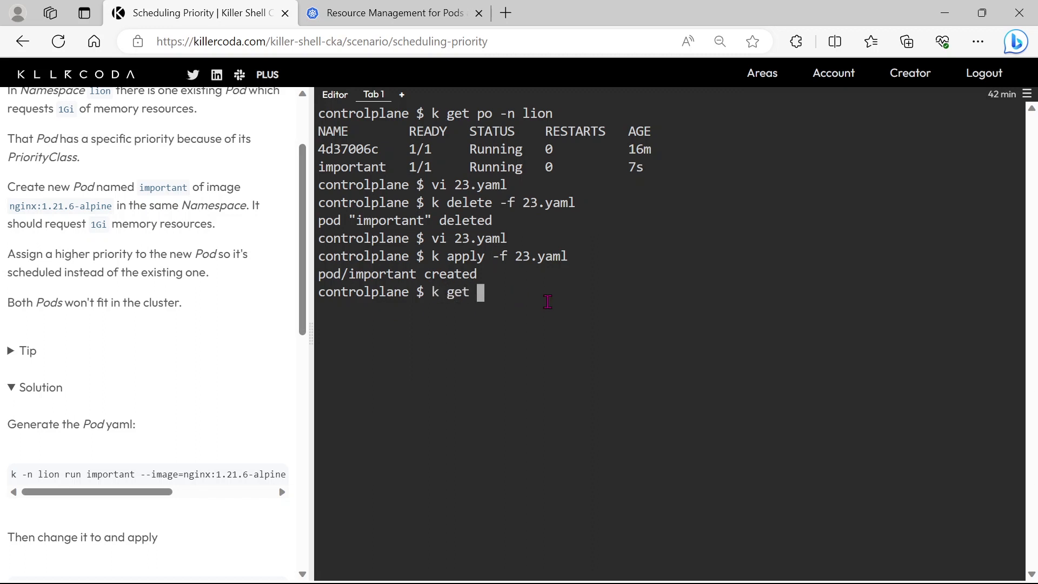
type("po -n")
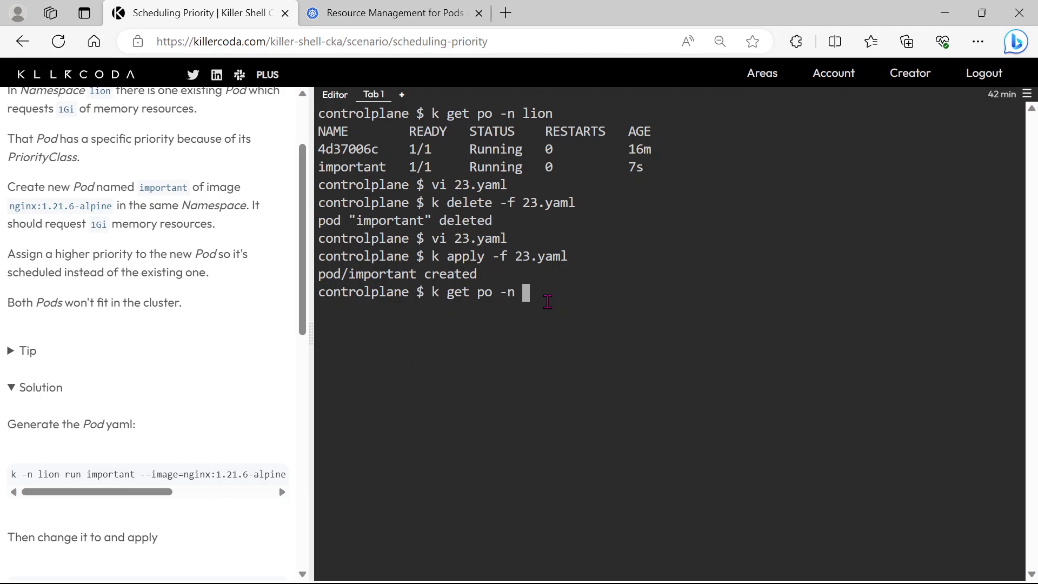
type("lion")
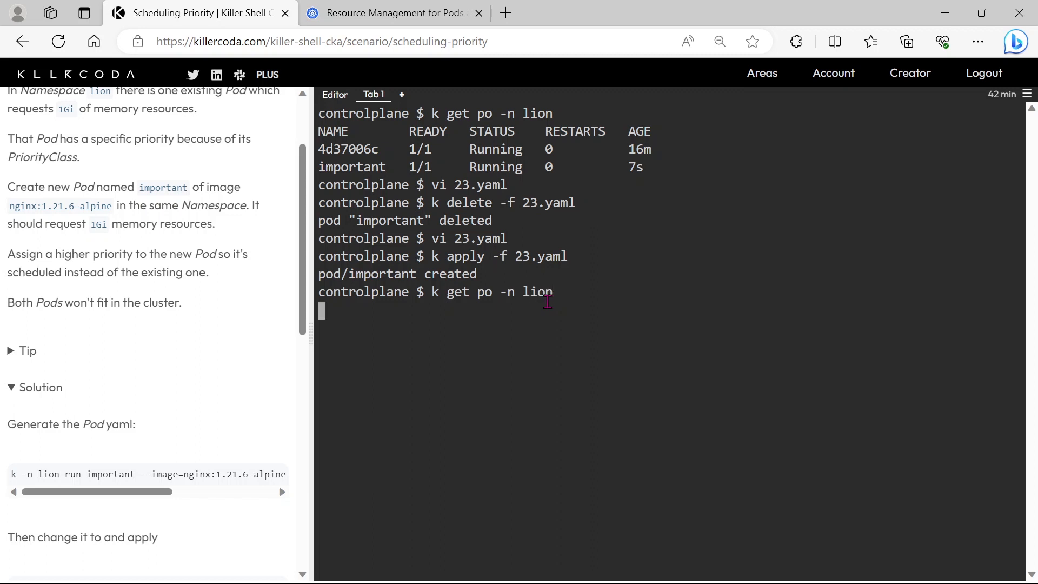
key("Return")
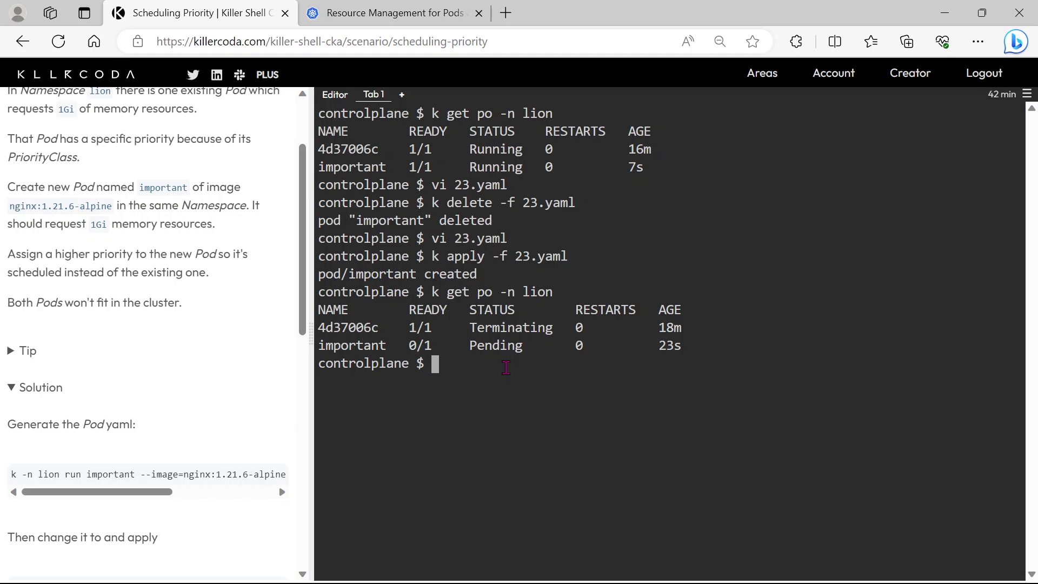
mouse_move(302, 315)
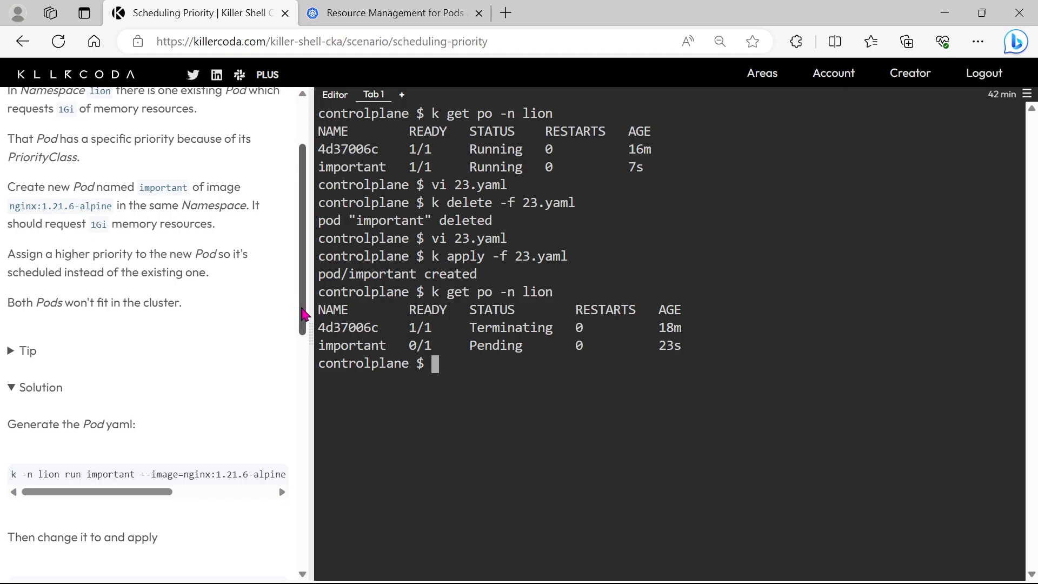
mouse_move(298, 307)
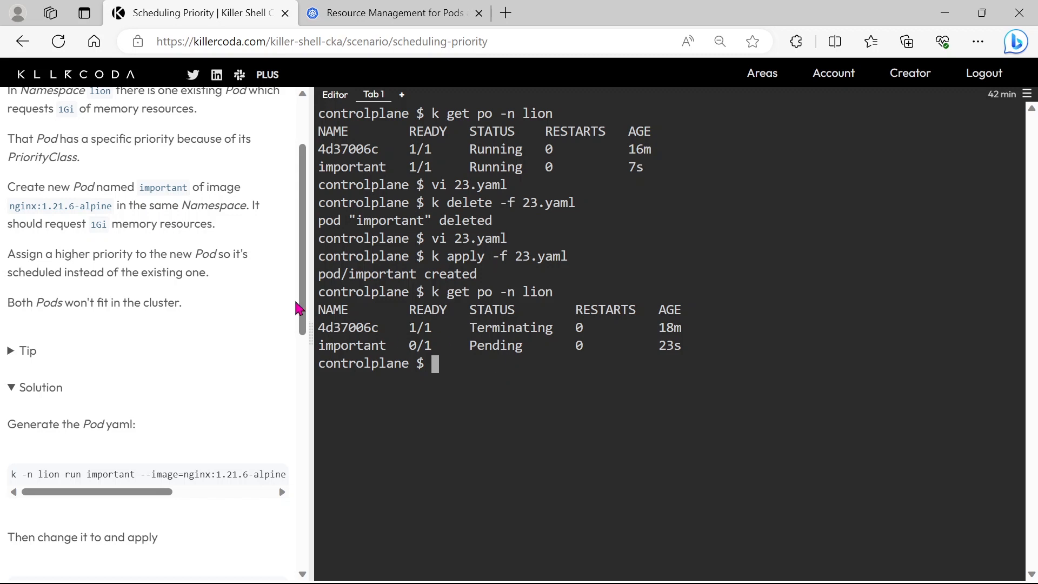
mouse_move(319, 310)
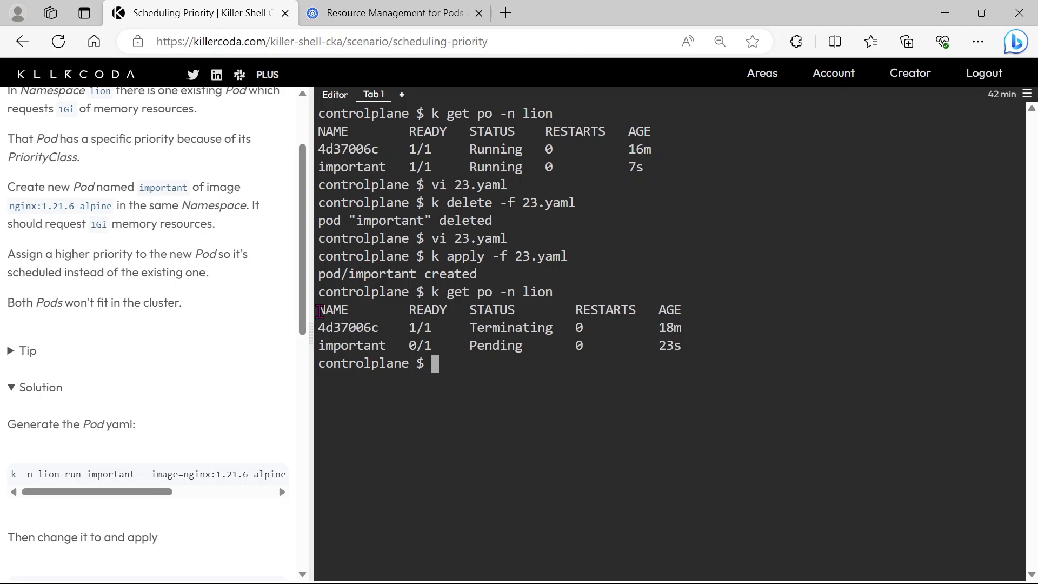
mouse_move(505, 368)
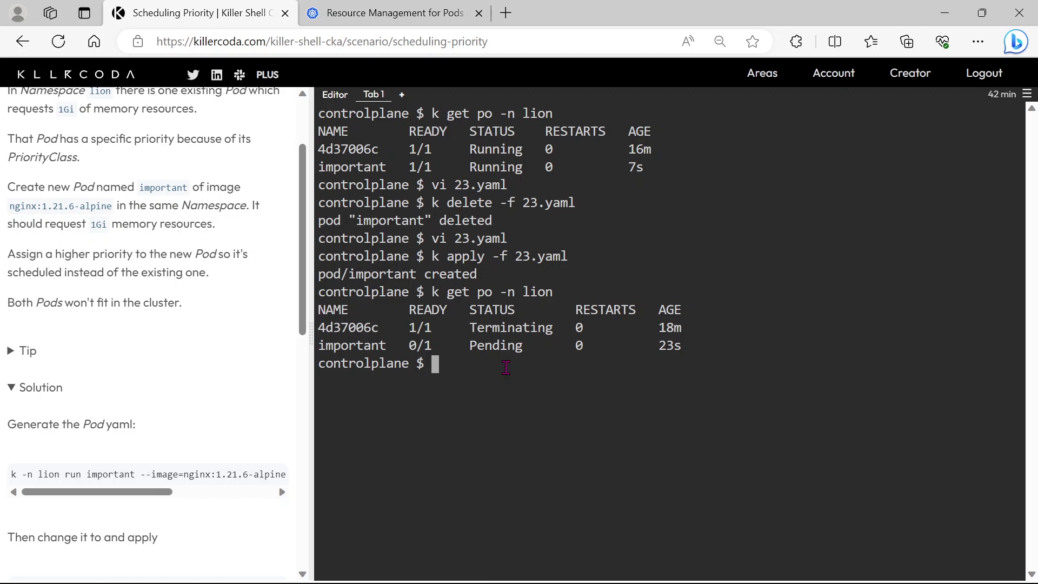
scroll("down", 3)
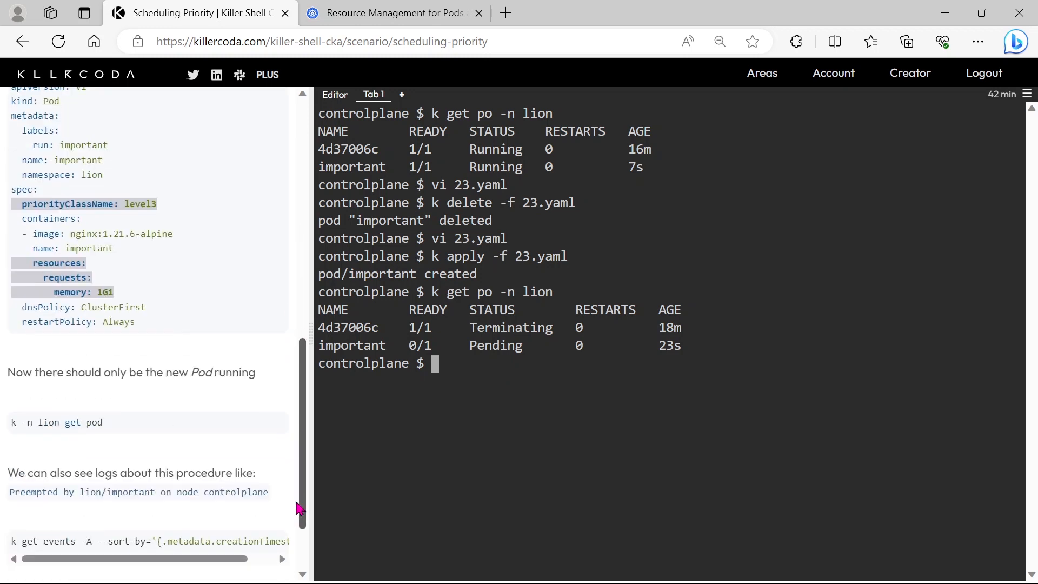
scroll("down", 3)
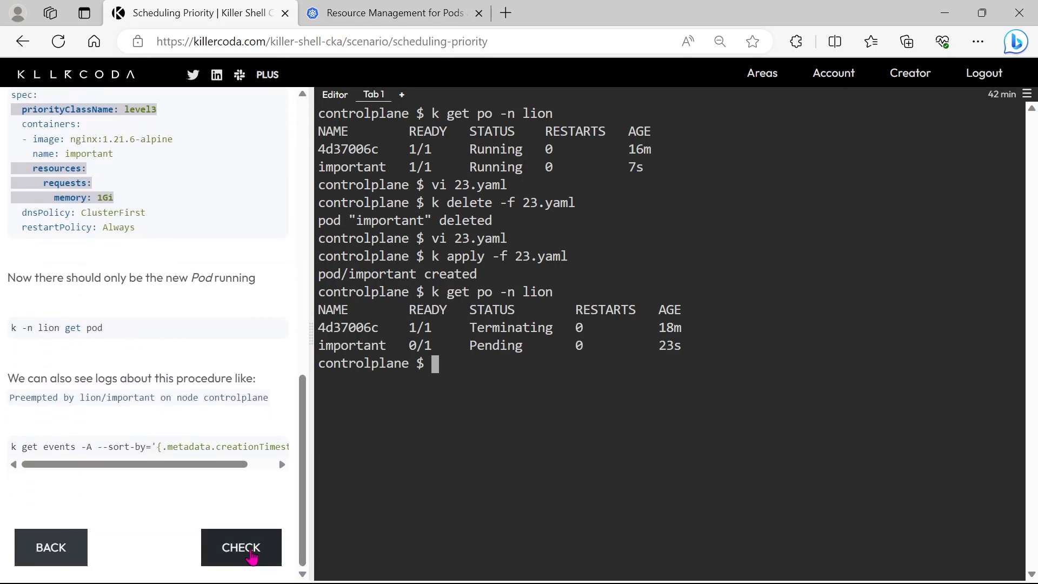
- Trigger the CHECK validation and type k get po -n lion in the terminal
left_click(241, 546)
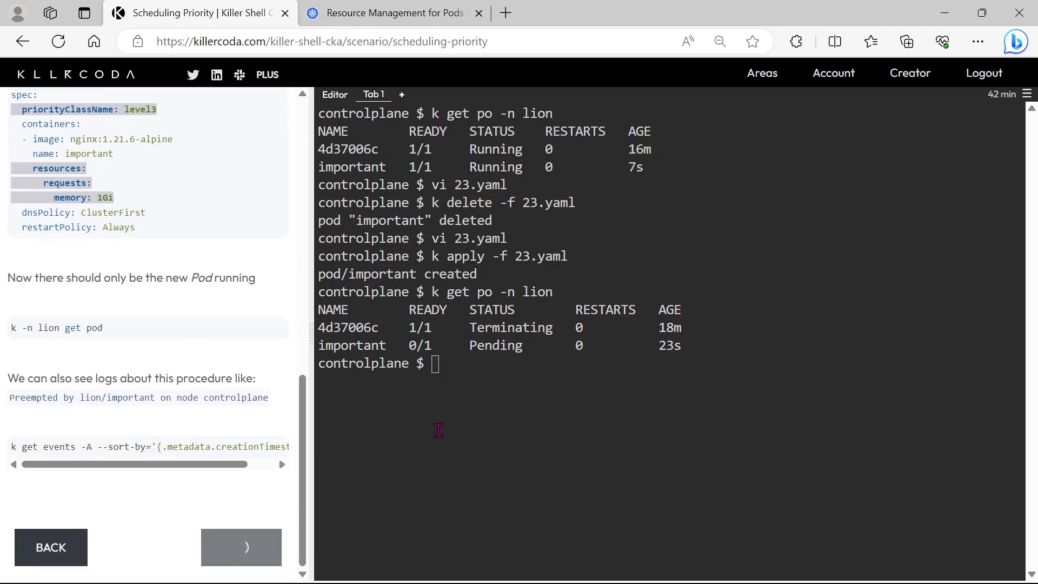
left_click(240, 546)
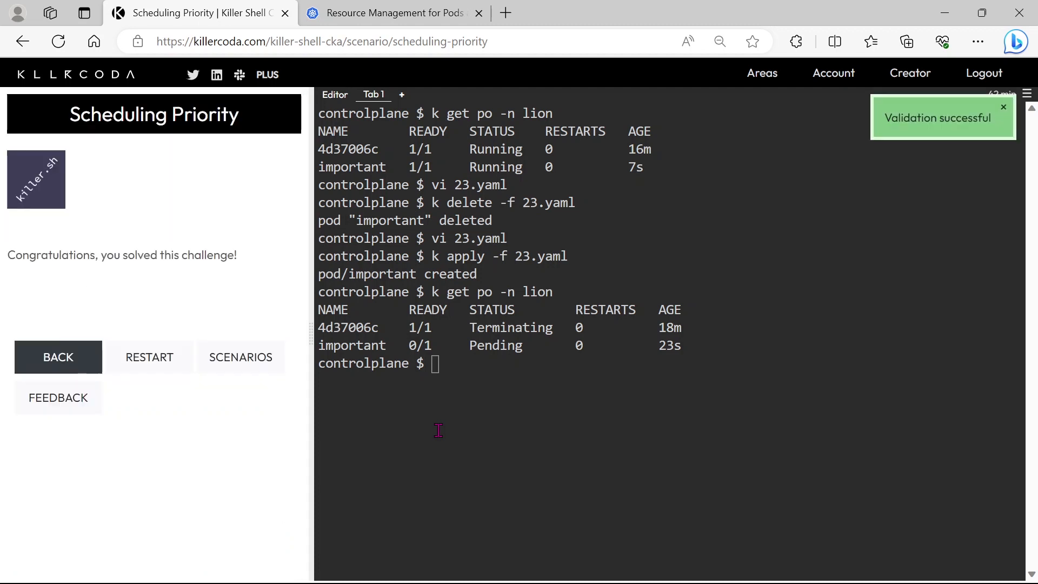
mouse_move(676, 227)
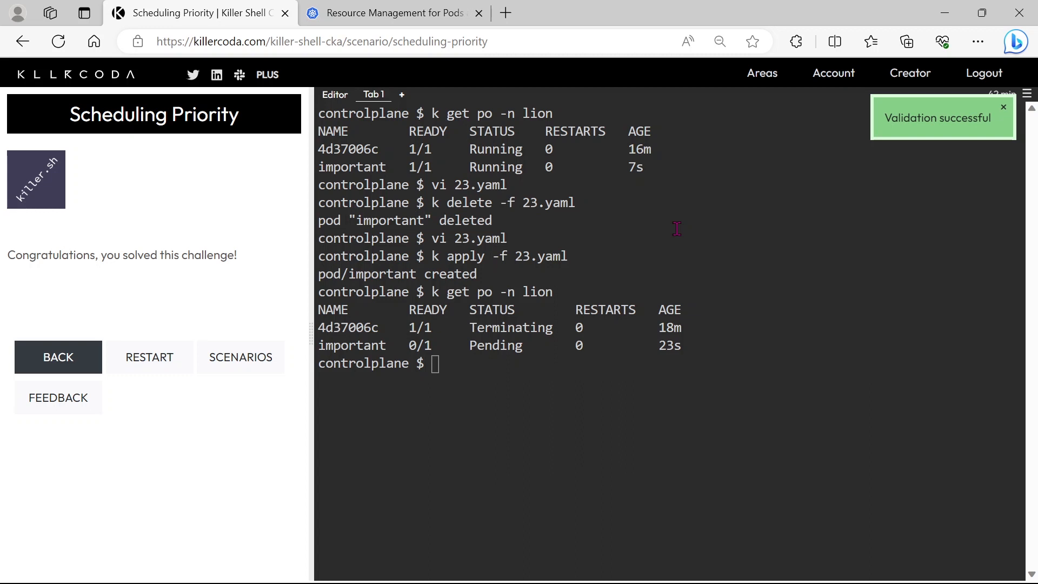
type("k get po -n lion")
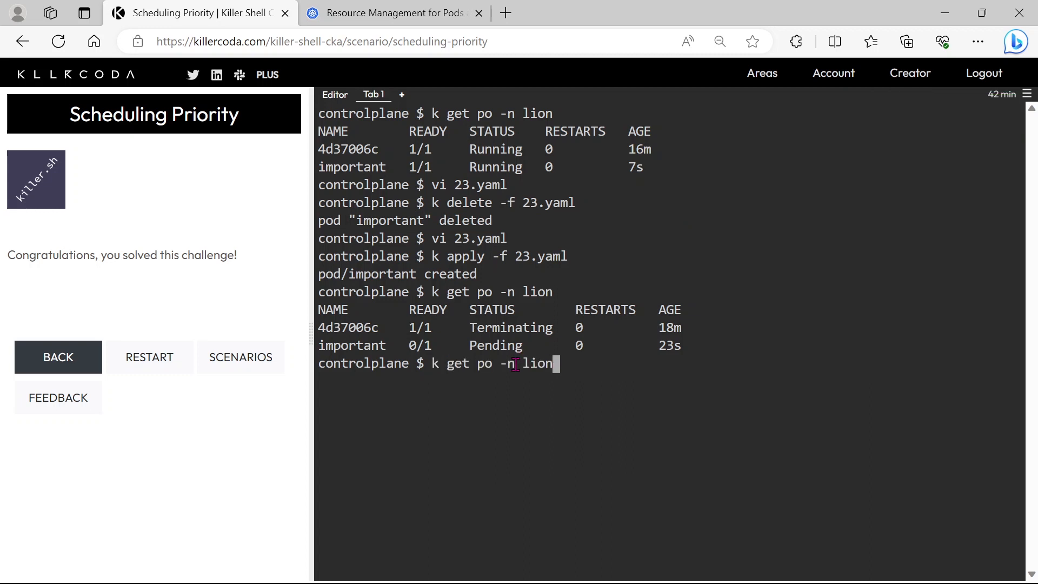
- Re-run k get po -n lion repeatedly until important shows 1/1 Running
key("Return")
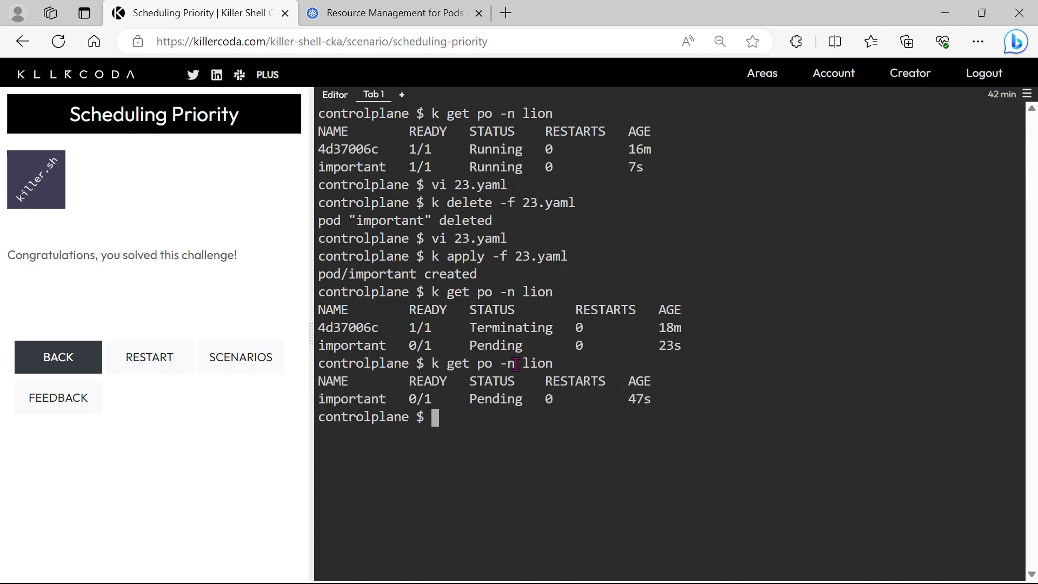
double_click(351, 399)
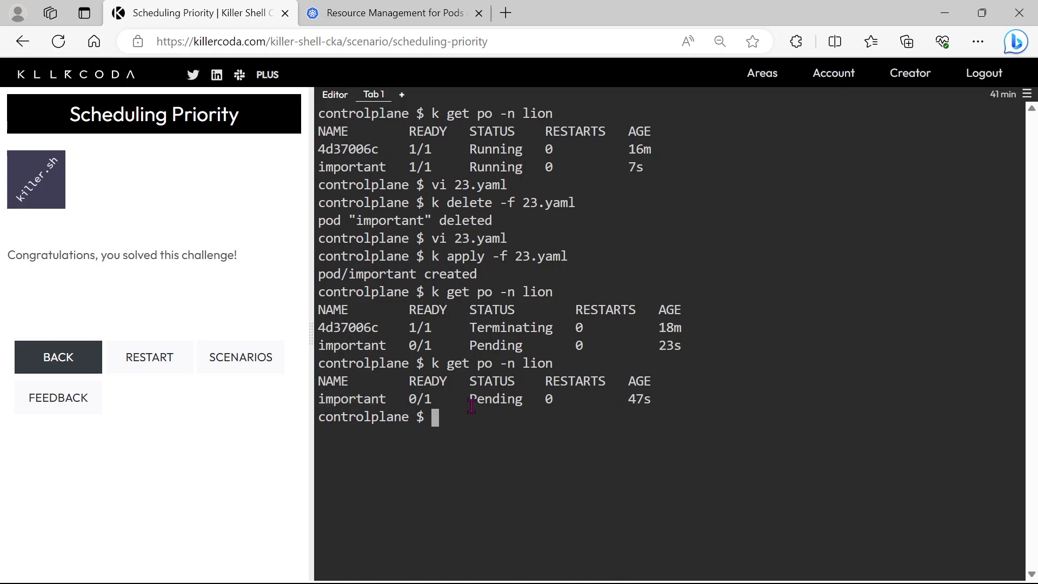
type("k get po -n lion")
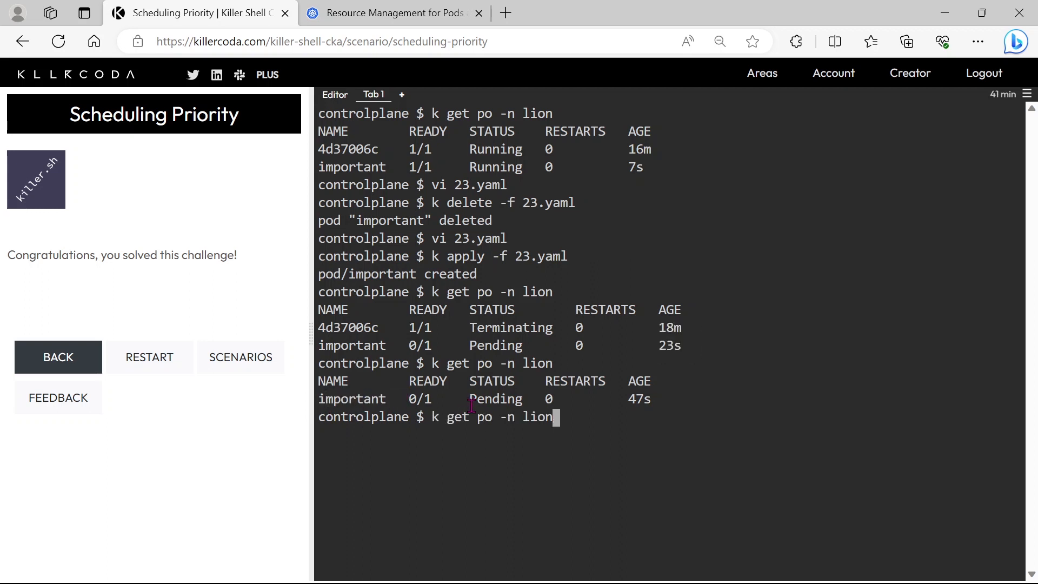
key("Return")
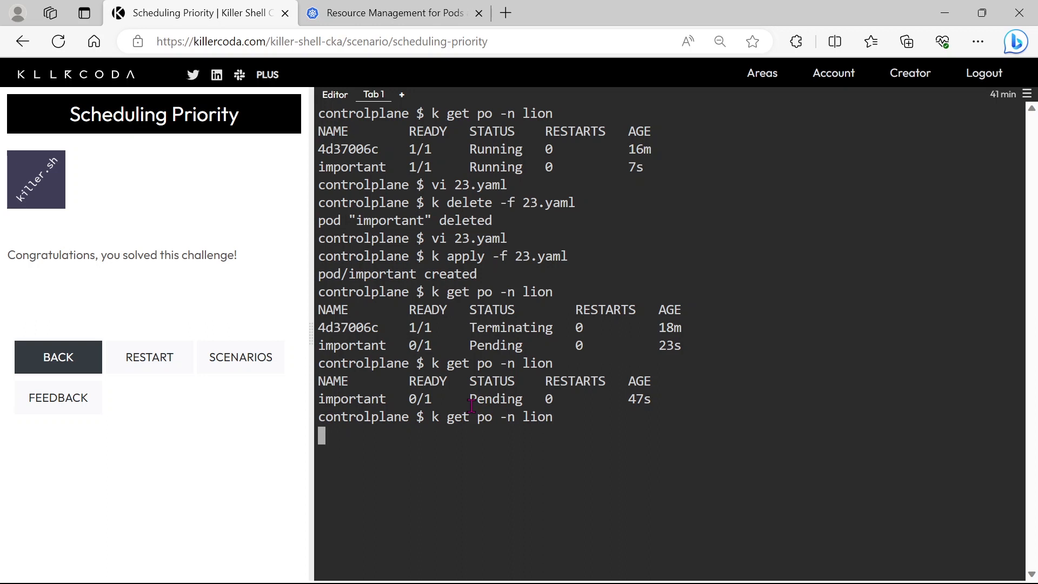
key("Return")
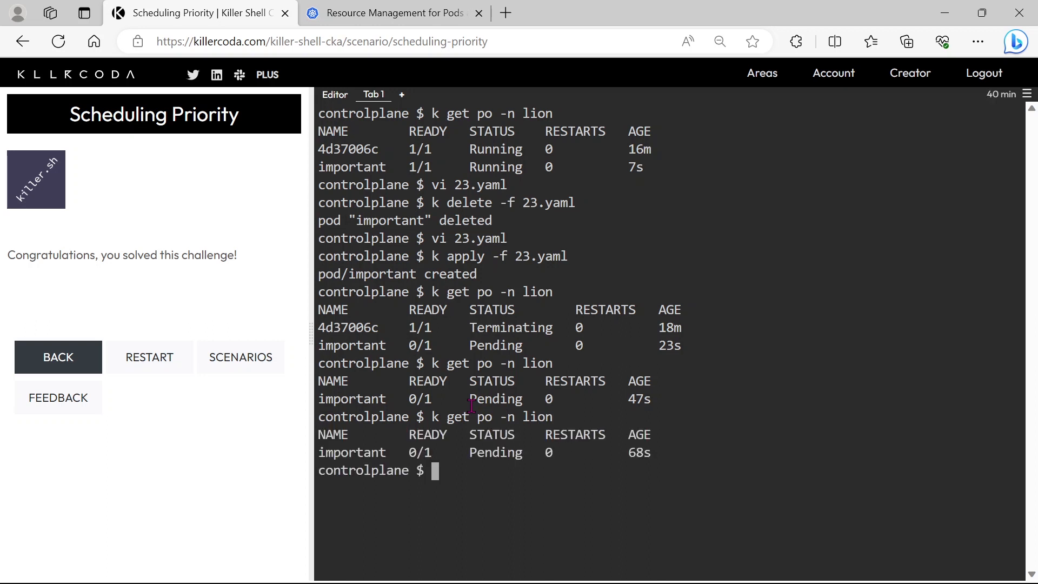
key("Return")
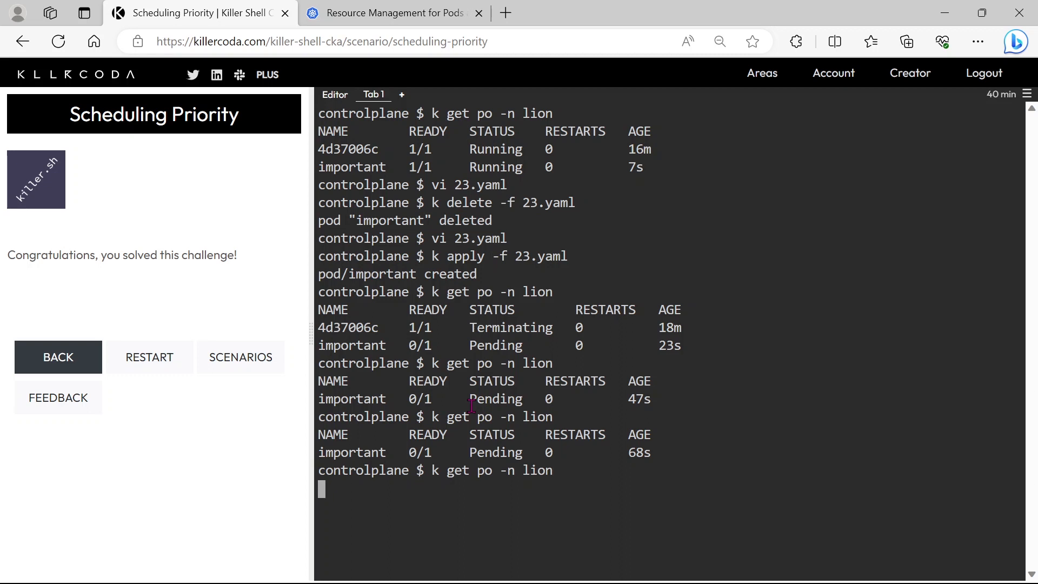
key("Return")
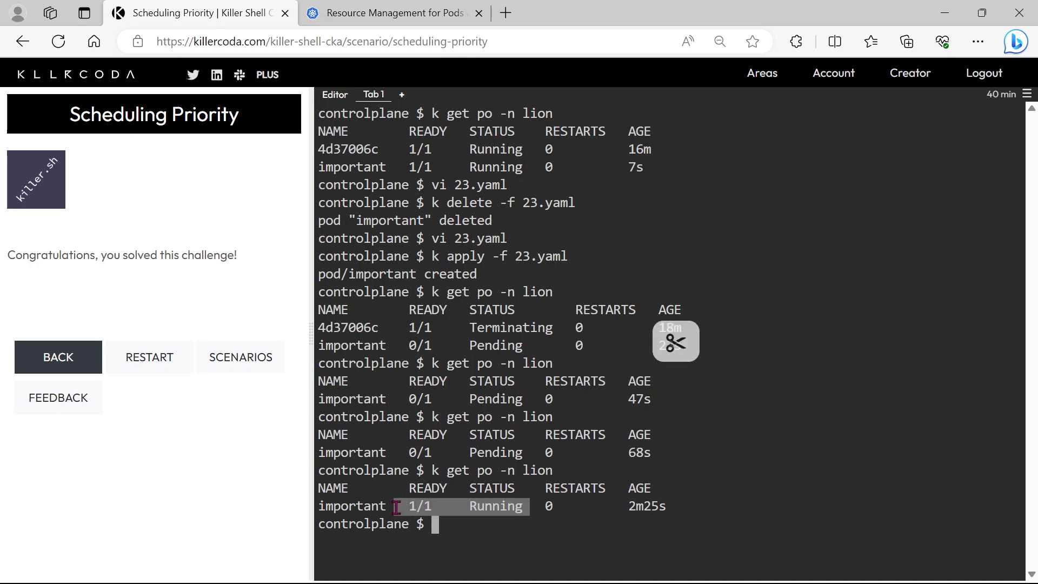
mouse_move(984, 73)
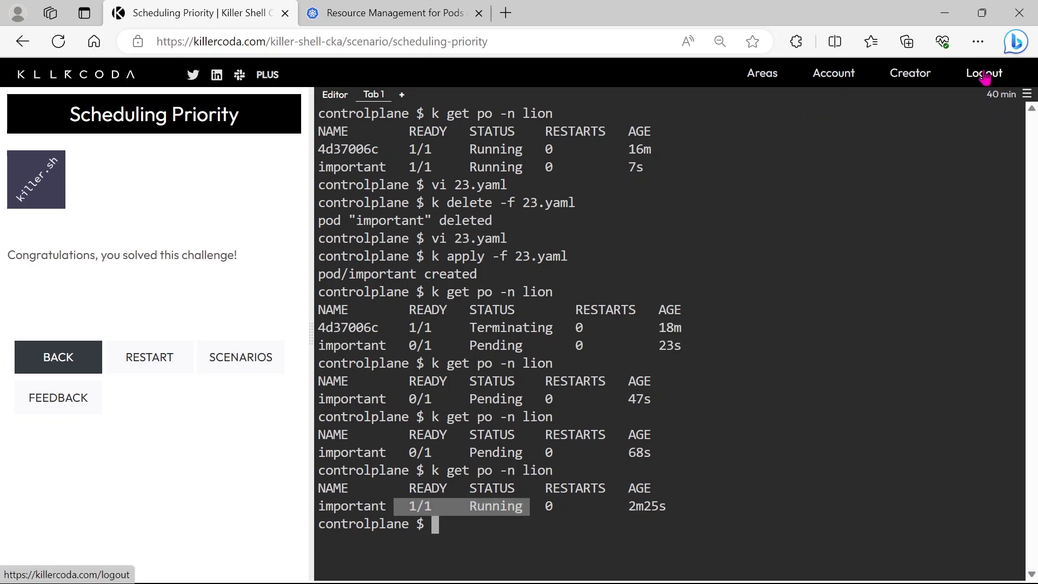
mouse_move(773, 482)
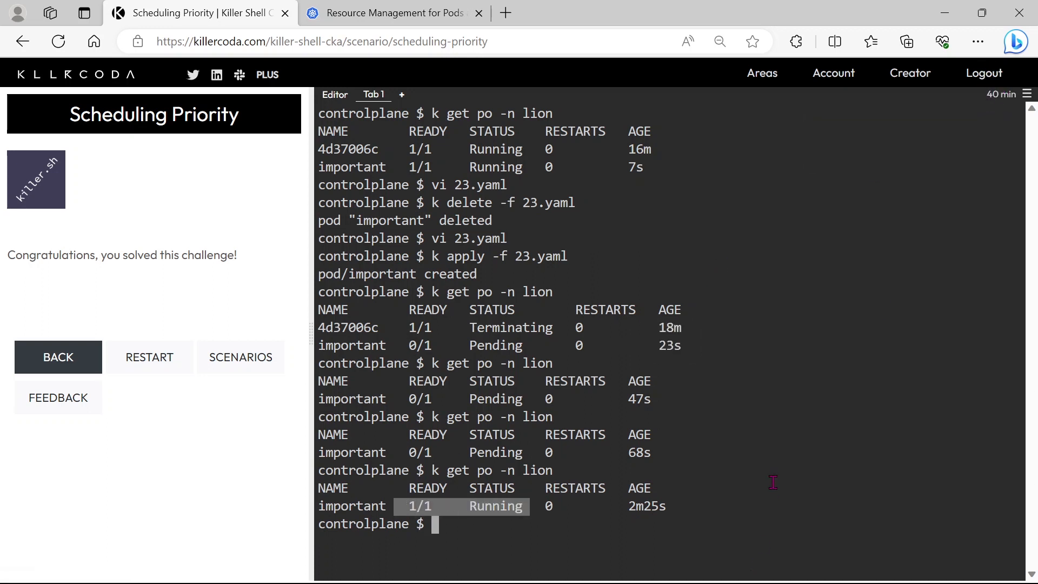
- Wipe the terminal output with the clear command
type("clear")
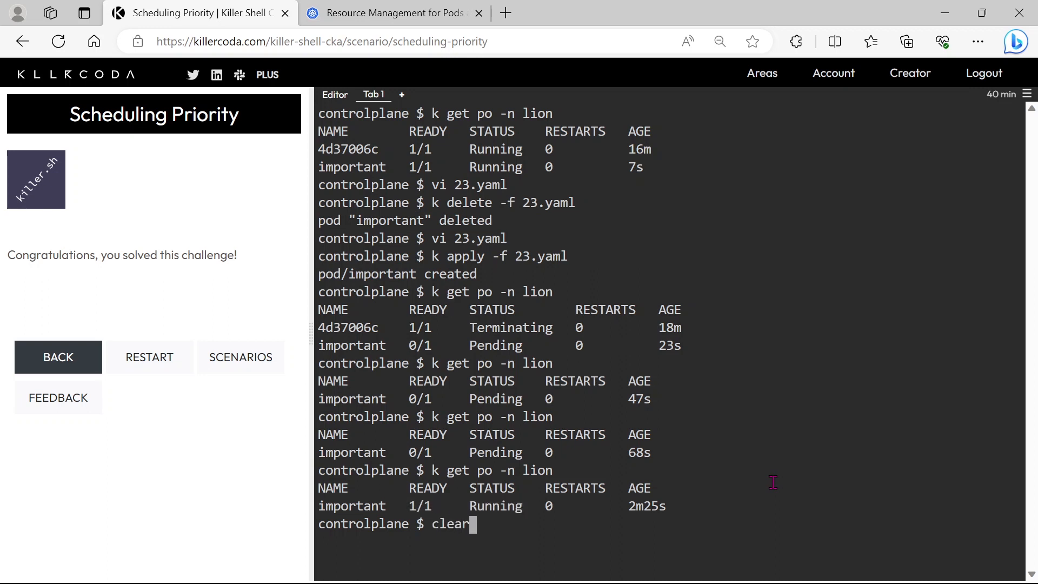
key("Return")
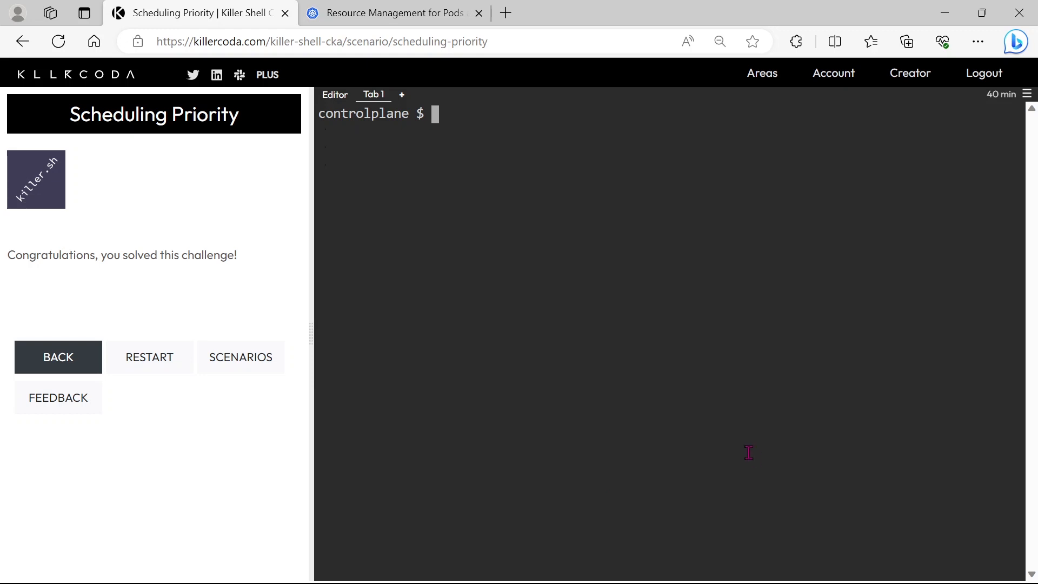
mouse_move(772, 481)
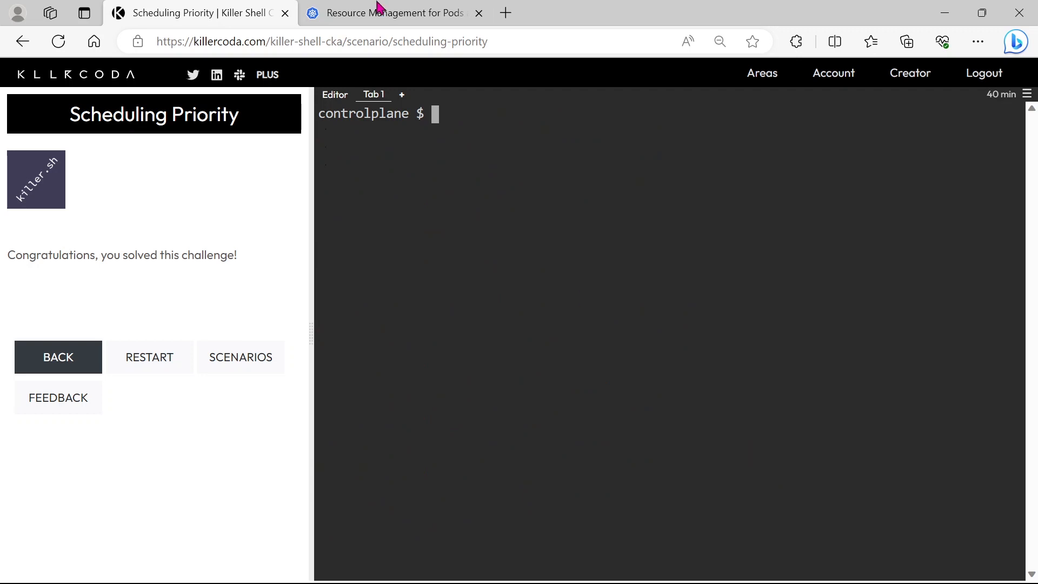
- Search the Kubernetes docs for 'prio', replacing the earlier 'limit' query
left_click(390, 13)
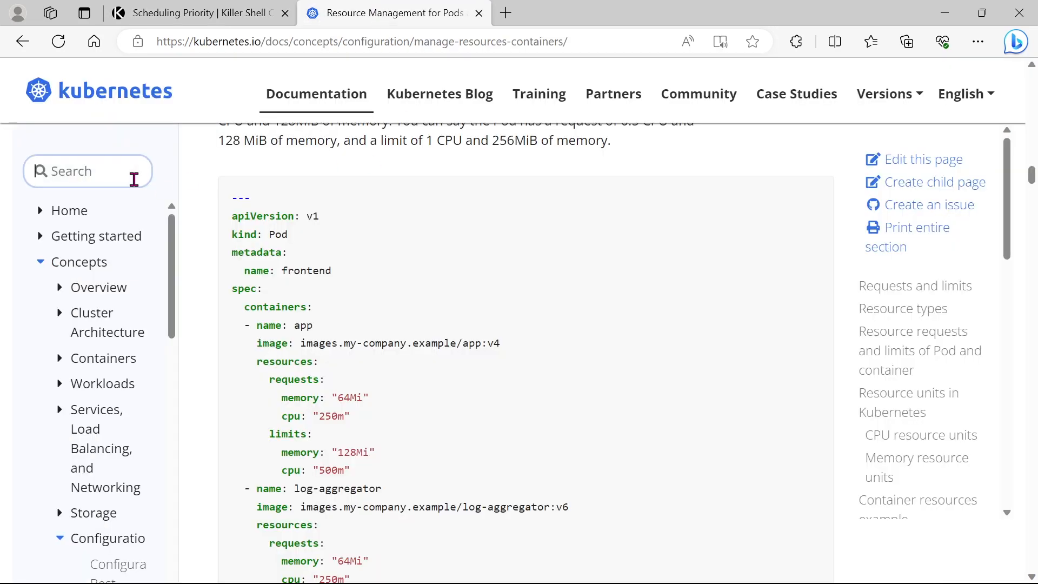
type("limit")
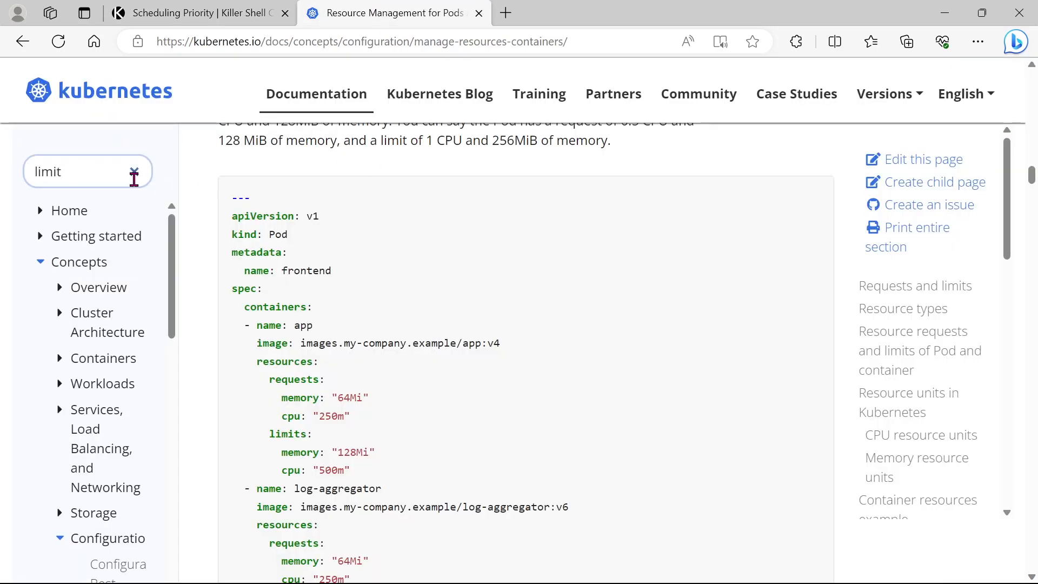
key("Backspace")
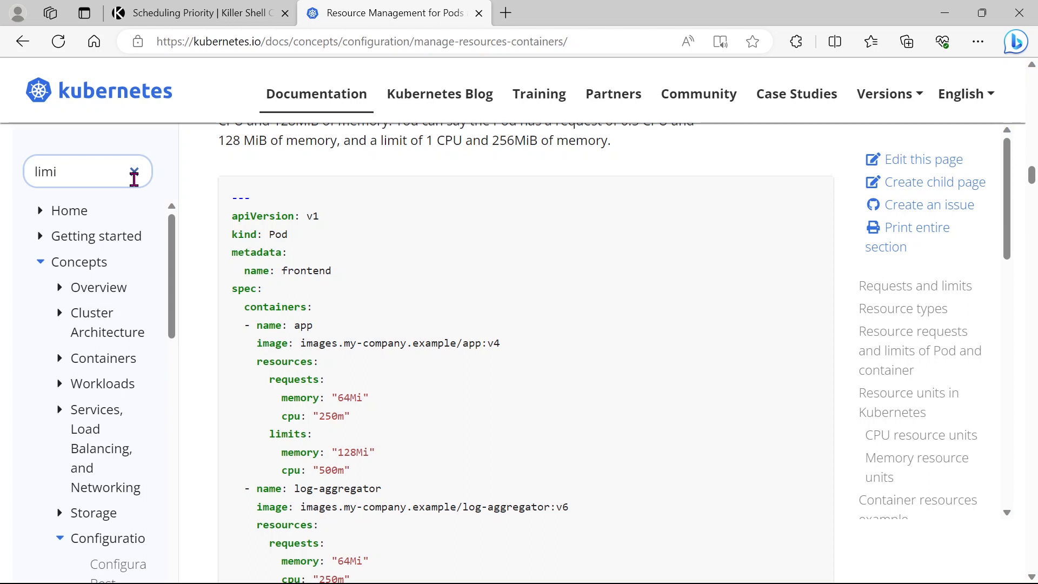
type("priorityclass")
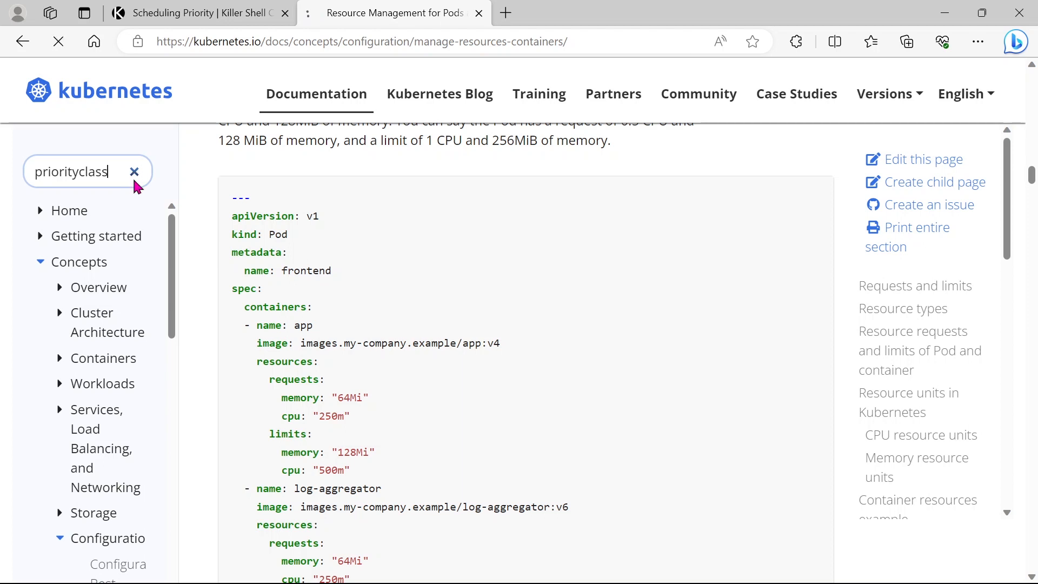
key("Return")
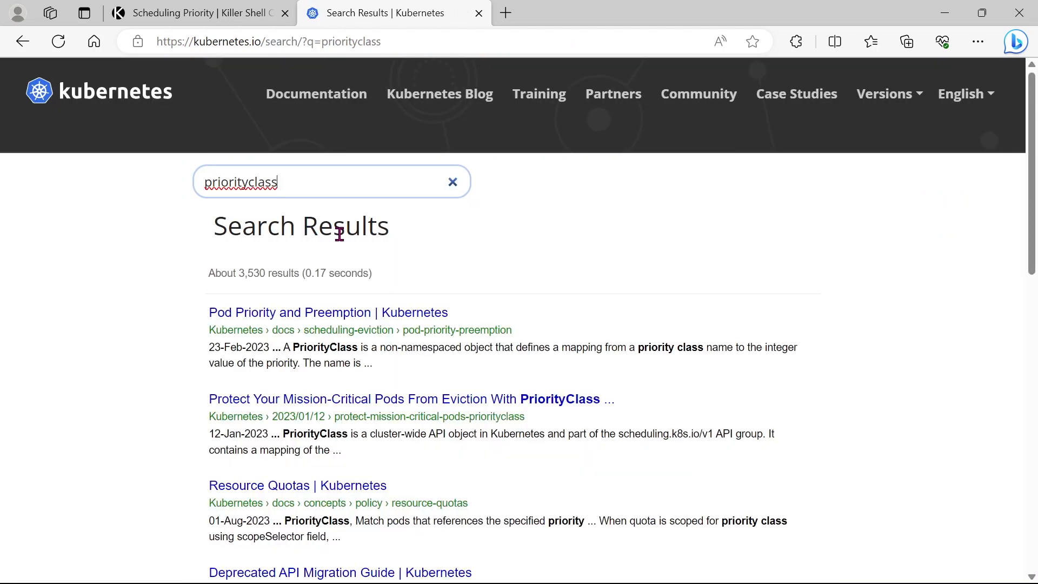
- Open Pod Priority and Preemption, scroll to the example PriorityClass, then return to Killercoda
left_click(328, 312)
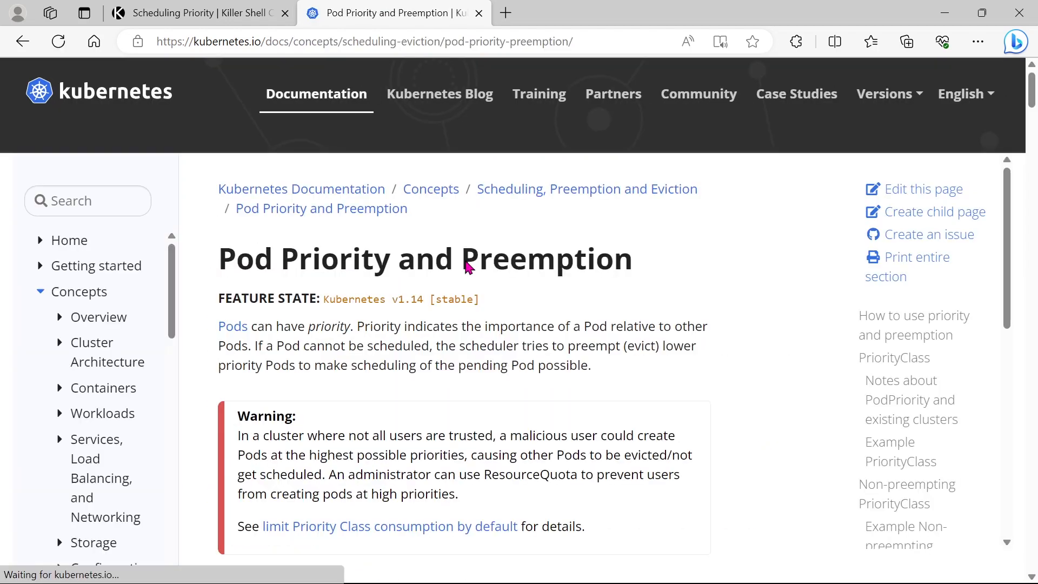
scroll("down", 3)
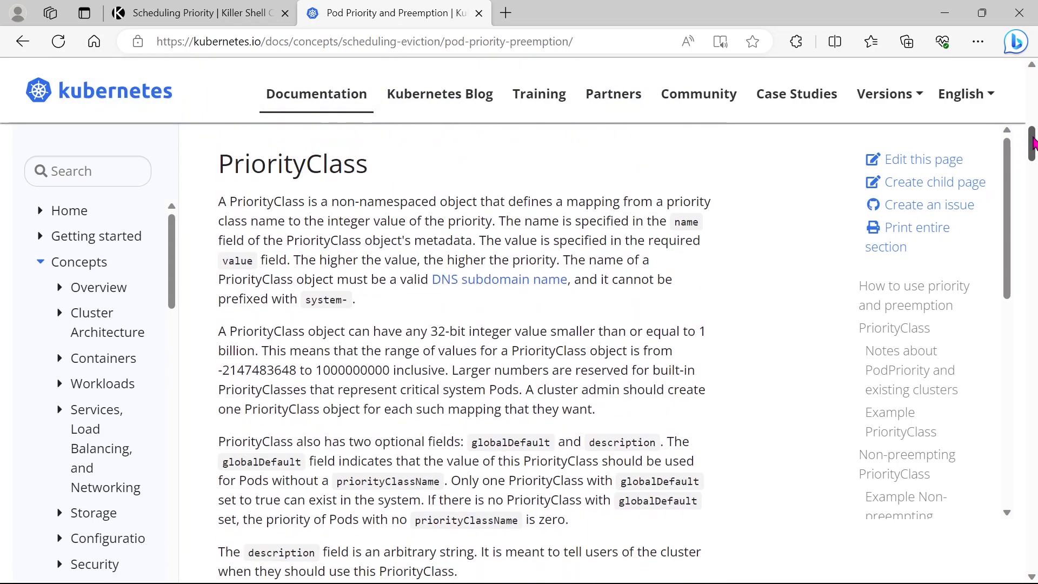
scroll("down", 3)
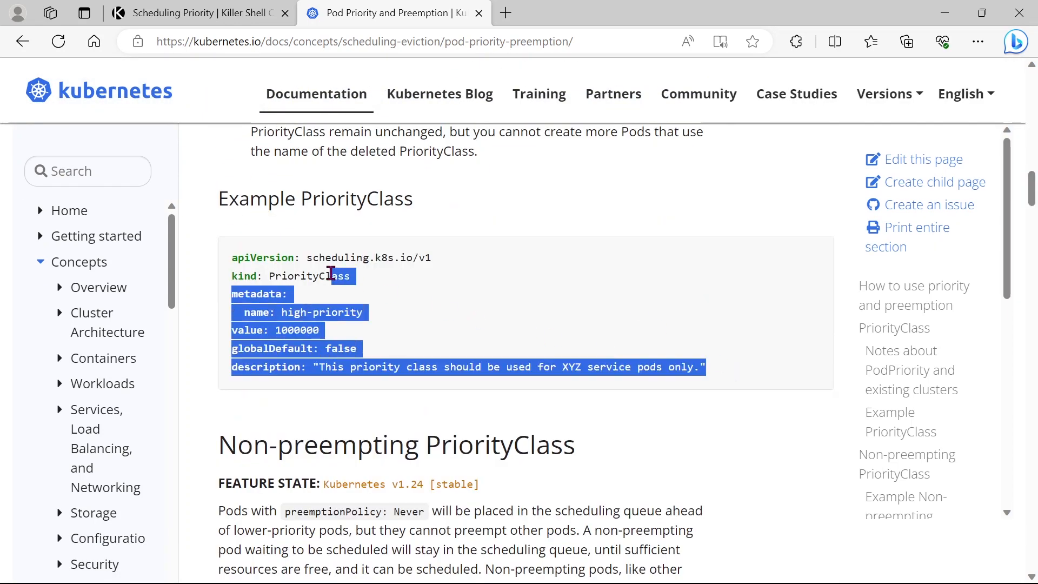
left_click(192, 12)
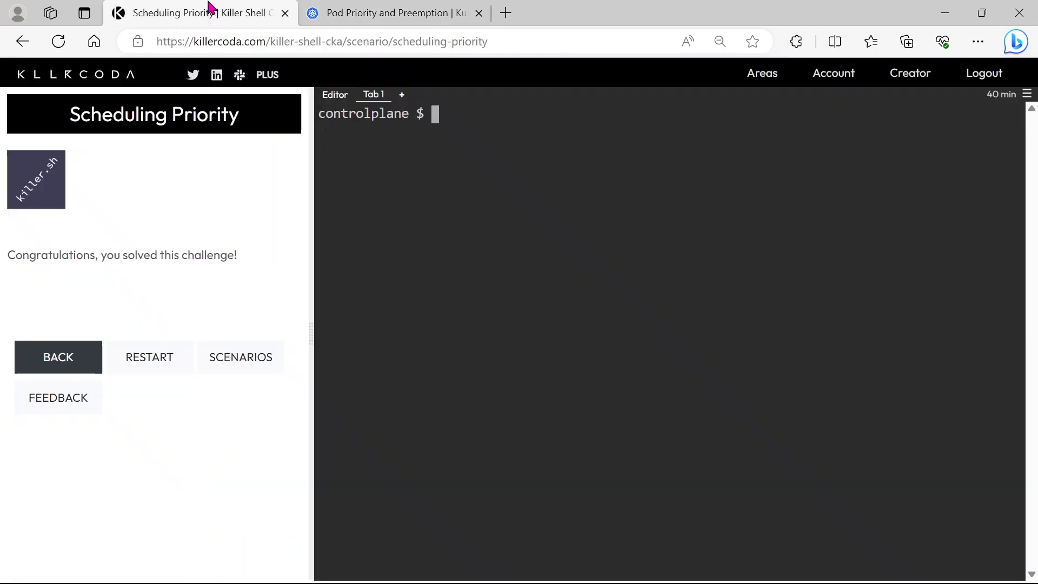
- Paste the copied PriorityClass manifest into pc.yaml in vi
type("vi p")
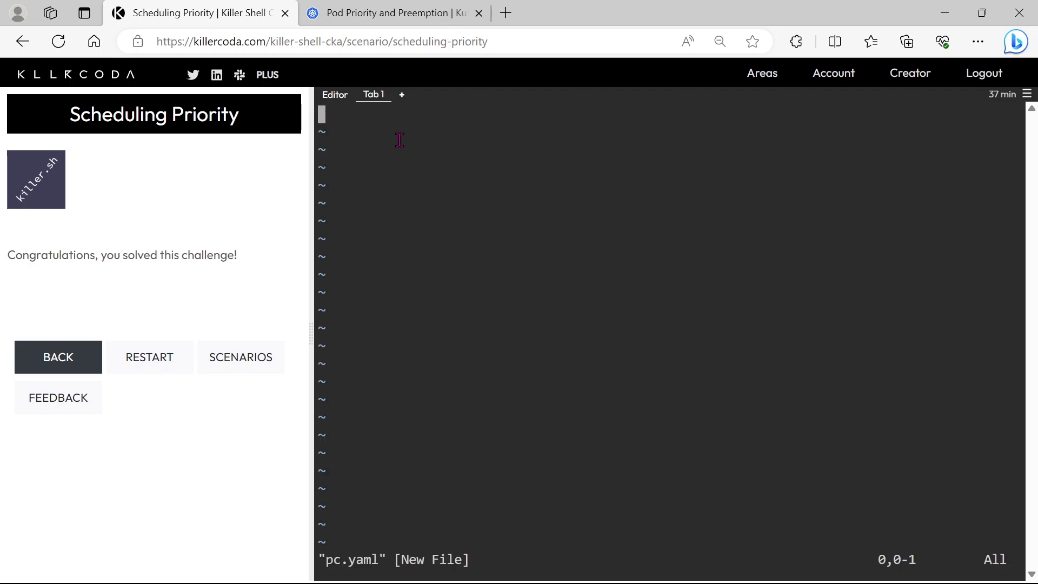
right_click(397, 139)
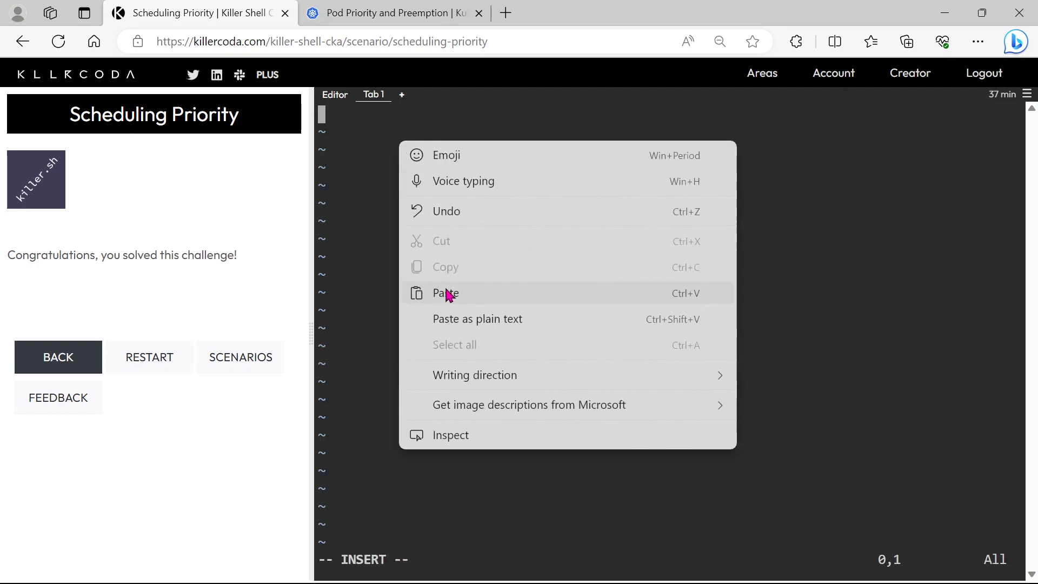
left_click(444, 293)
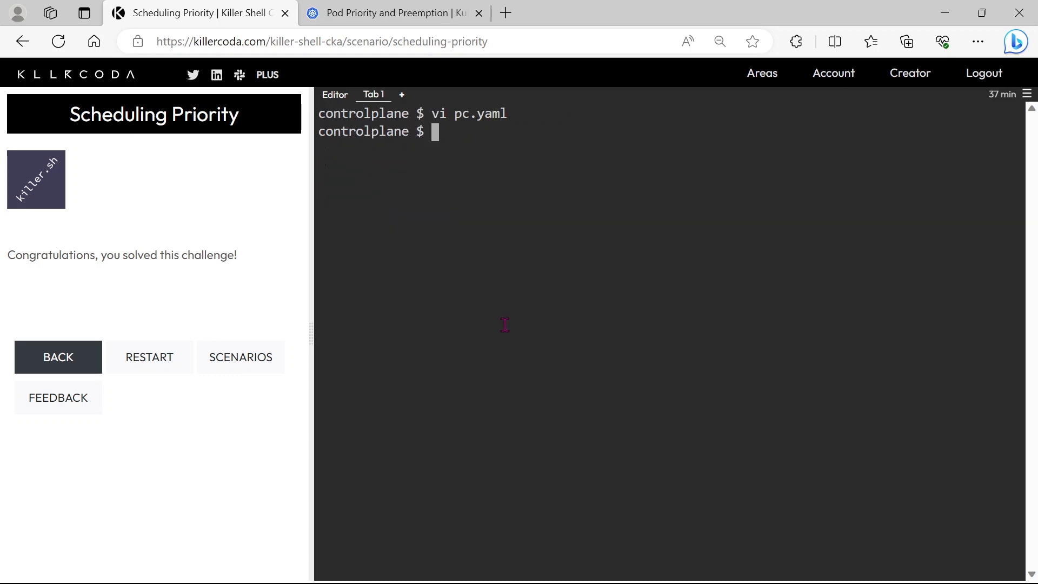
- List existing priority classes and set the manifest value to 300000000
type("k get priorityclass")
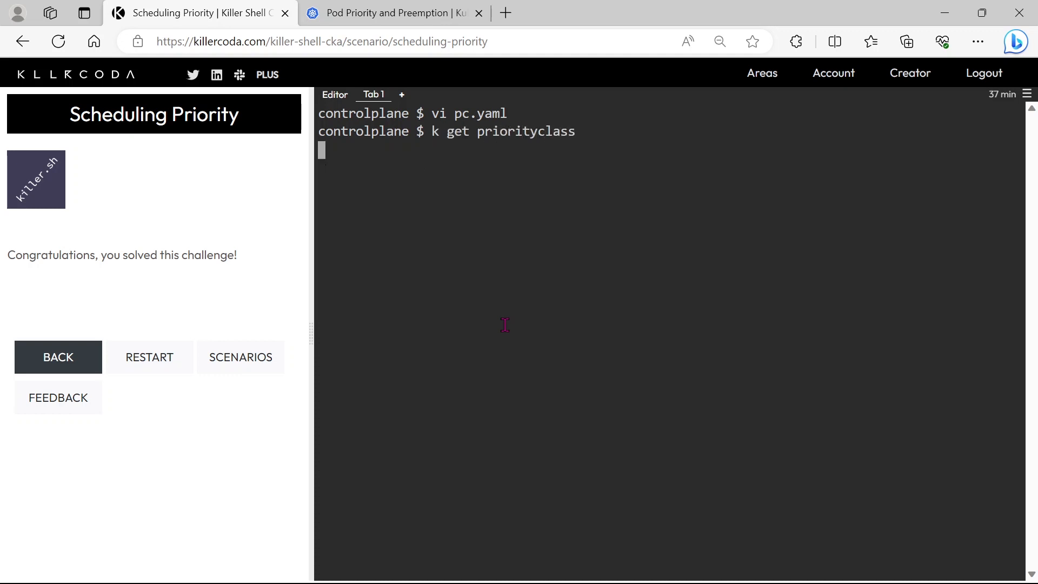
key("Return")
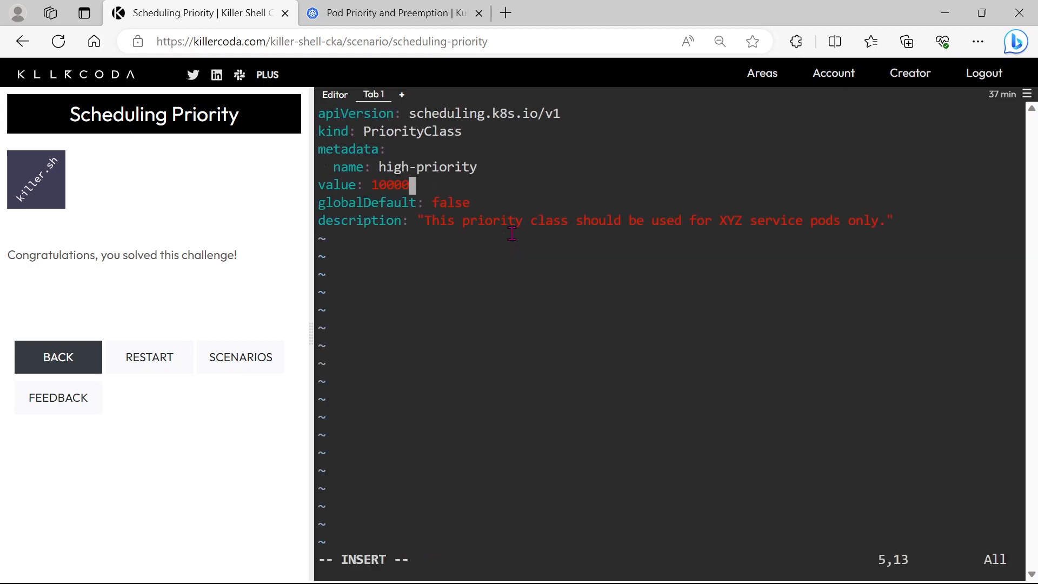
right_click(474, 194)
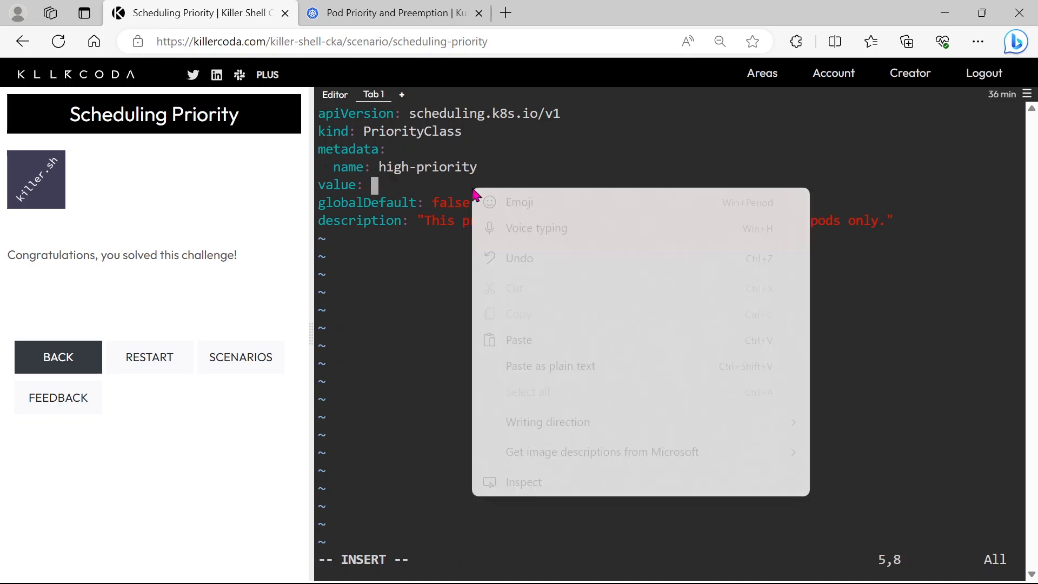
type("300000000")
type("k appl")
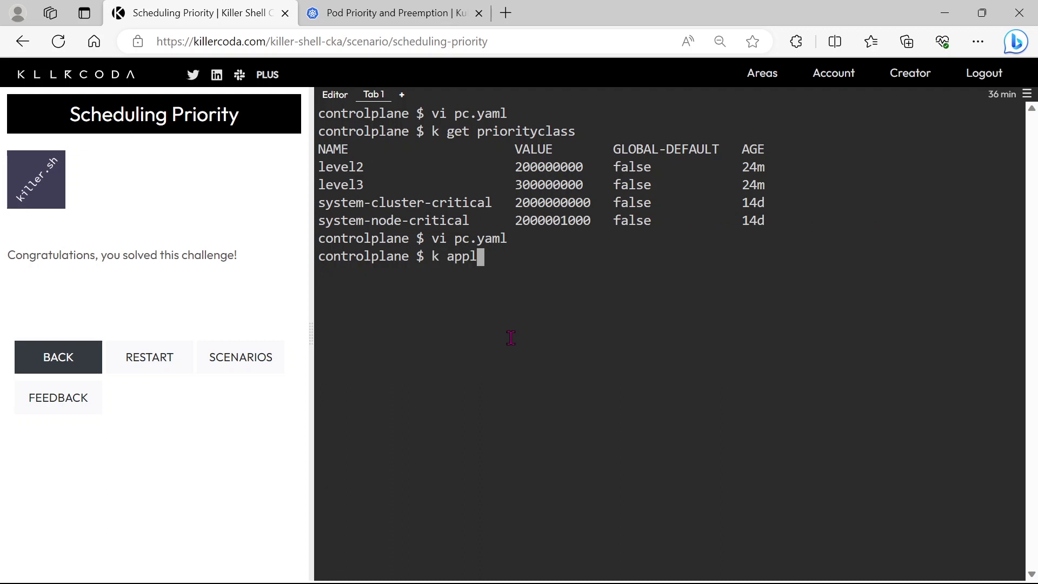
- Apply pc.yaml and list priority classes, confirming high-priority at 400000000
type("y -f")
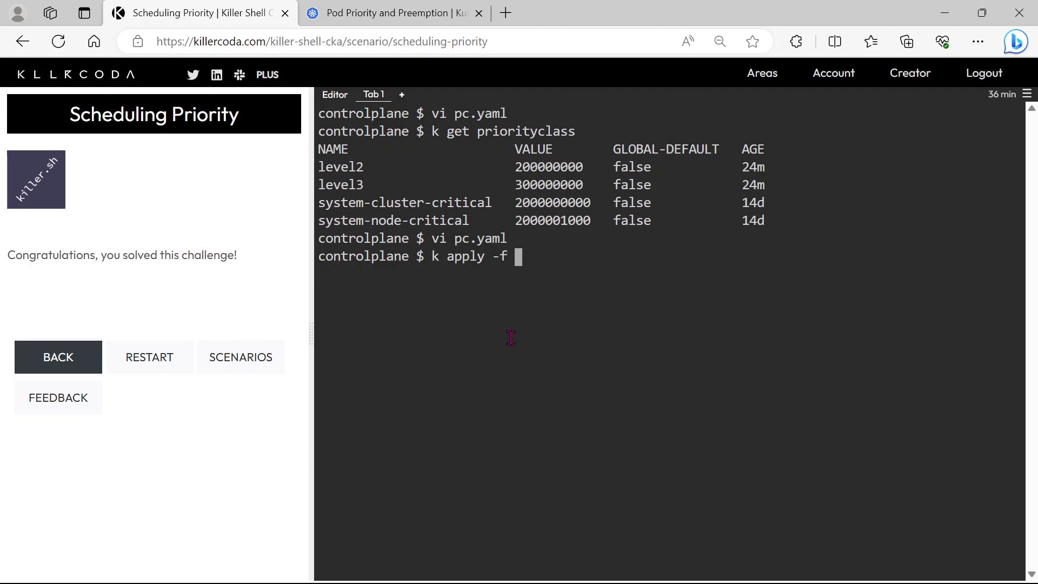
type("pc.yaml")
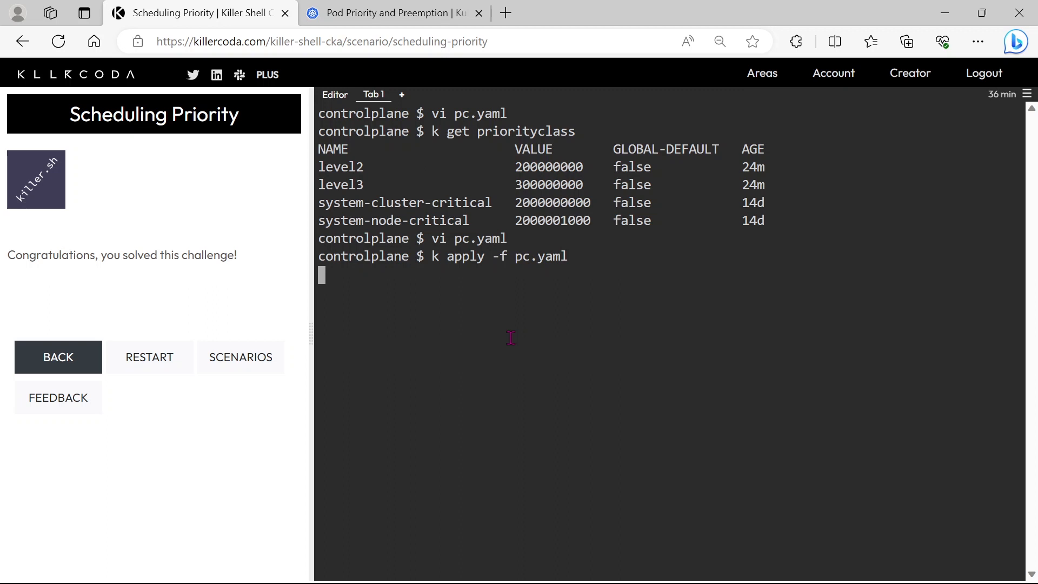
key("Return")
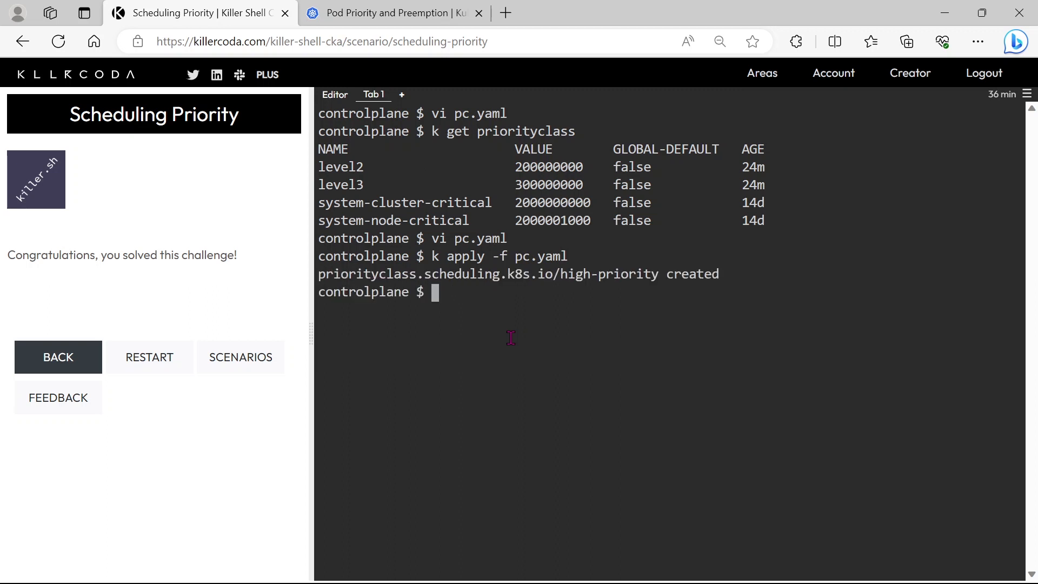
type("k get priorityclass")
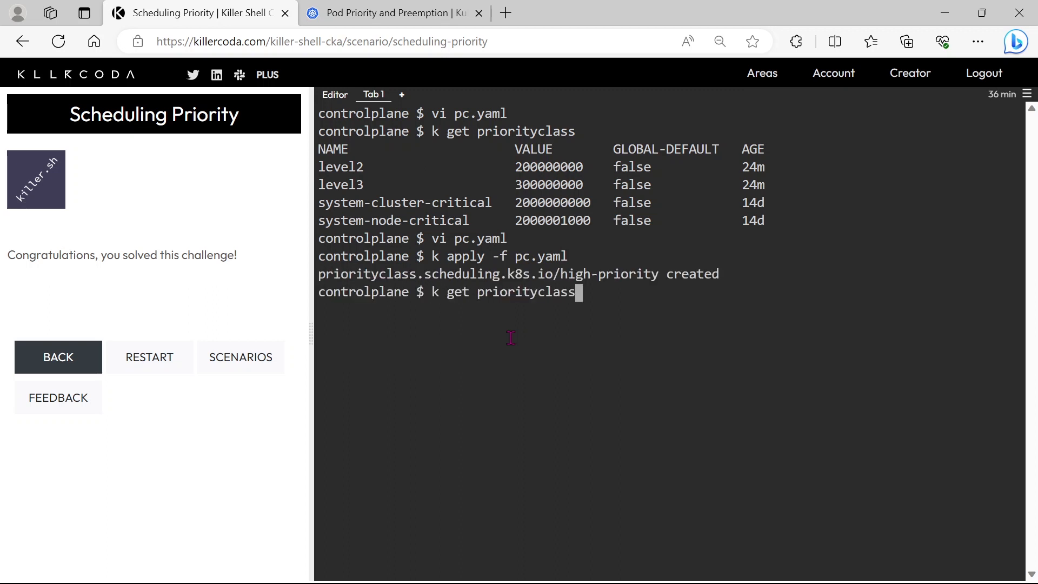
key("Return")
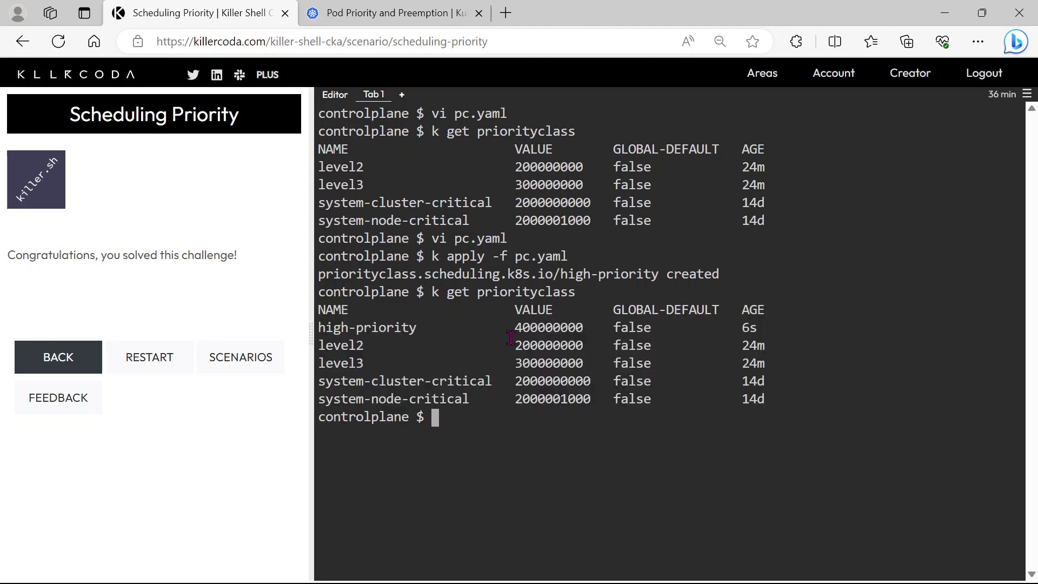
mouse_move(321, 333)
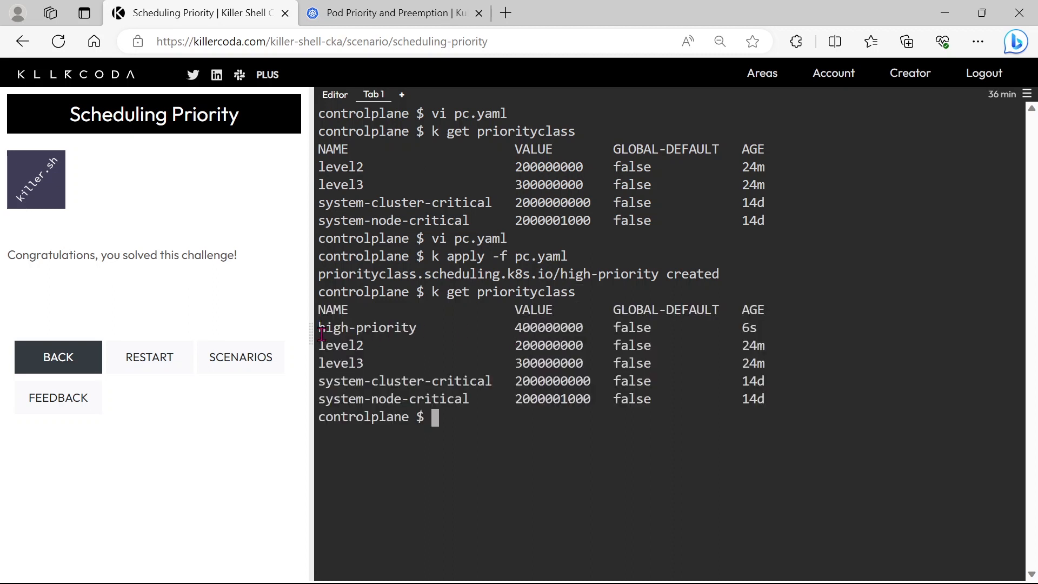
double_click(367, 327)
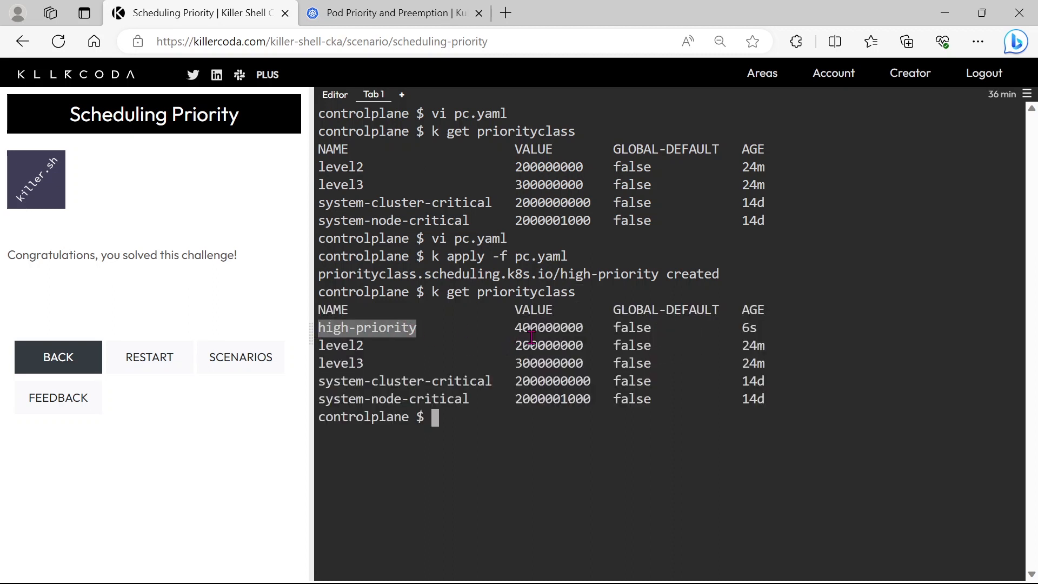
mouse_move(511, 418)
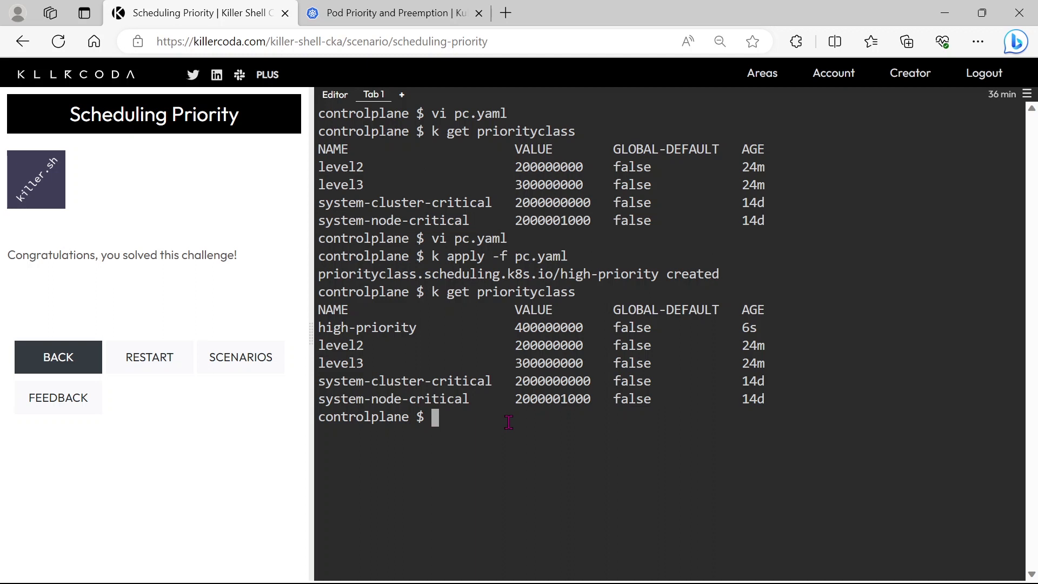
- Delete the high-priority PriorityClass with k delete -f pc.yaml
type("k")
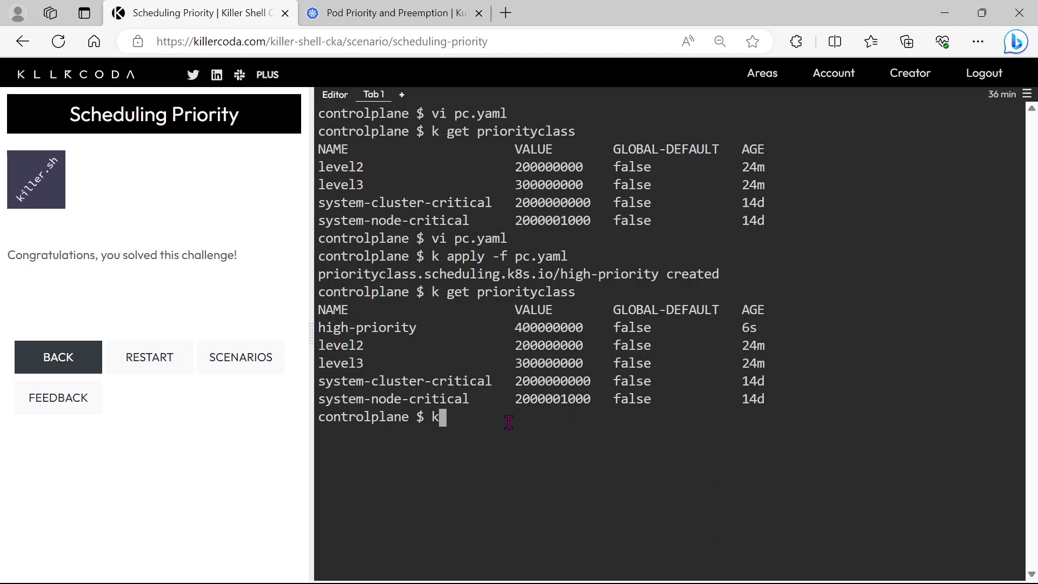
type("delete")
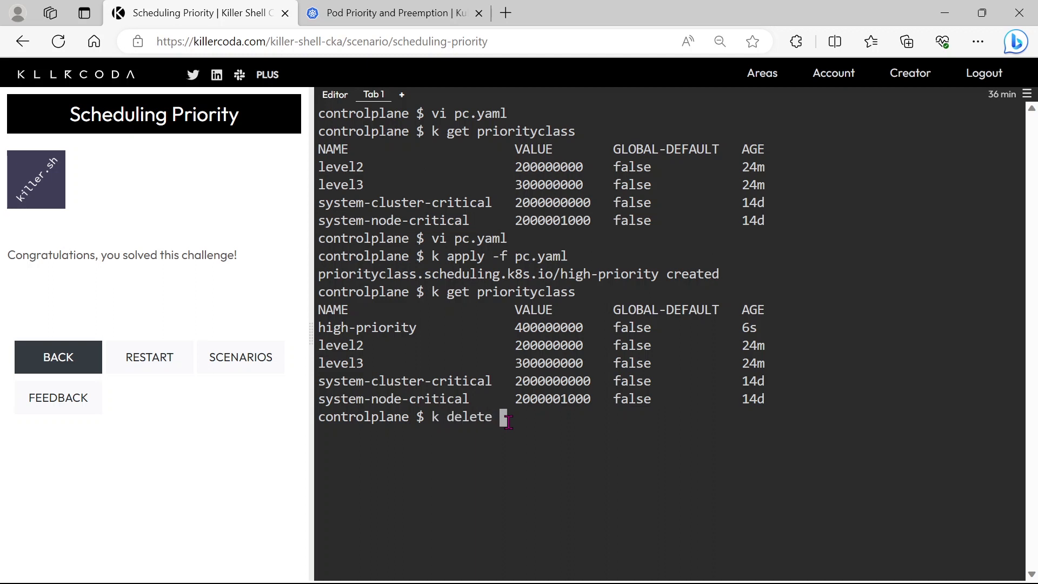
type("-f")
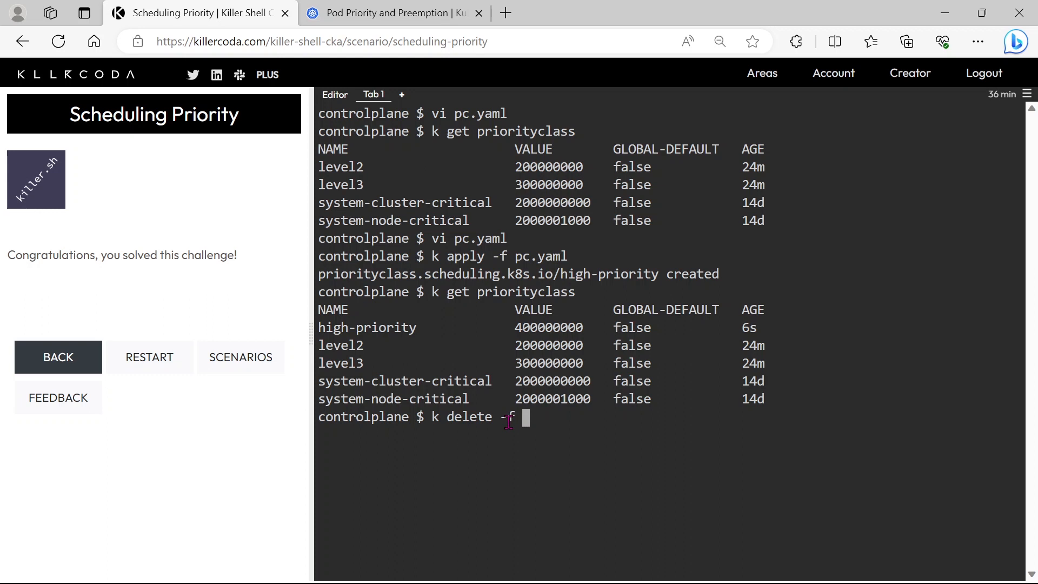
key("Return")
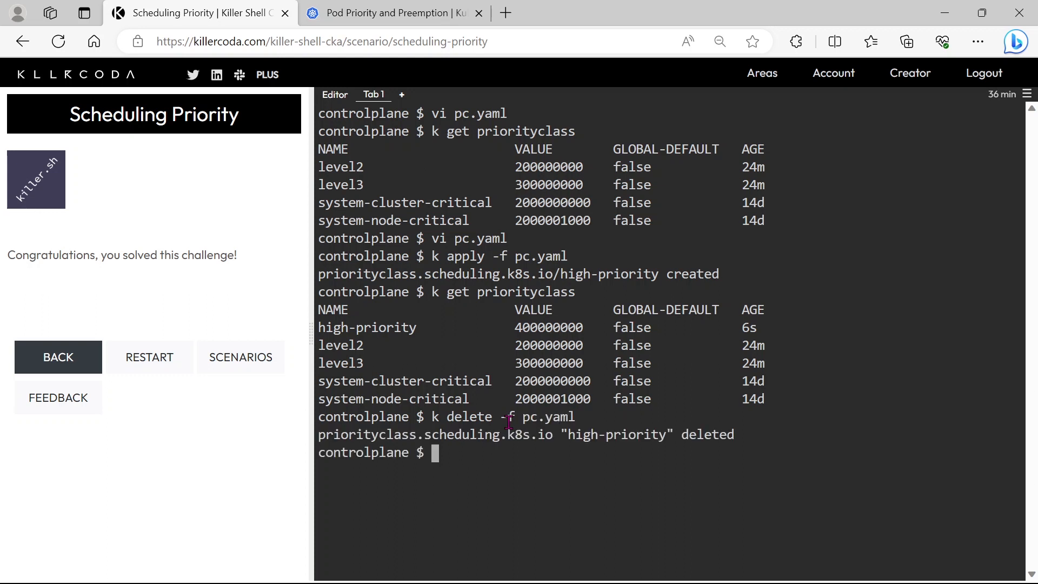
- Rename the class in pc.yaml to level4, referencing the existing level3 name
type("vi")
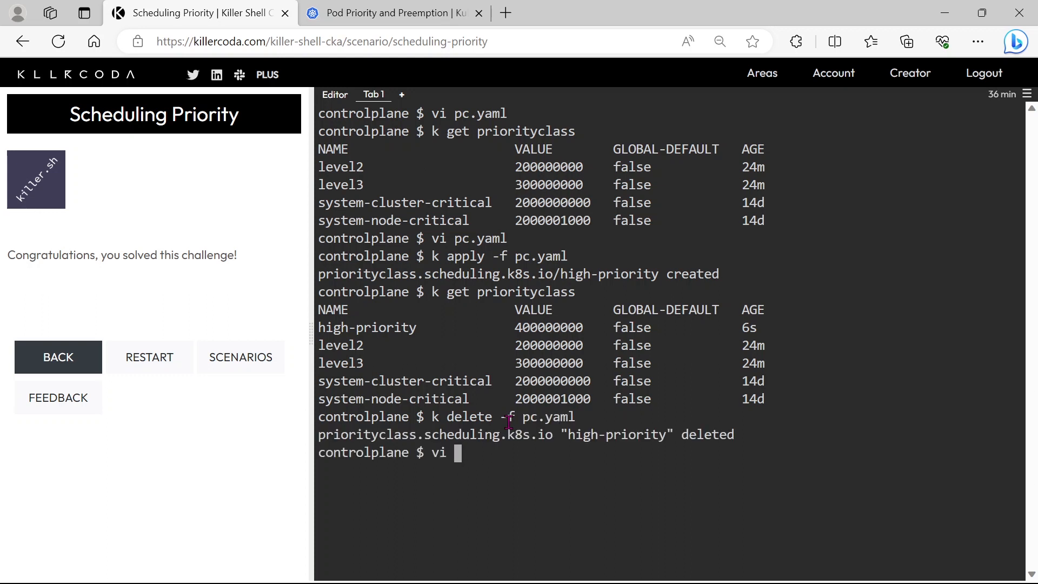
double_click(339, 363)
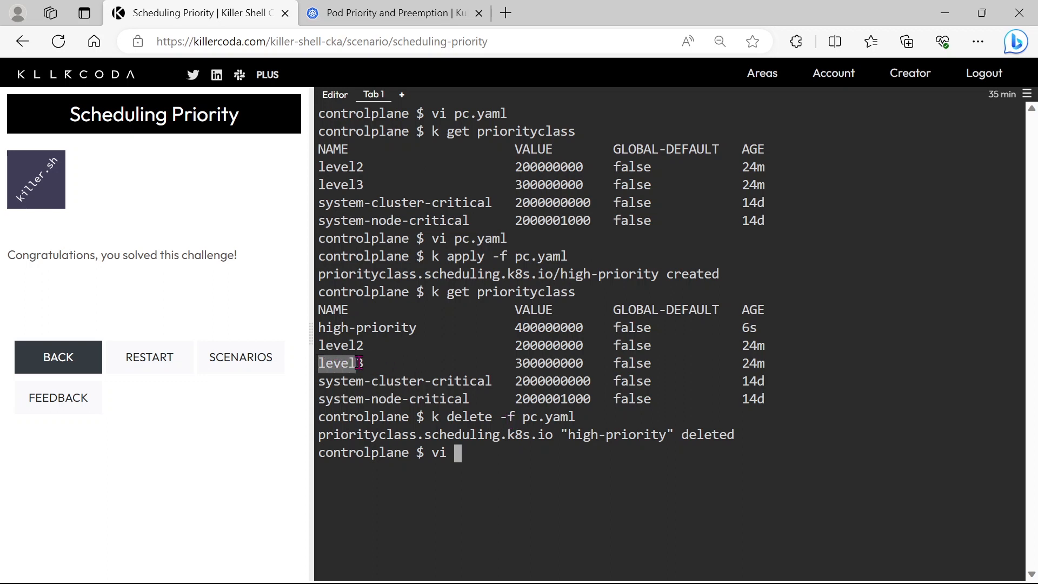
type("pc")
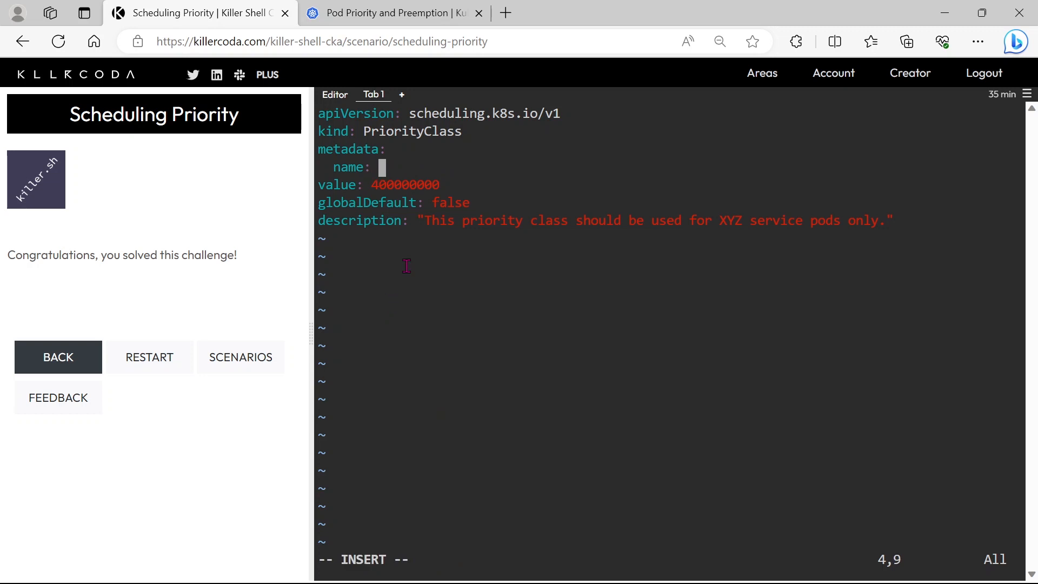
mouse_move(455, 321)
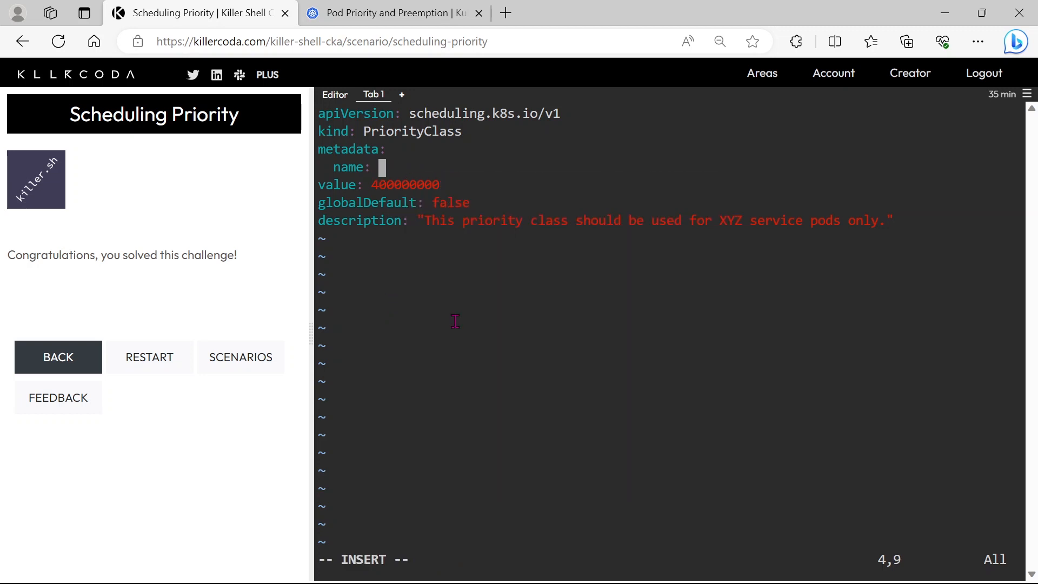
type("level4")
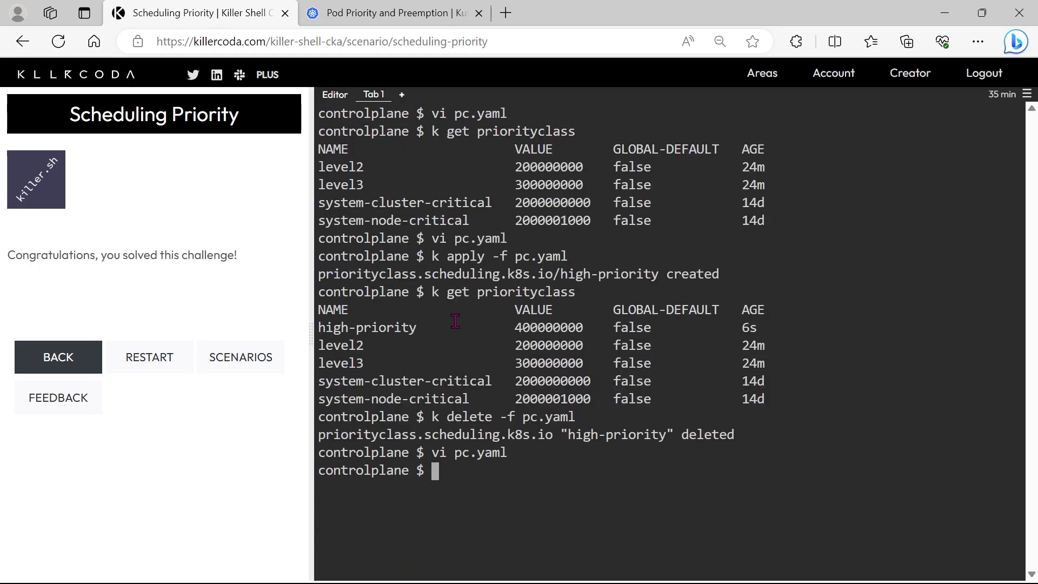
- Apply pc.yaml to create level4 and list priority classes to confirm it
type("k apply -")
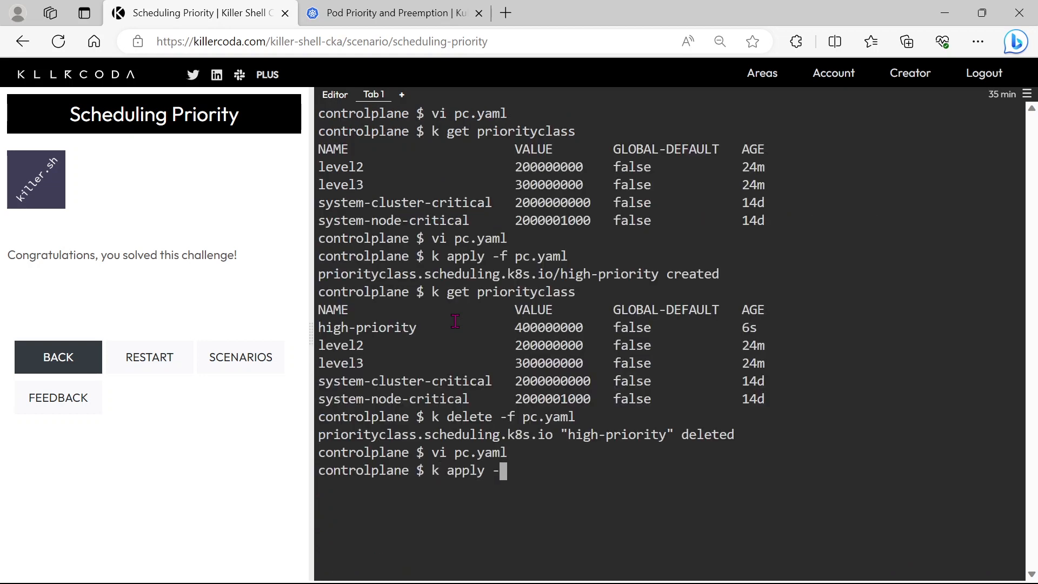
type("f")
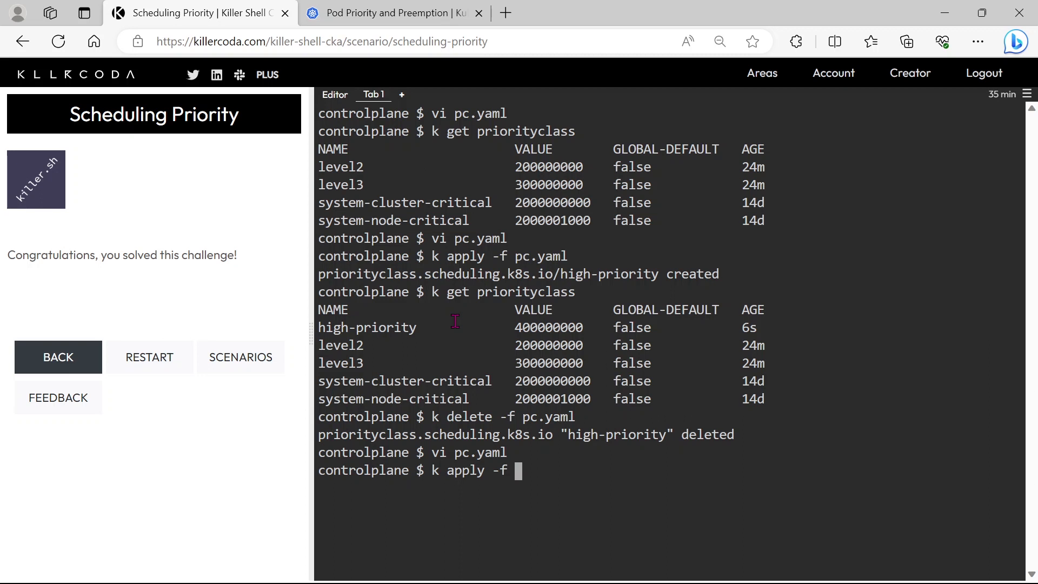
key("Return")
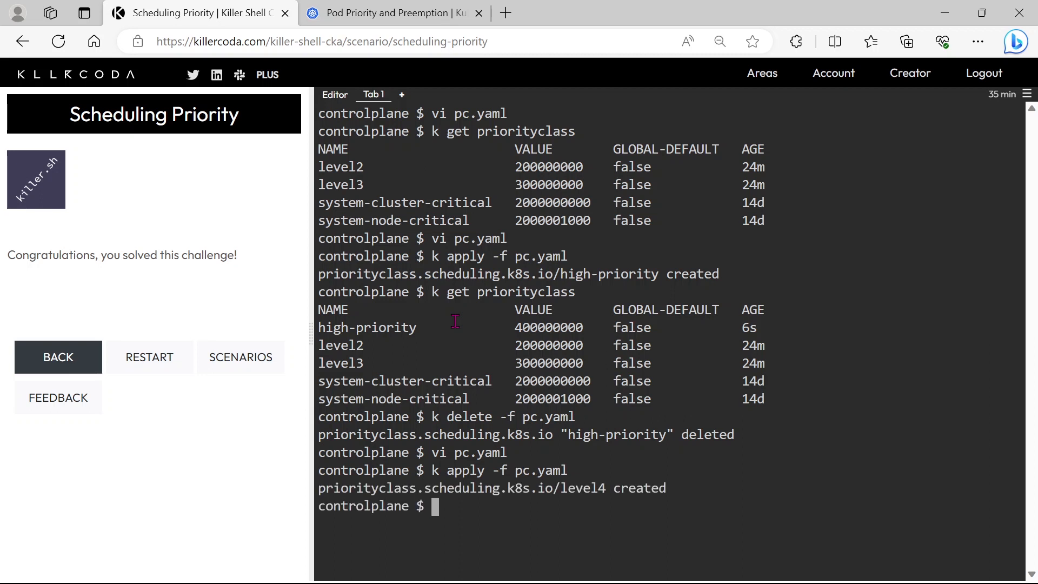
type("k delete -f pc.yaml")
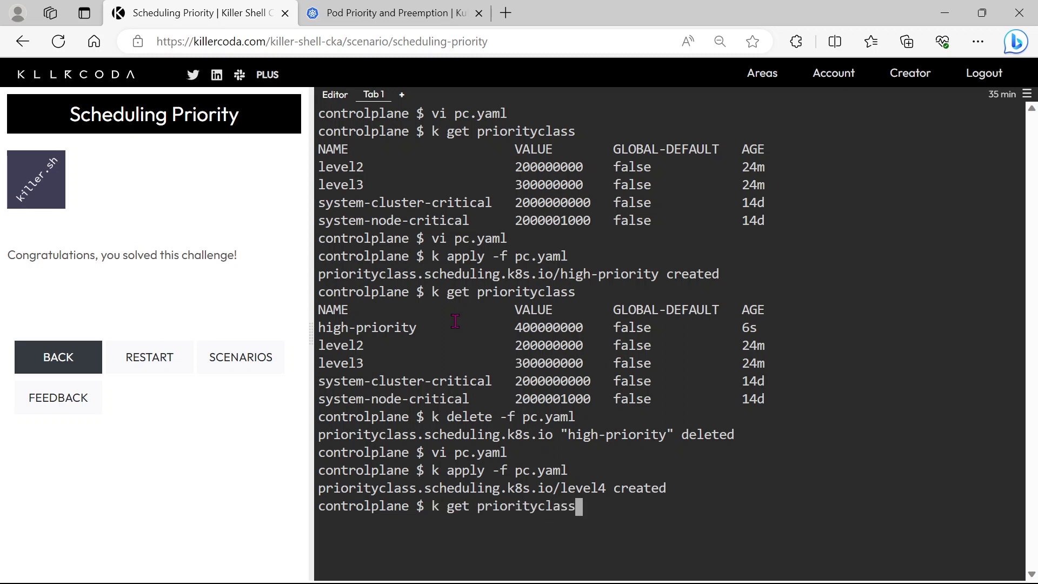
key("Return")
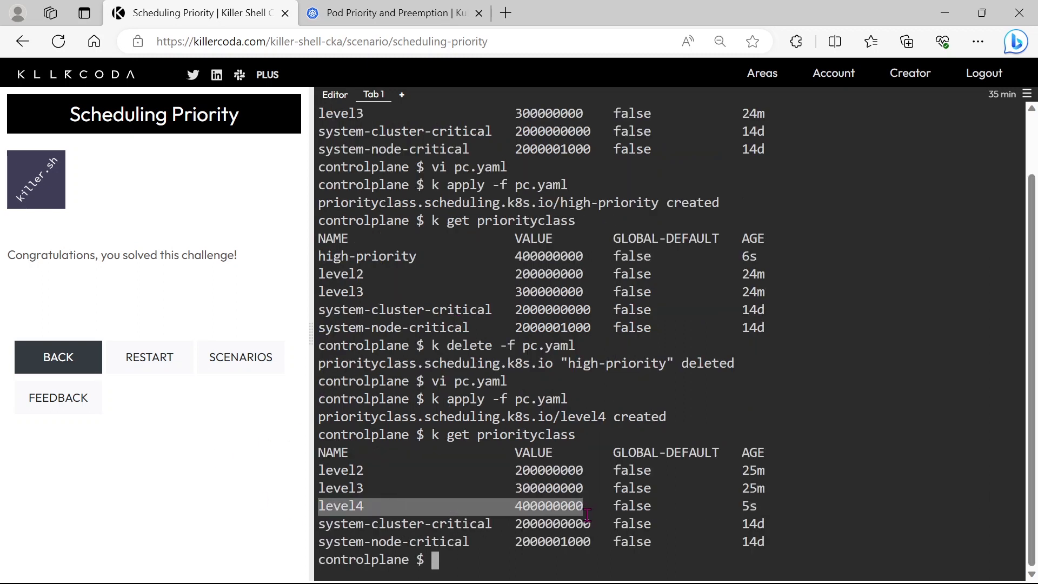
type("cle")
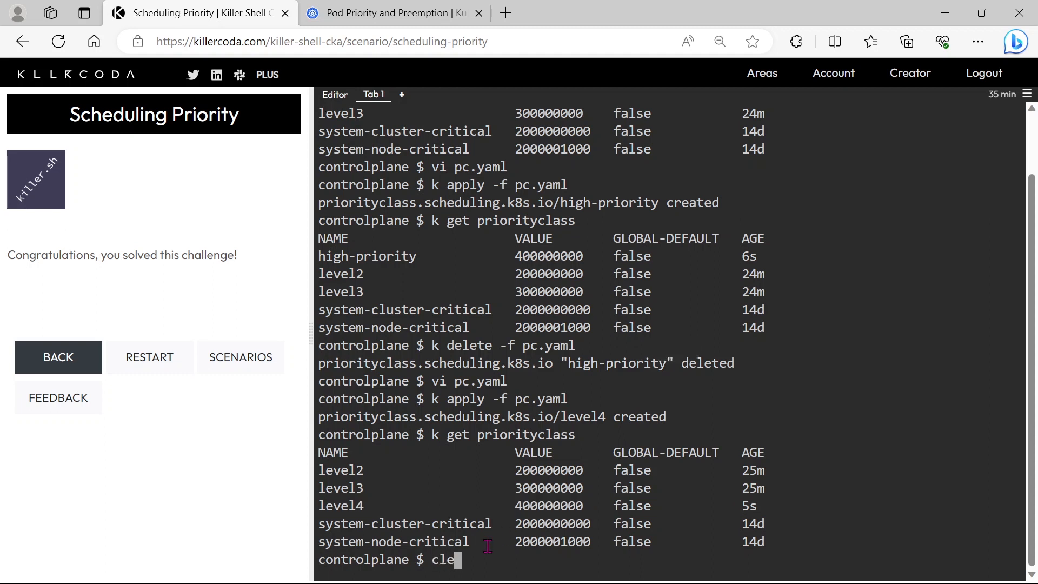
- Clear the terminal, run cp 23.yaml pod.yaml, and open pod.yaml in vi
key("Return")
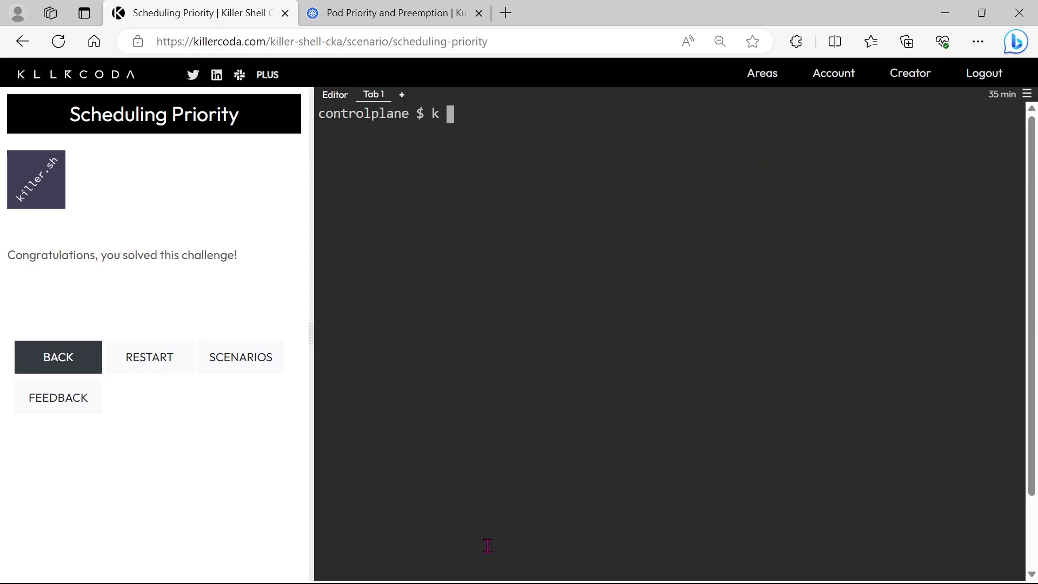
key("Backspace")
type("ls")
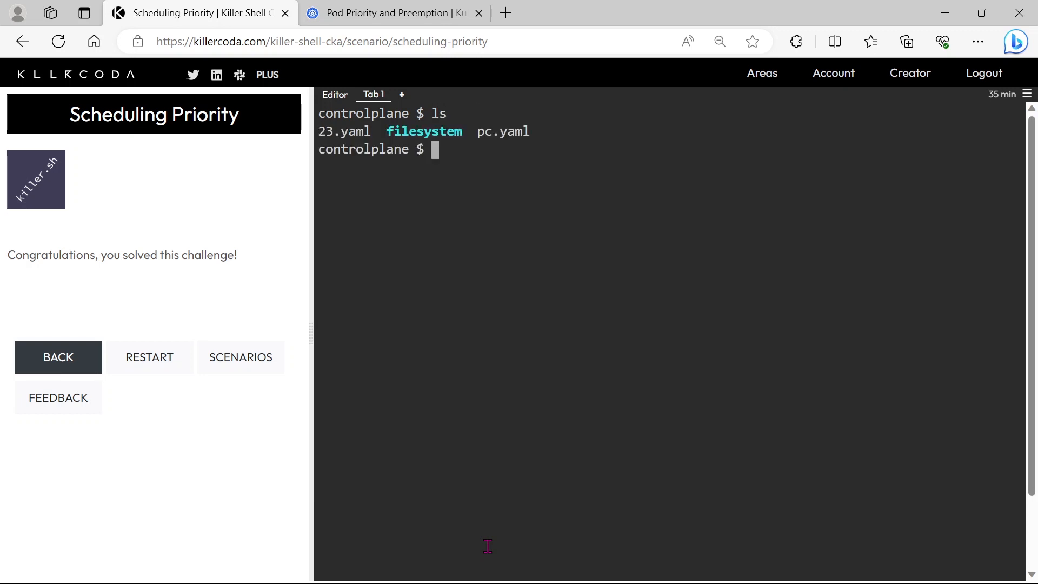
type("mv 2")
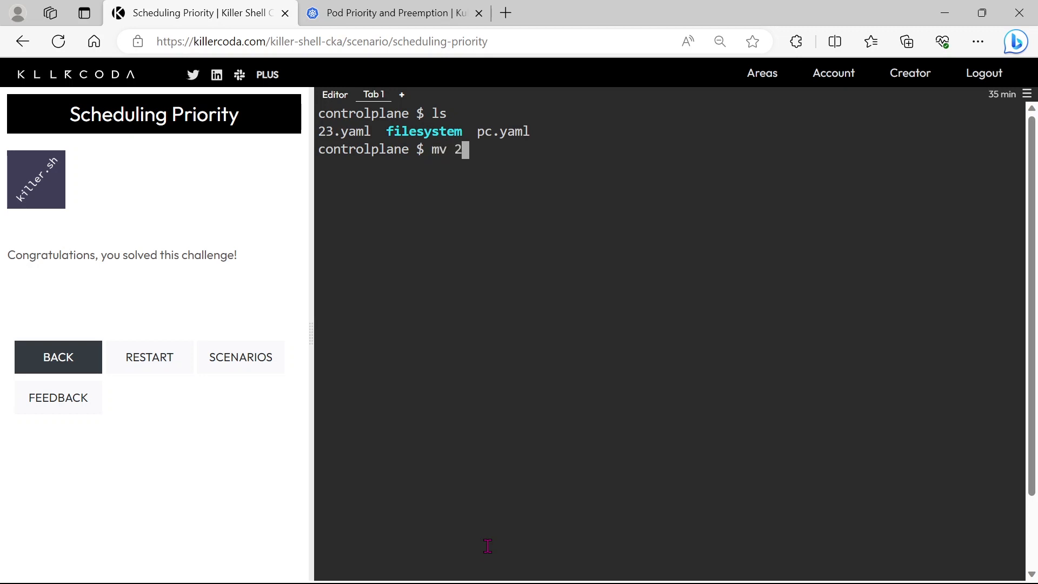
key("Backspace")
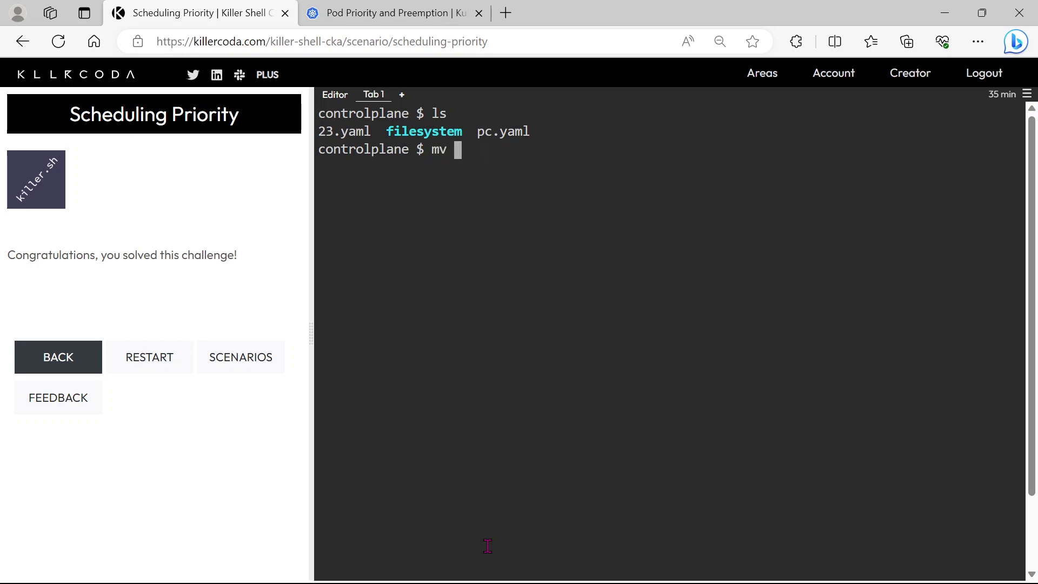
type("cp 23")
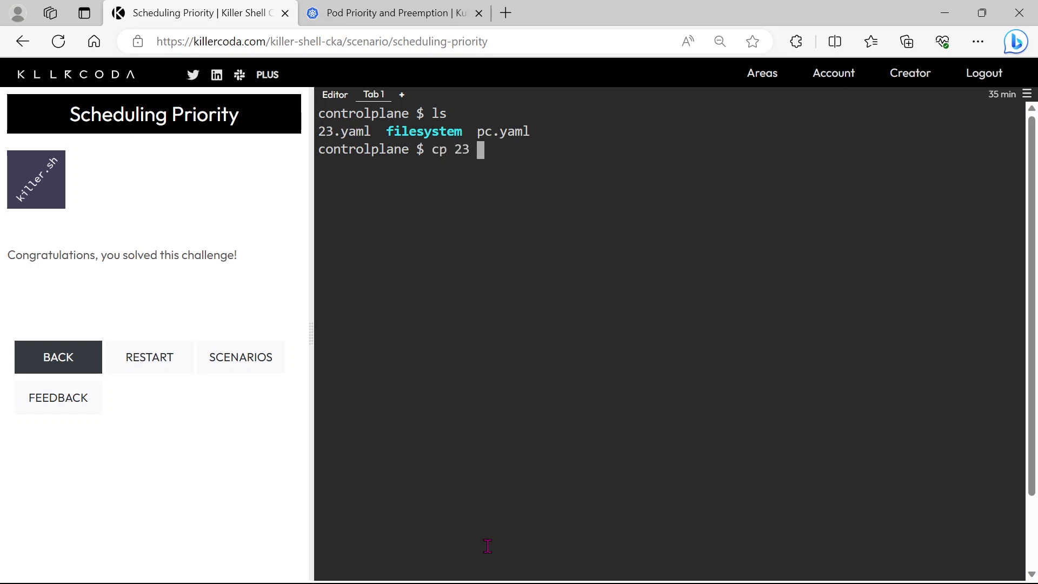
type(".yaml")
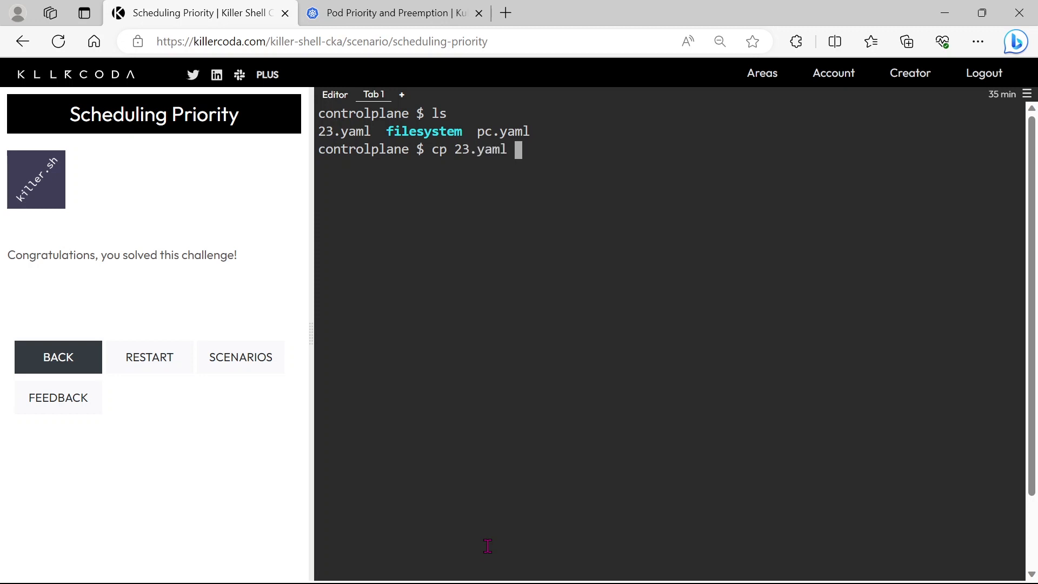
type("pod.yam")
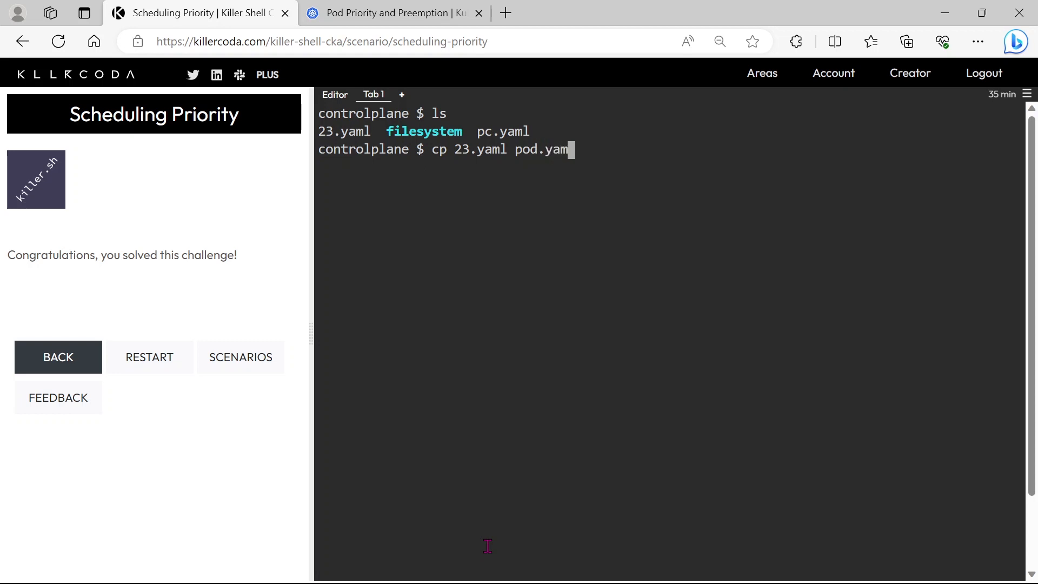
key("Return")
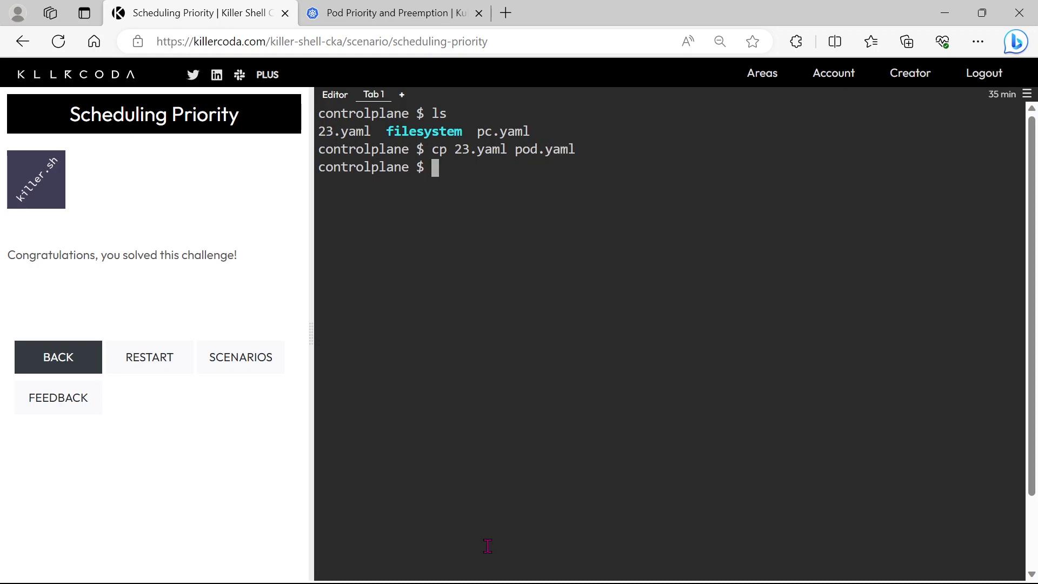
type("vi pod.yaml")
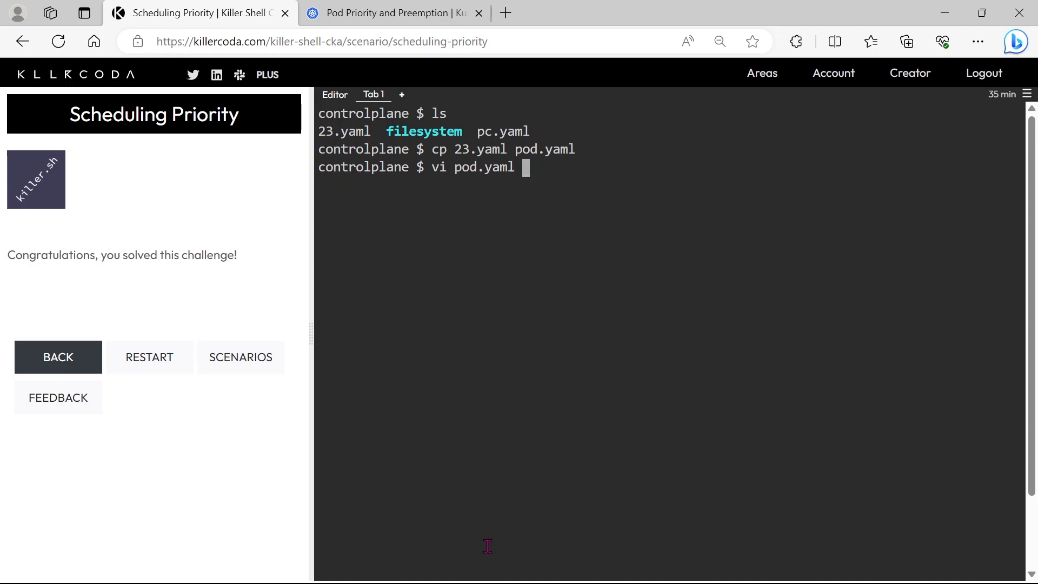
key("Return")
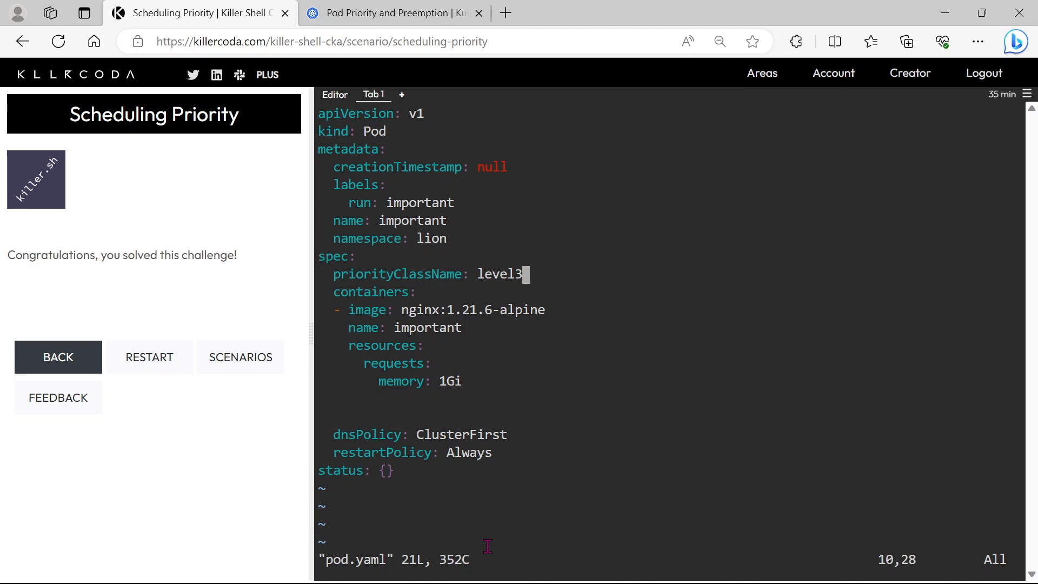
- Set priorityClassName to level4 and the pod name to important2, then save with :wq
key("Left")
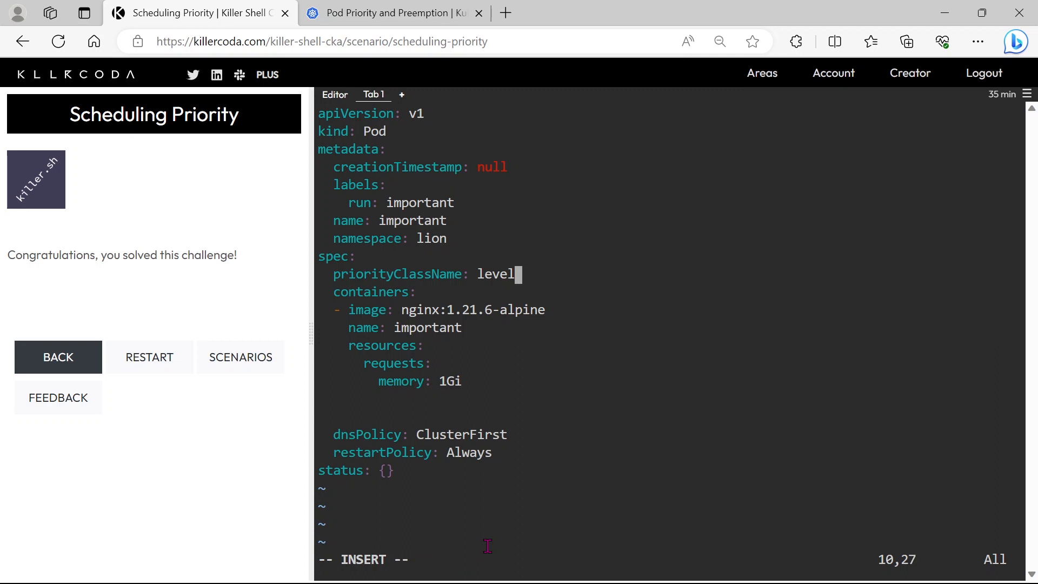
type("4")
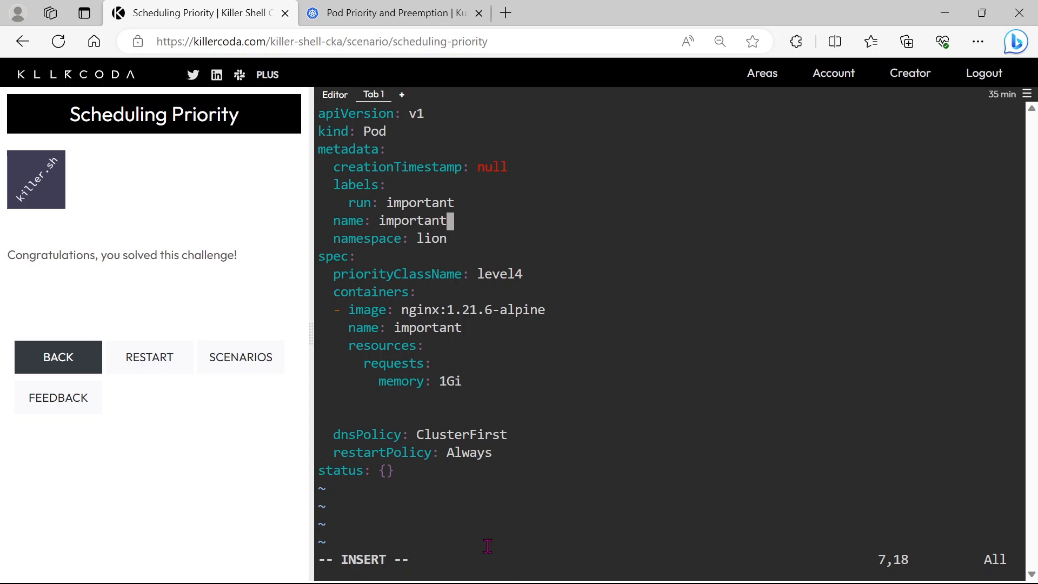
type("2")
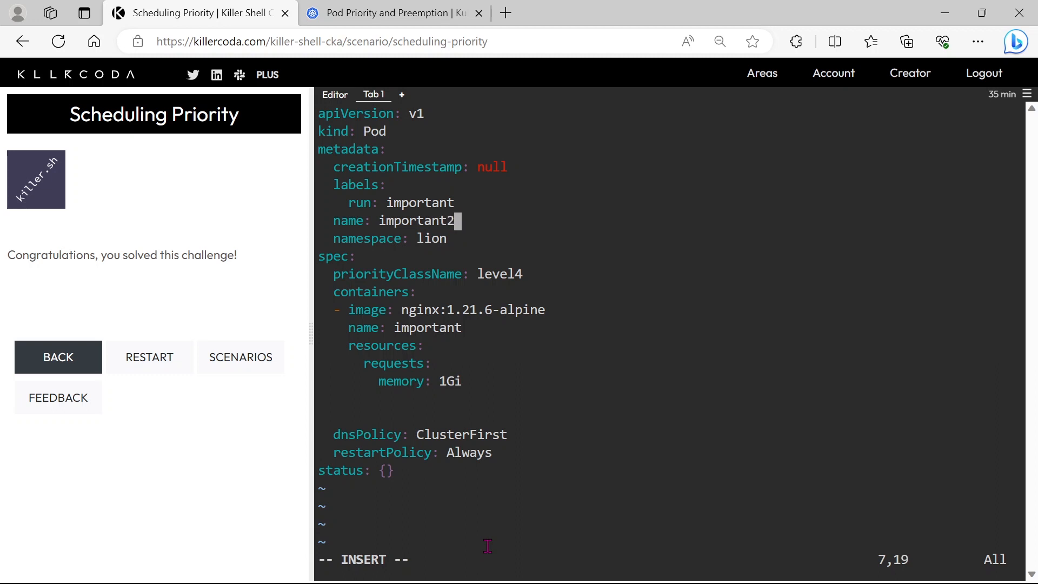
type(":wq")
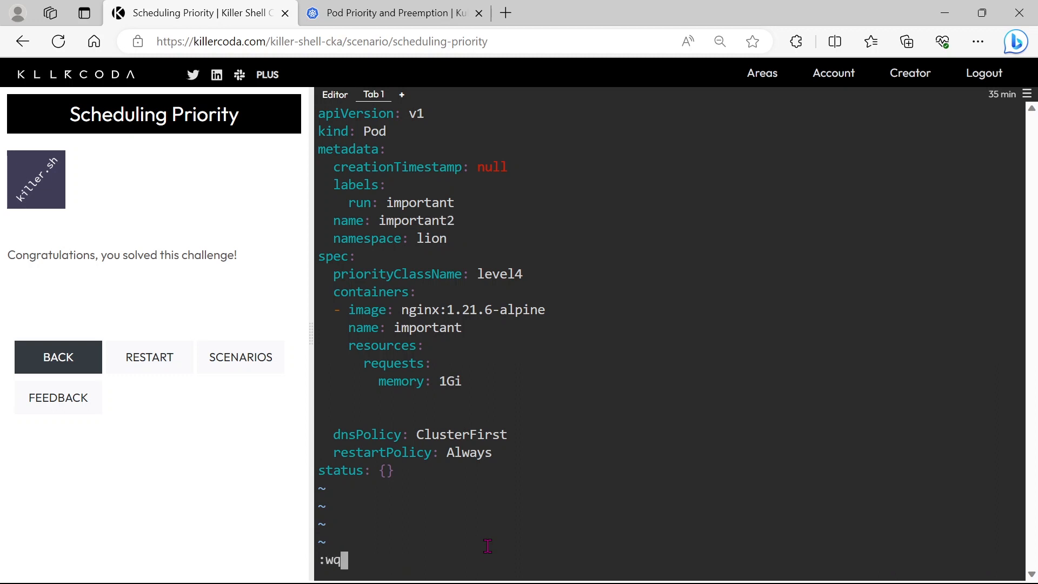
key("Return")
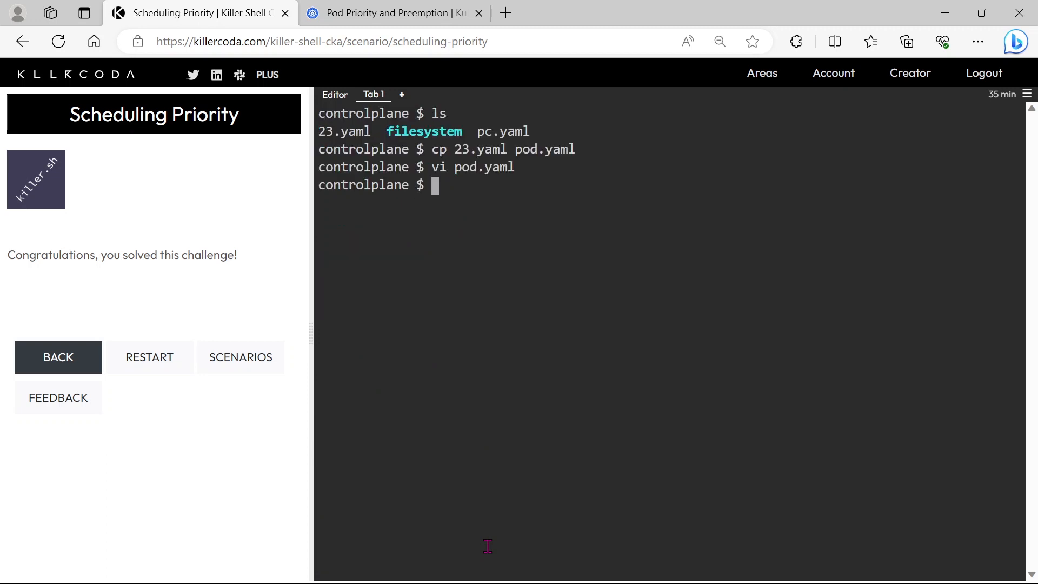
- Create pod important2 by applying pod.yaml with k apply -f
type("k apply")
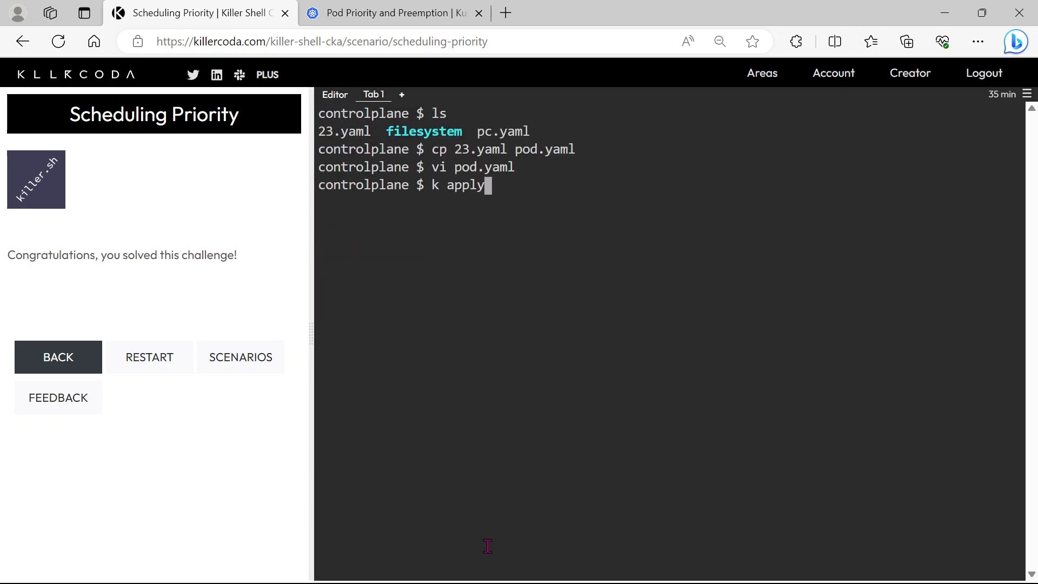
type("-f")
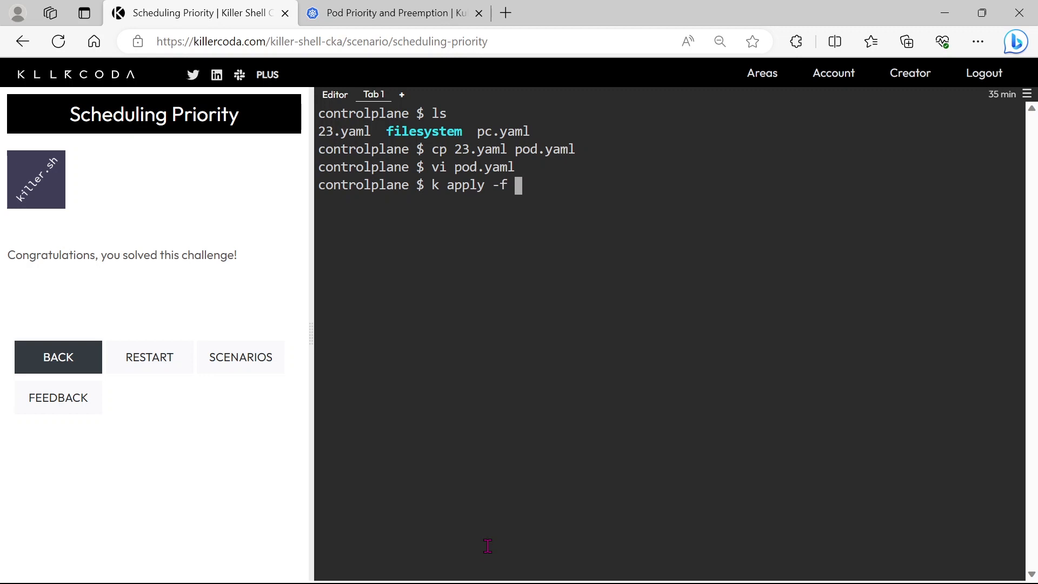
type("pod.yaml")
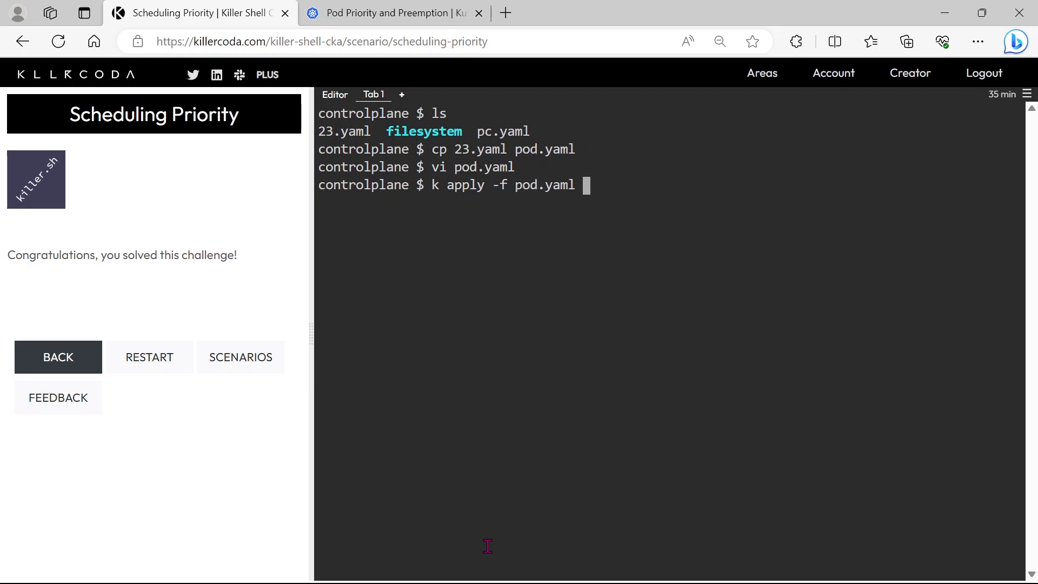
key("Return")
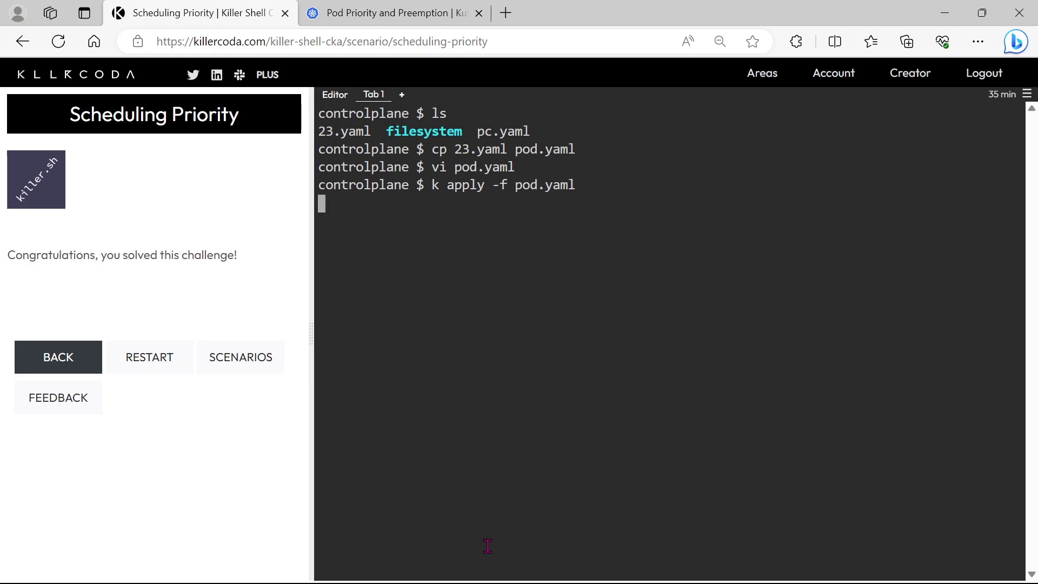
key("Return")
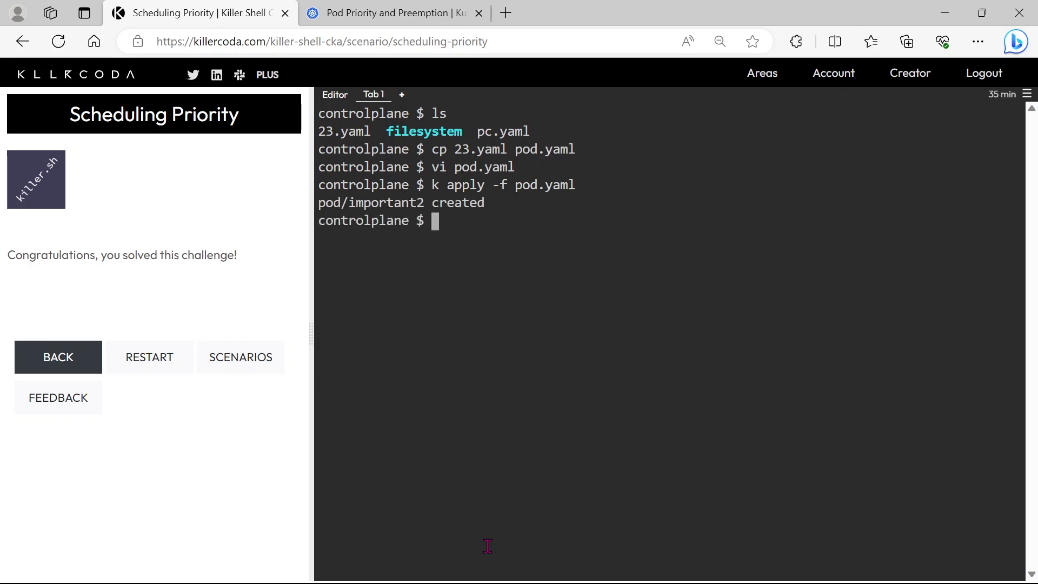
- List pods in the lion namespace twice until important2 shows Running
type("k eg")
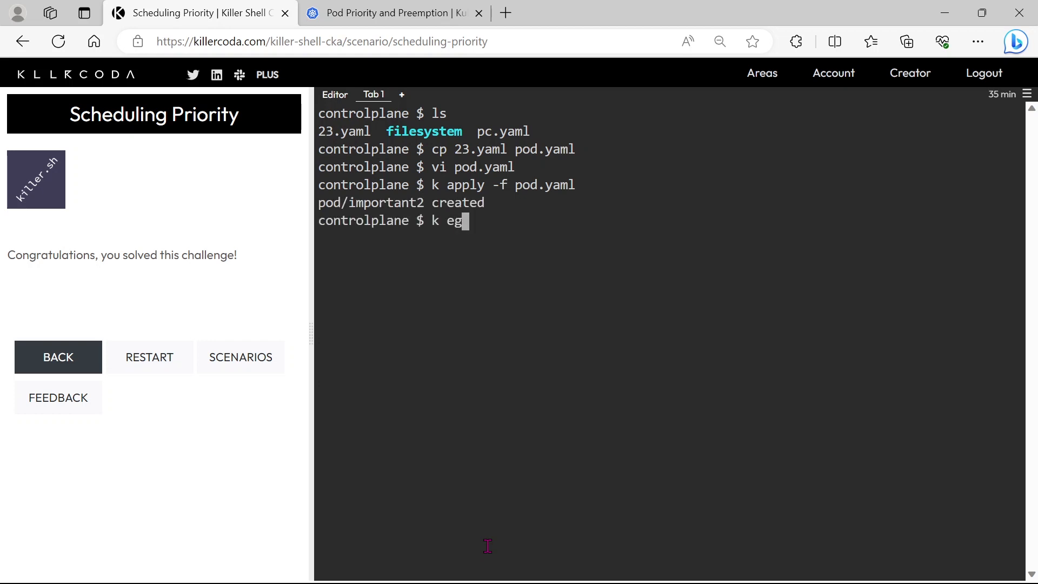
type("et")
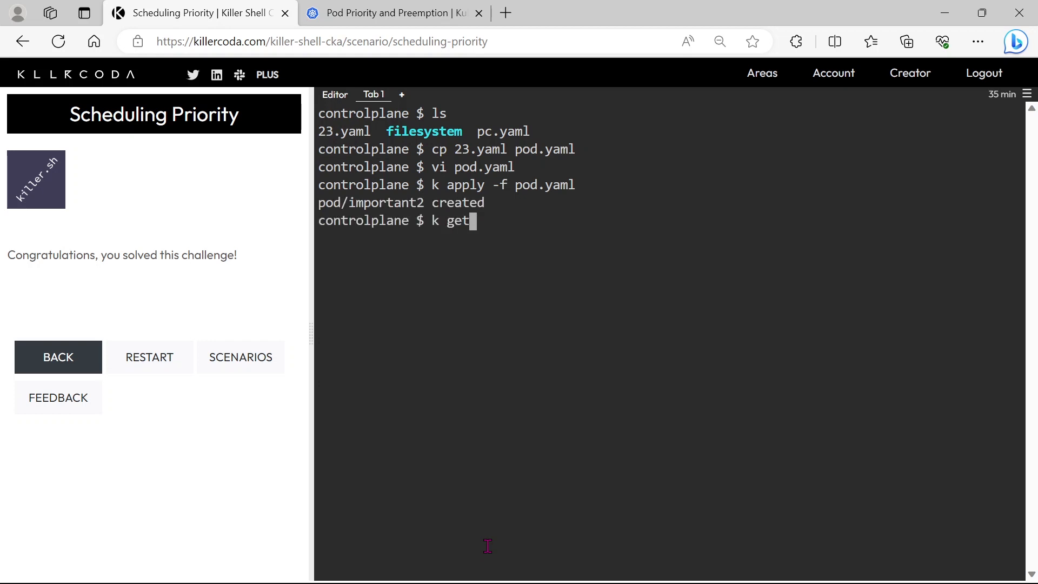
type("po -n")
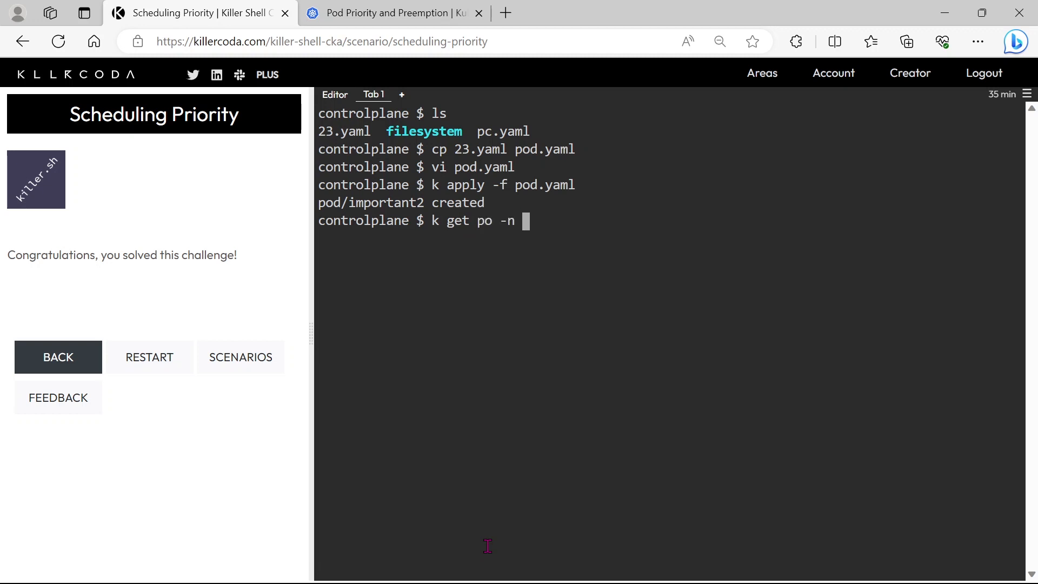
type("li")
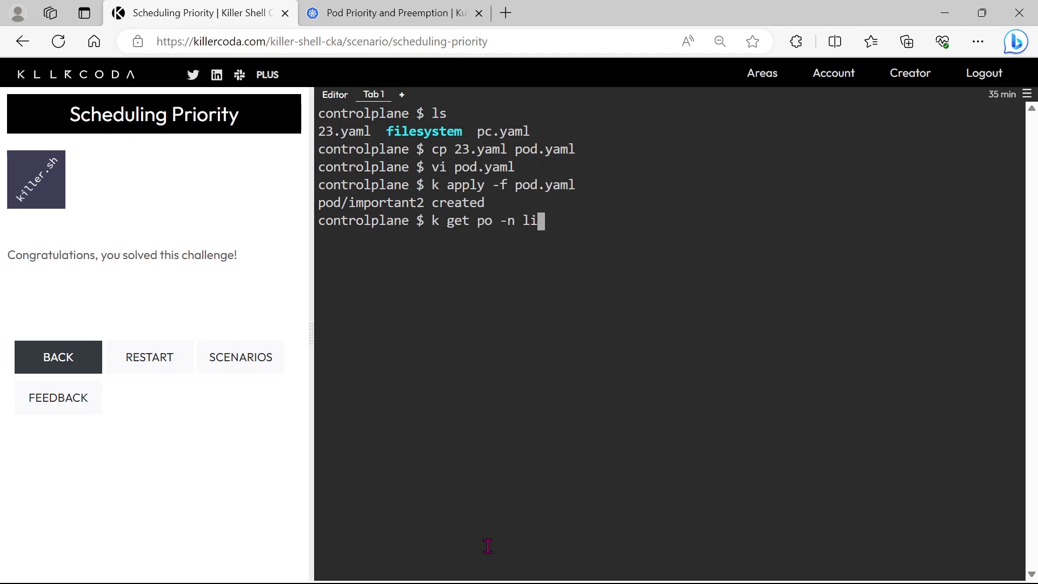
key("Return")
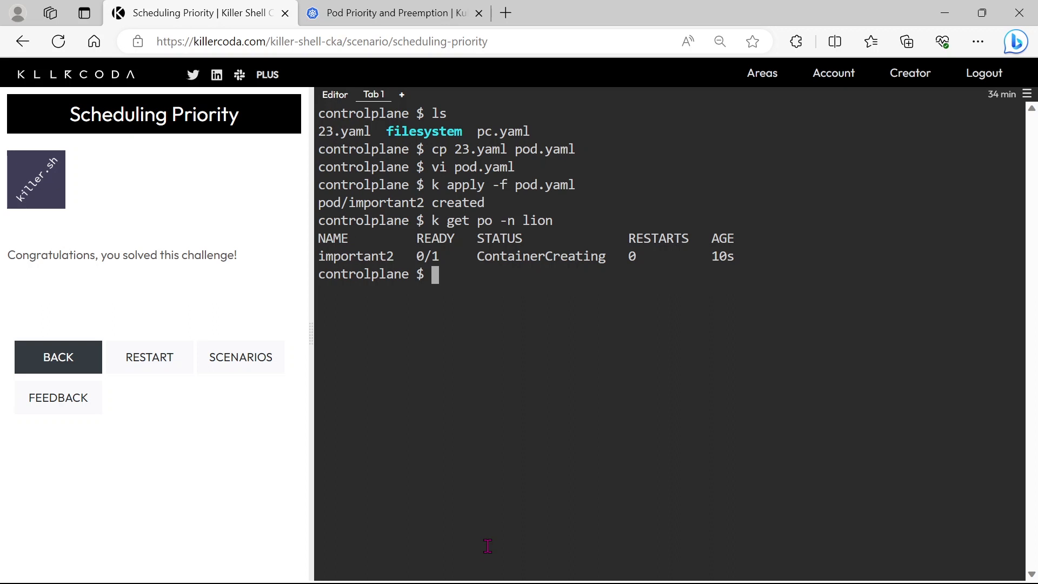
mouse_move(340, 316)
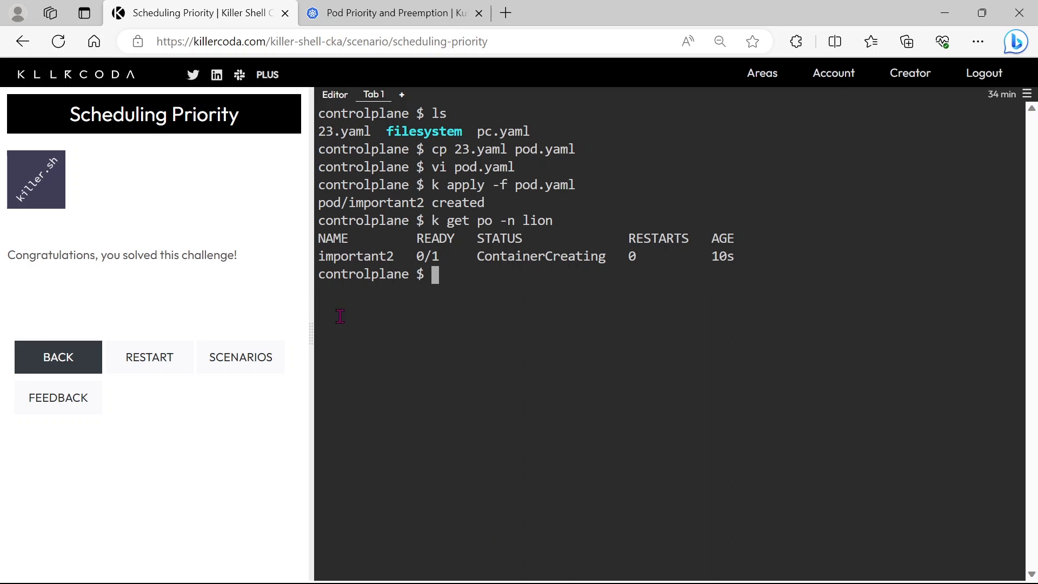
double_click(357, 257)
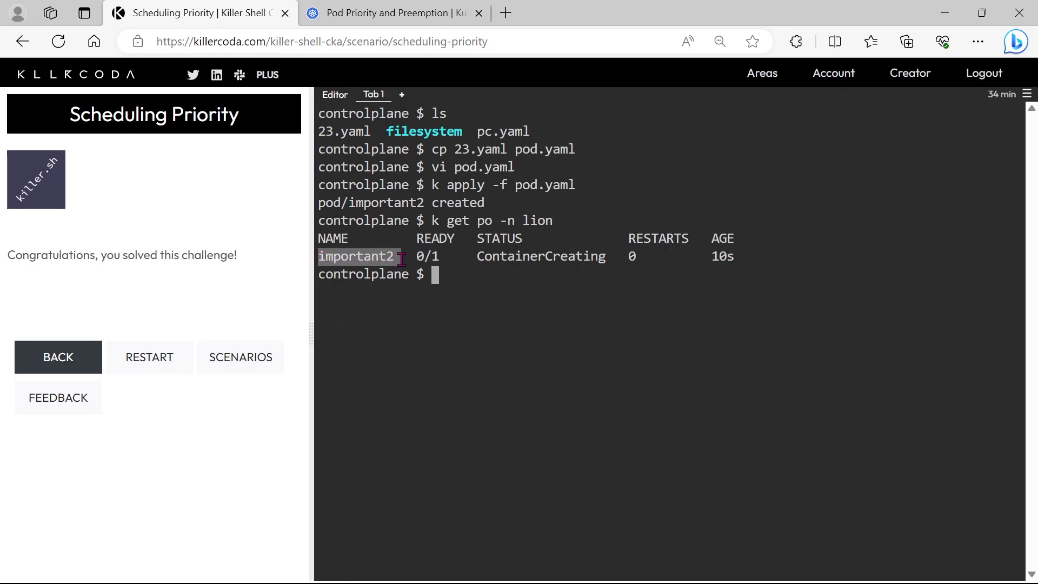
type("k get po -n lion")
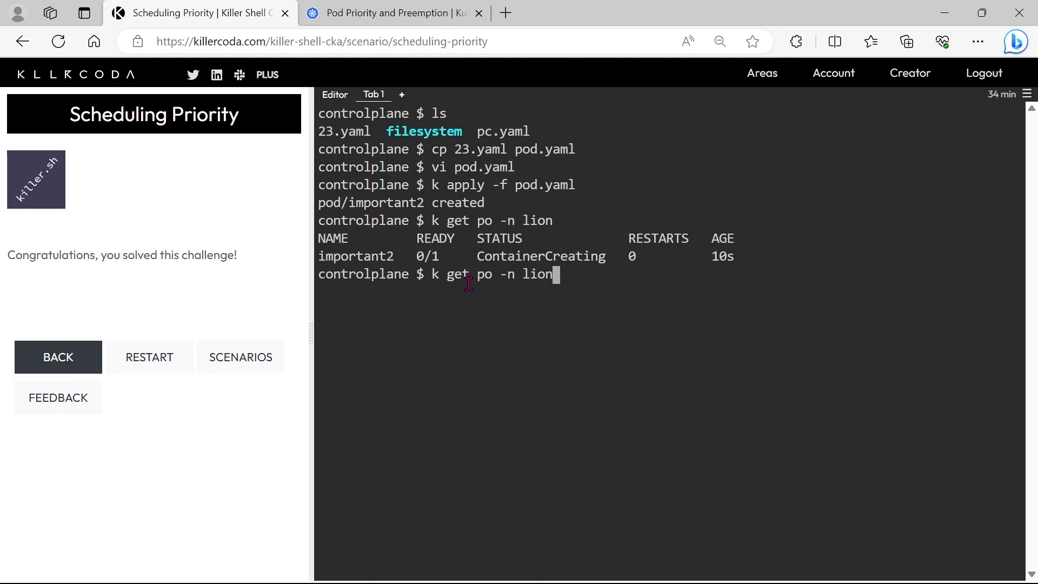
key("Return")
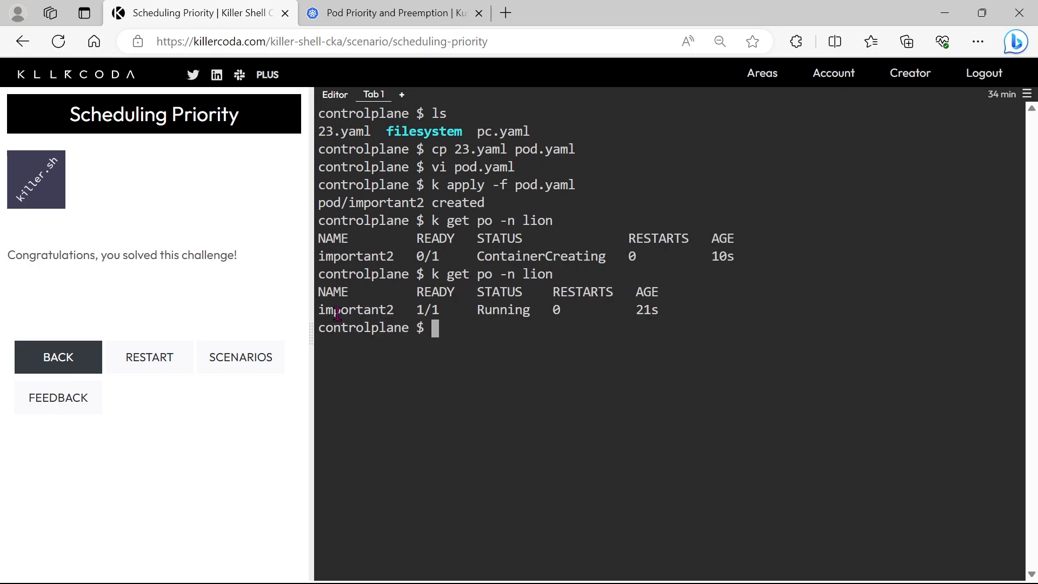